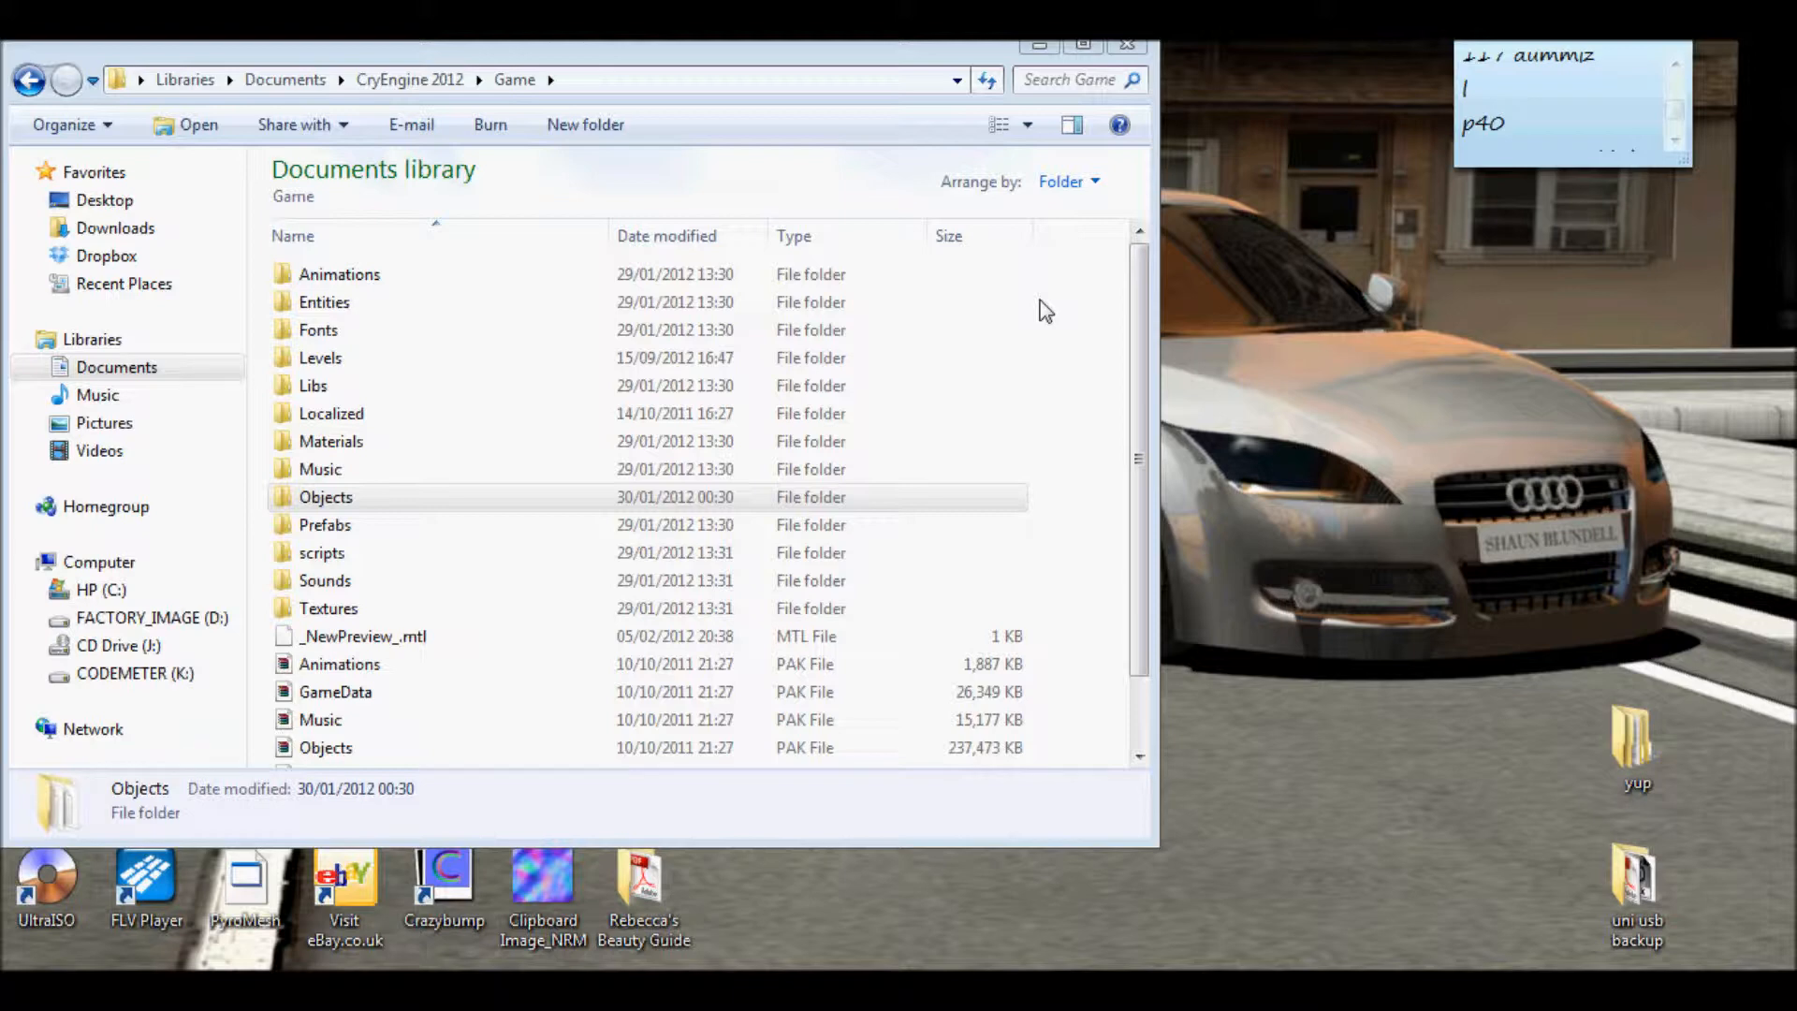
{"action": "mouse_move", "coordinate": [910, 65]}
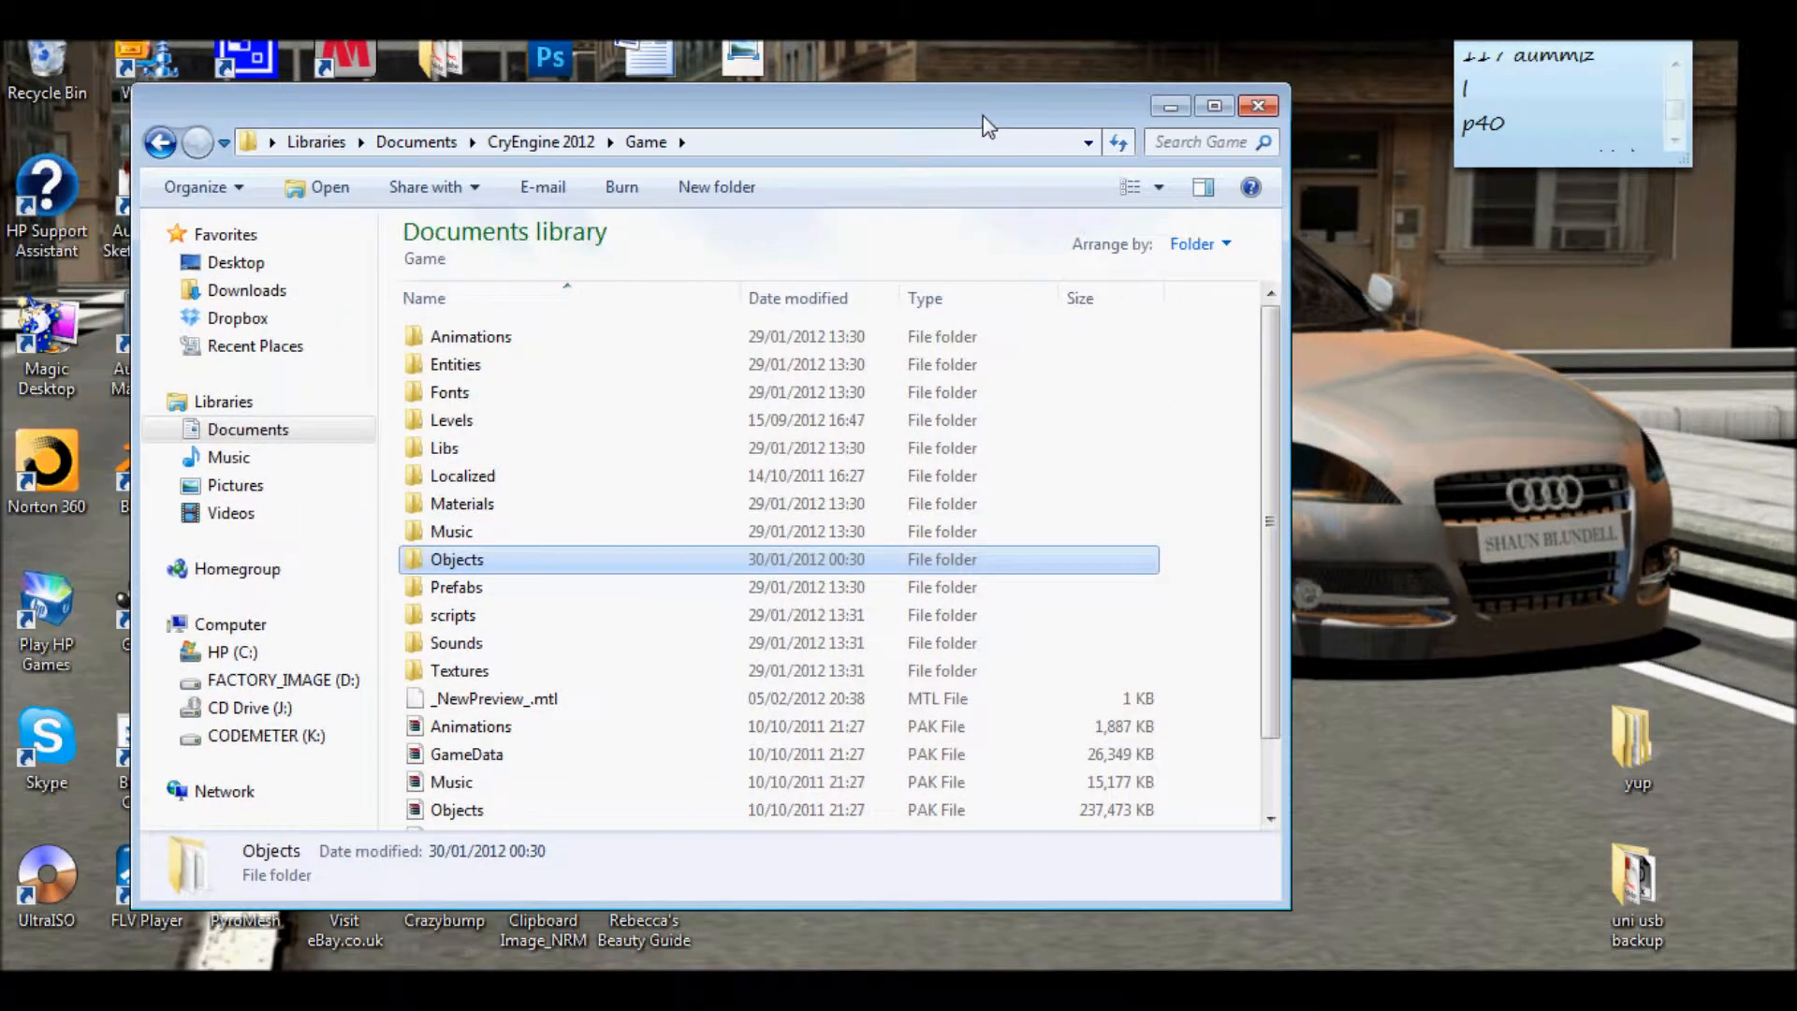
{"action": "mouse_move", "coordinate": [973, 172]}
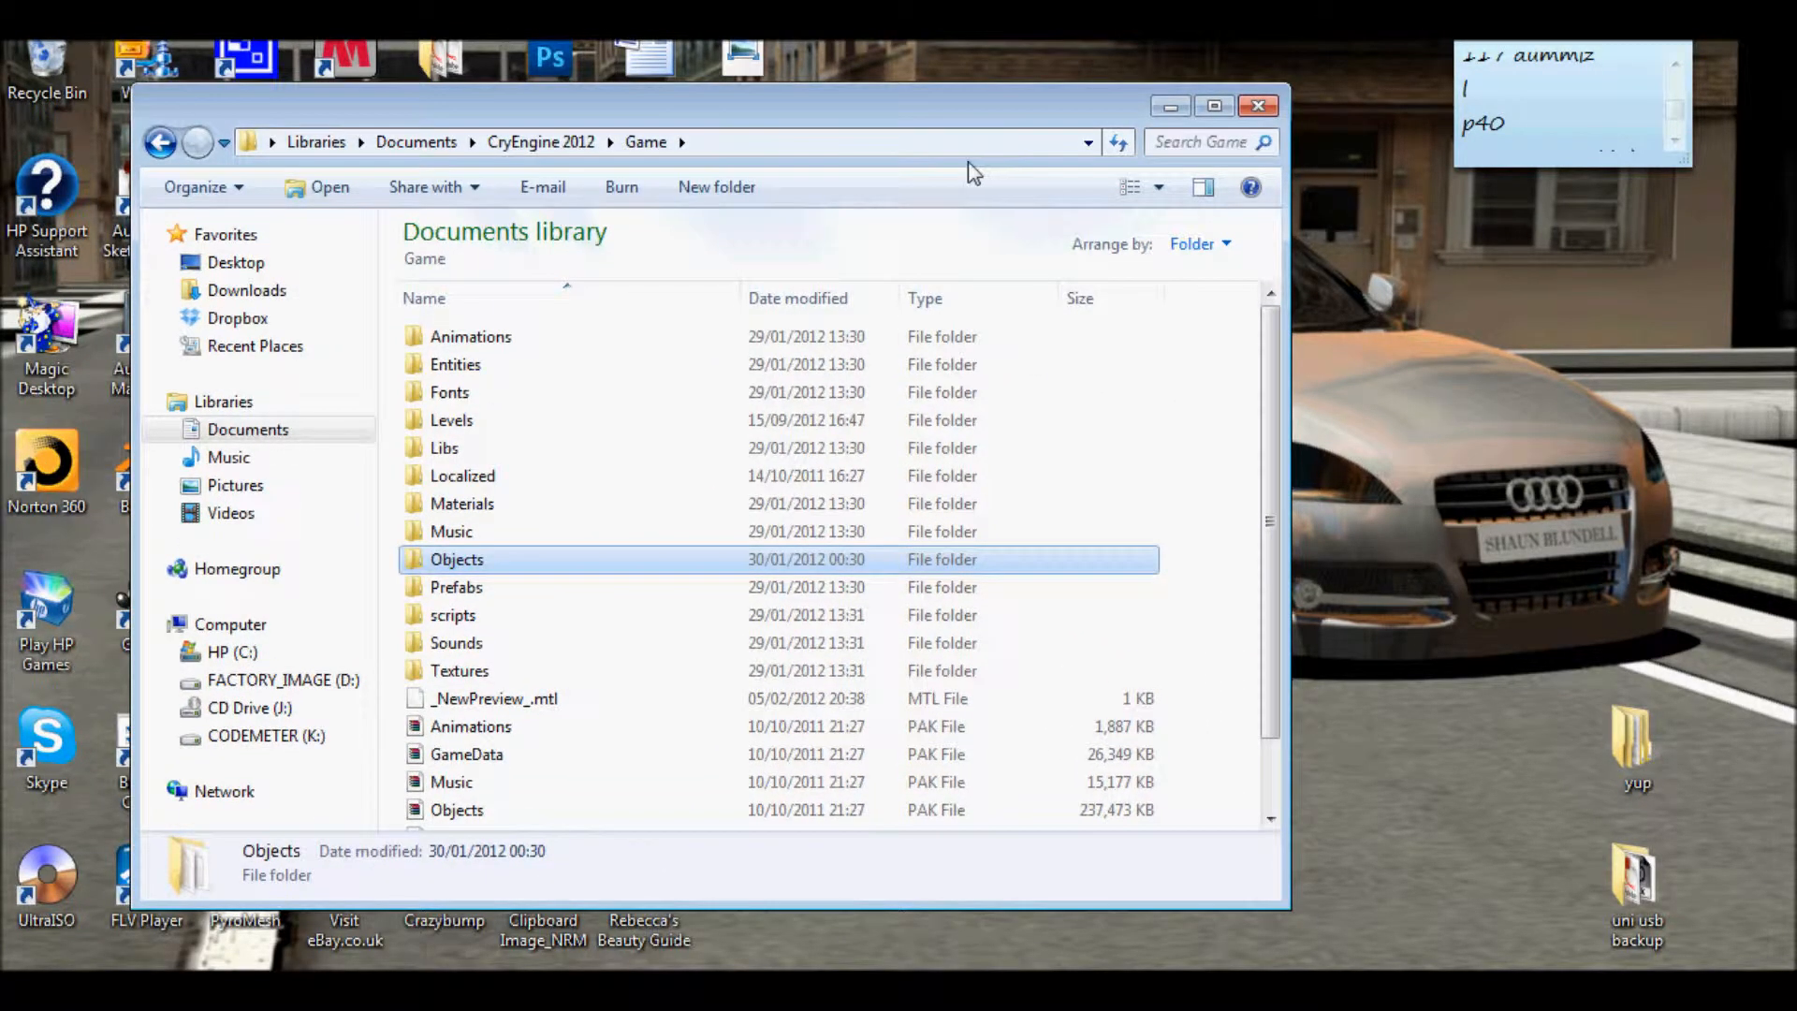
{"action": "mouse_move", "coordinate": [984, 111]}
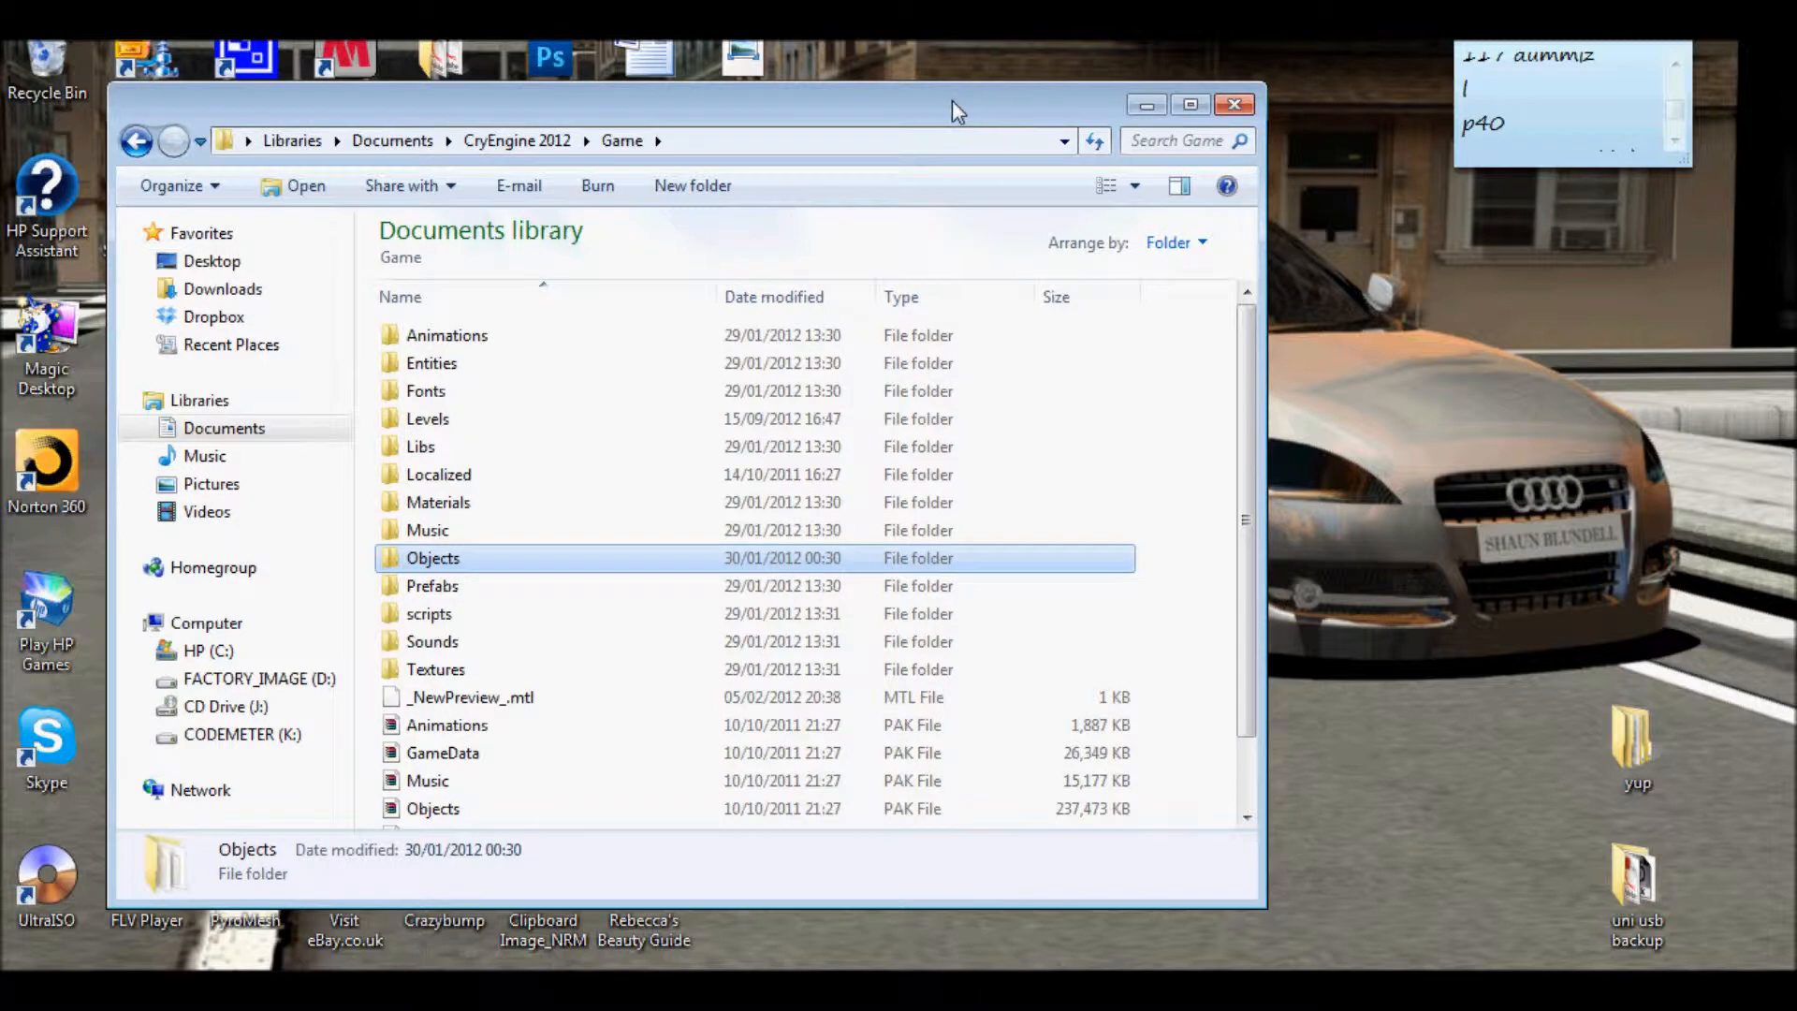
{"action": "mouse_move", "coordinate": [553, 590]}
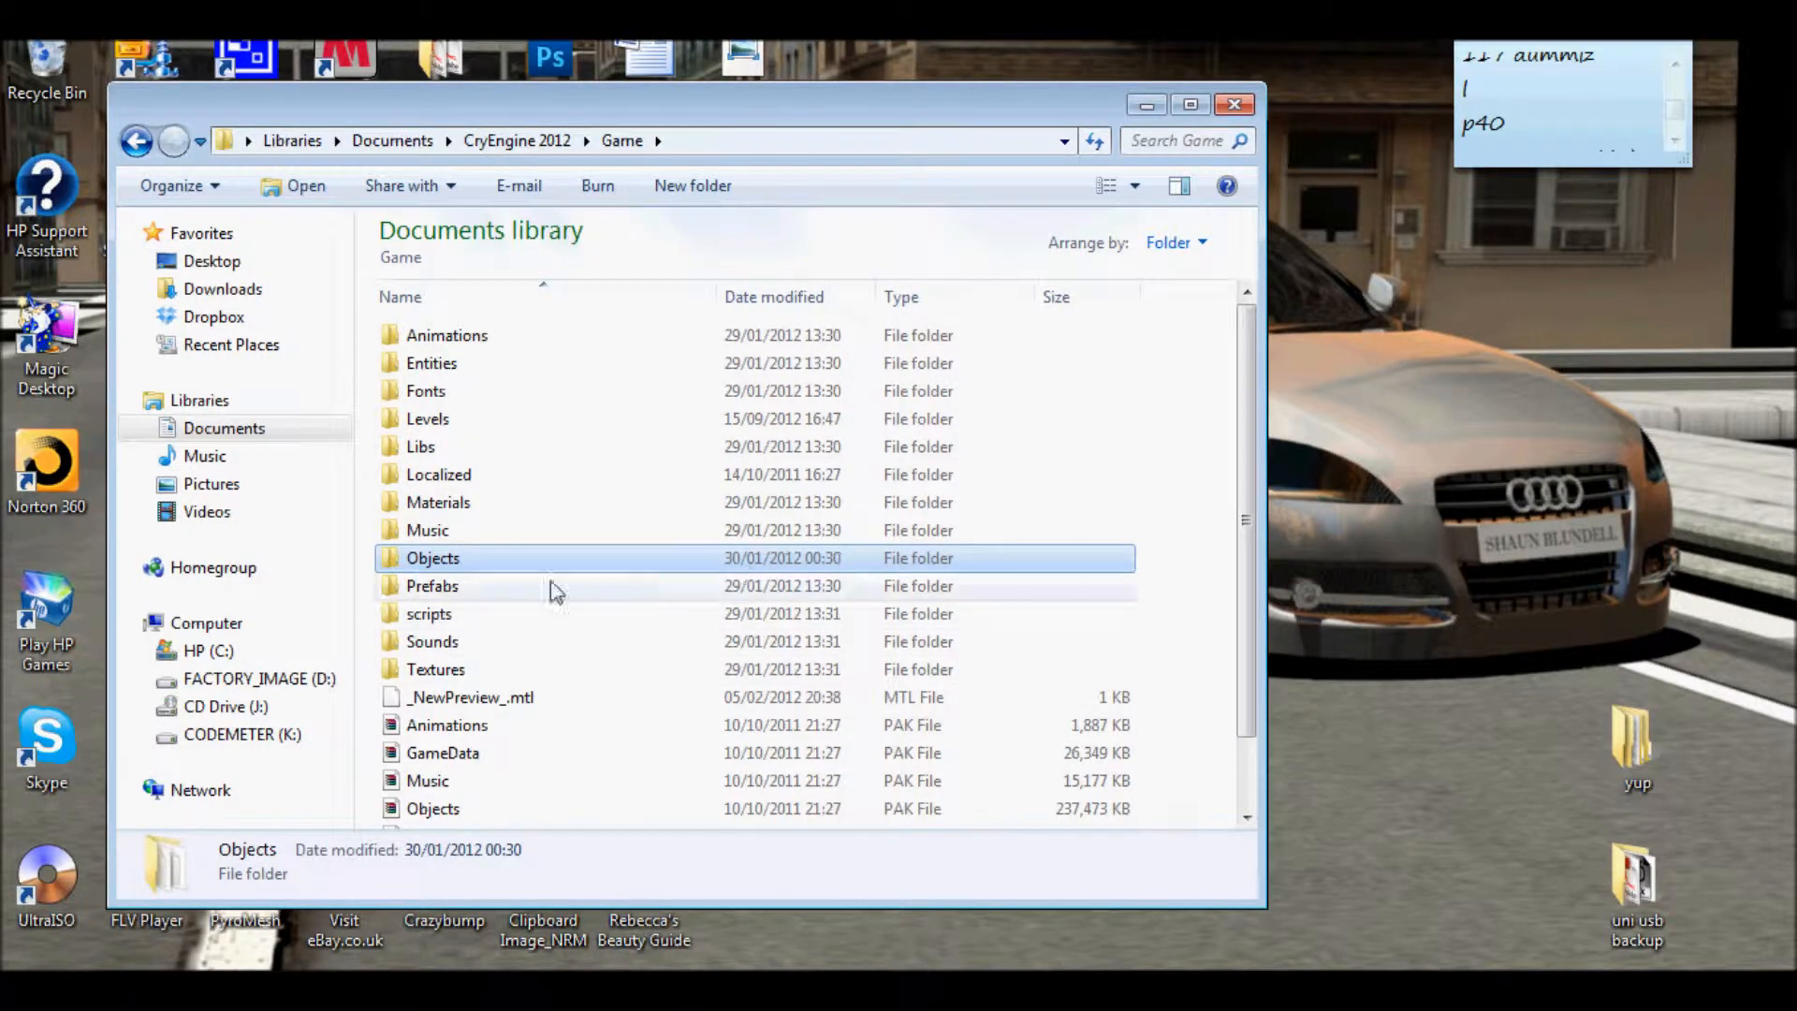
{"action": "mouse_move", "coordinate": [480, 571]}
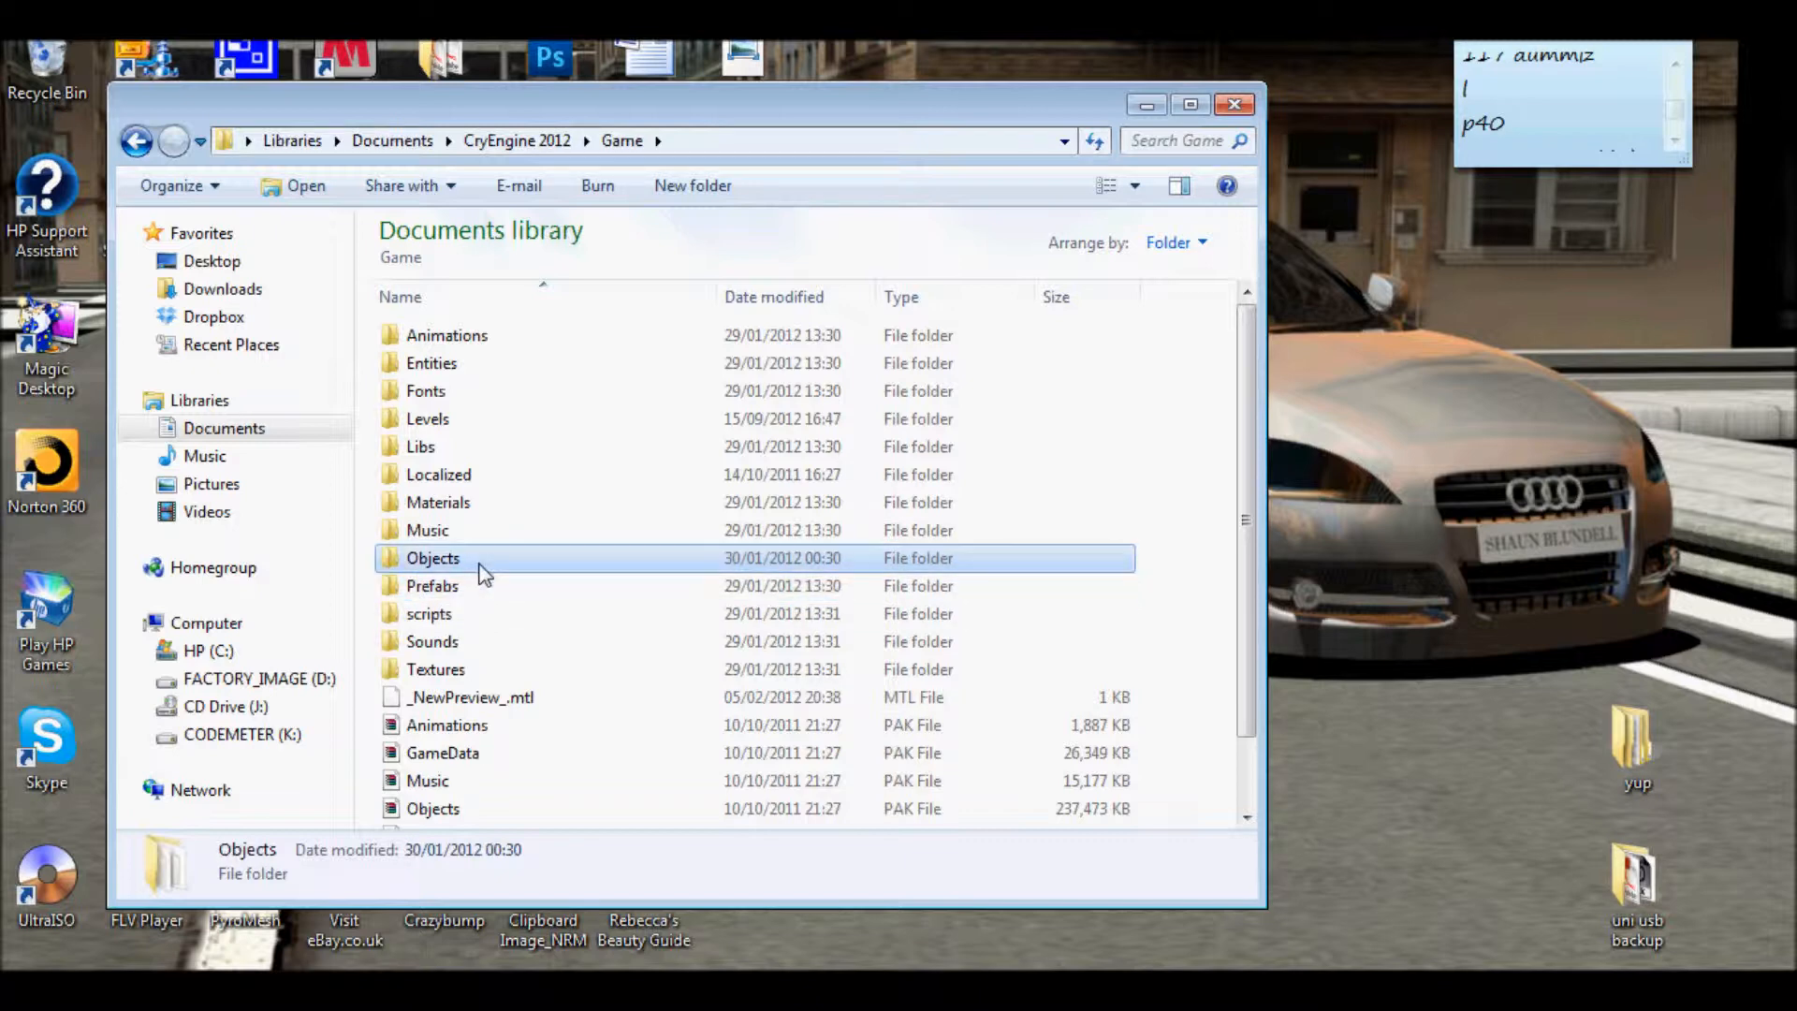
{"action": "mouse_move", "coordinate": [490, 577]}
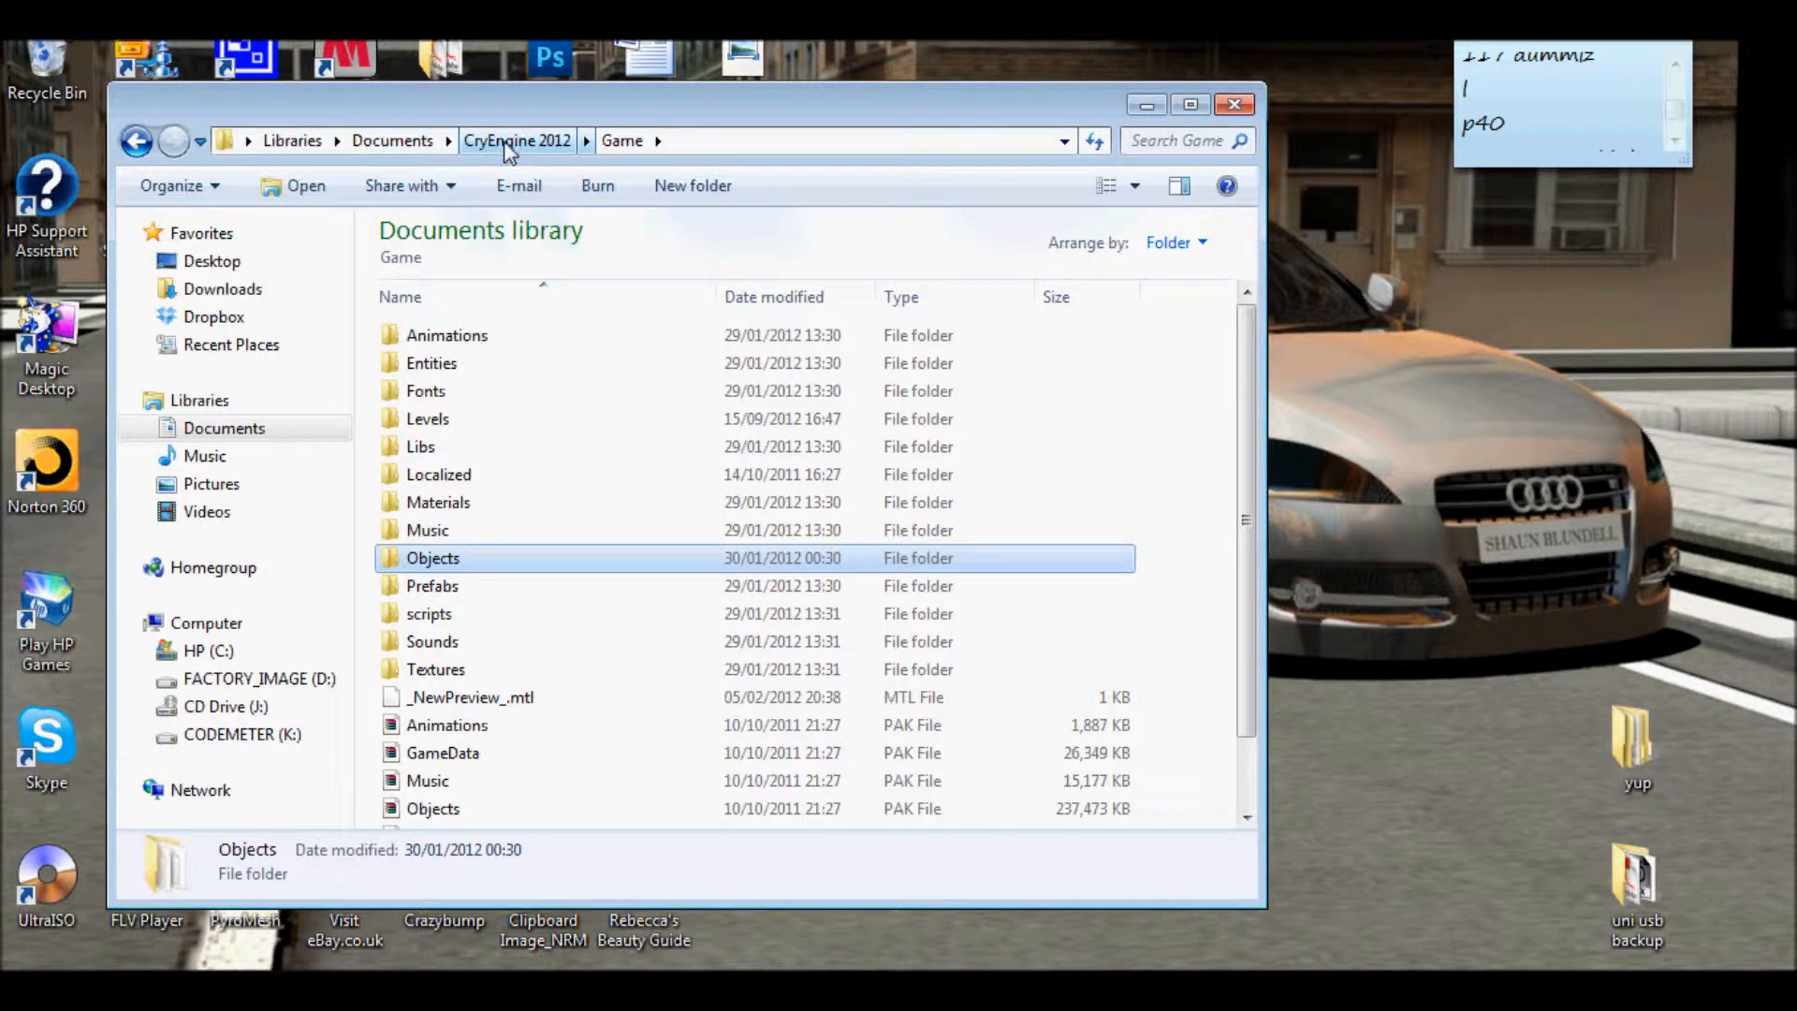
{"action": "mouse_move", "coordinate": [499, 321]}
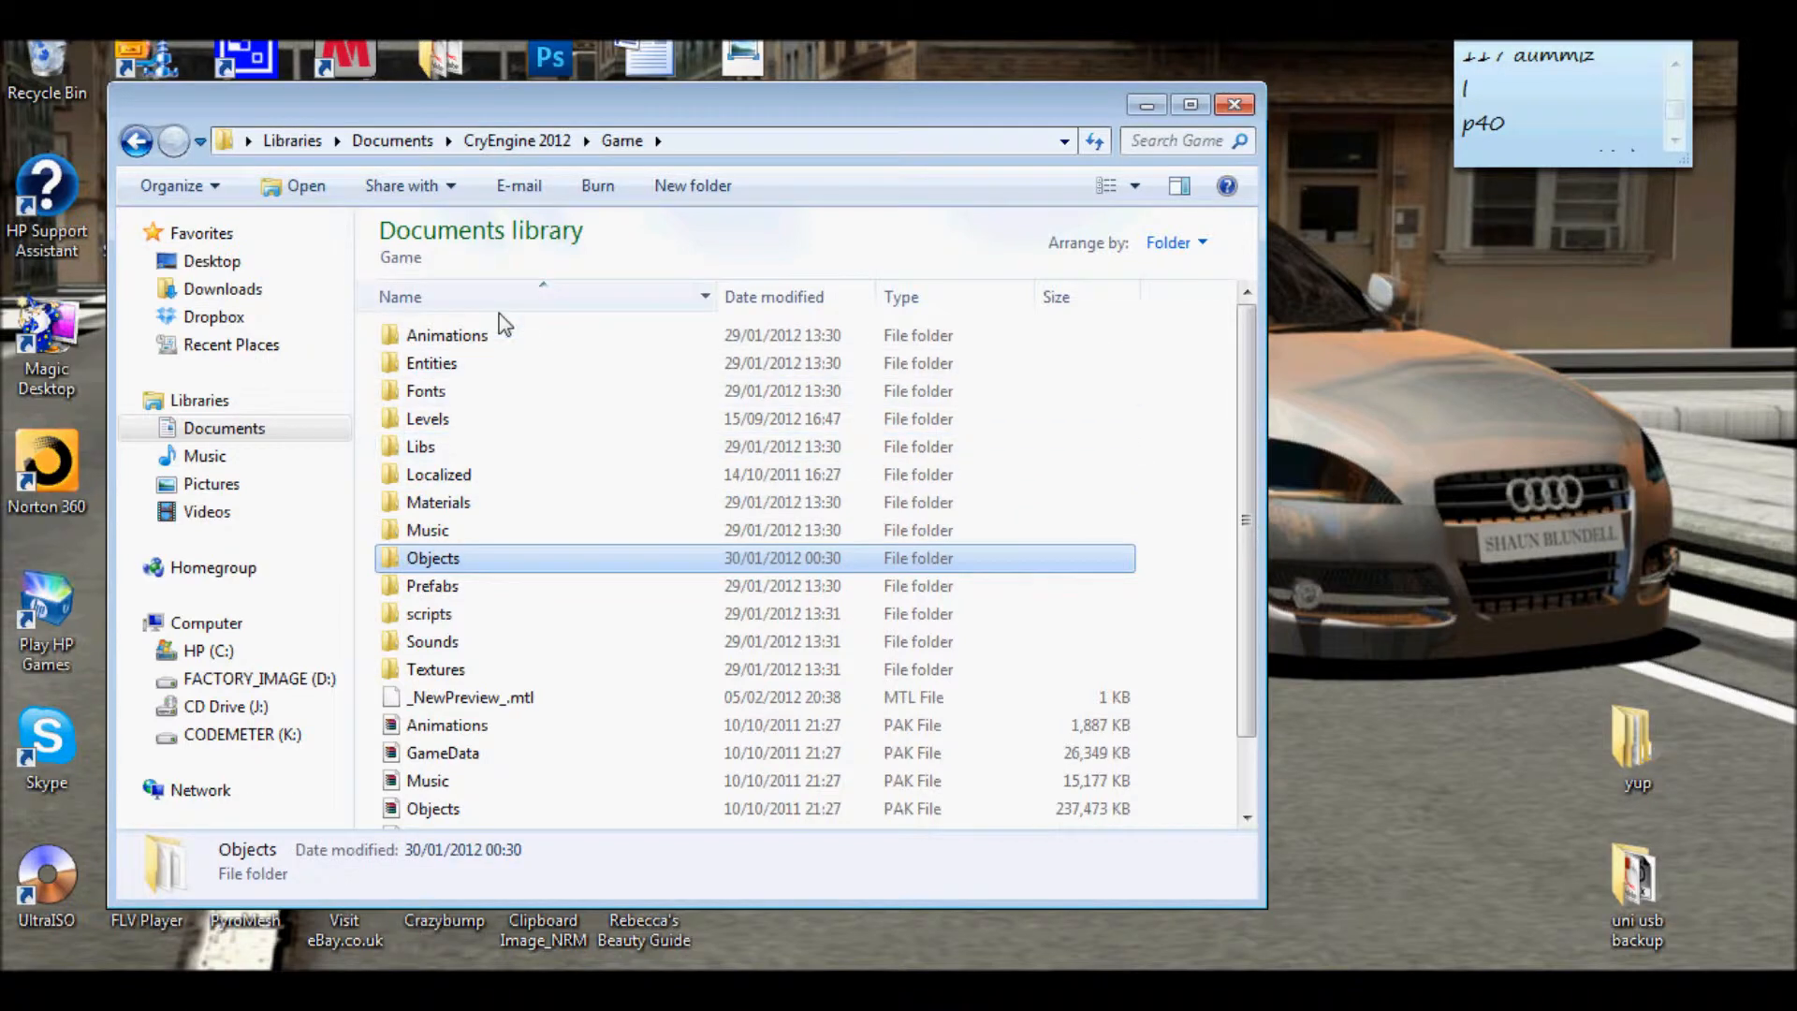
{"action": "mouse_move", "coordinate": [443, 636]}
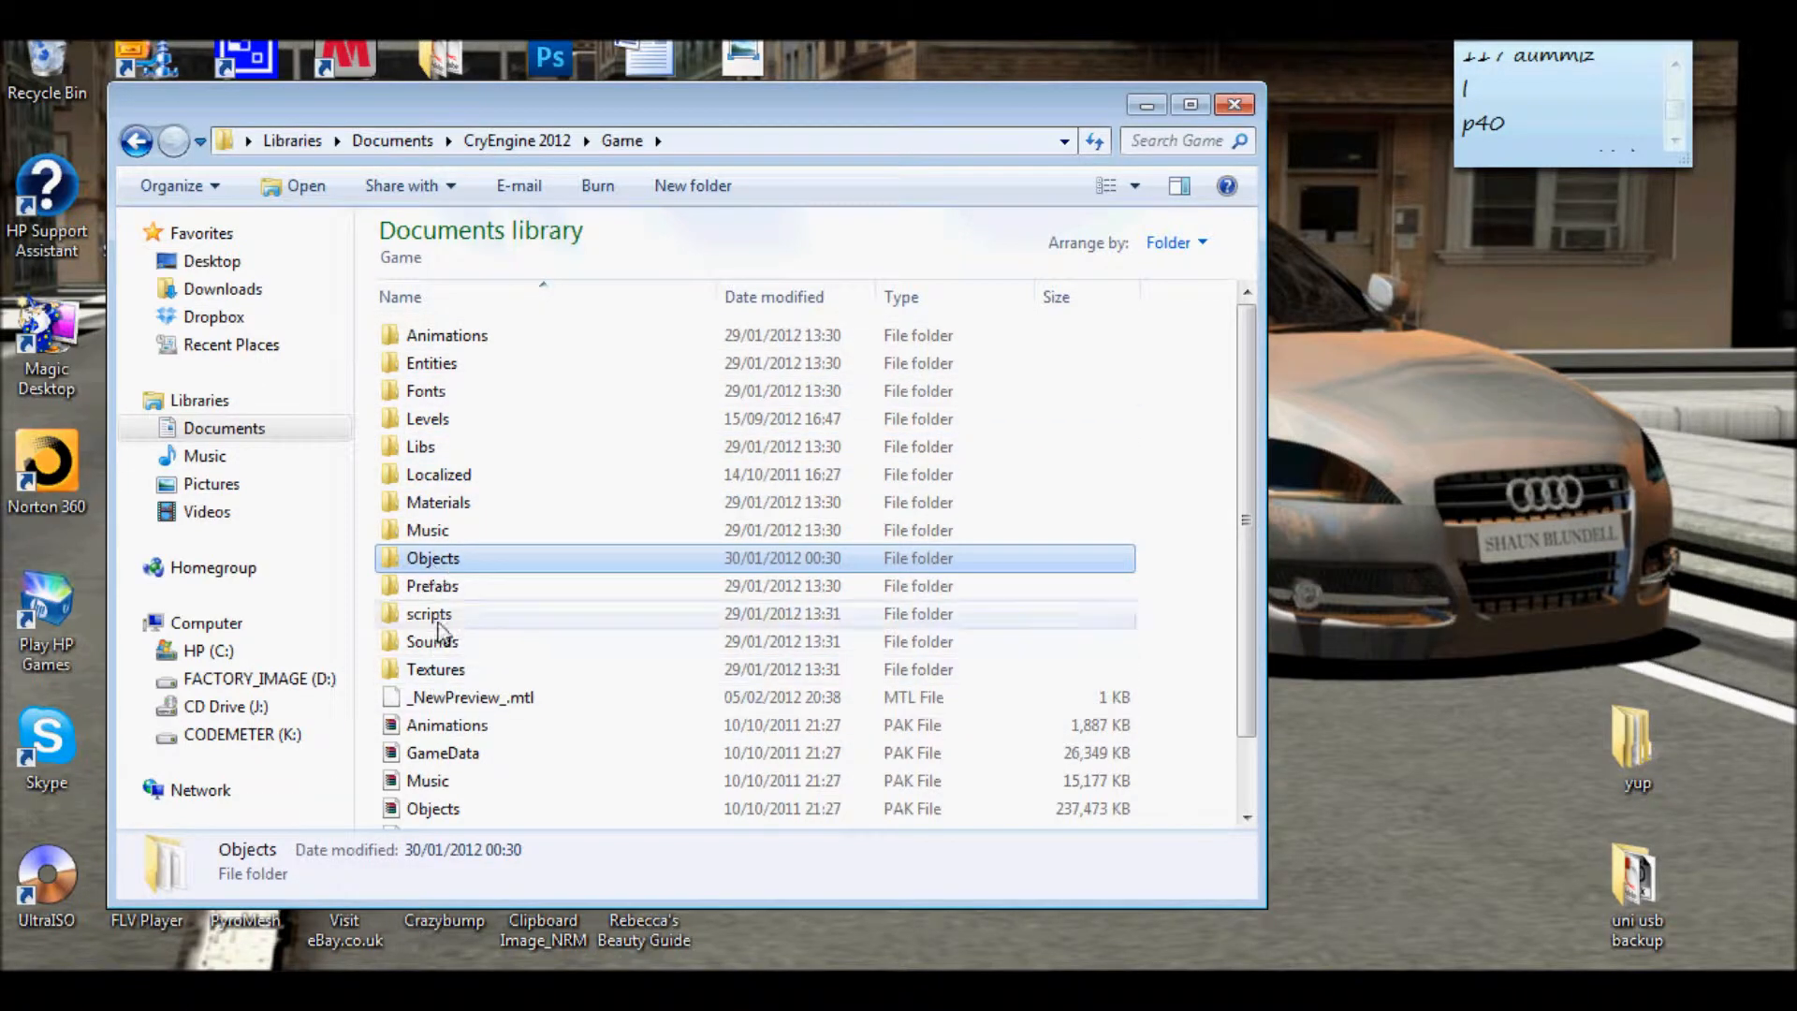
Open Objects, then Mixed, revealing the breakables, Light Proj and Vehicles folders
{"action": "double_click", "coordinate": [433, 558]}
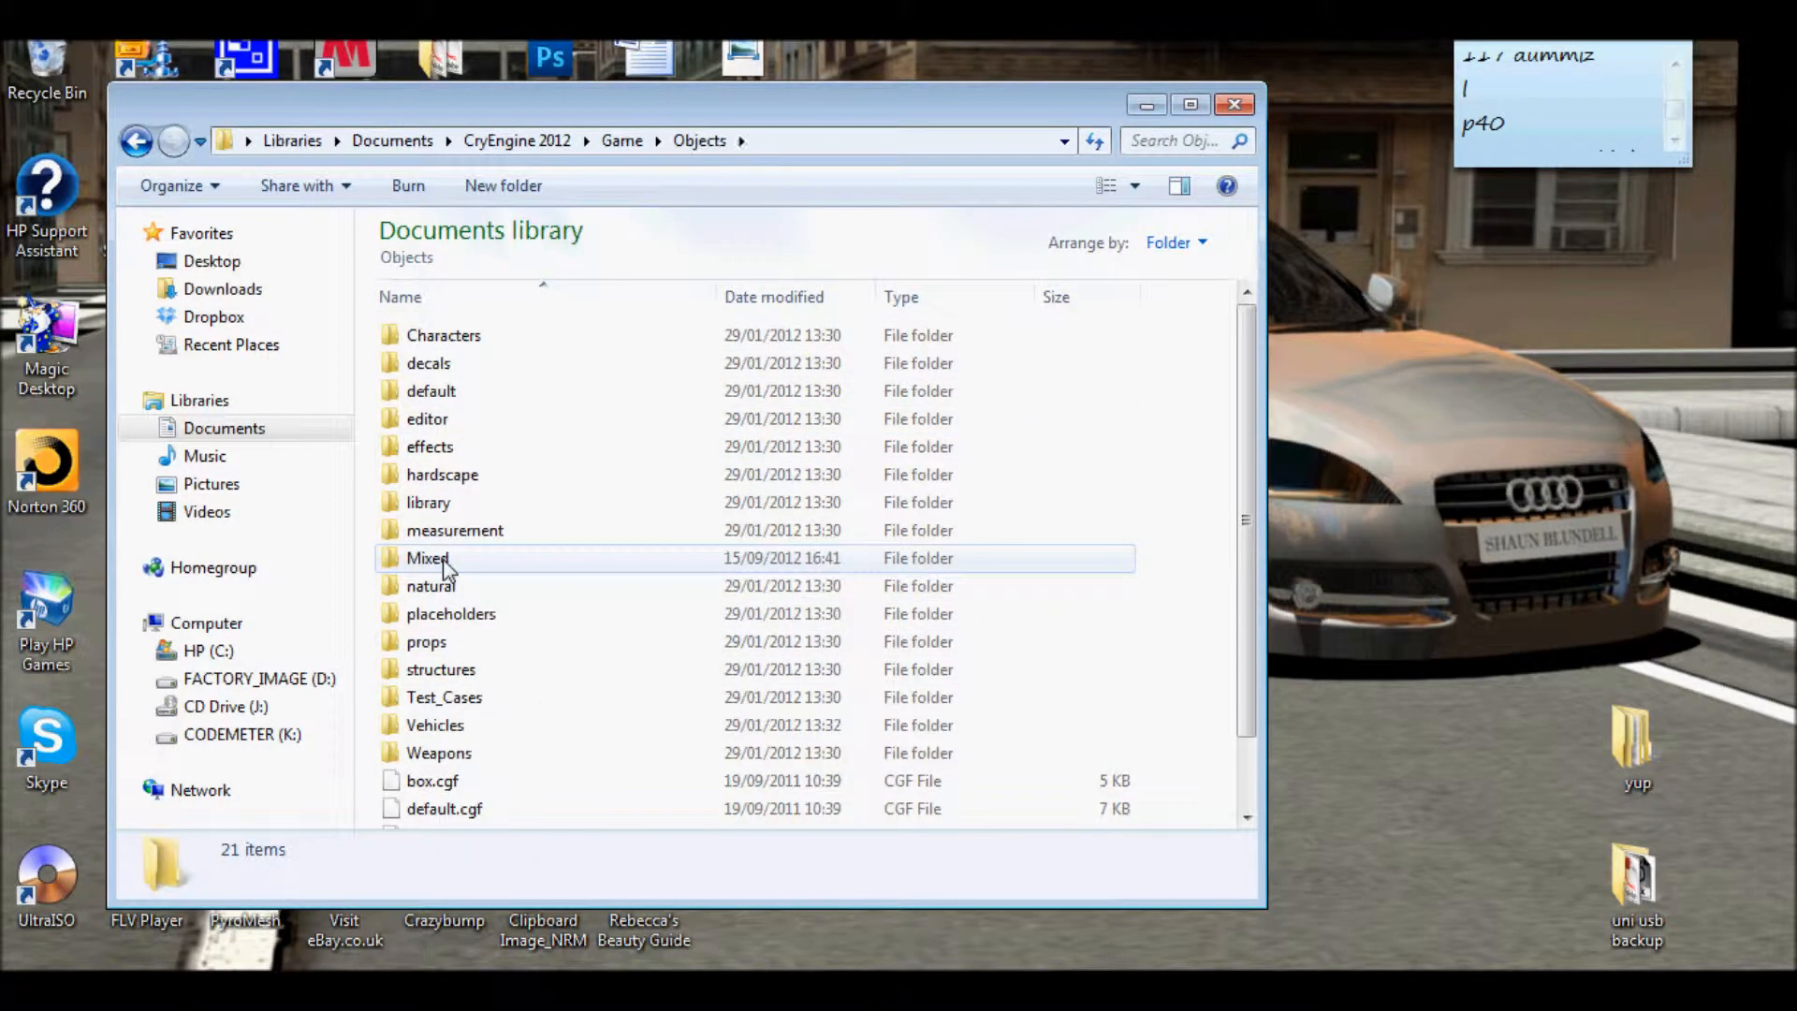
{"action": "mouse_move", "coordinate": [813, 562]}
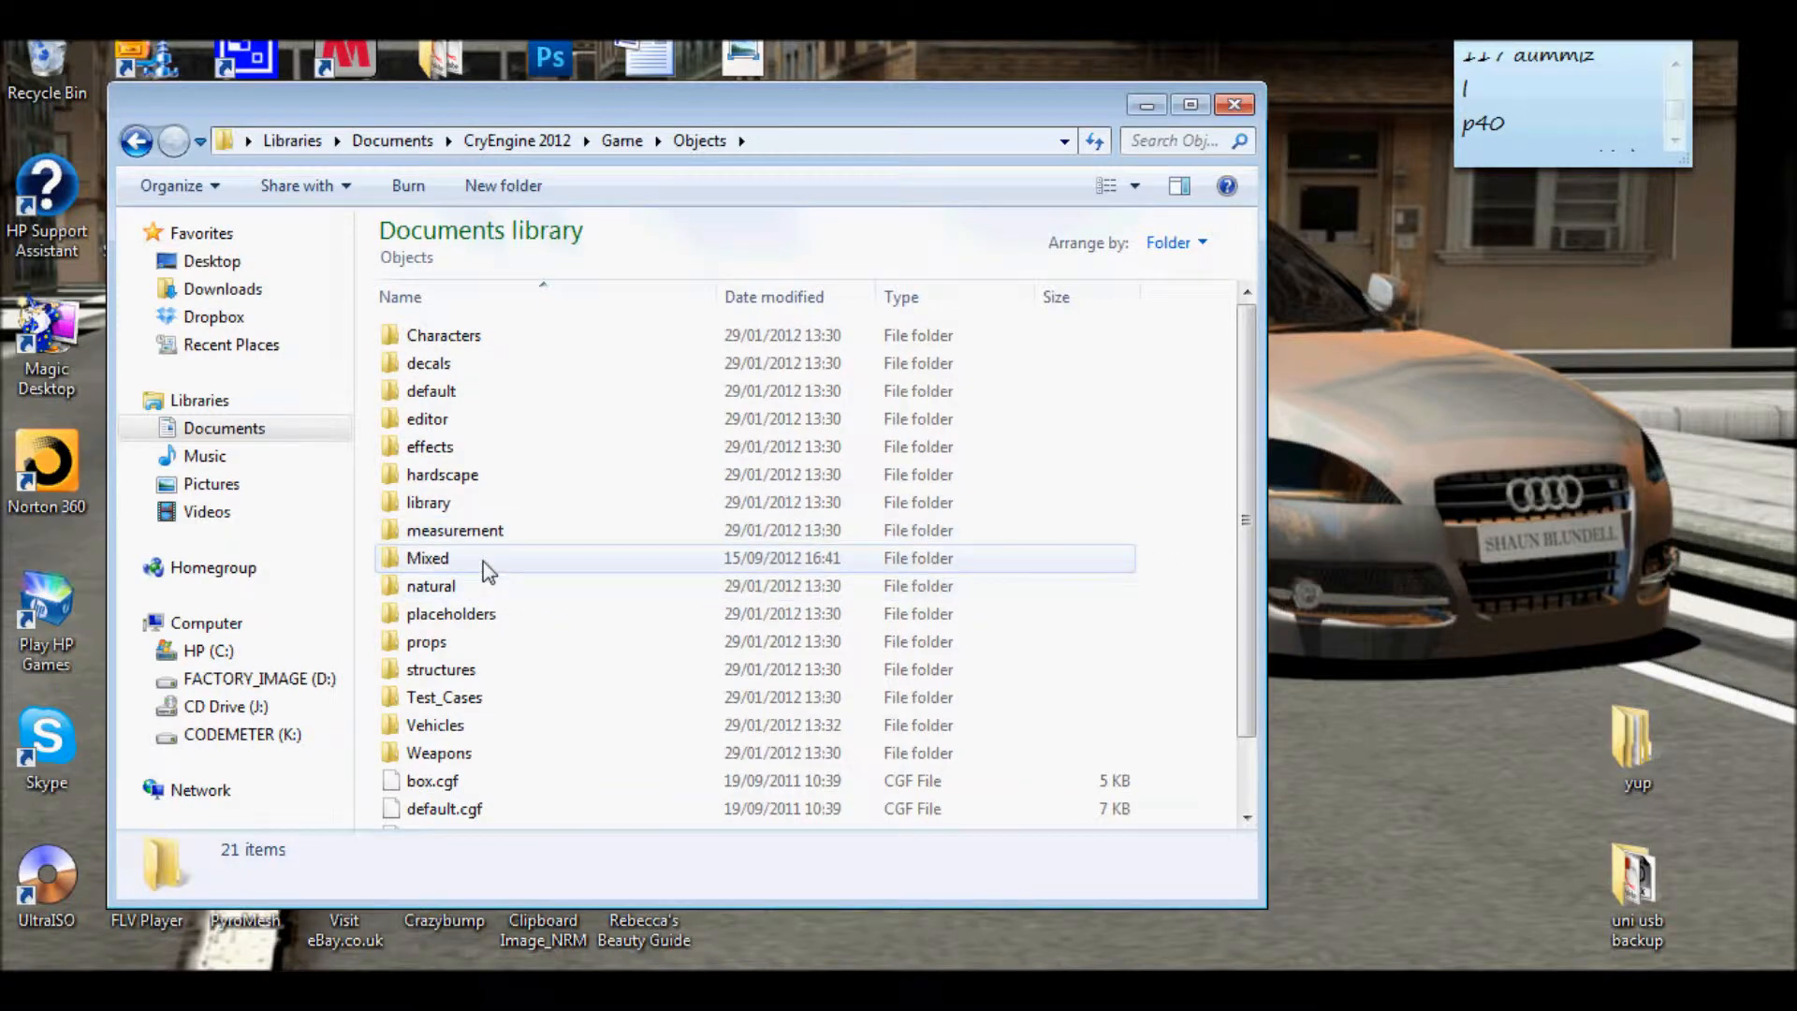
{"action": "mouse_move", "coordinate": [486, 570]}
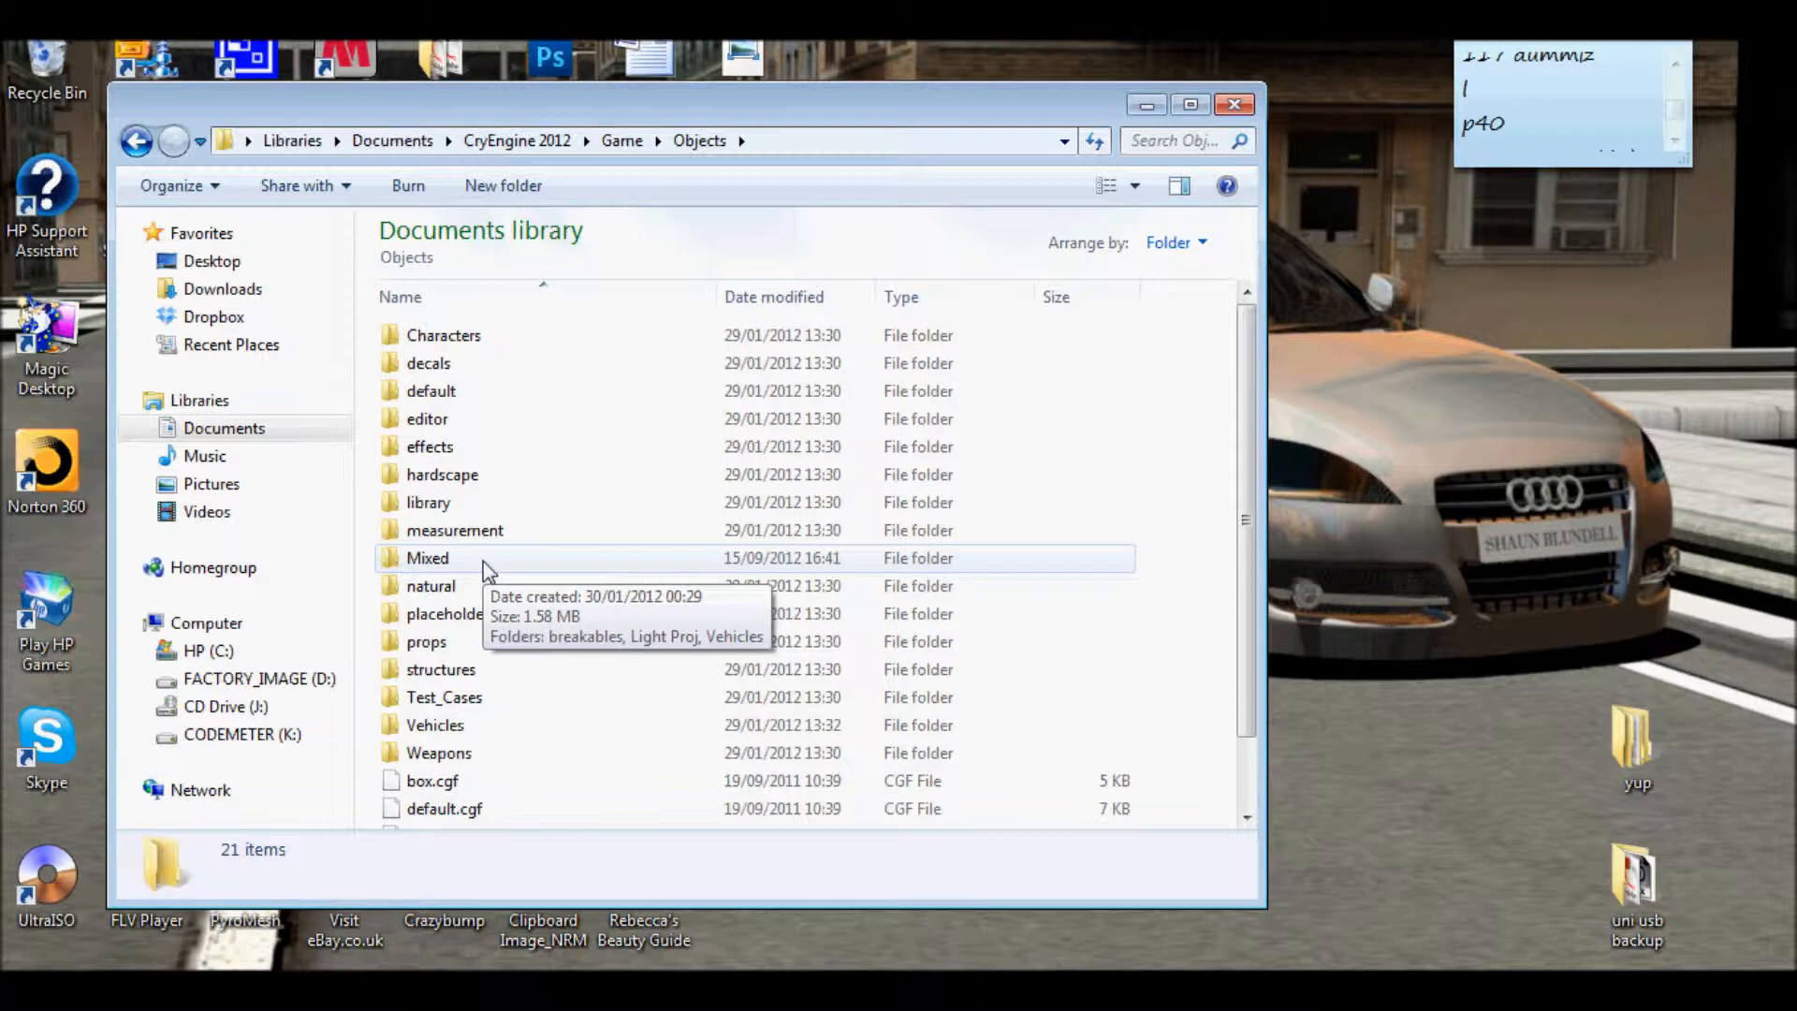
{"action": "double_click", "coordinate": [427, 558]}
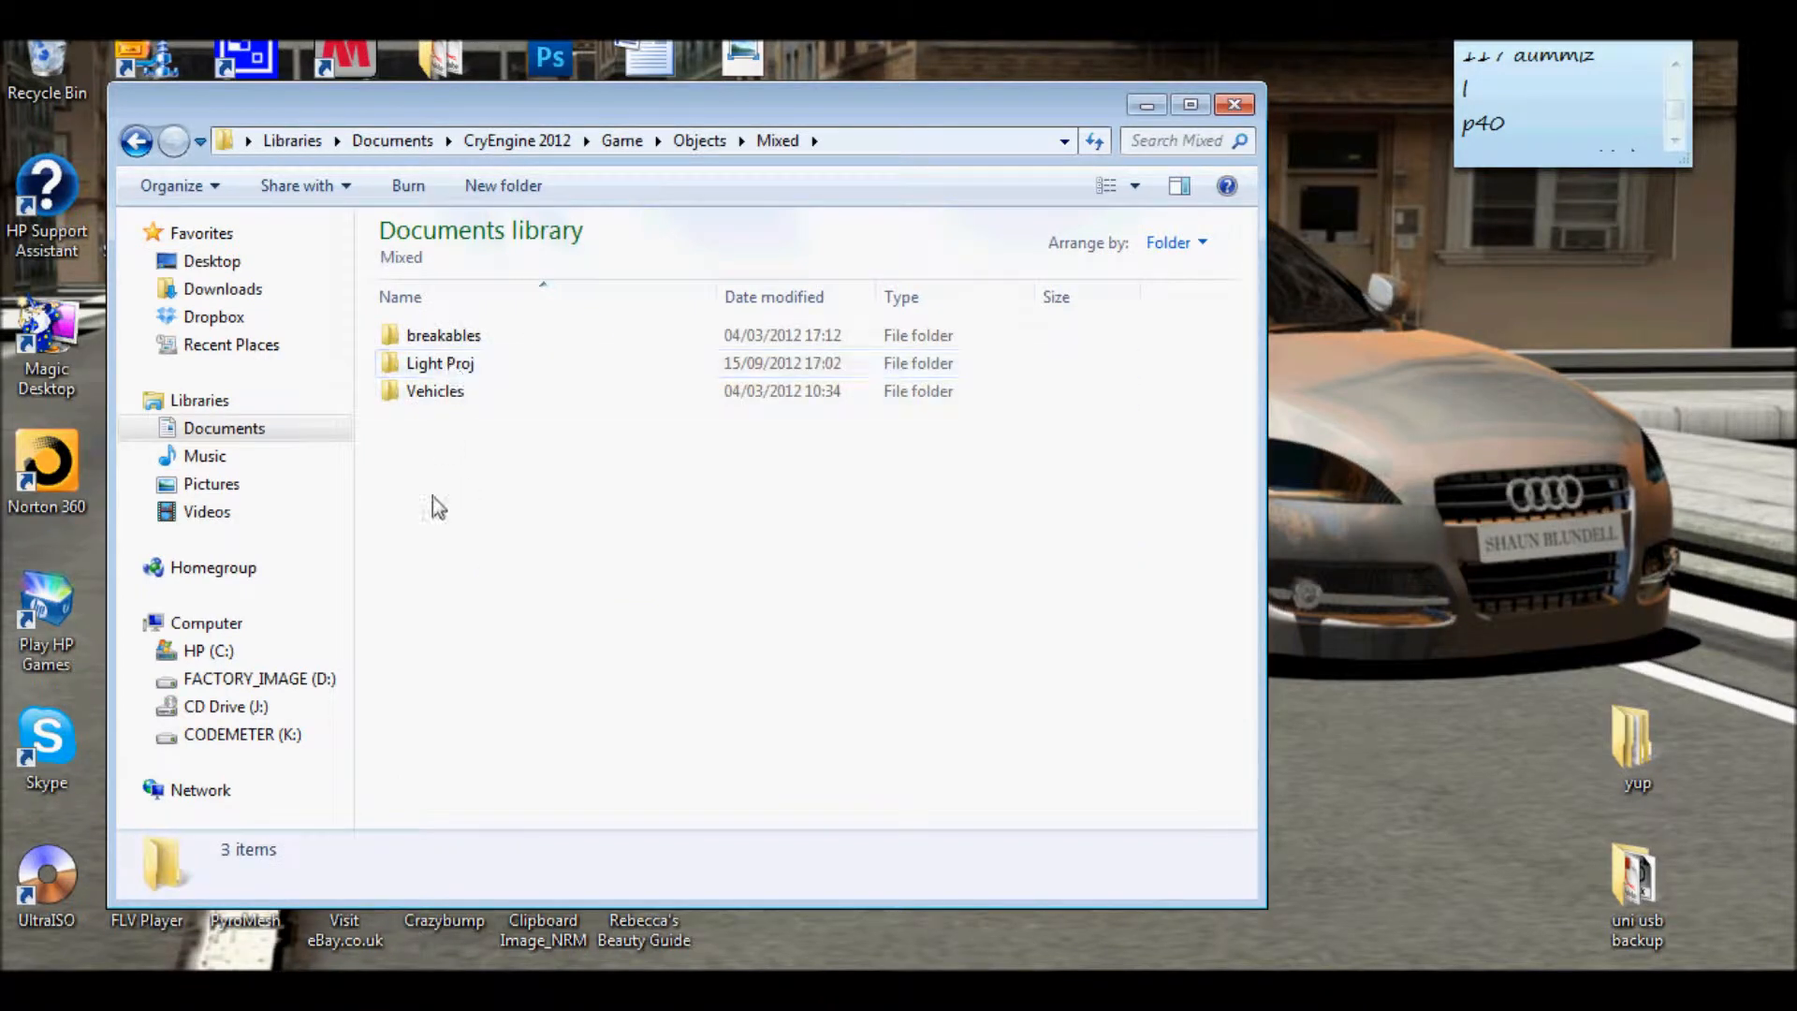
{"action": "right_click", "coordinate": [435, 505]}
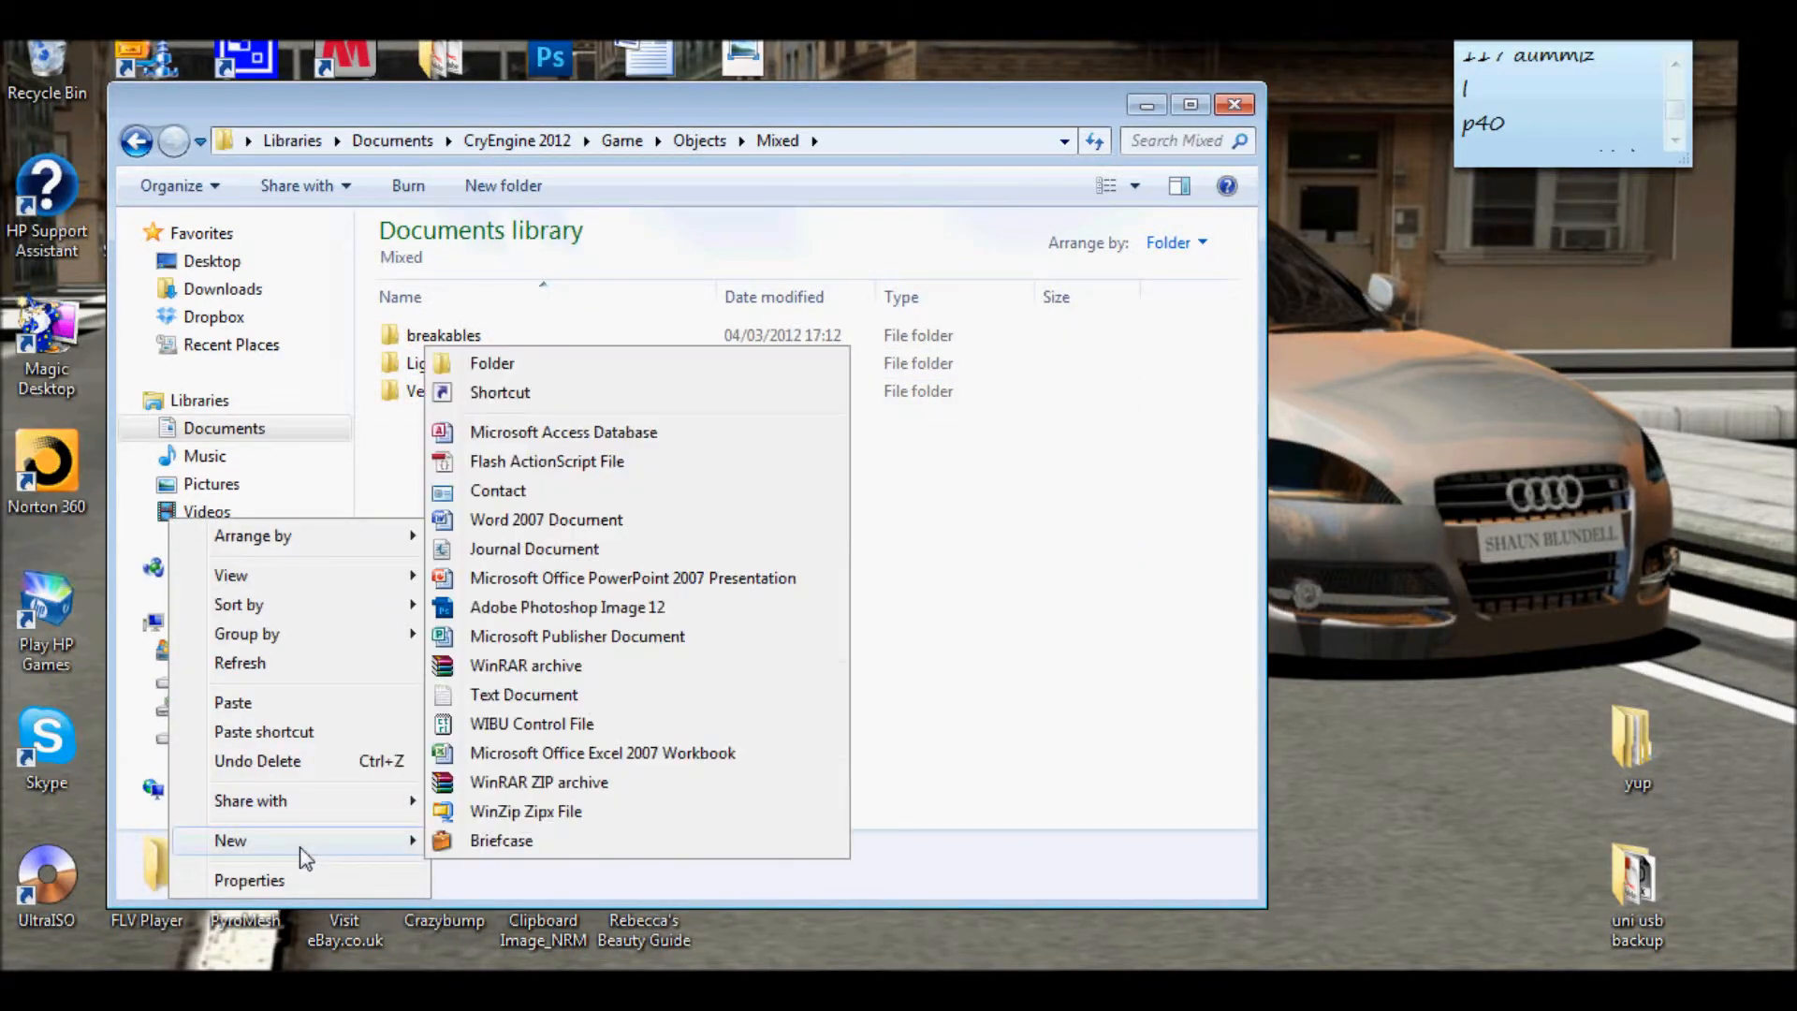
{"action": "left_click", "coordinate": [492, 363]}
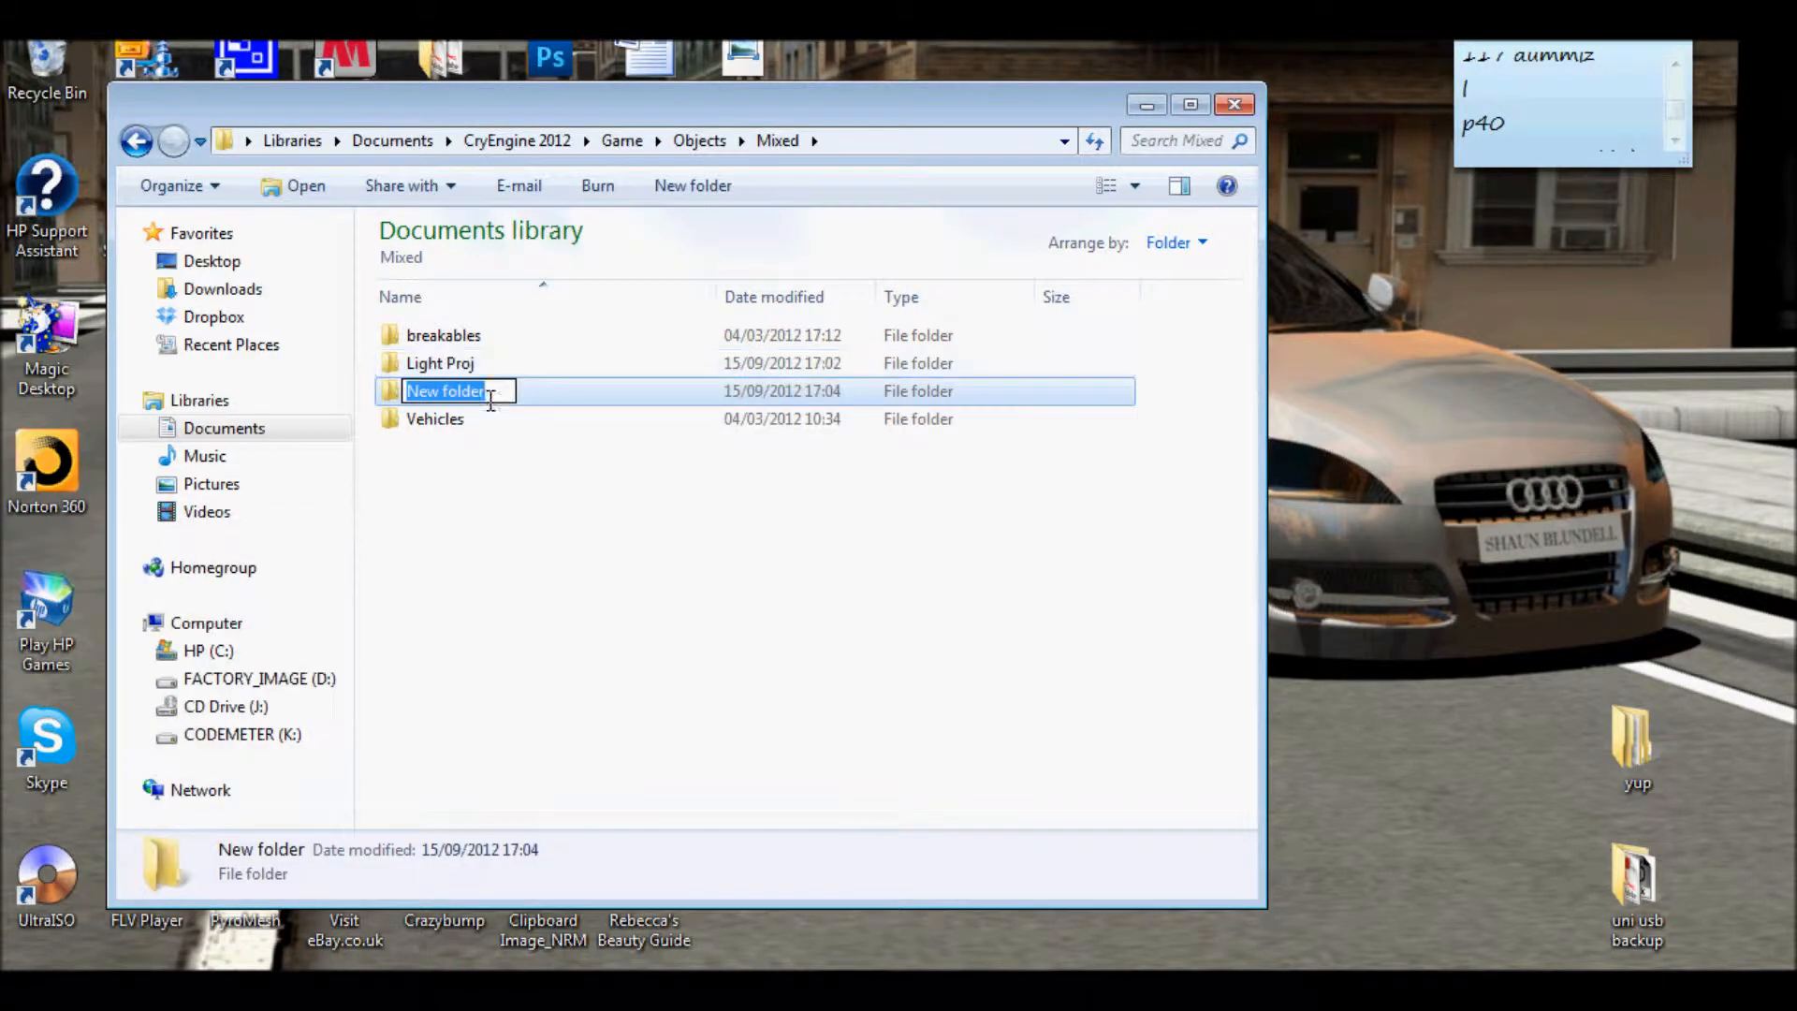
{"action": "mouse_move", "coordinate": [481, 493]}
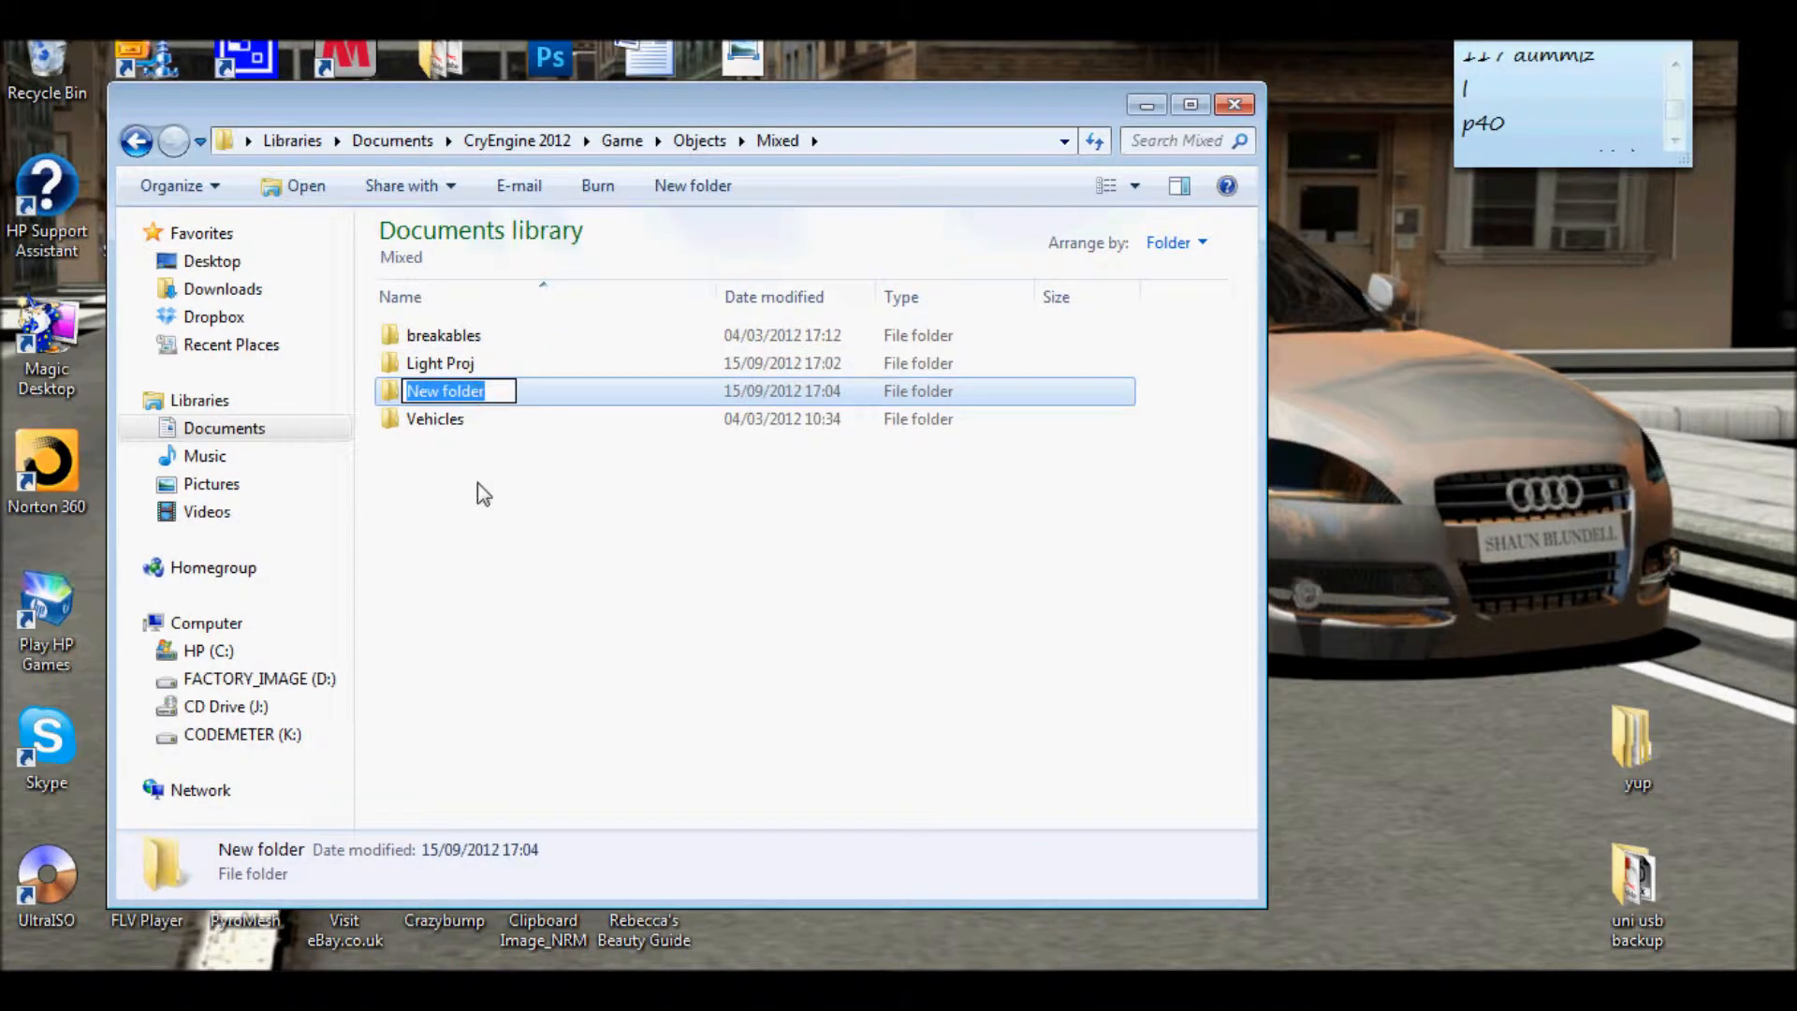
{"action": "key", "text": "Delete"}
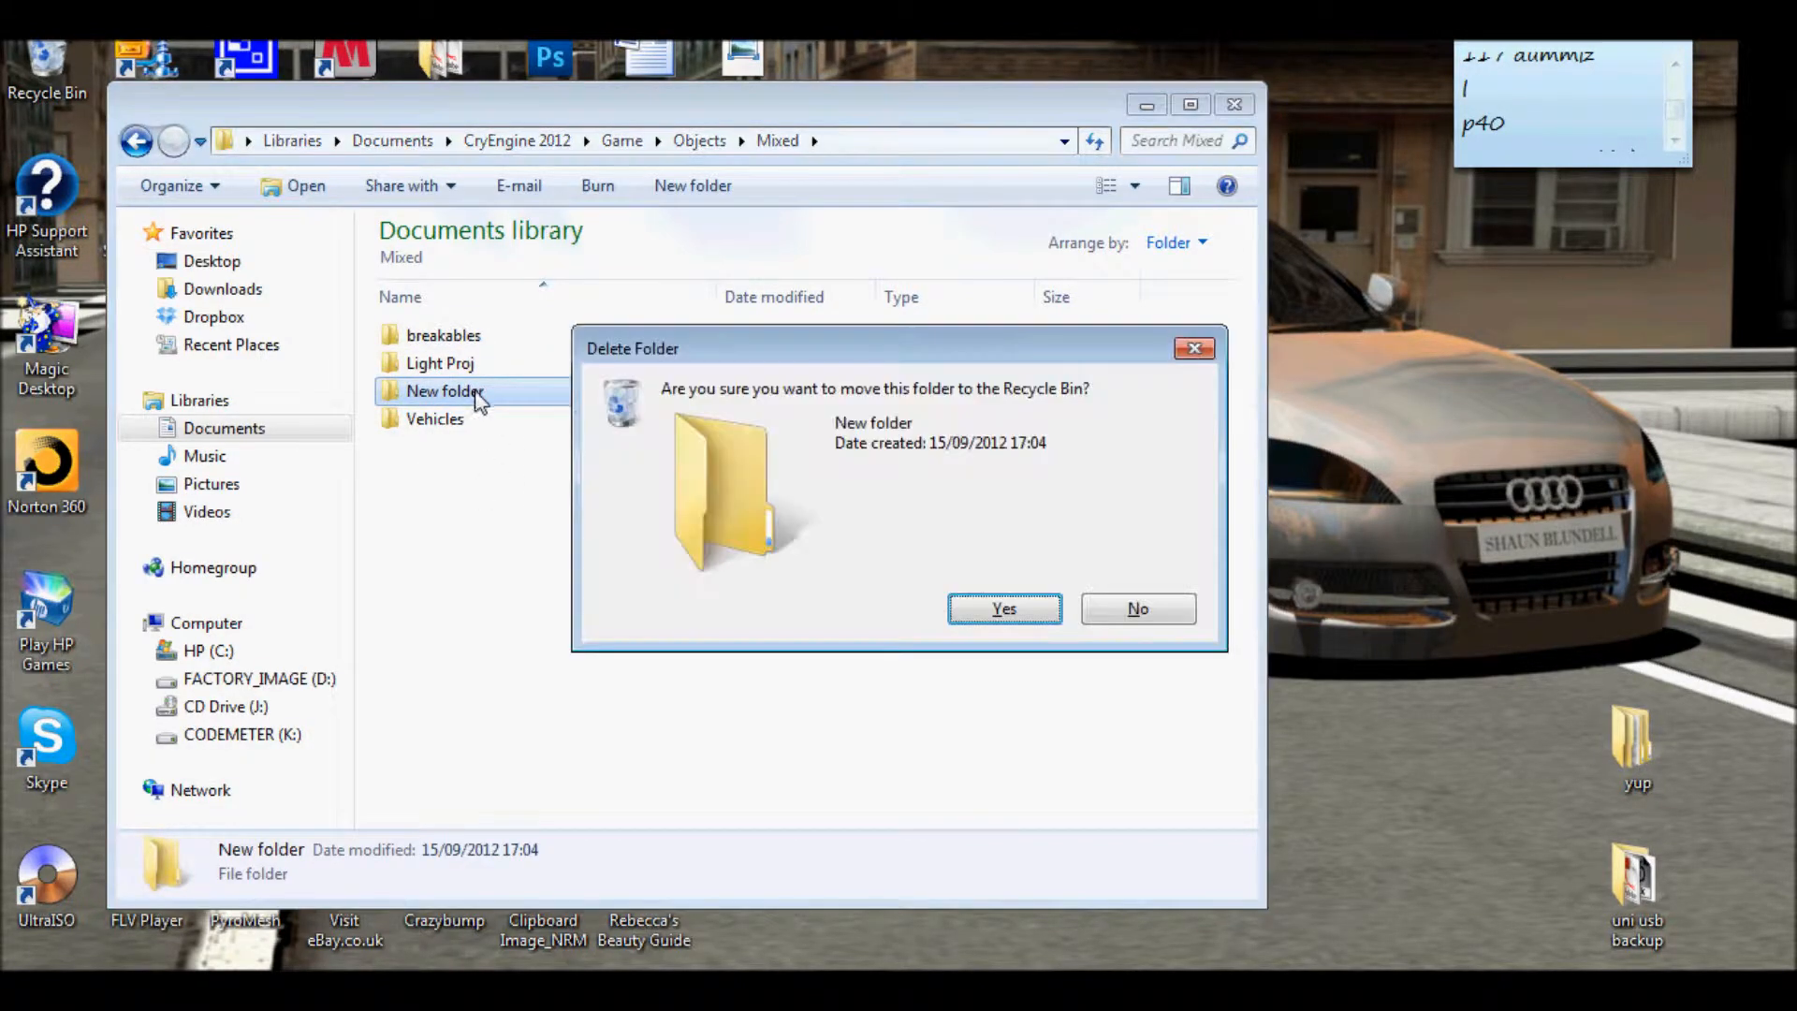
{"action": "left_click", "coordinate": [1002, 609]}
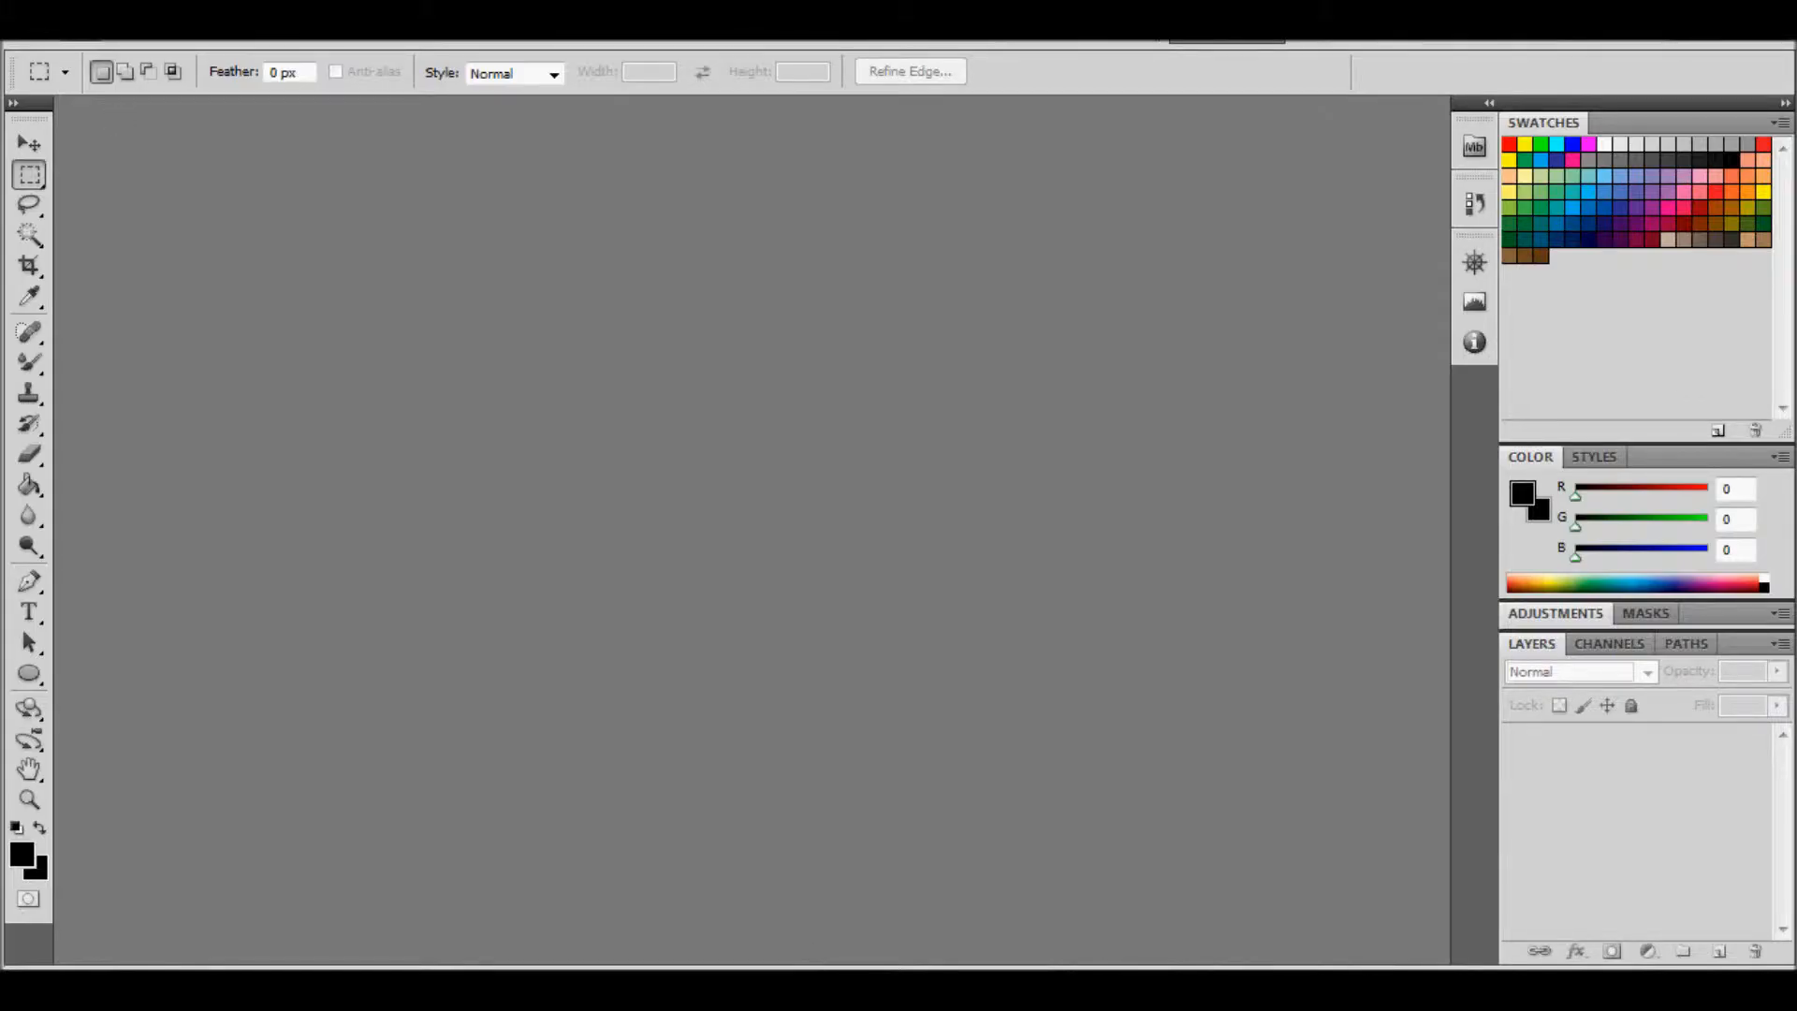
Start a new 512 × 512 pixel document with a white background from the File menu
{"action": "left_click", "coordinate": [35, 17]}
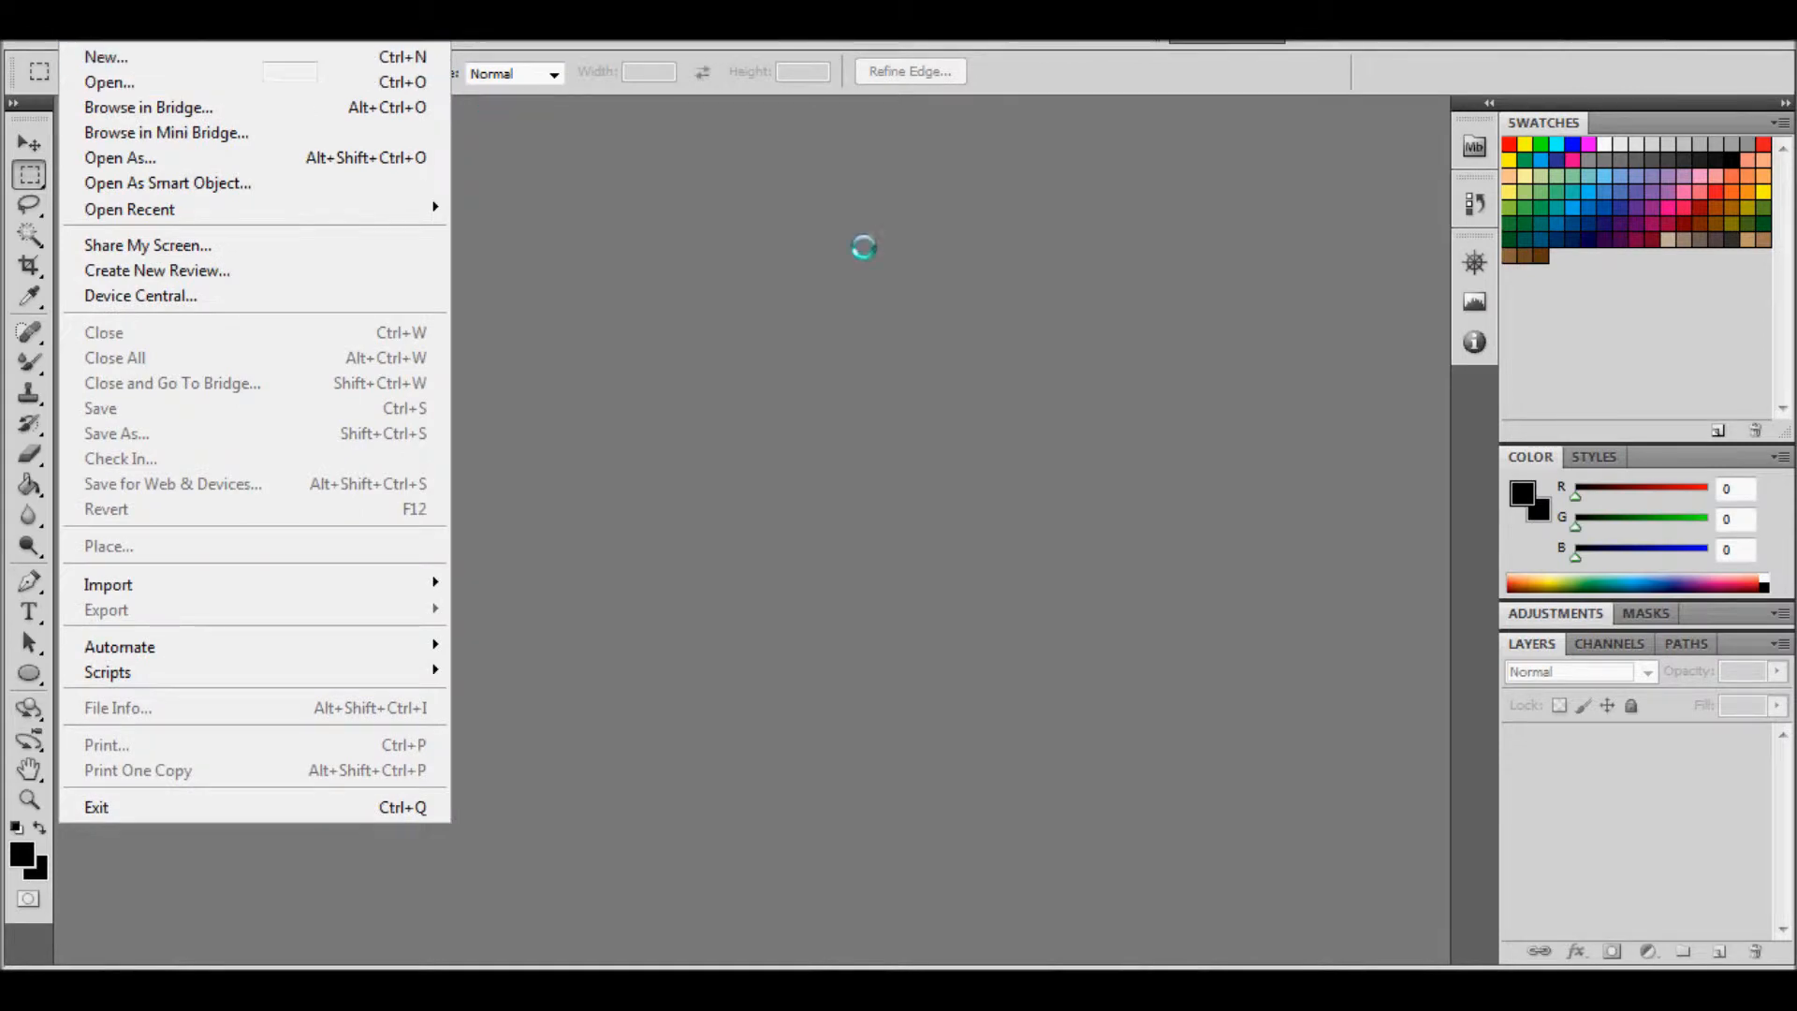
{"action": "left_click", "coordinate": [106, 56]}
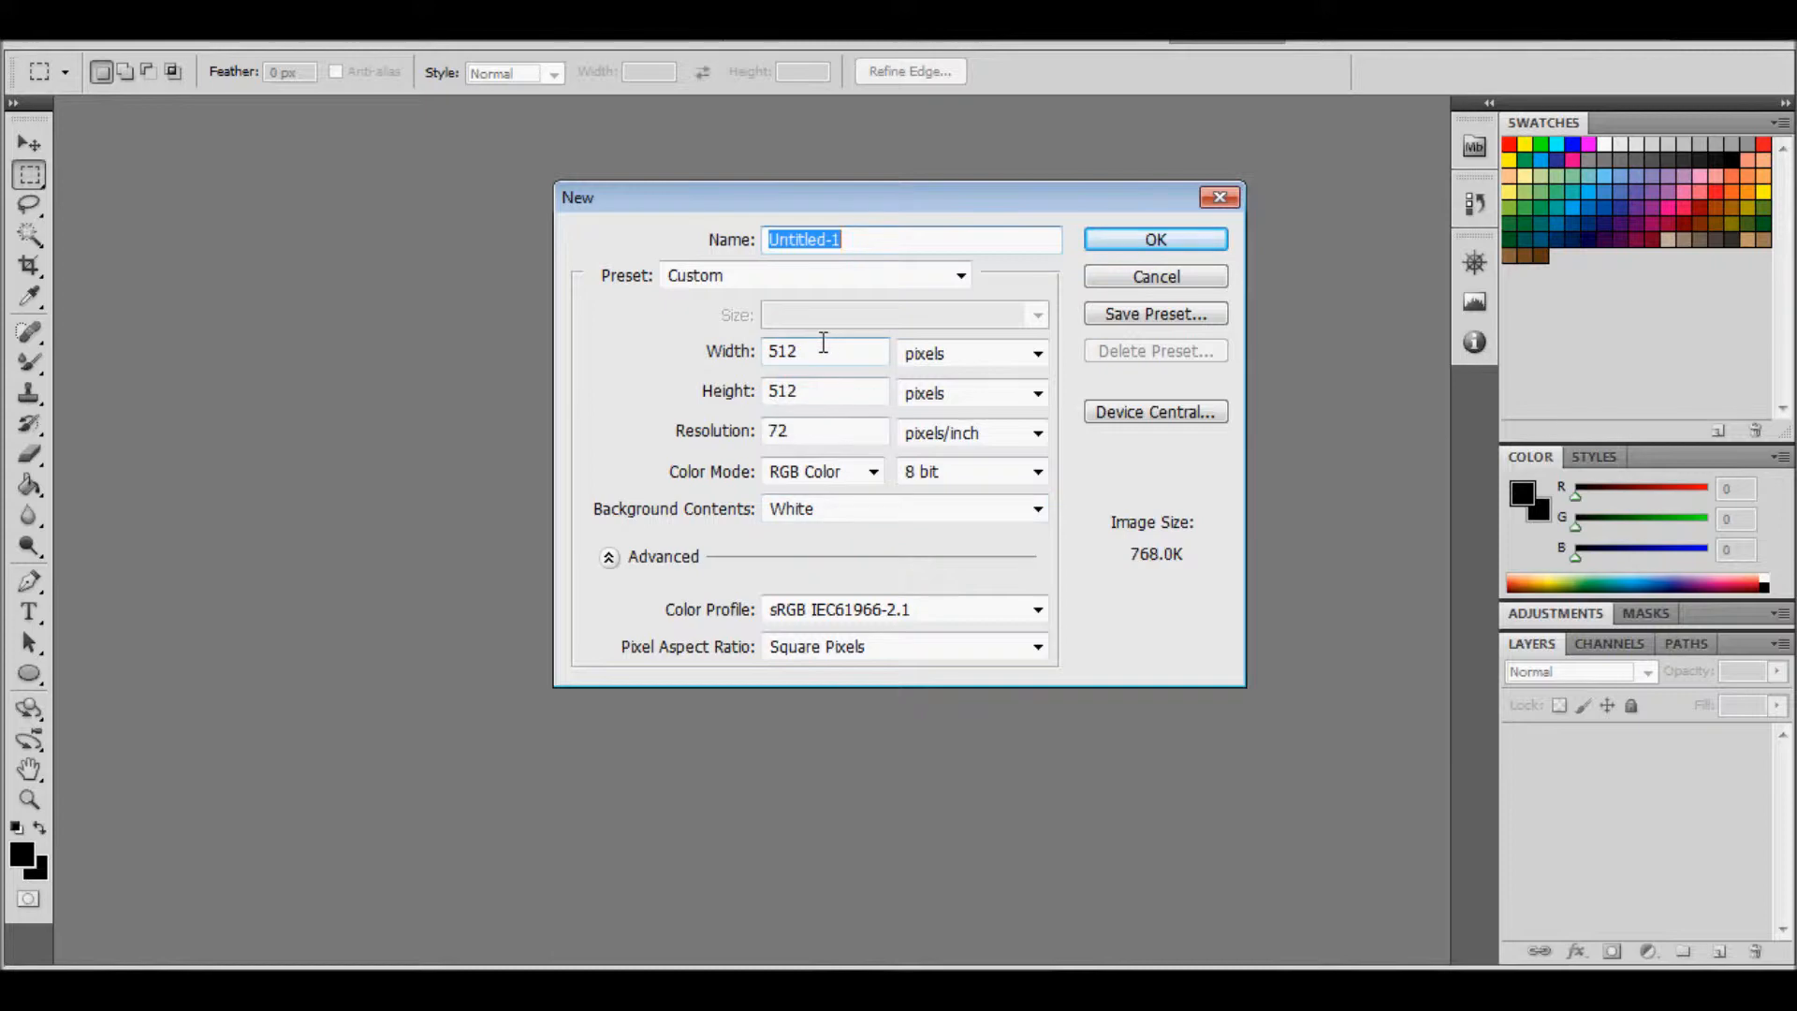
{"action": "mouse_move", "coordinate": [1154, 240]}
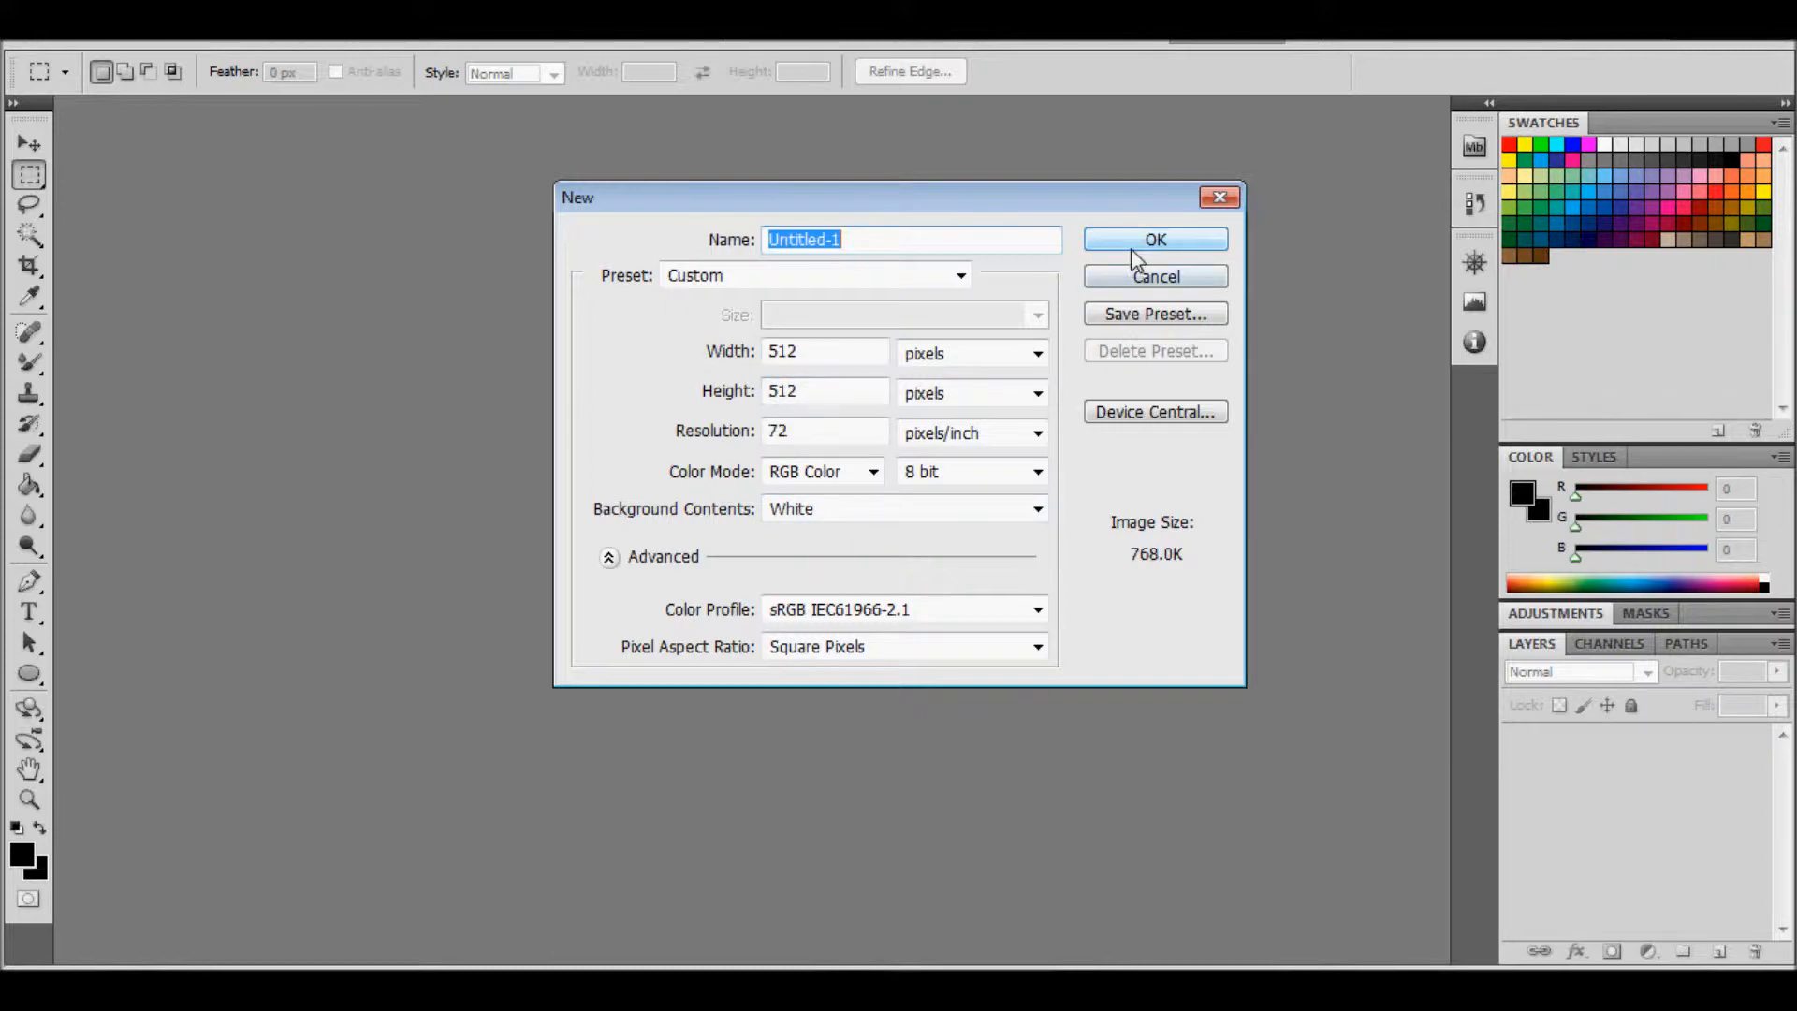
{"action": "mouse_move", "coordinate": [1154, 239]}
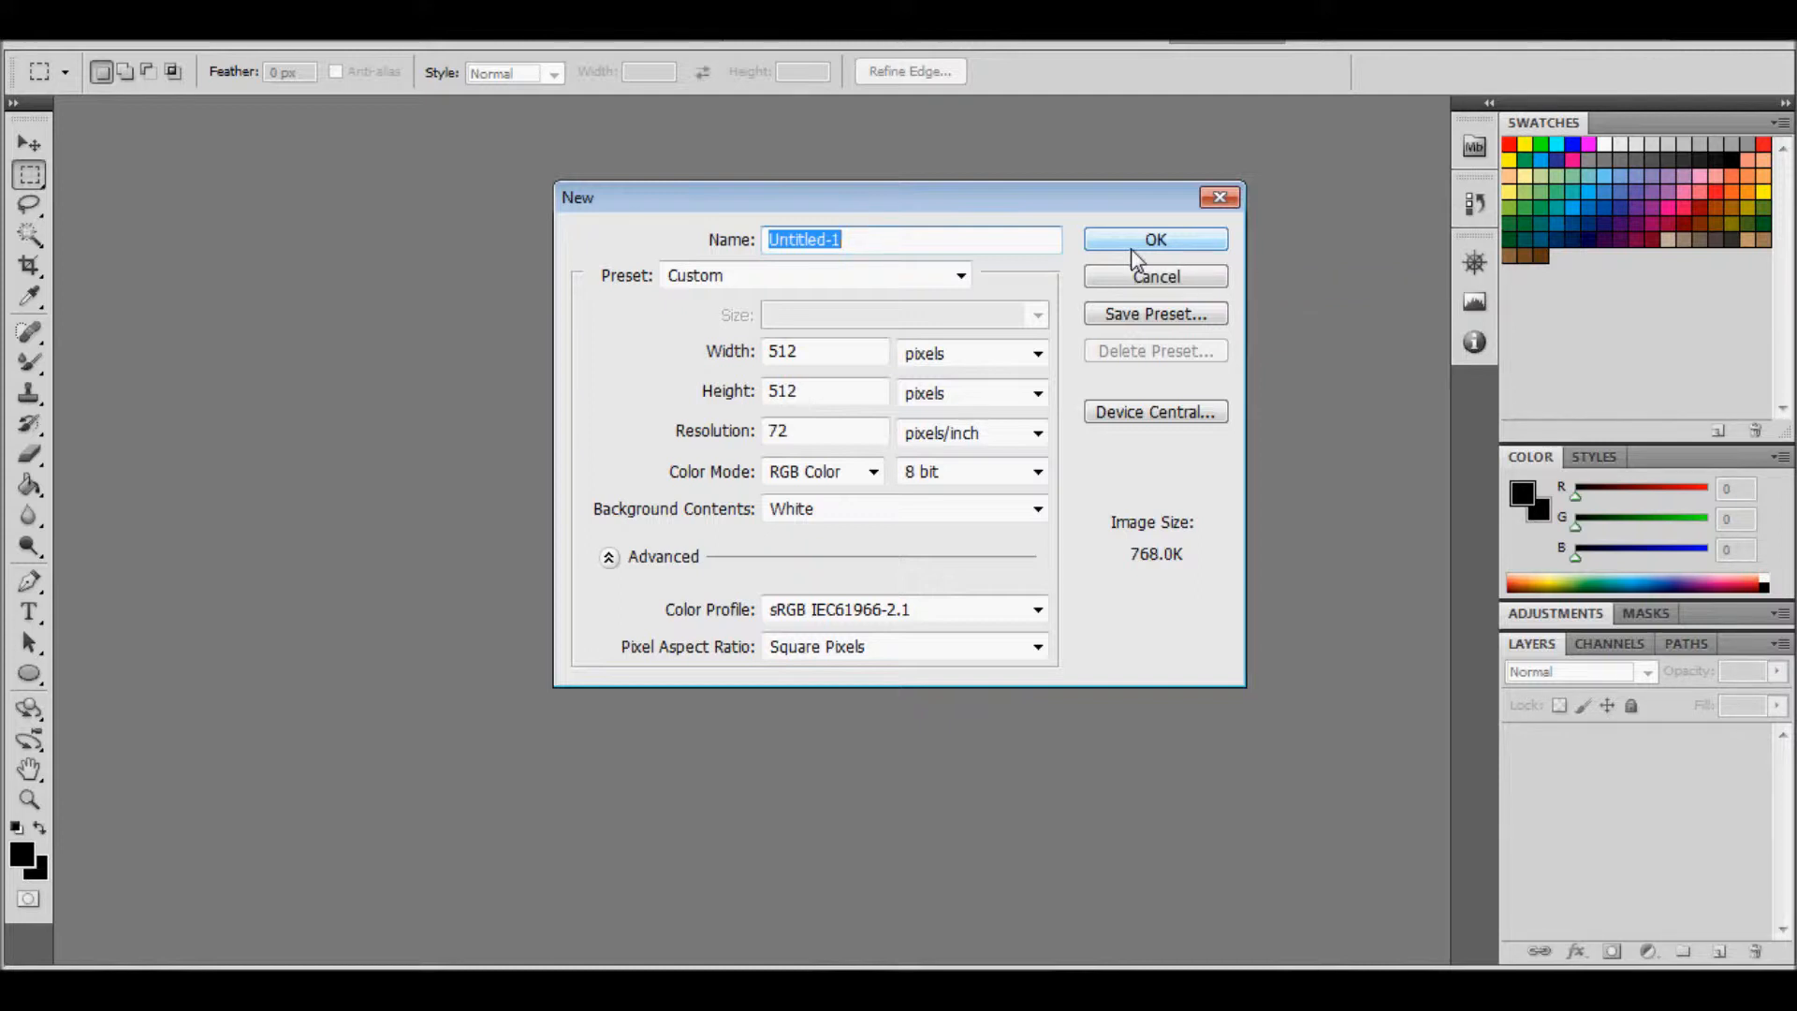
Create the 512×512 white document and place an empty text layer above the Background
{"action": "left_click", "coordinate": [1154, 239]}
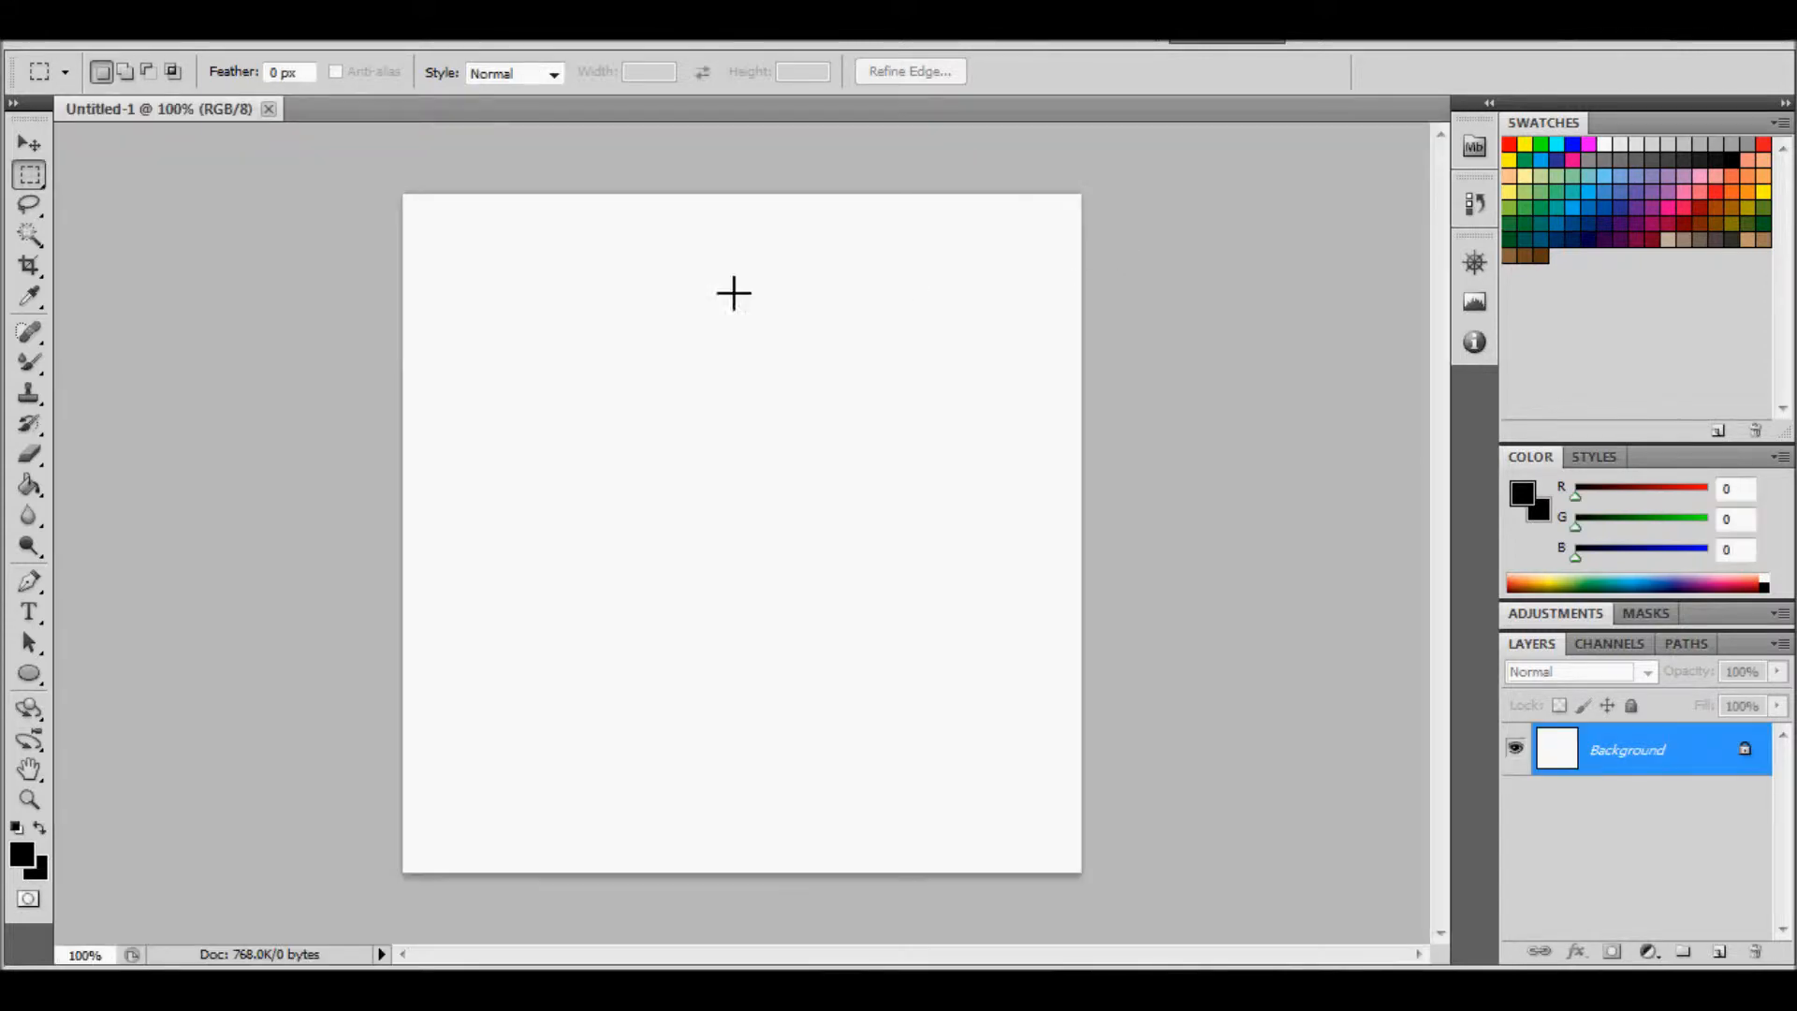
{"action": "left_click", "coordinate": [29, 611]}
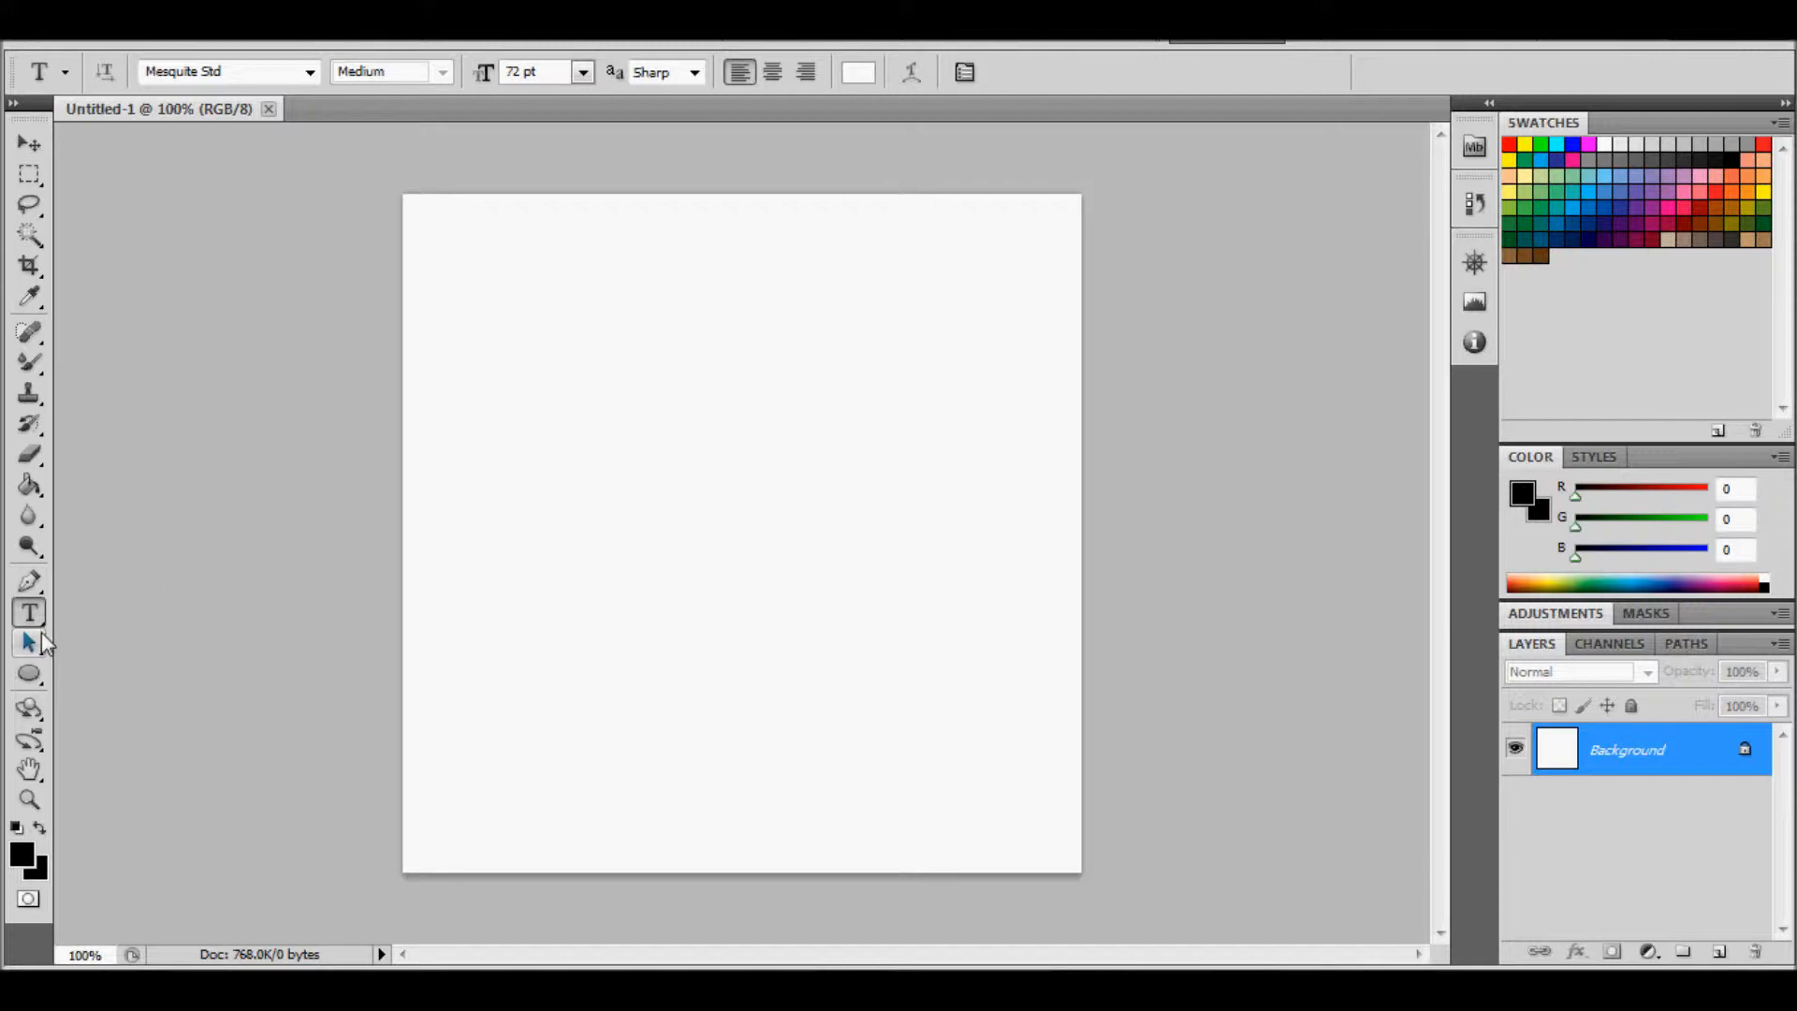
{"action": "left_click", "coordinate": [601, 445]}
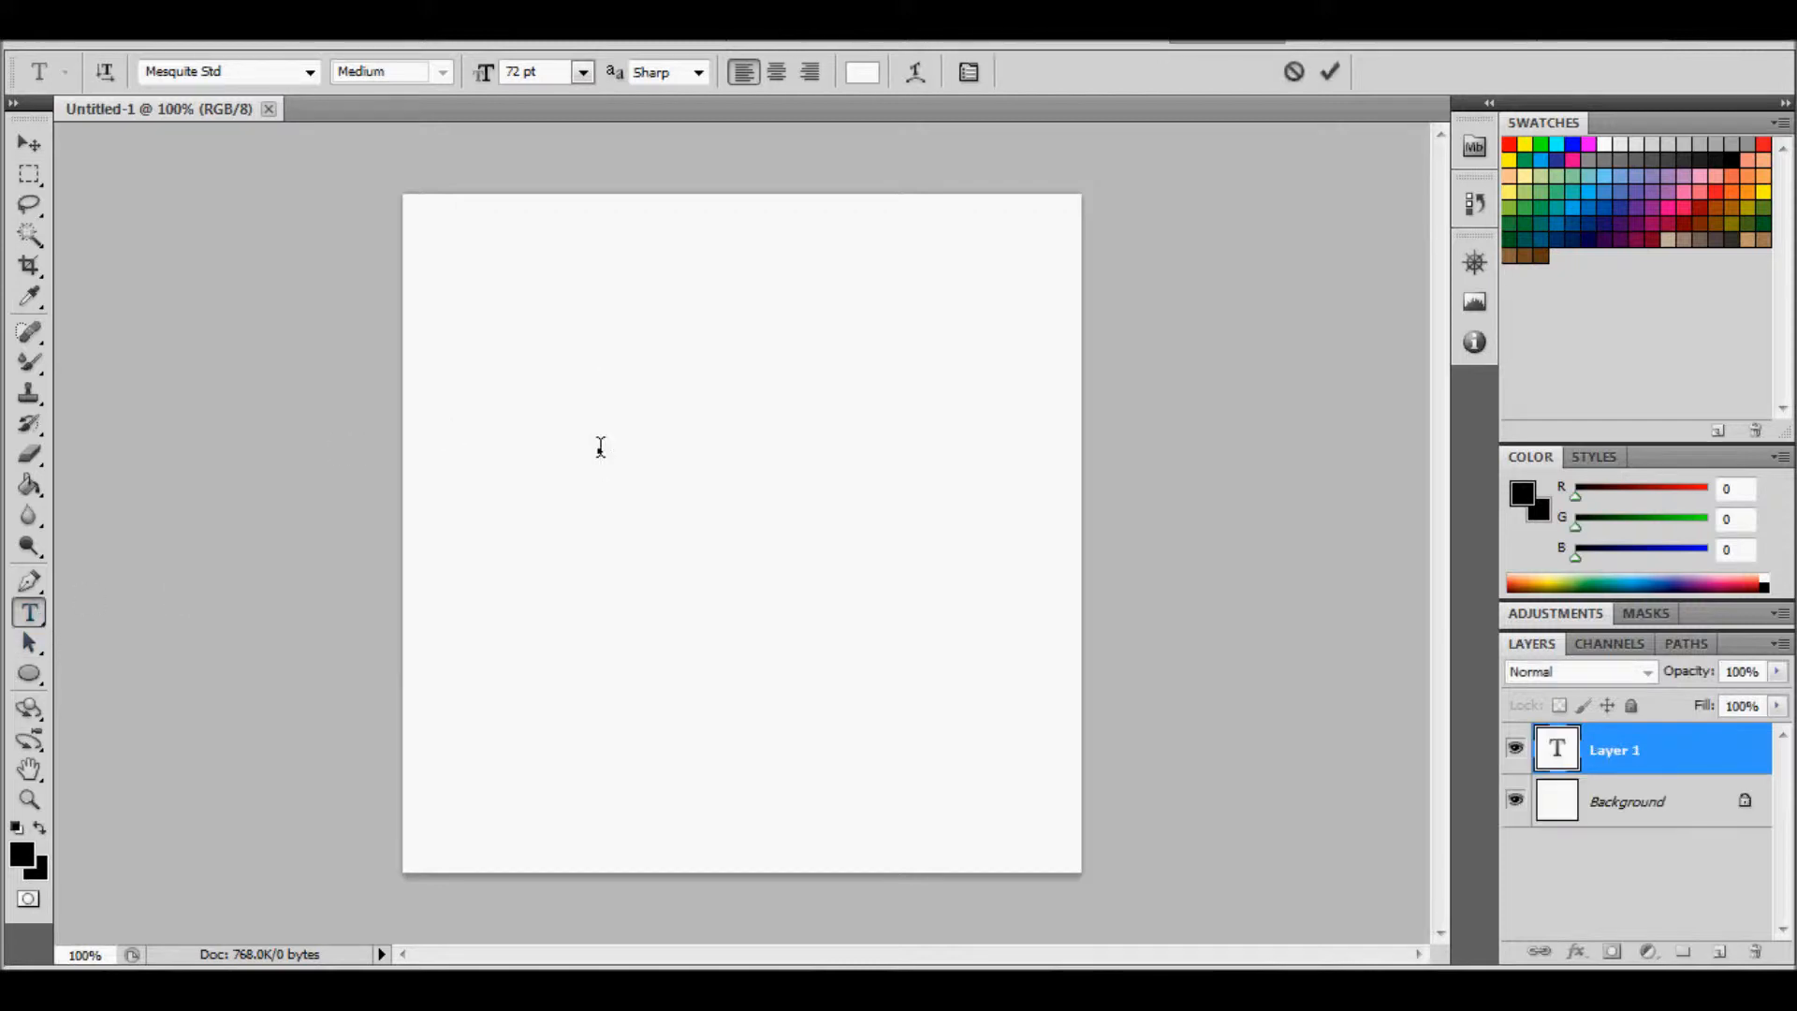
{"action": "left_click", "coordinate": [29, 142]}
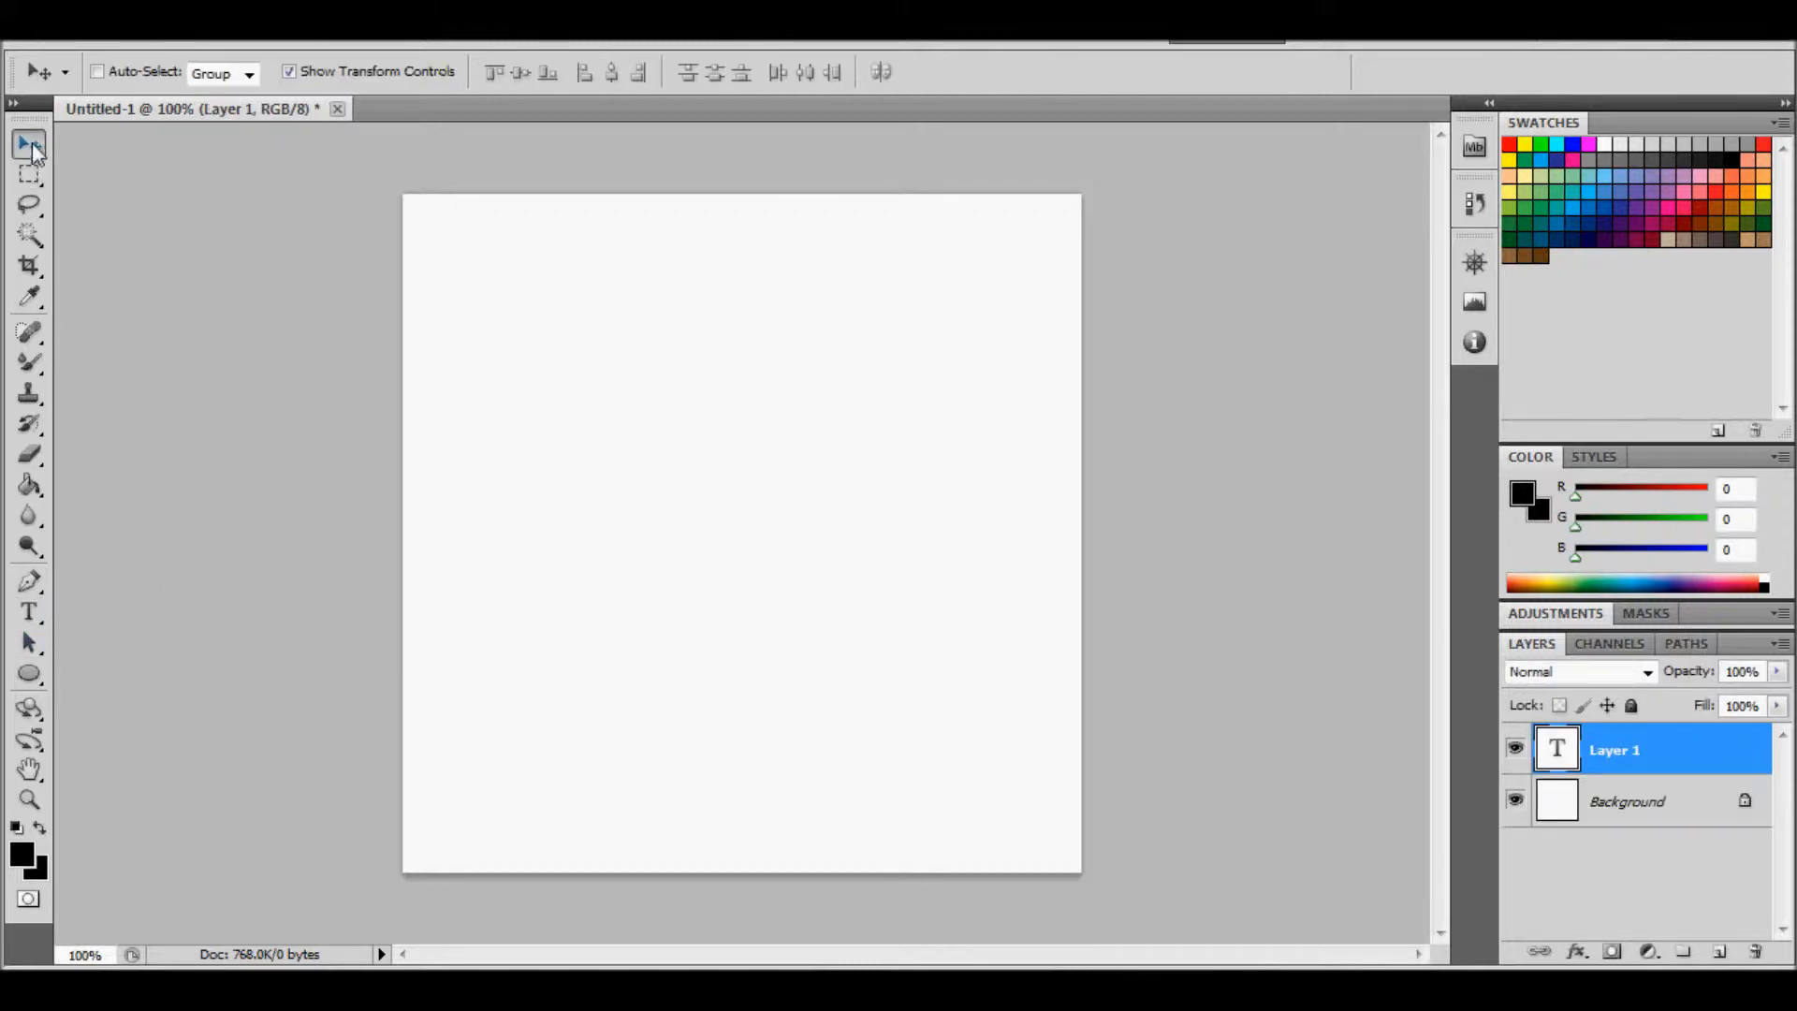
{"action": "mouse_move", "coordinate": [29, 856]}
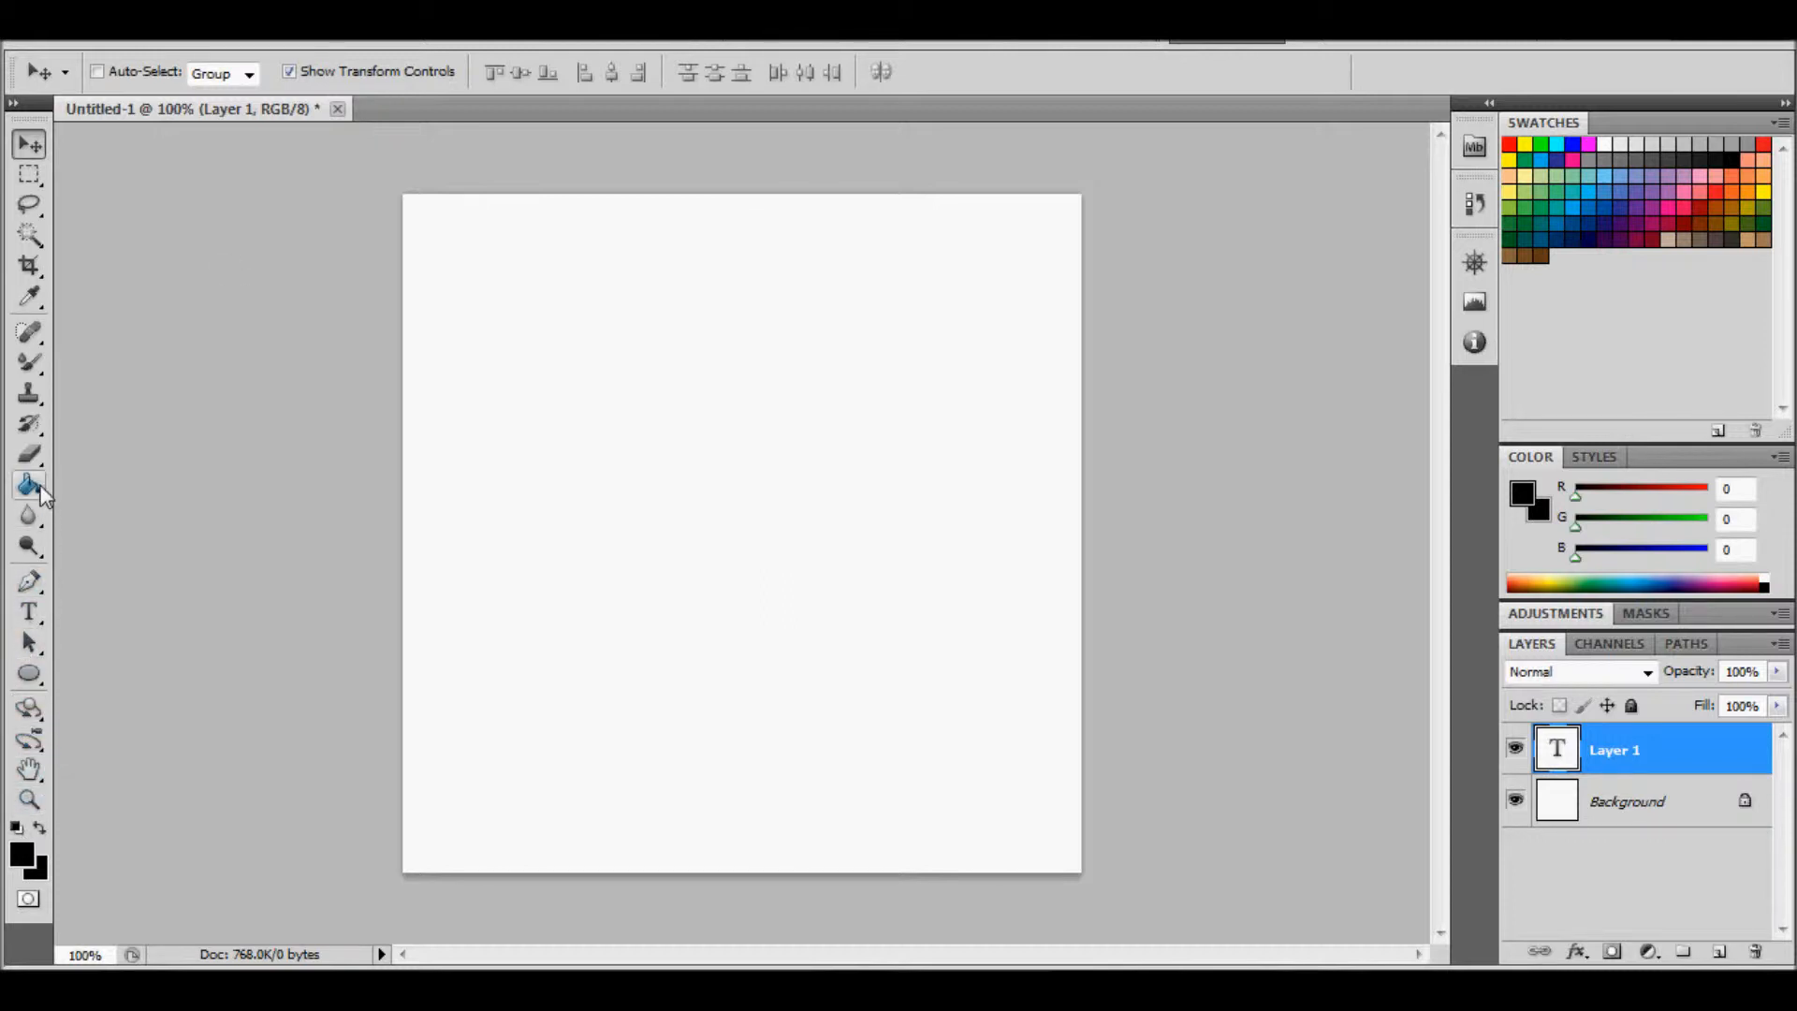
{"action": "left_click", "coordinate": [29, 486]}
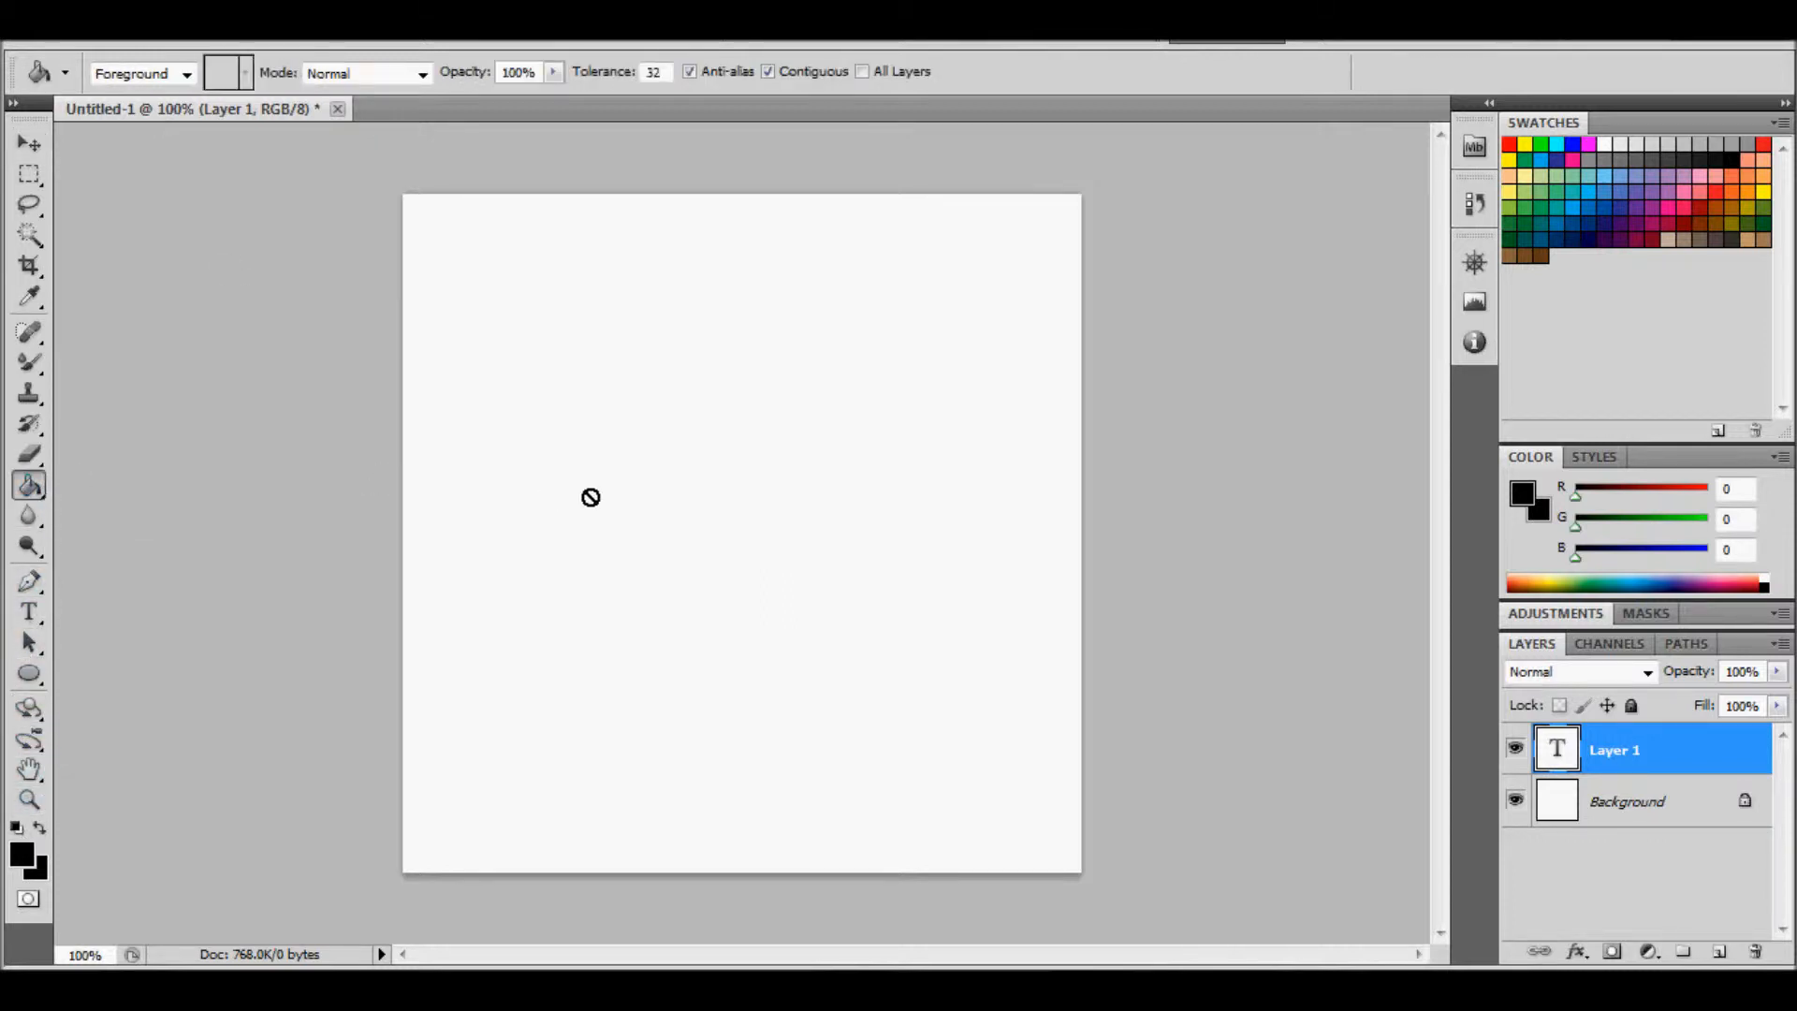
{"action": "mouse_move", "coordinate": [1647, 777]}
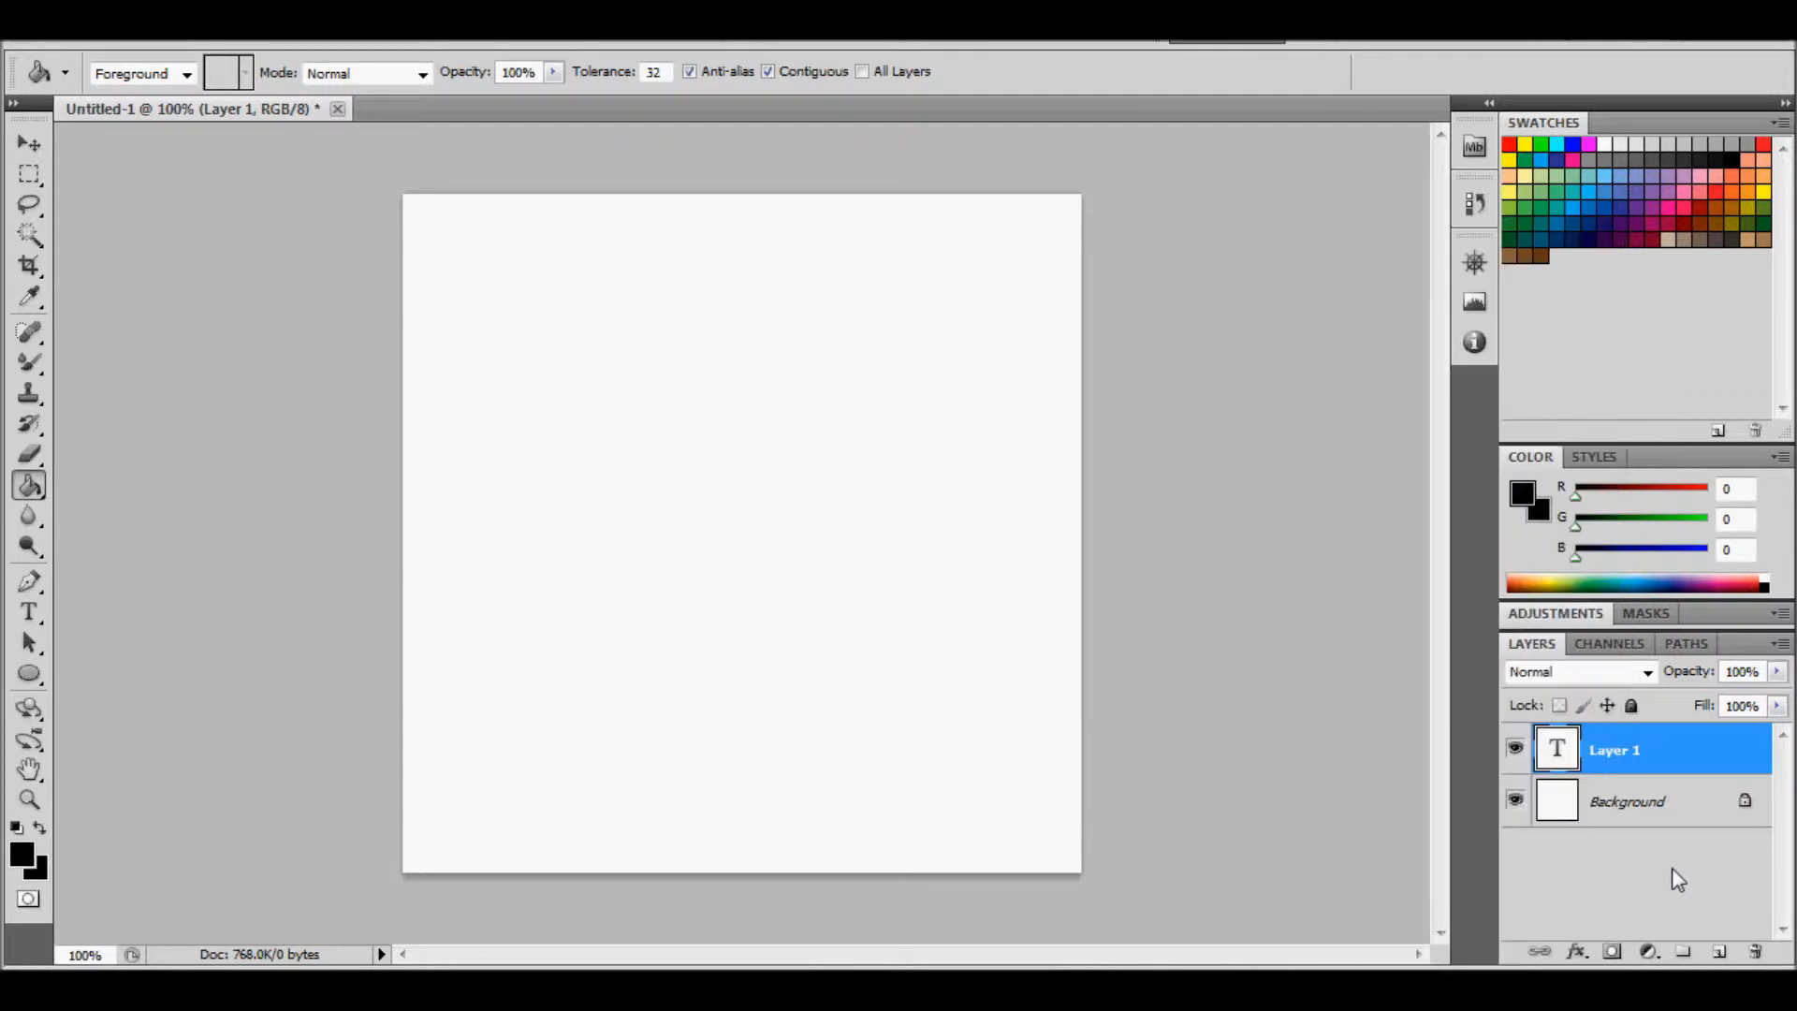
Delete the empty text layer, fill the Background black, and add a new empty layer
{"action": "left_click", "coordinate": [1717, 950]}
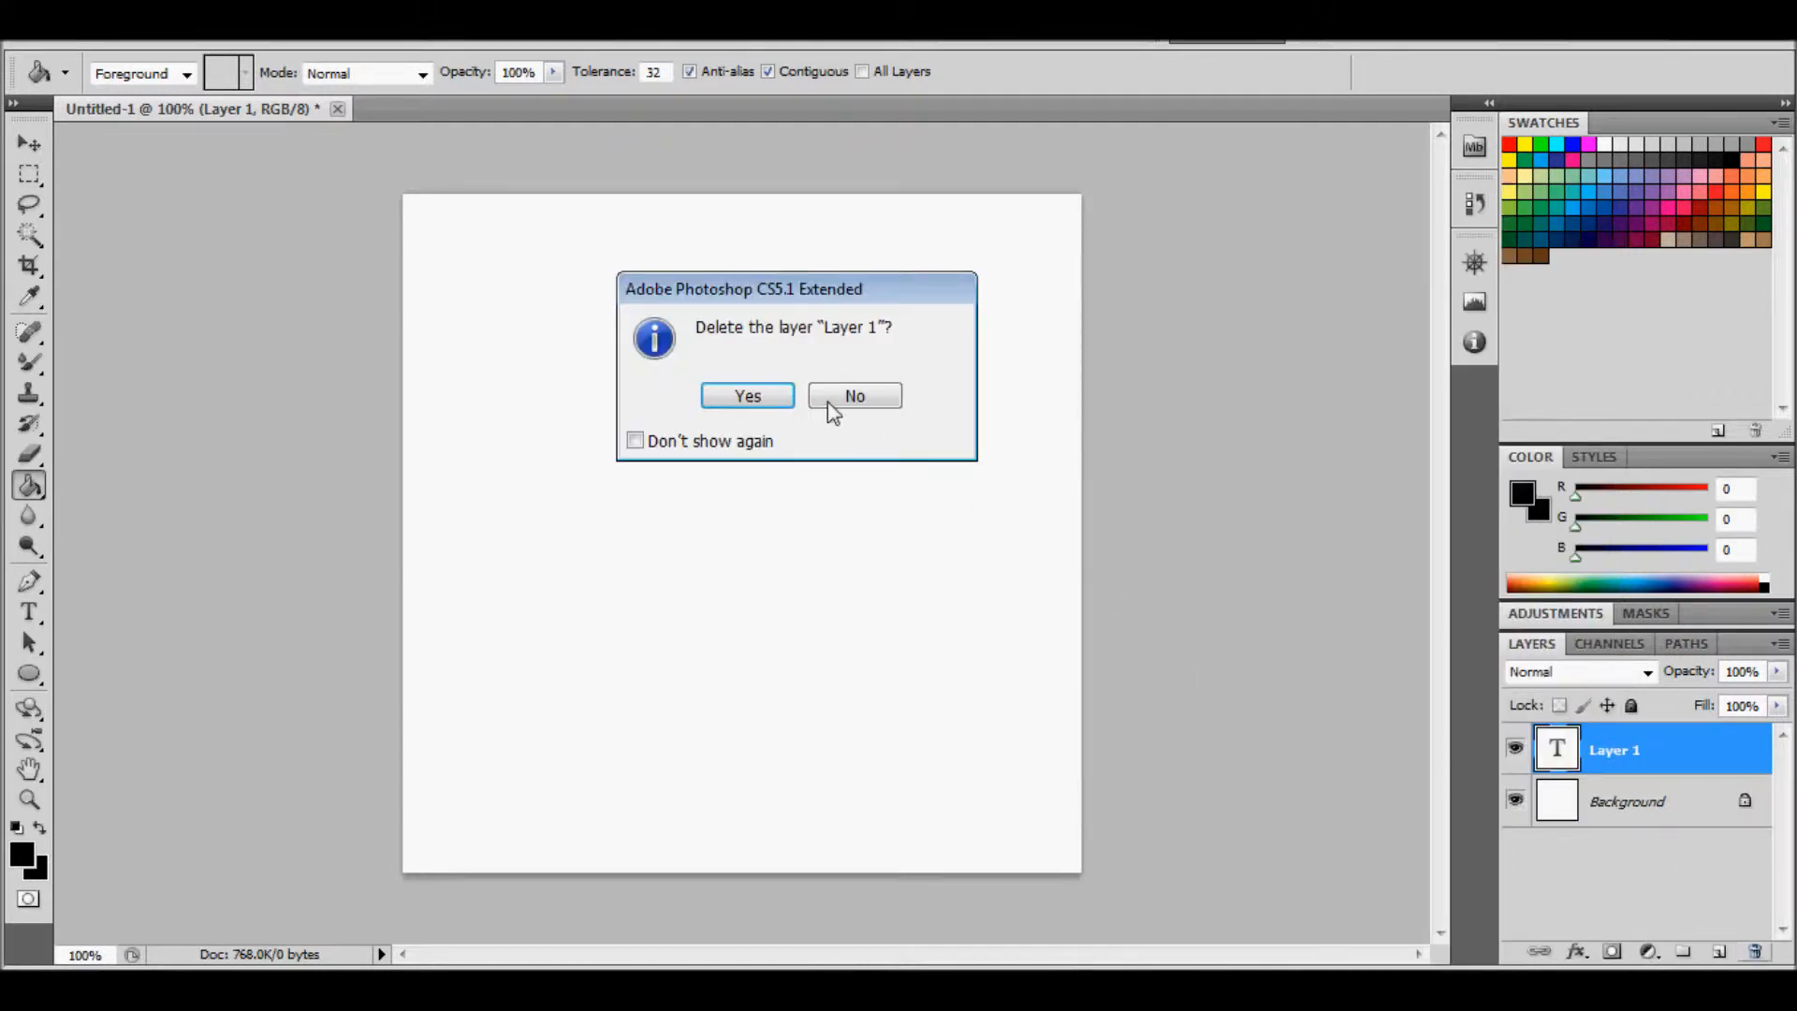
{"action": "left_click", "coordinate": [746, 395]}
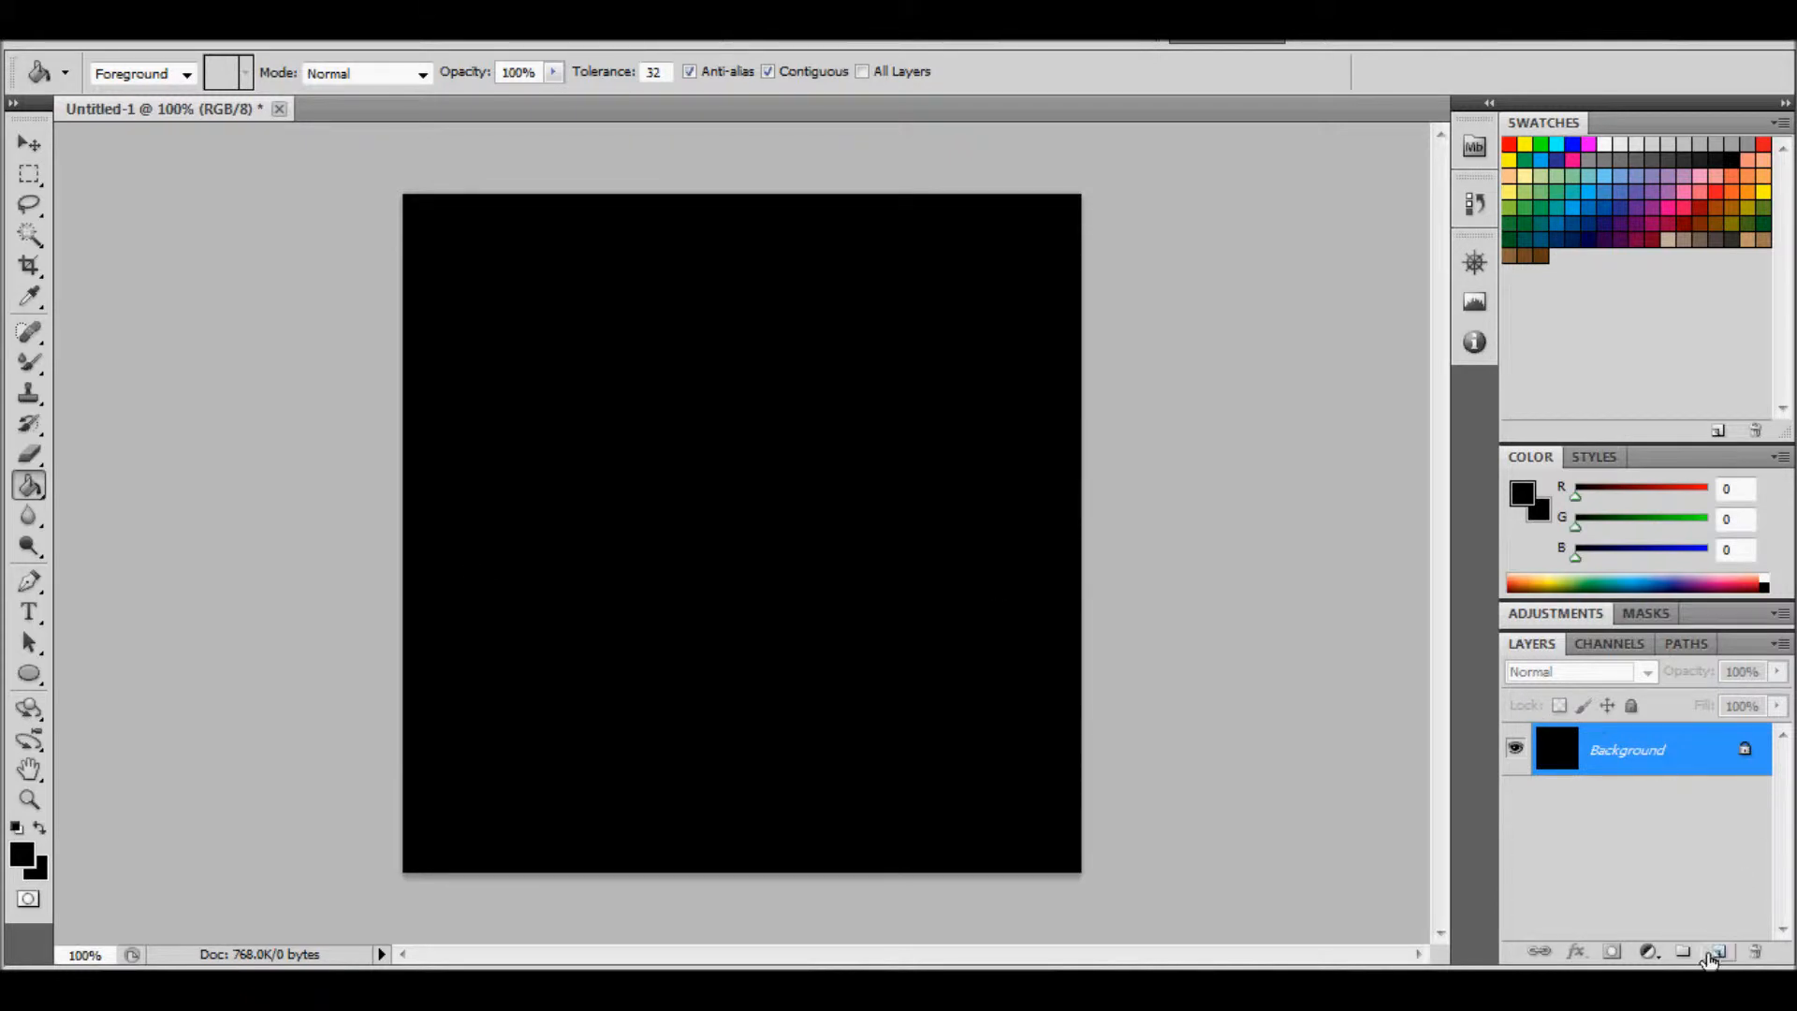
{"action": "mouse_move", "coordinate": [1593, 842]}
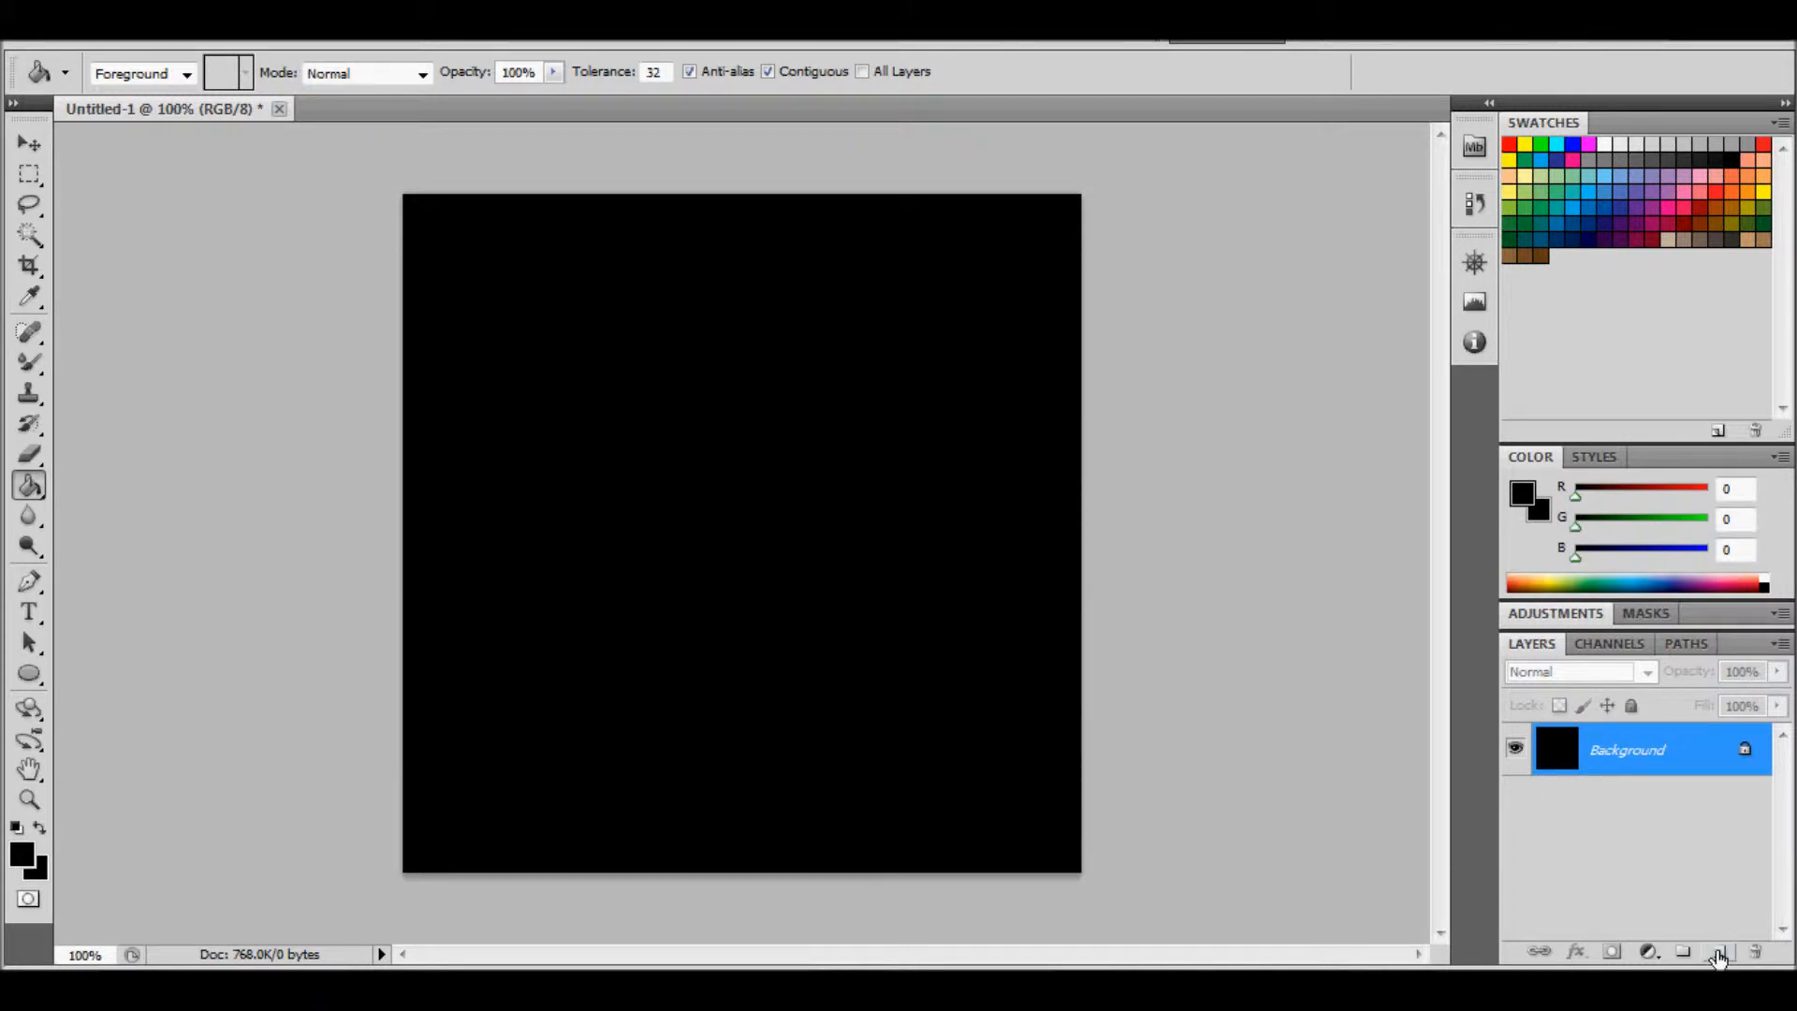
{"action": "left_click", "coordinate": [1719, 951]}
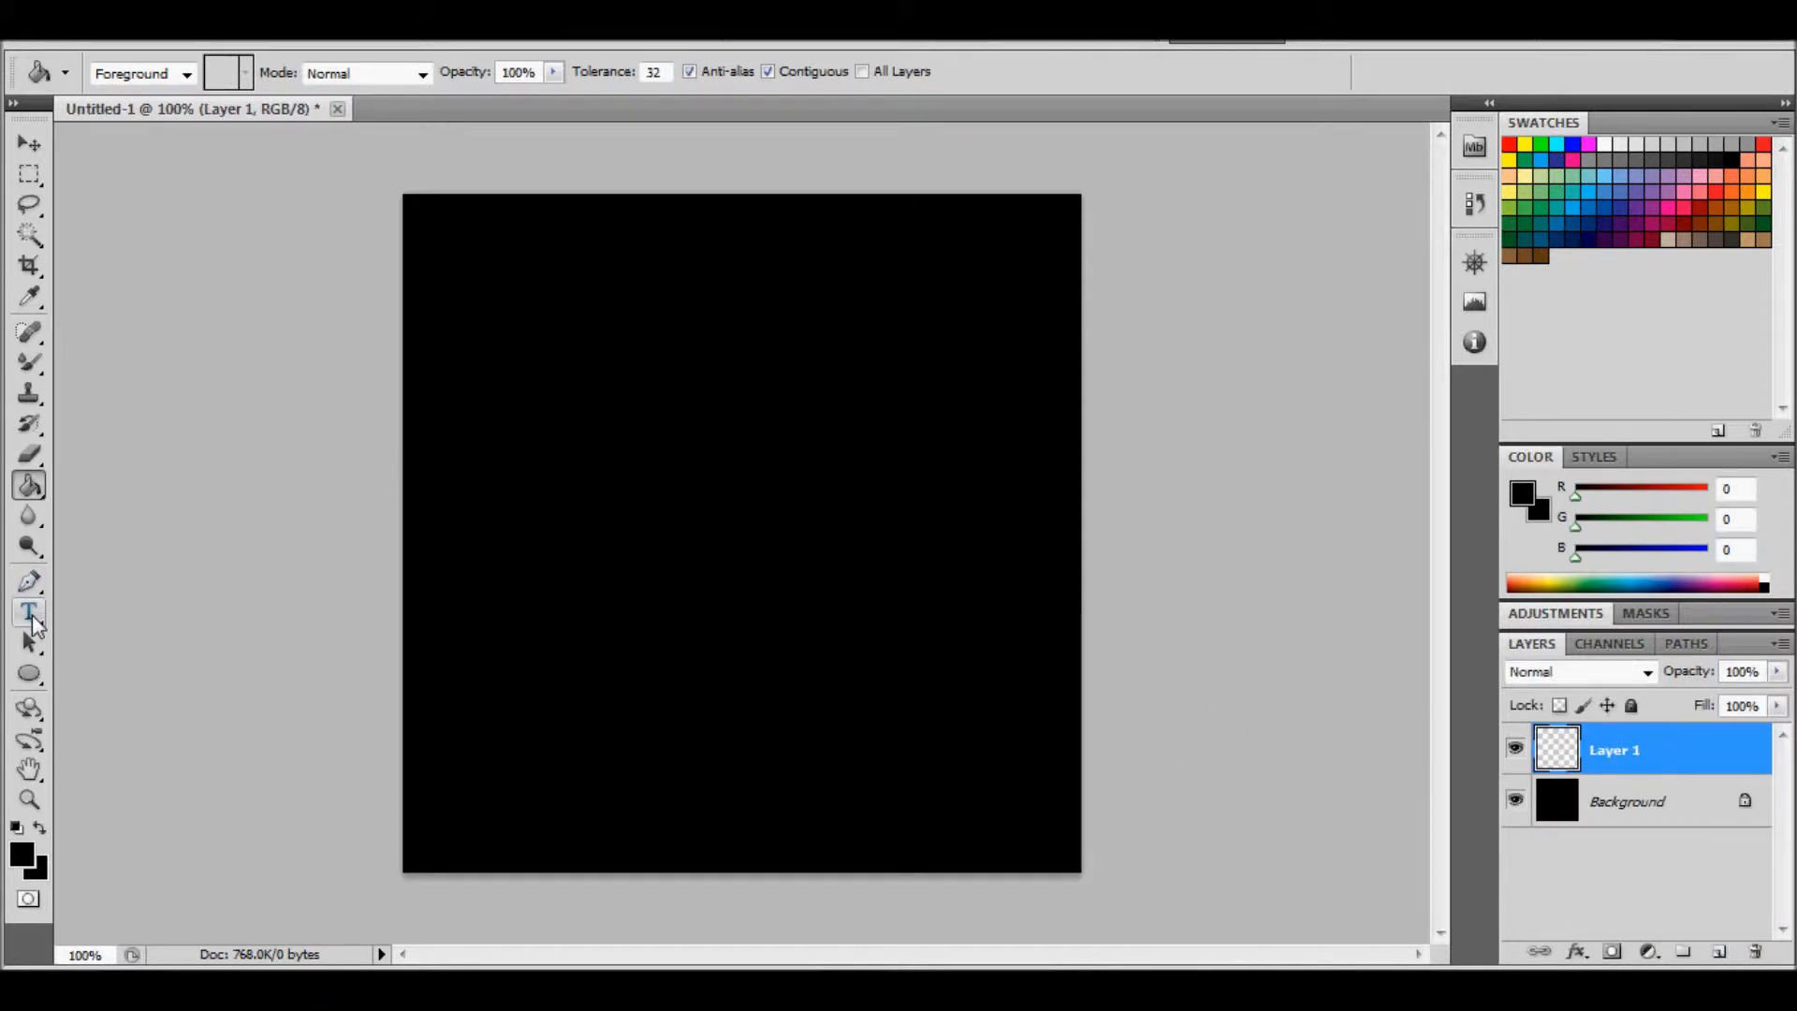
Type 'SHAUN B' in white across the middle of the black canvas
{"action": "left_click", "coordinate": [29, 613]}
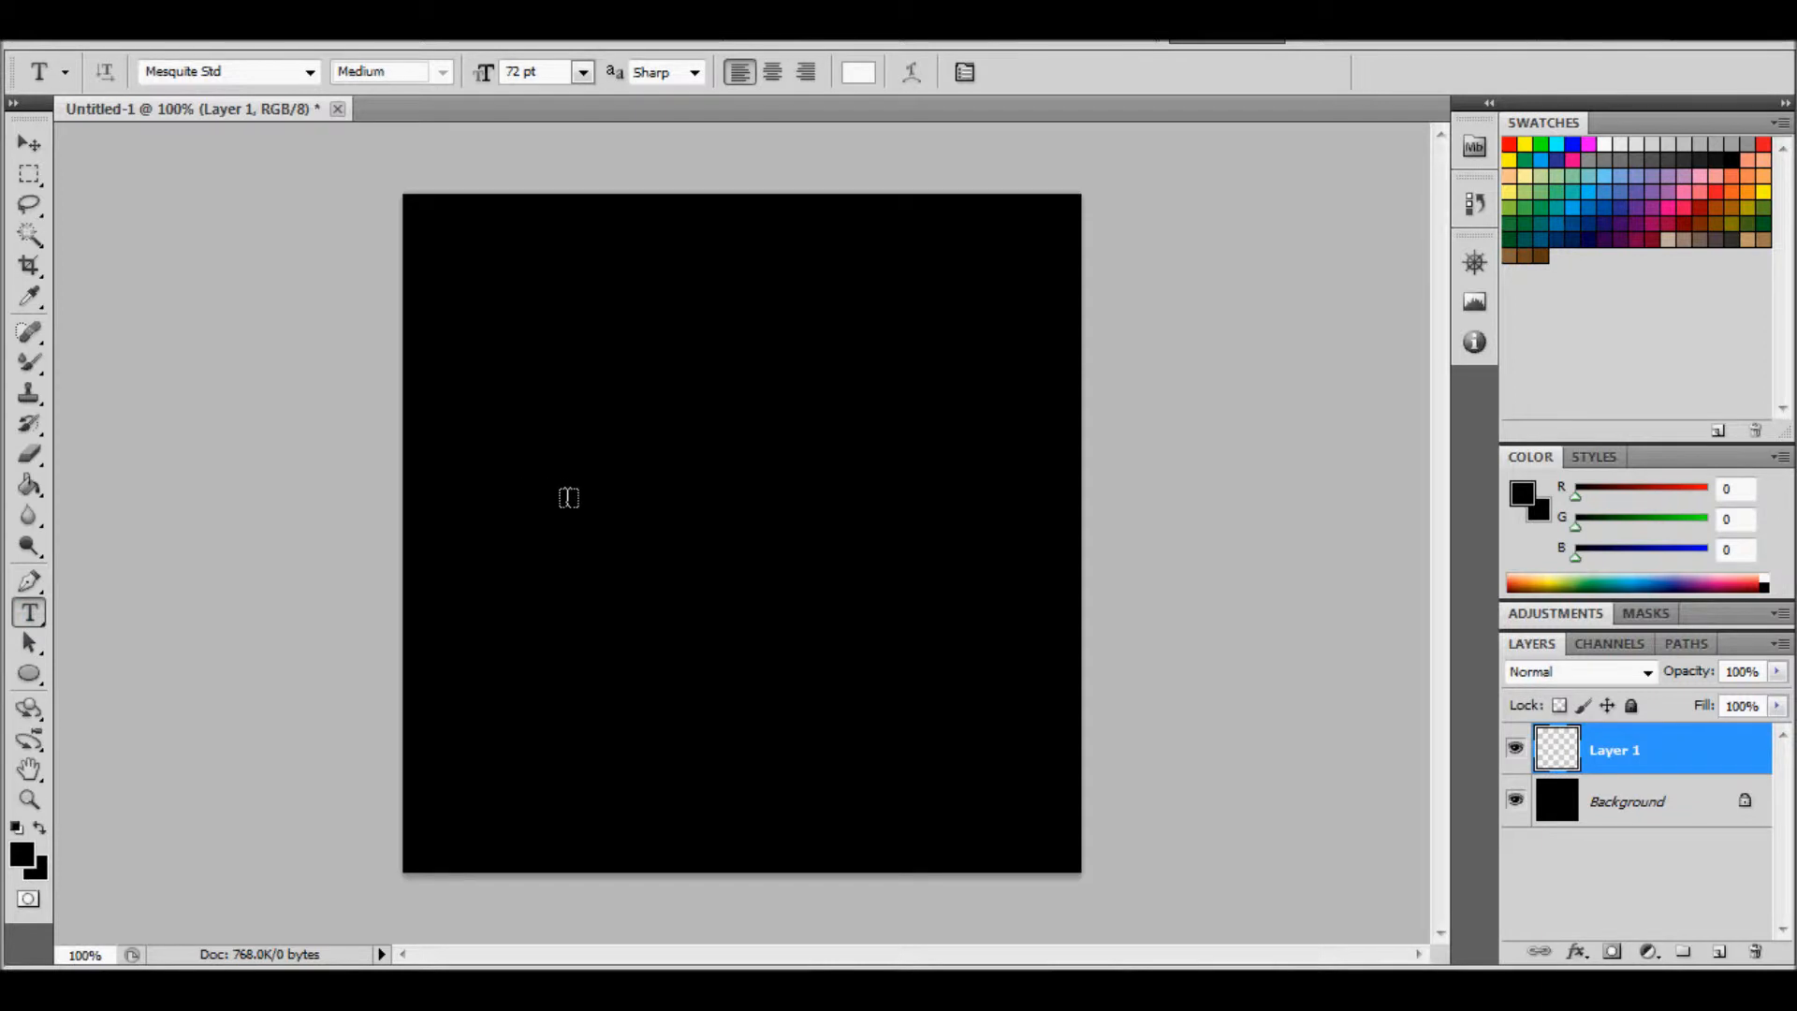
{"action": "left_click", "coordinate": [570, 496]}
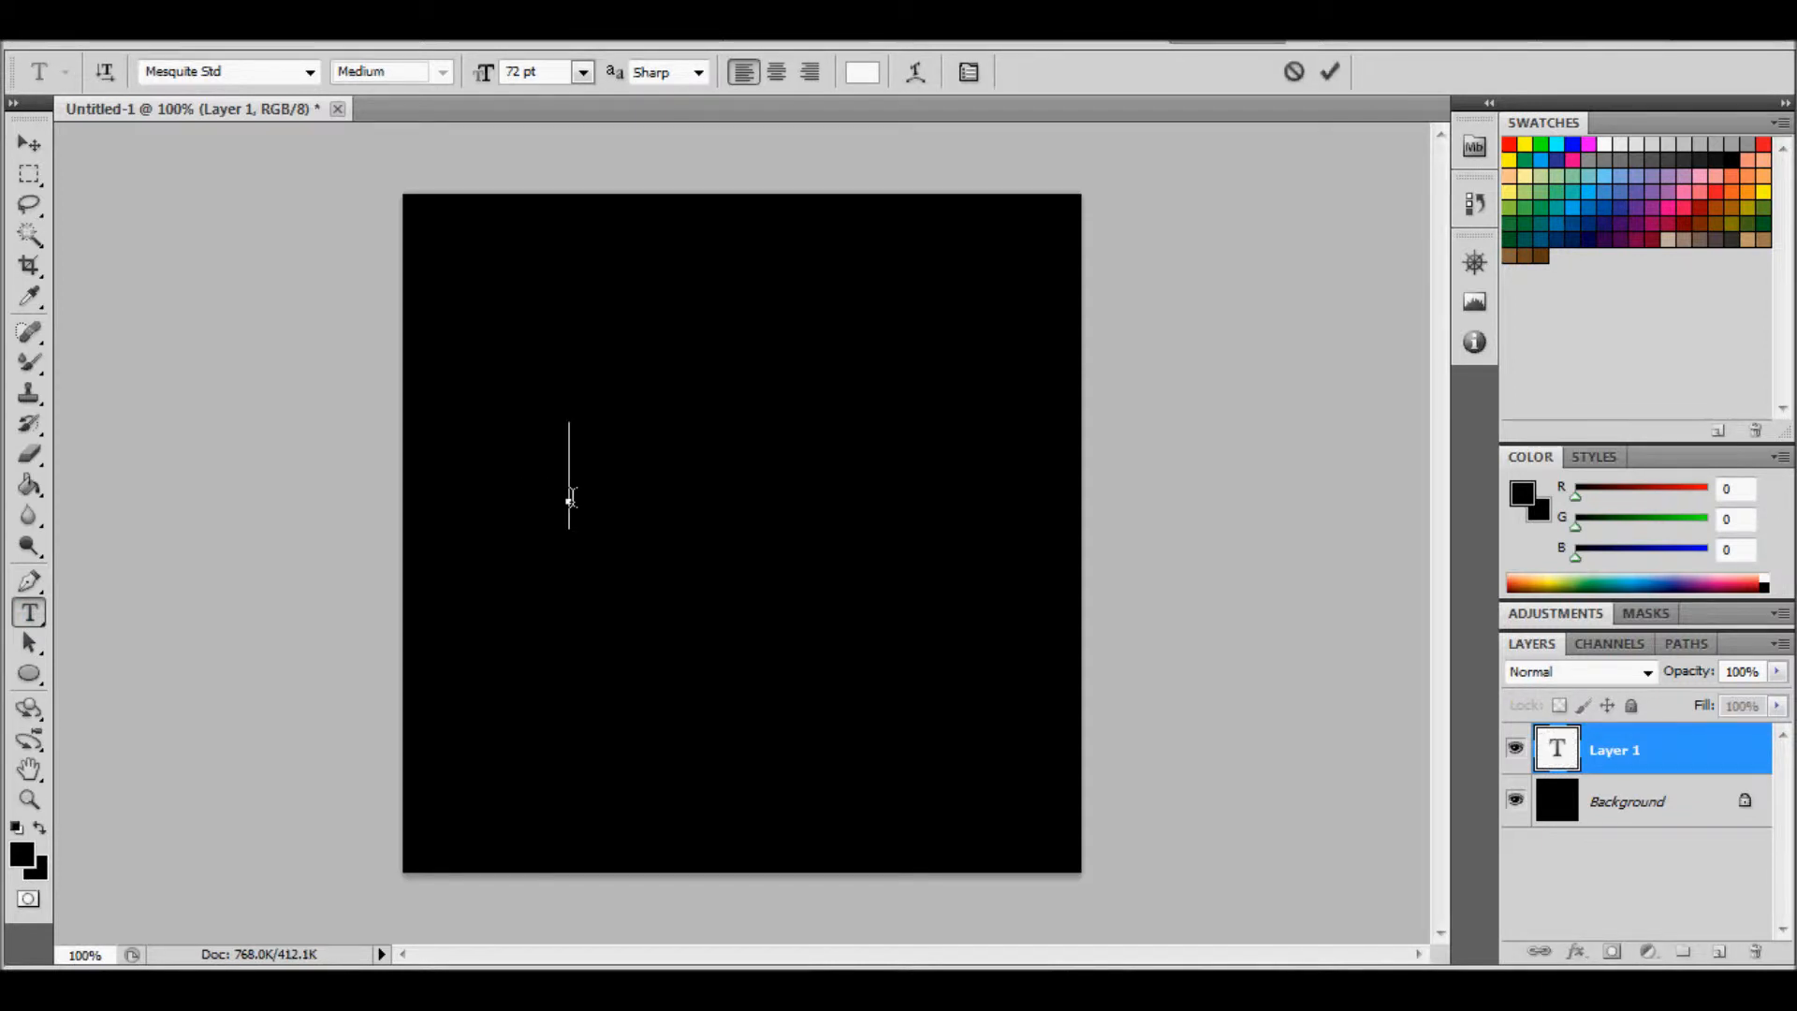
{"action": "type", "text": "S"}
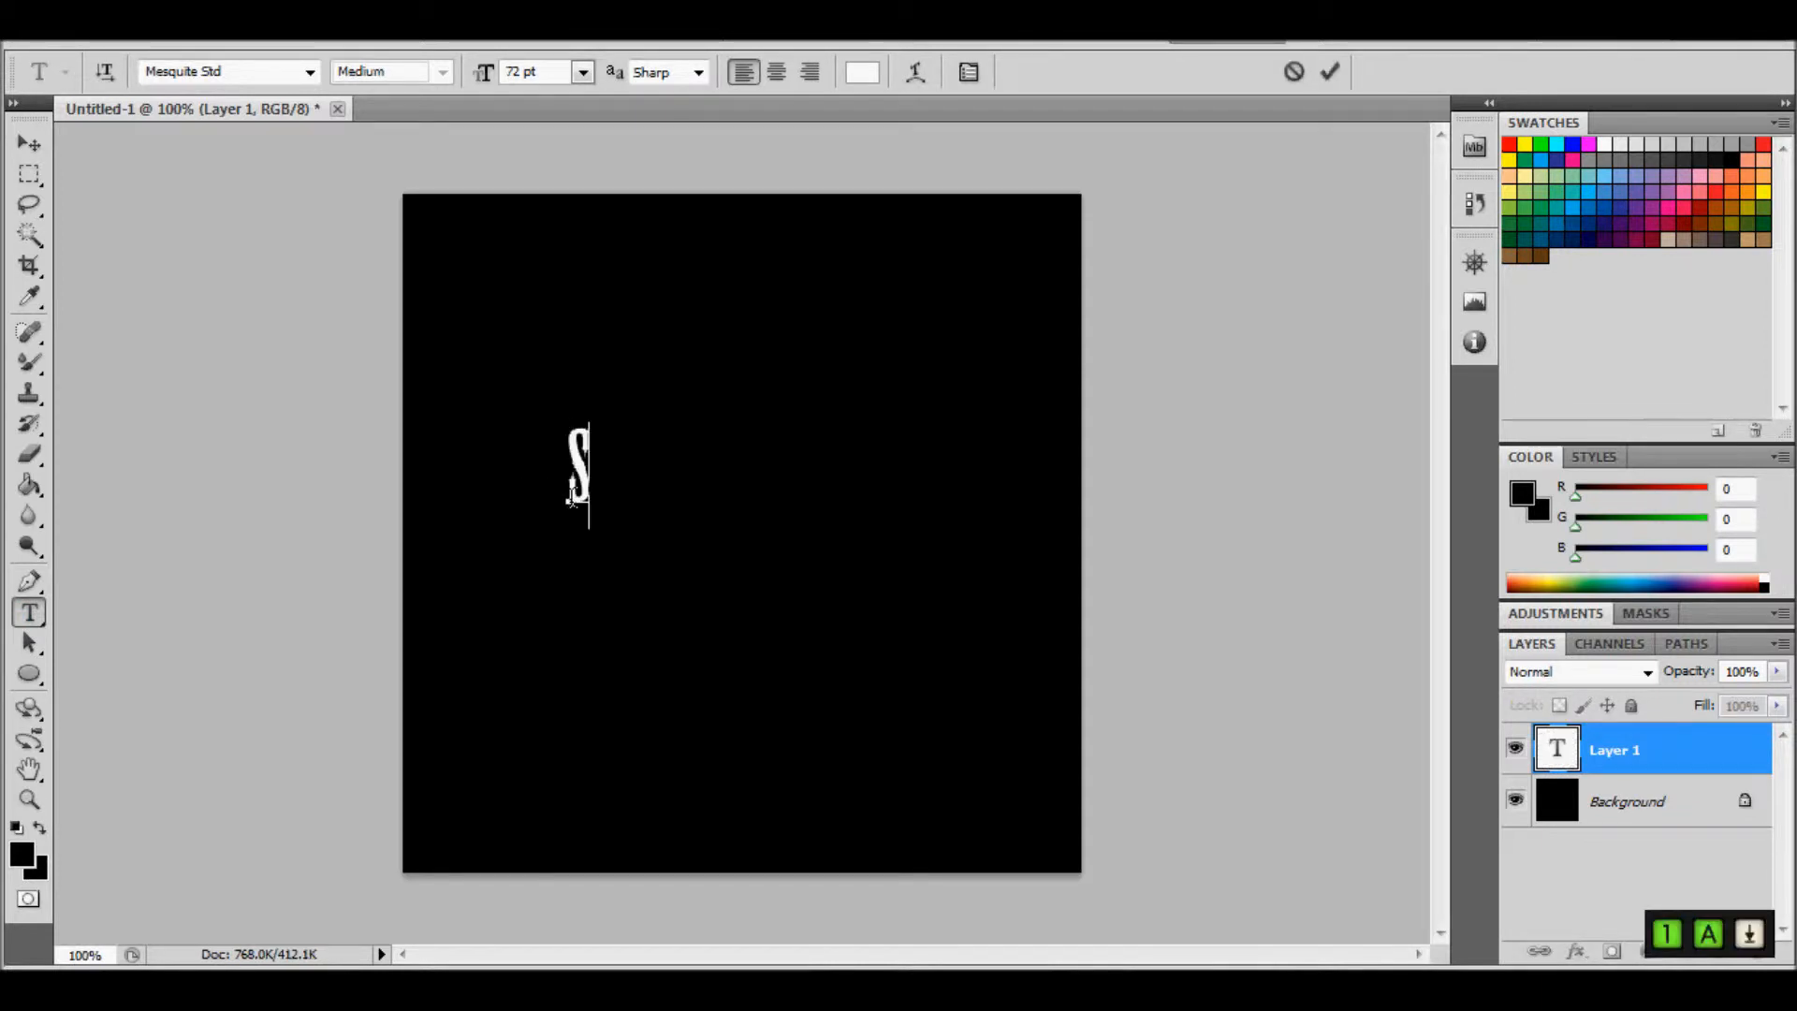
{"action": "type", "text": "HAUN"}
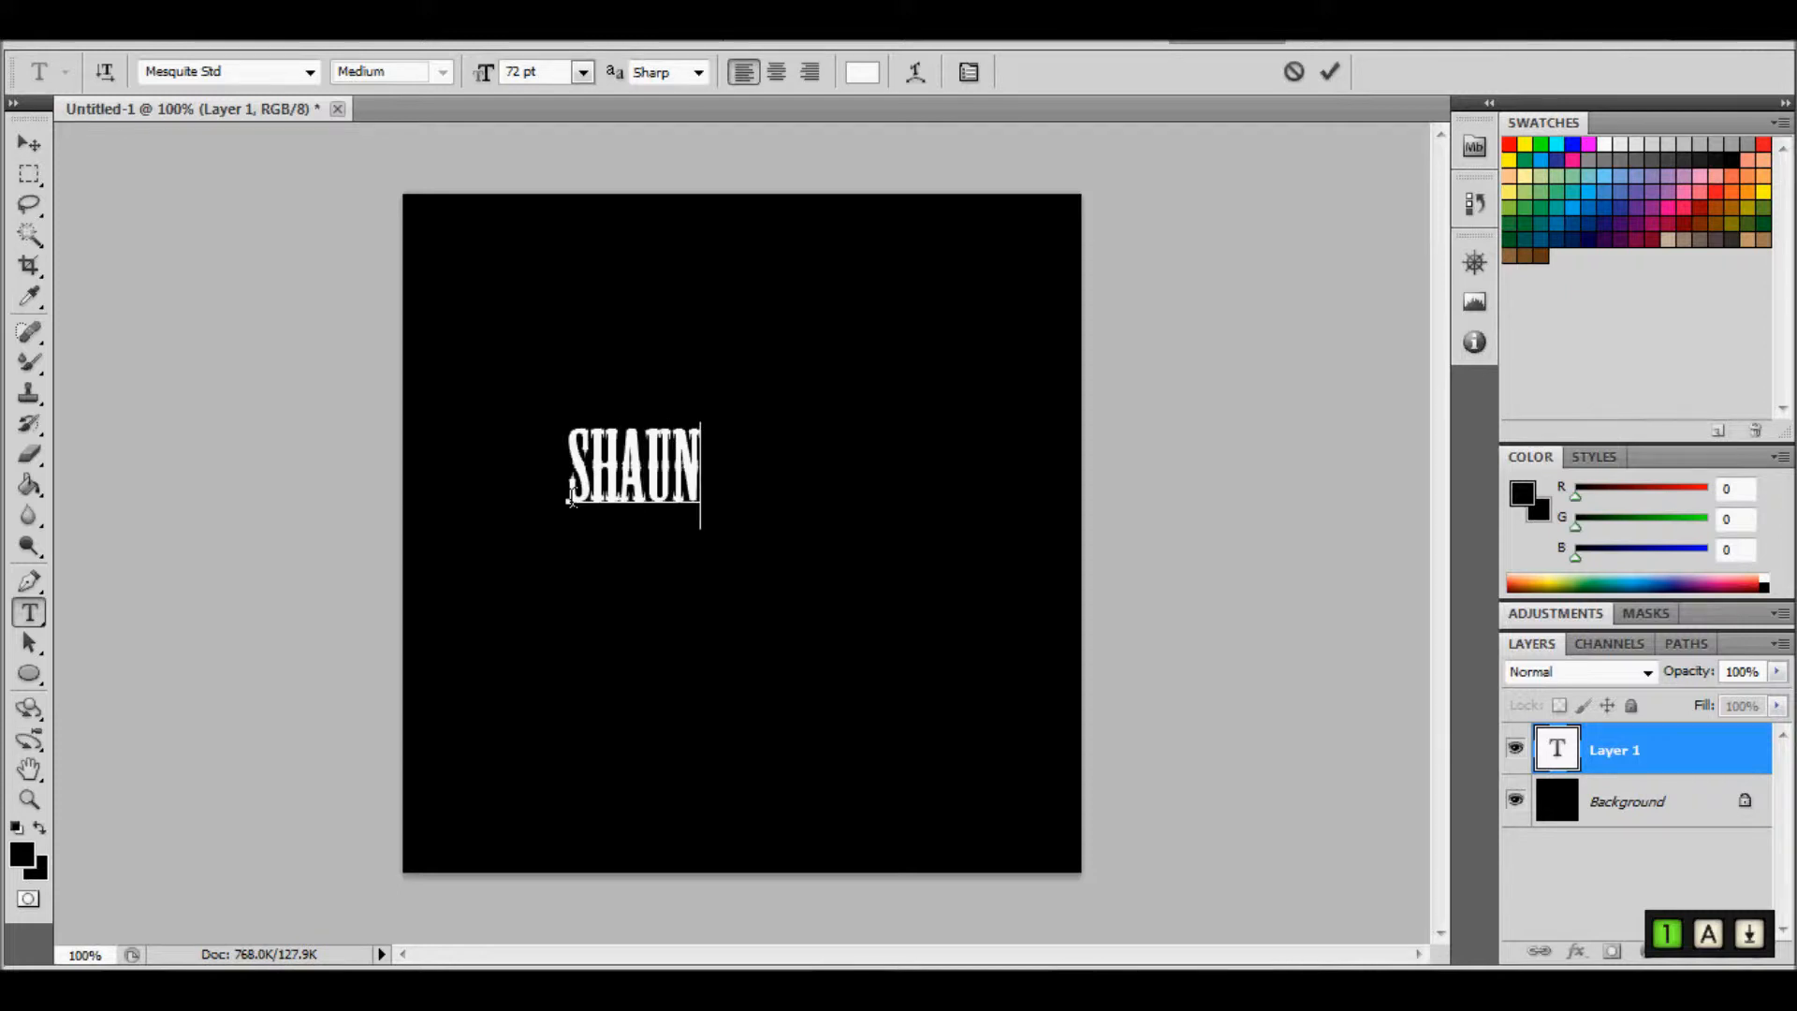
{"action": "type", "text": "B"}
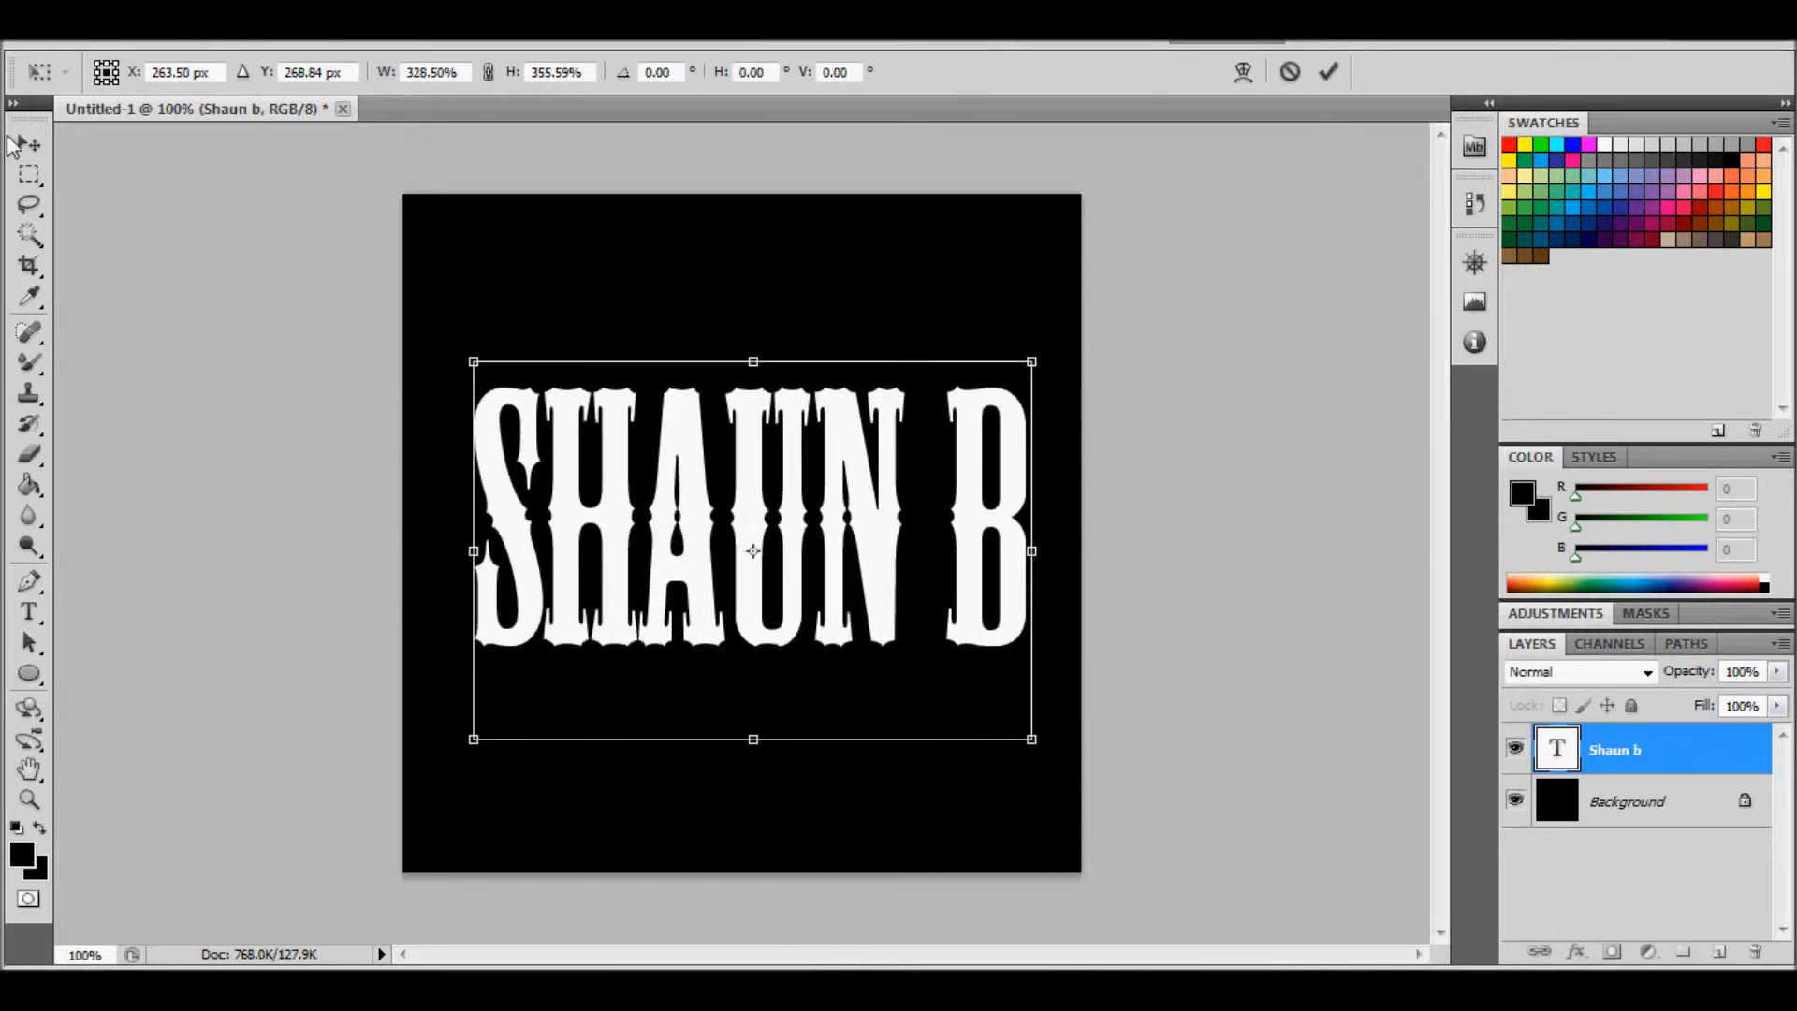
Apply the enlargement of the SHAUN B text and flip it horizontally
{"action": "left_click", "coordinate": [27, 142]}
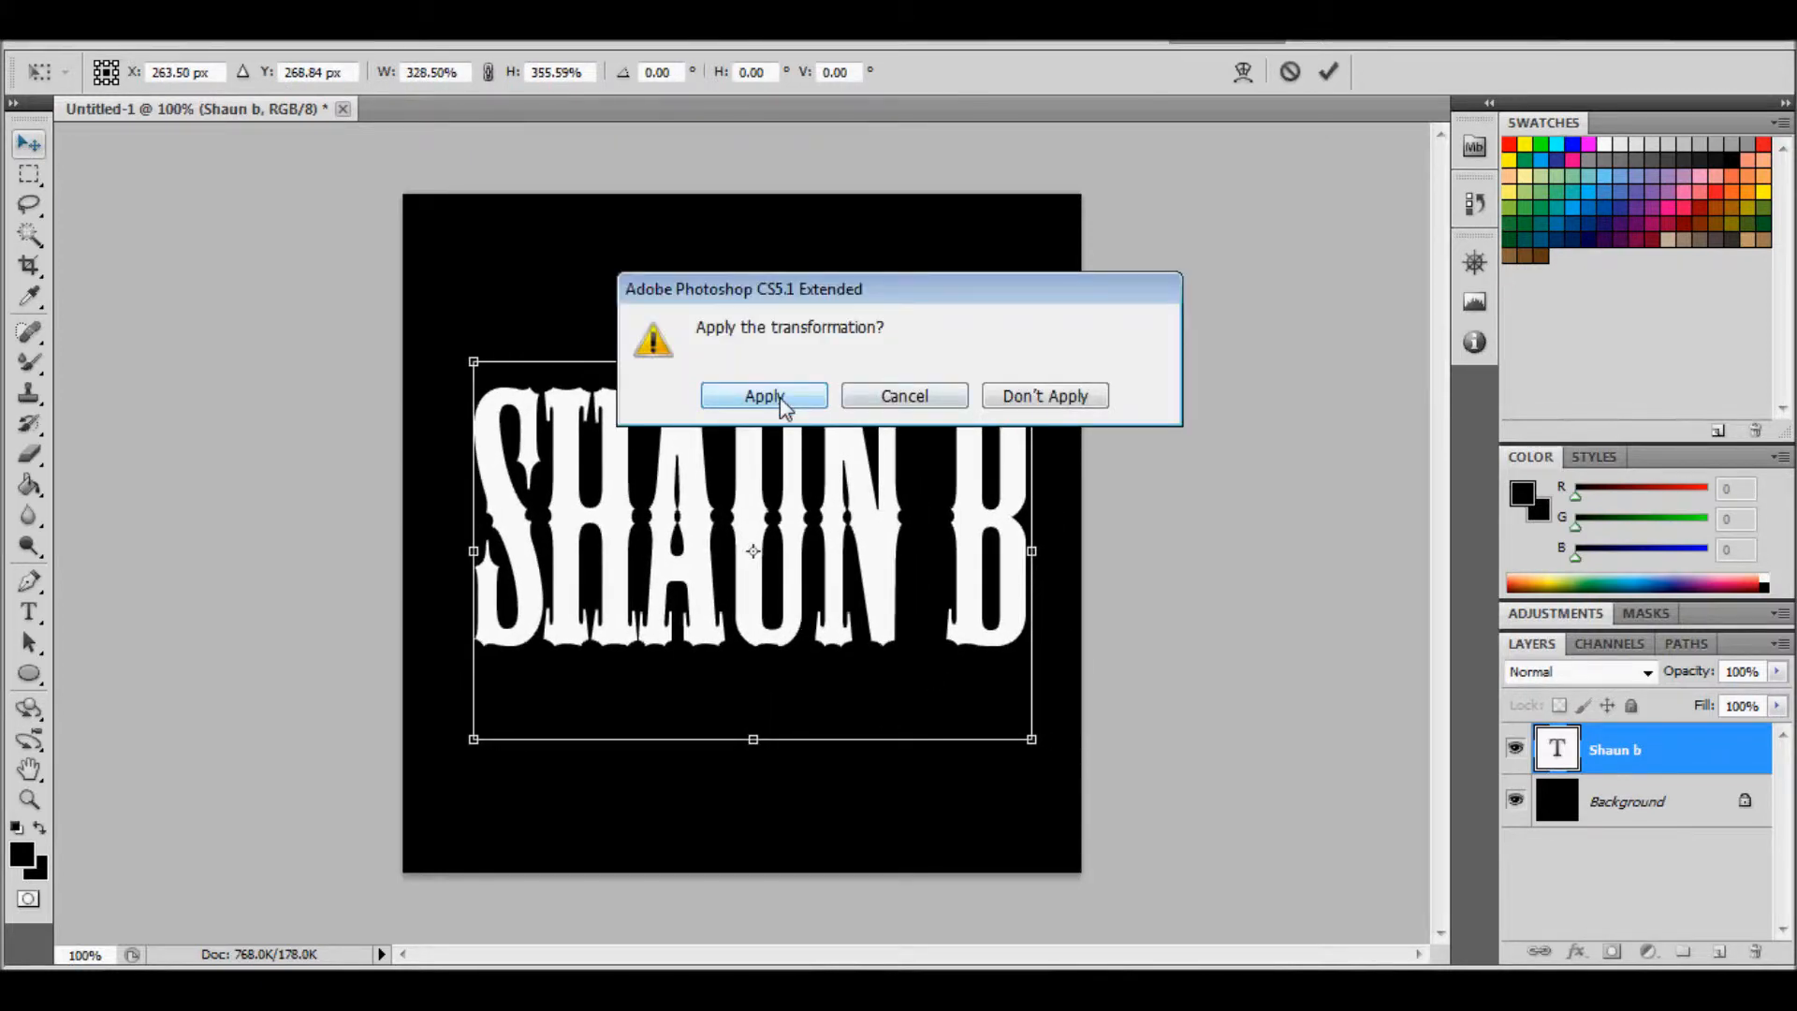
{"action": "left_click", "coordinate": [764, 395]}
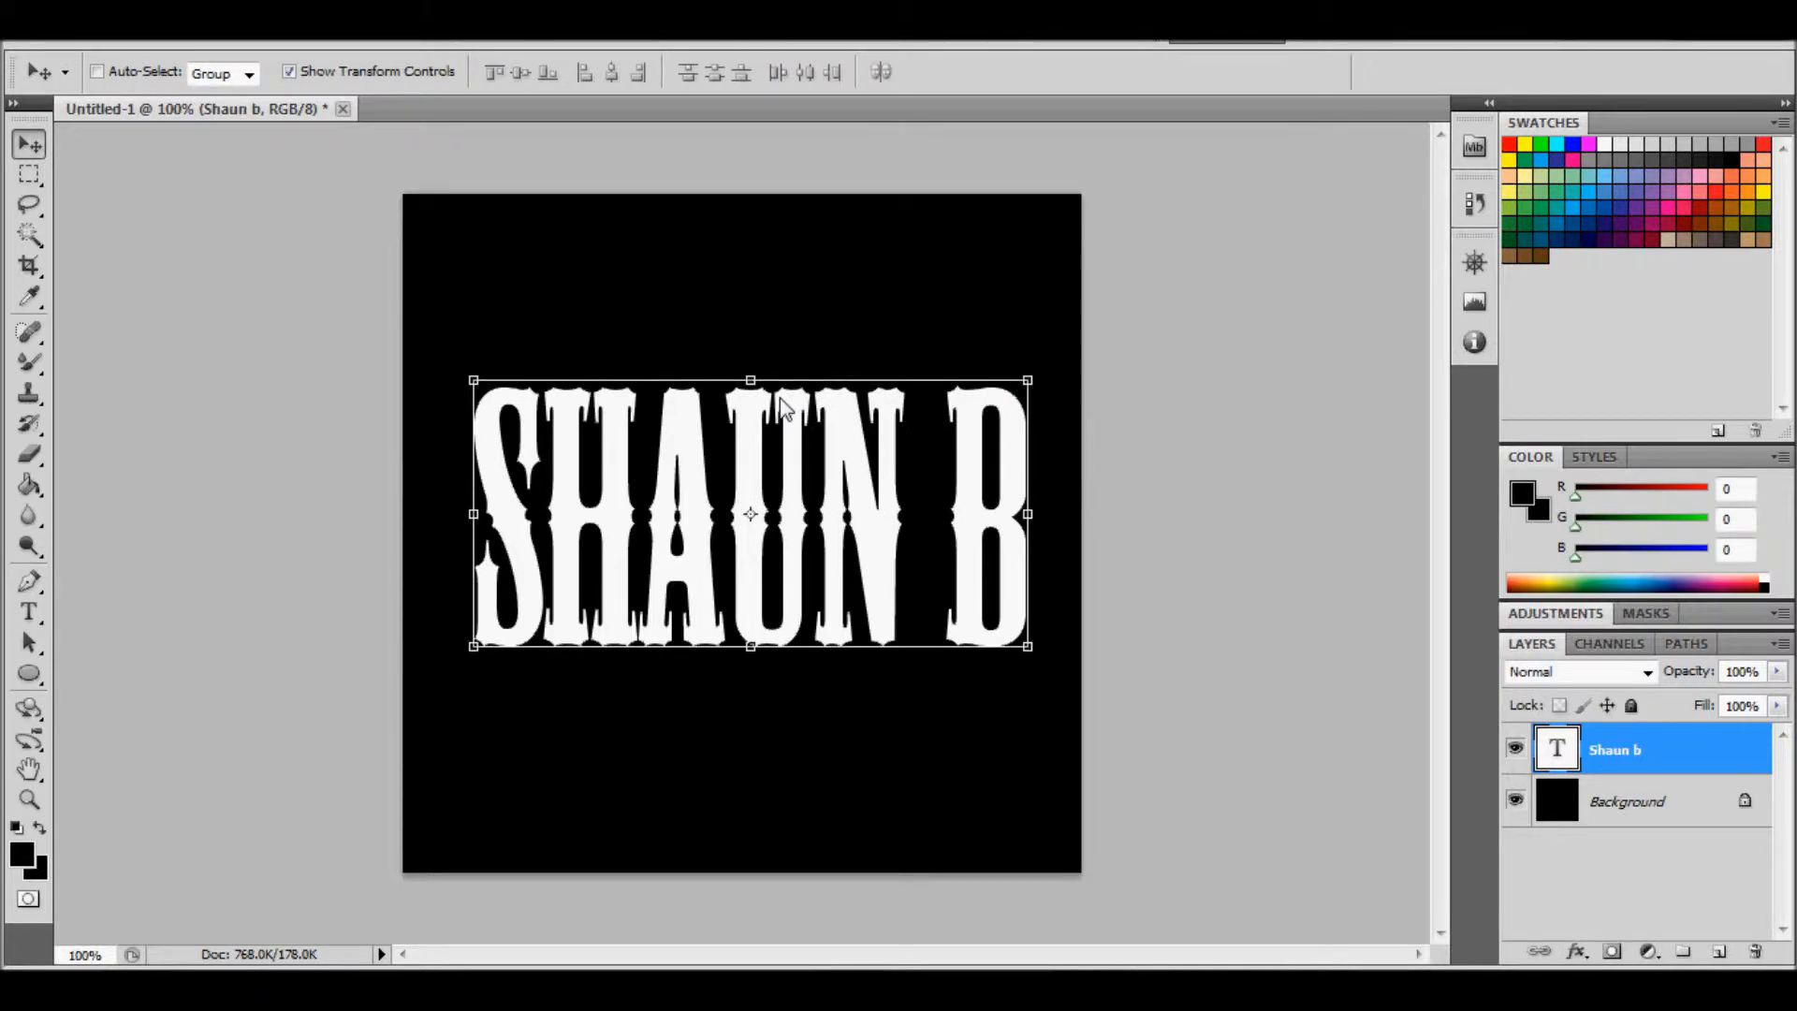
{"action": "mouse_move", "coordinate": [780, 412]}
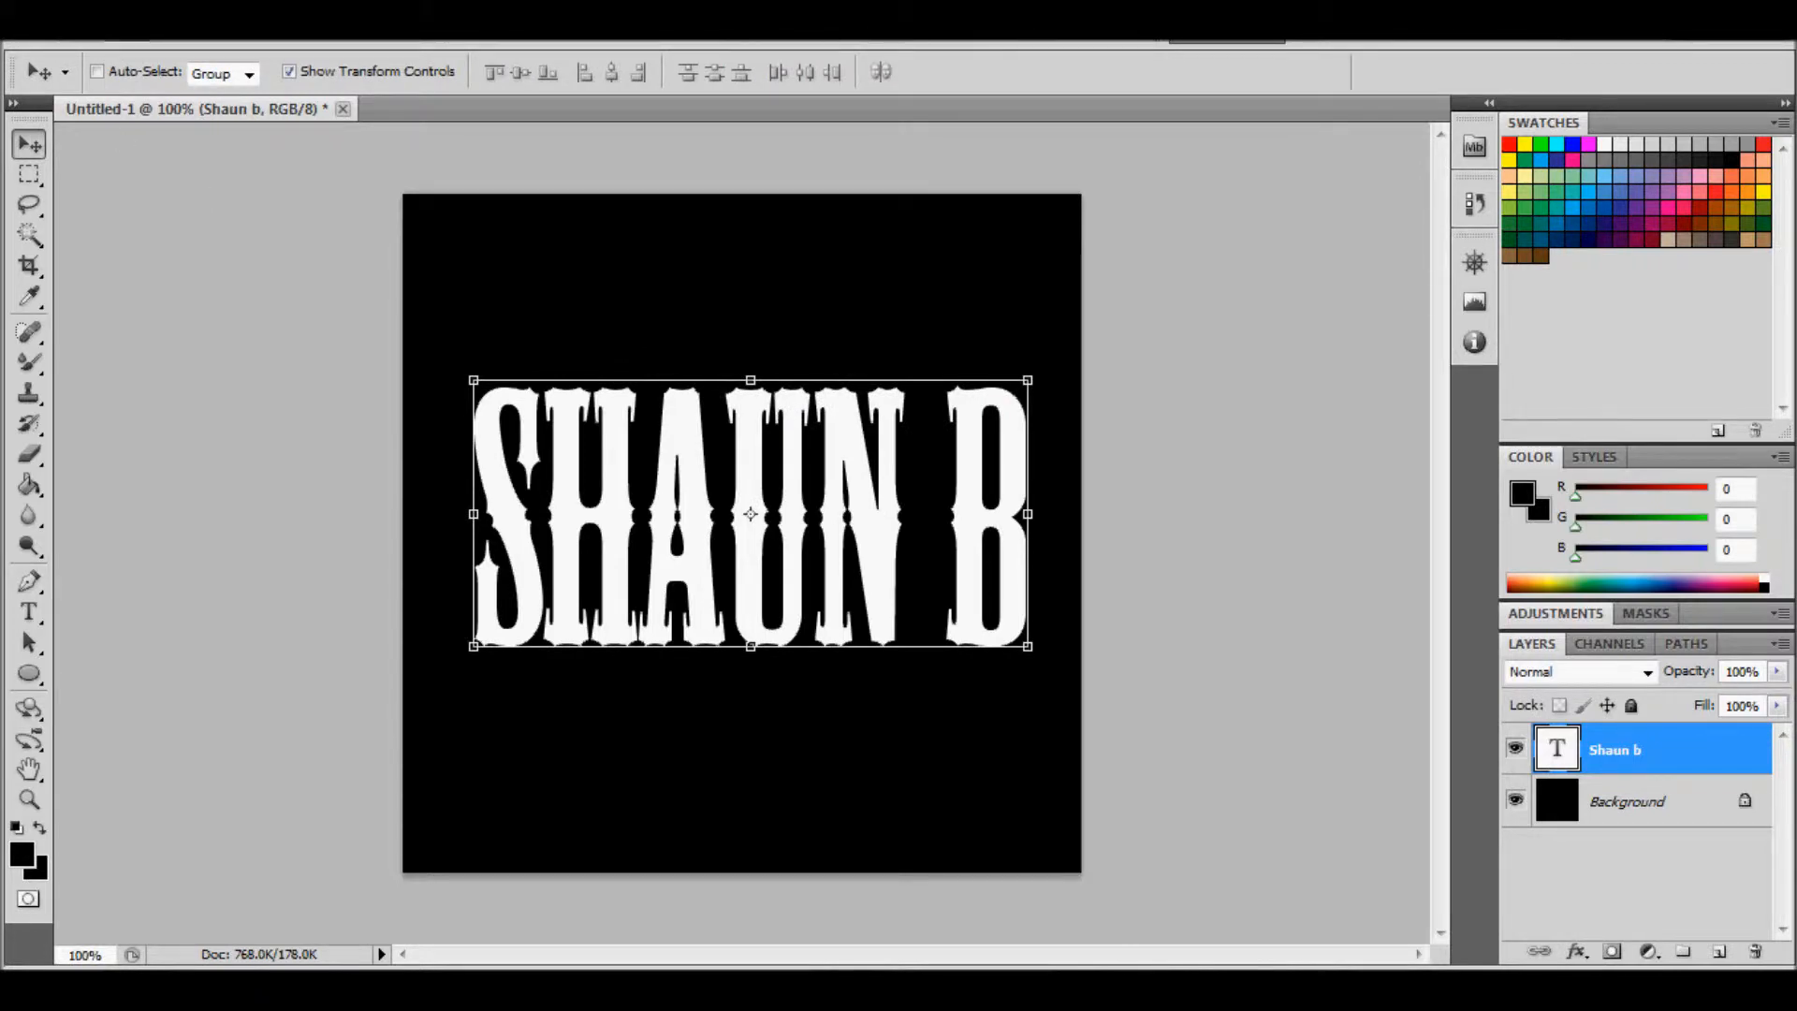
{"action": "left_click", "coordinate": [214, 518]}
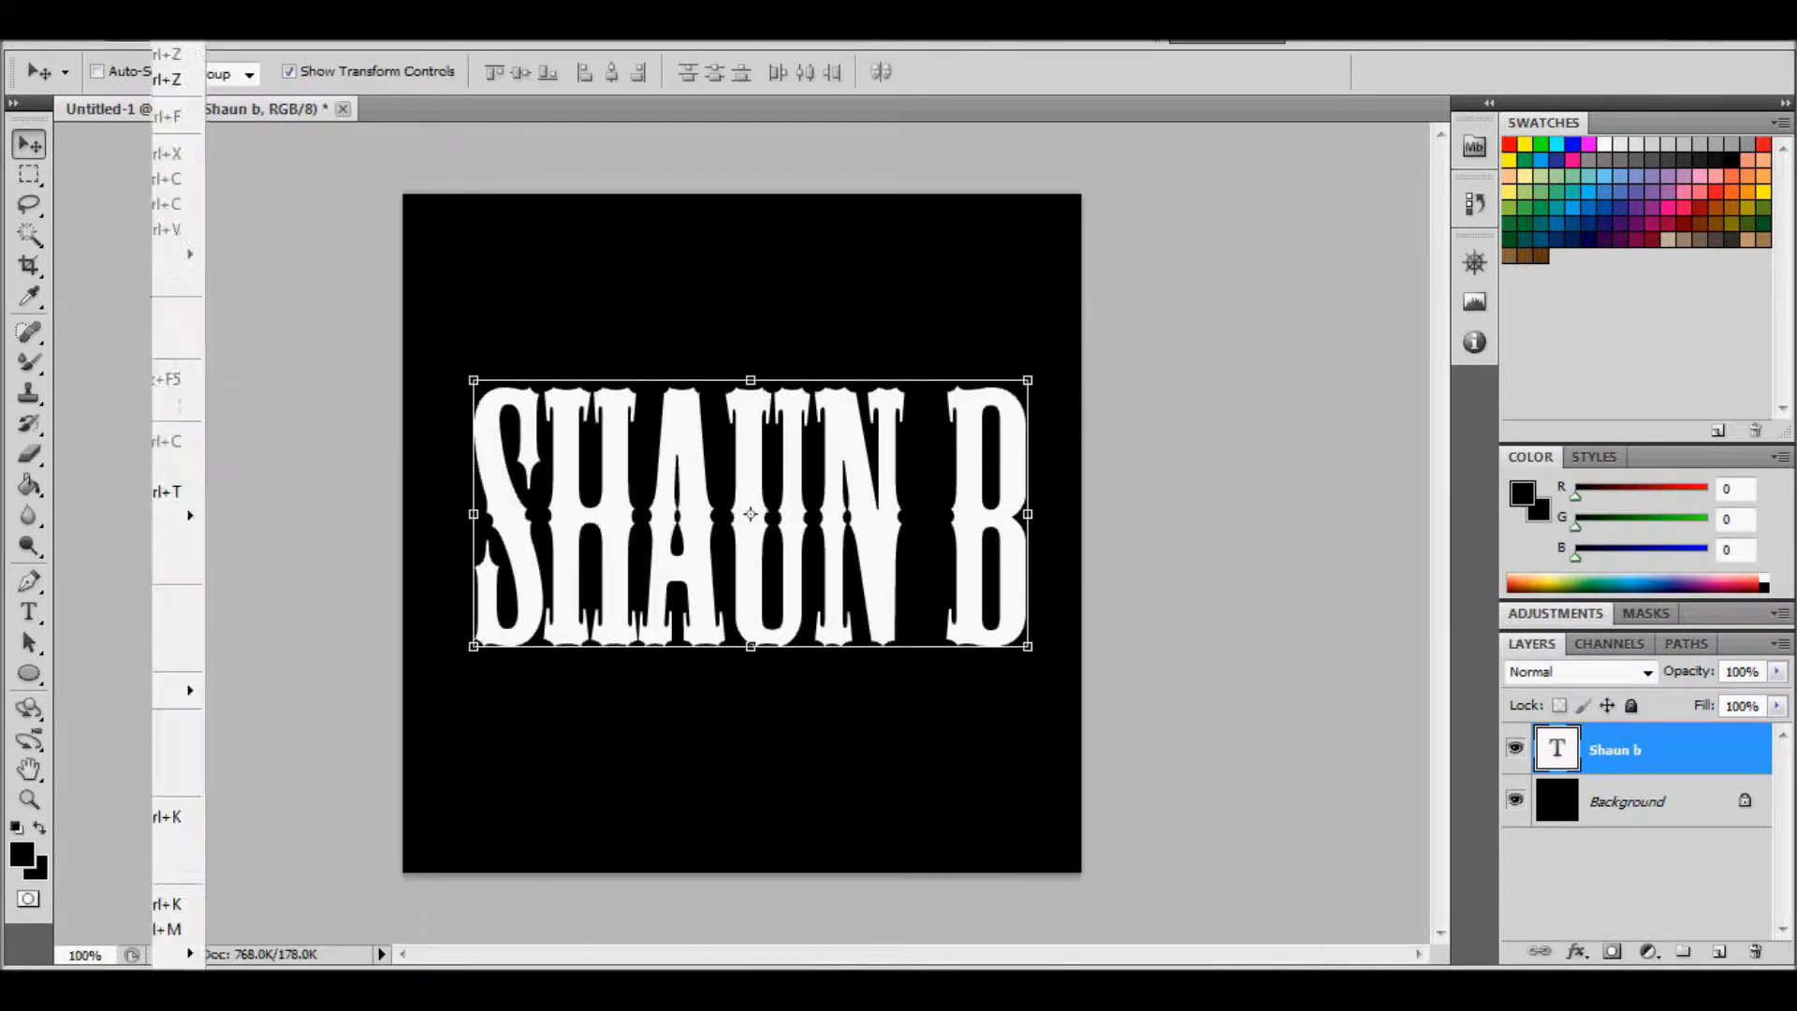
{"action": "left_click", "coordinate": [216, 518]}
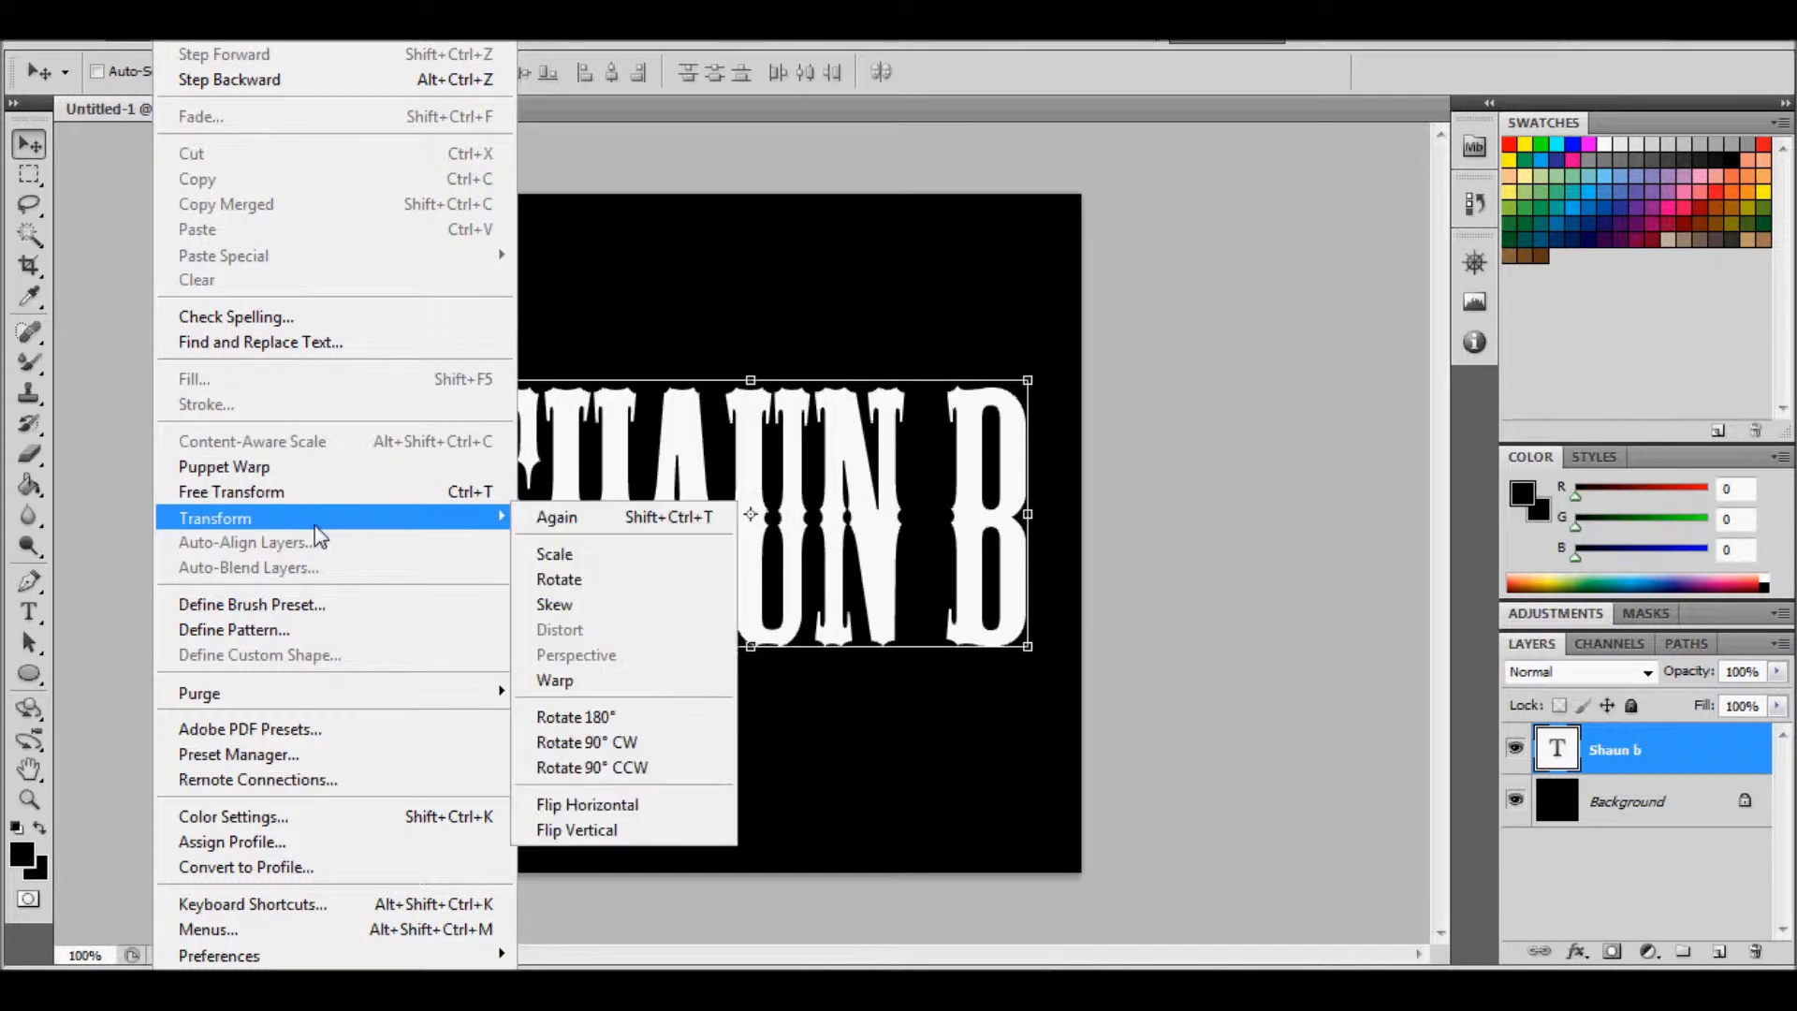
{"action": "mouse_move", "coordinate": [587, 830]}
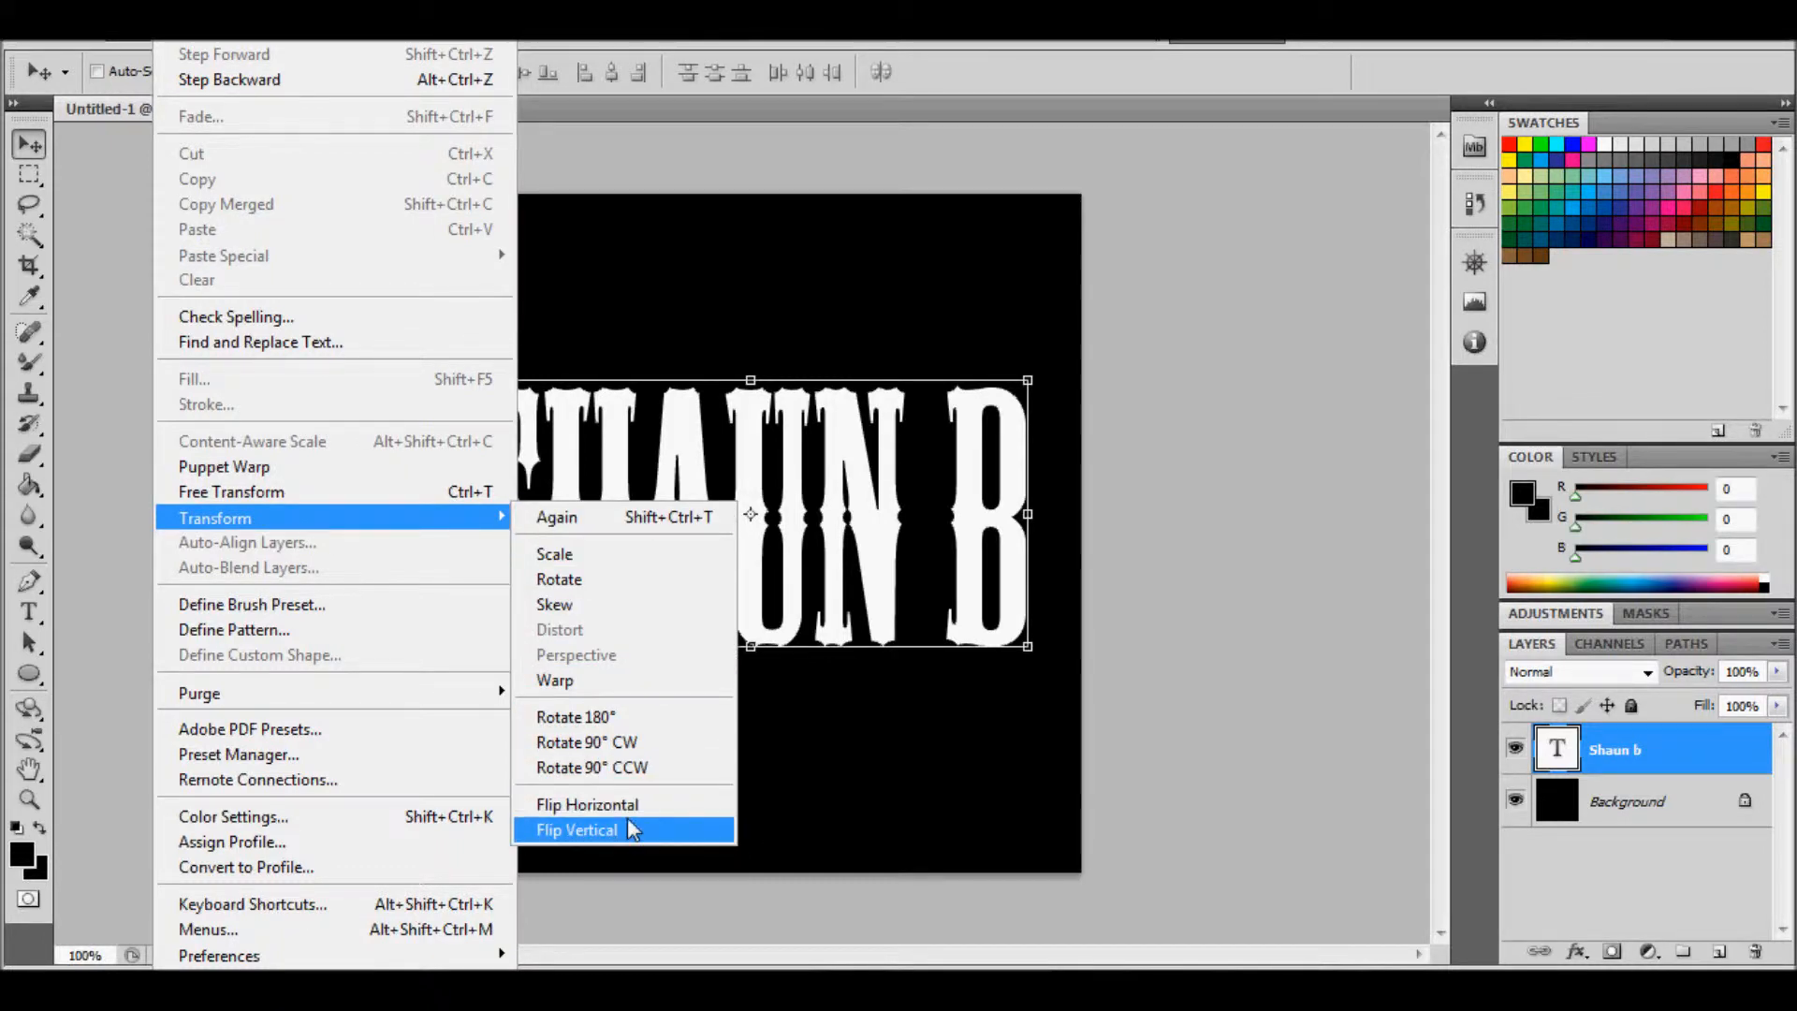
{"action": "left_click", "coordinate": [586, 803]}
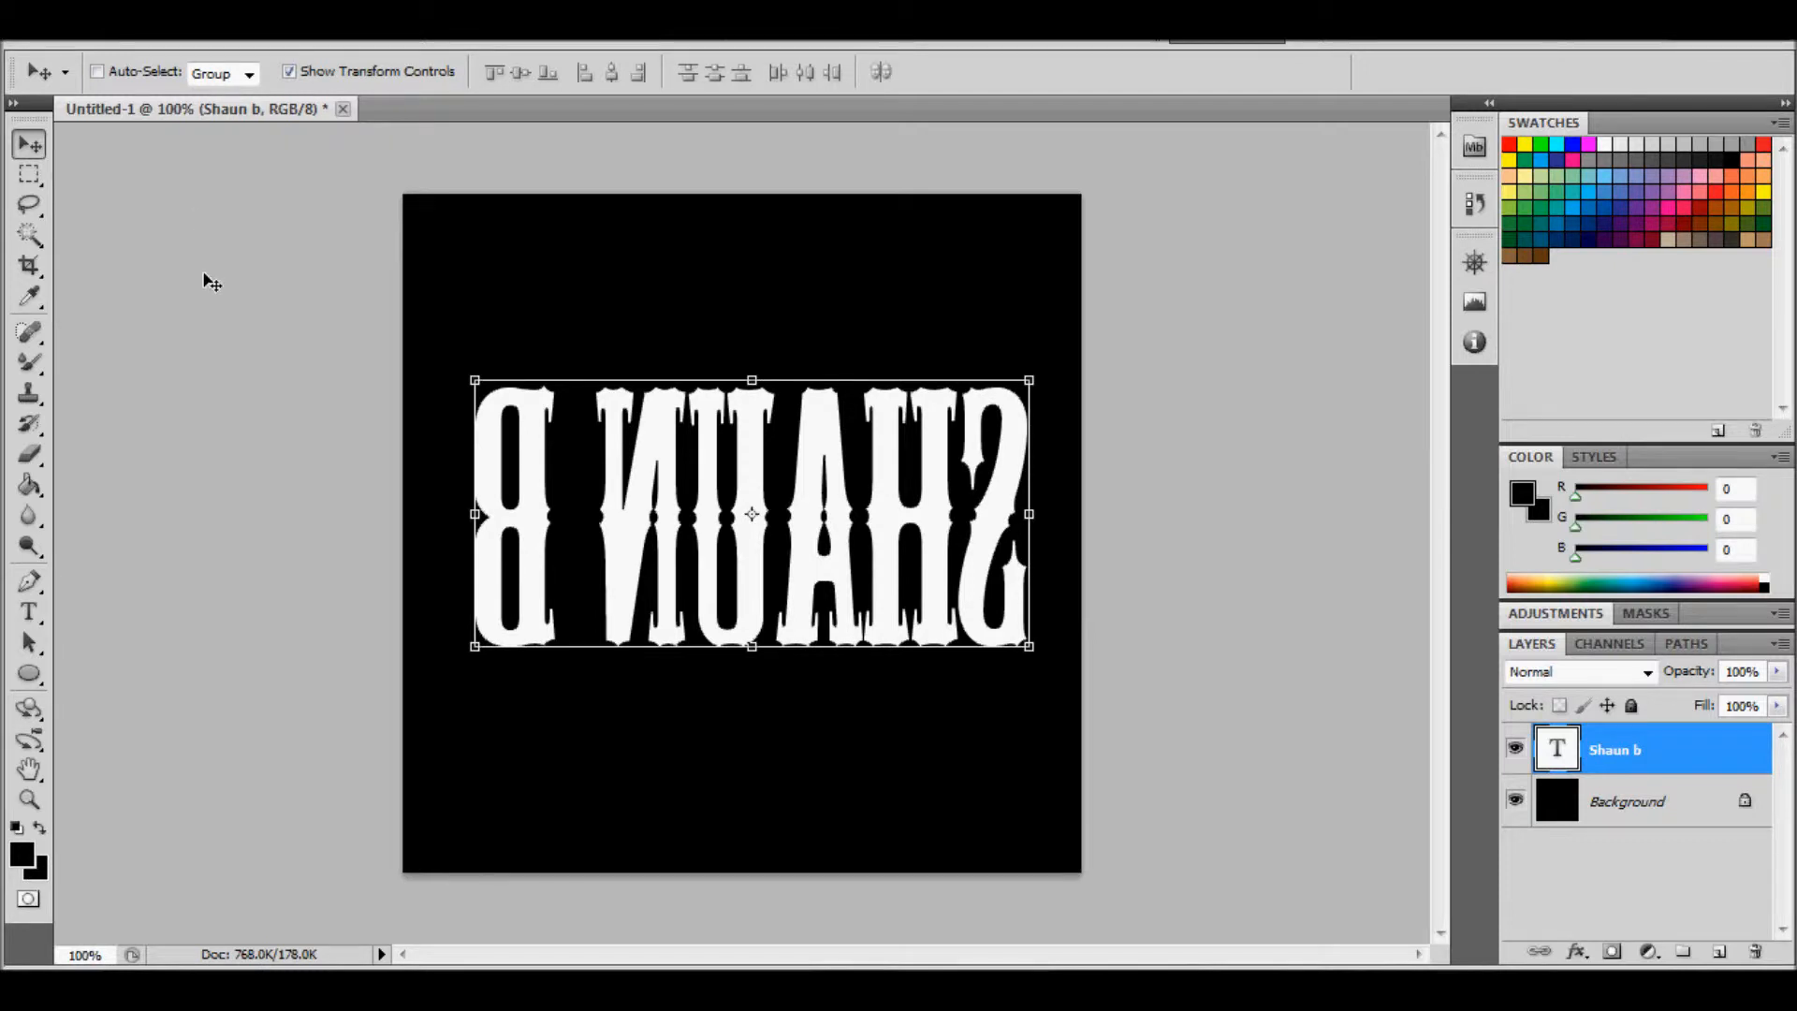
{"action": "left_click", "coordinate": [29, 174]}
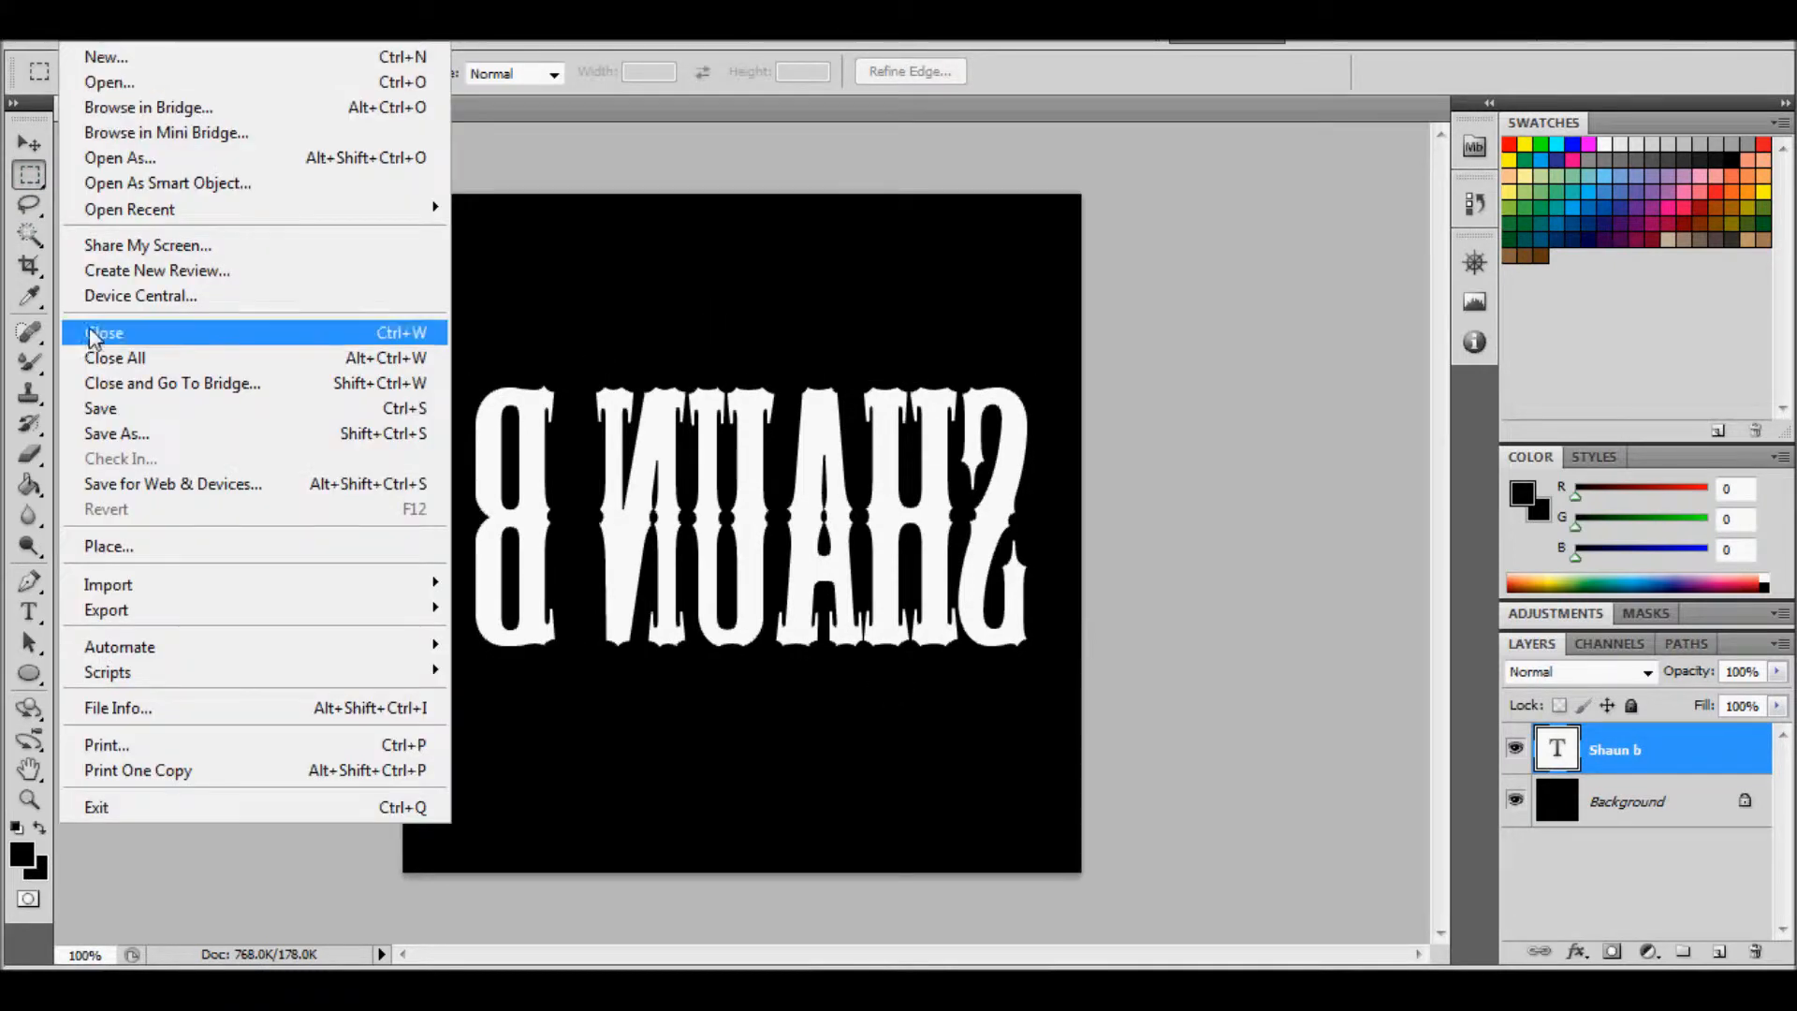
In Save As, go up to Game, then into Objects > Mixed > Light Proj
{"action": "left_click", "coordinate": [116, 433]}
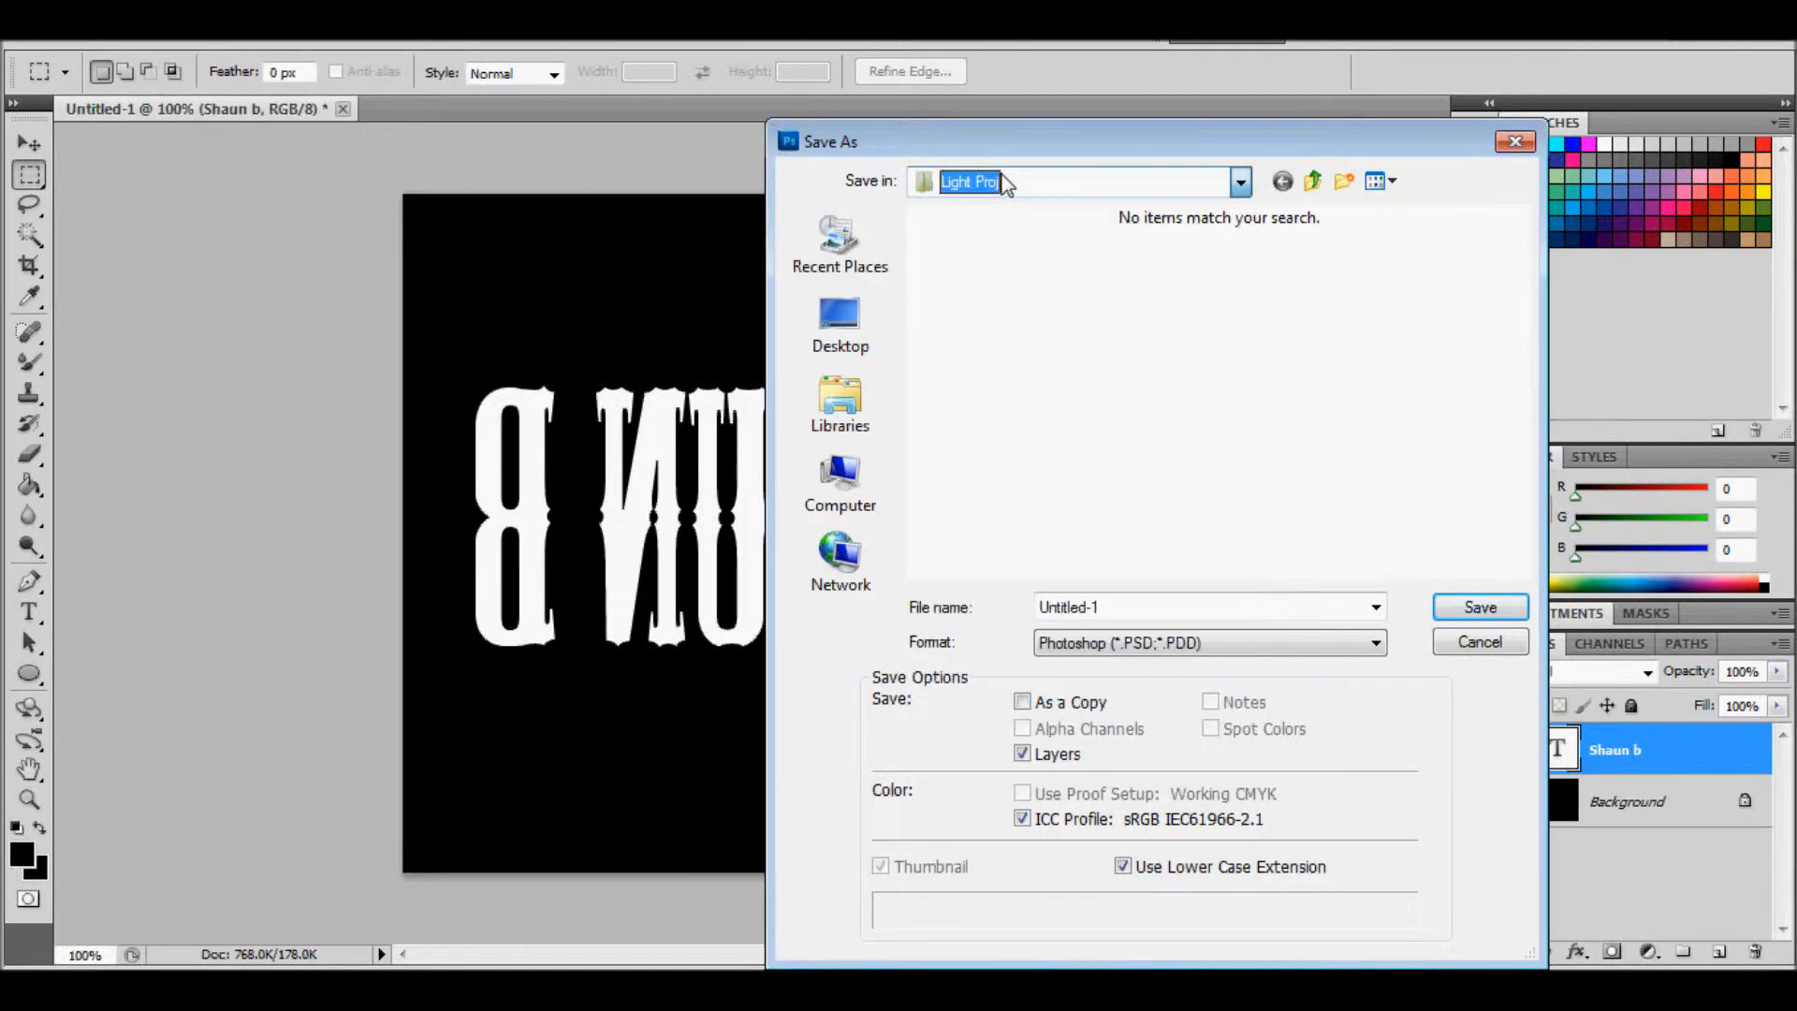
{"action": "mouse_move", "coordinate": [1029, 206]}
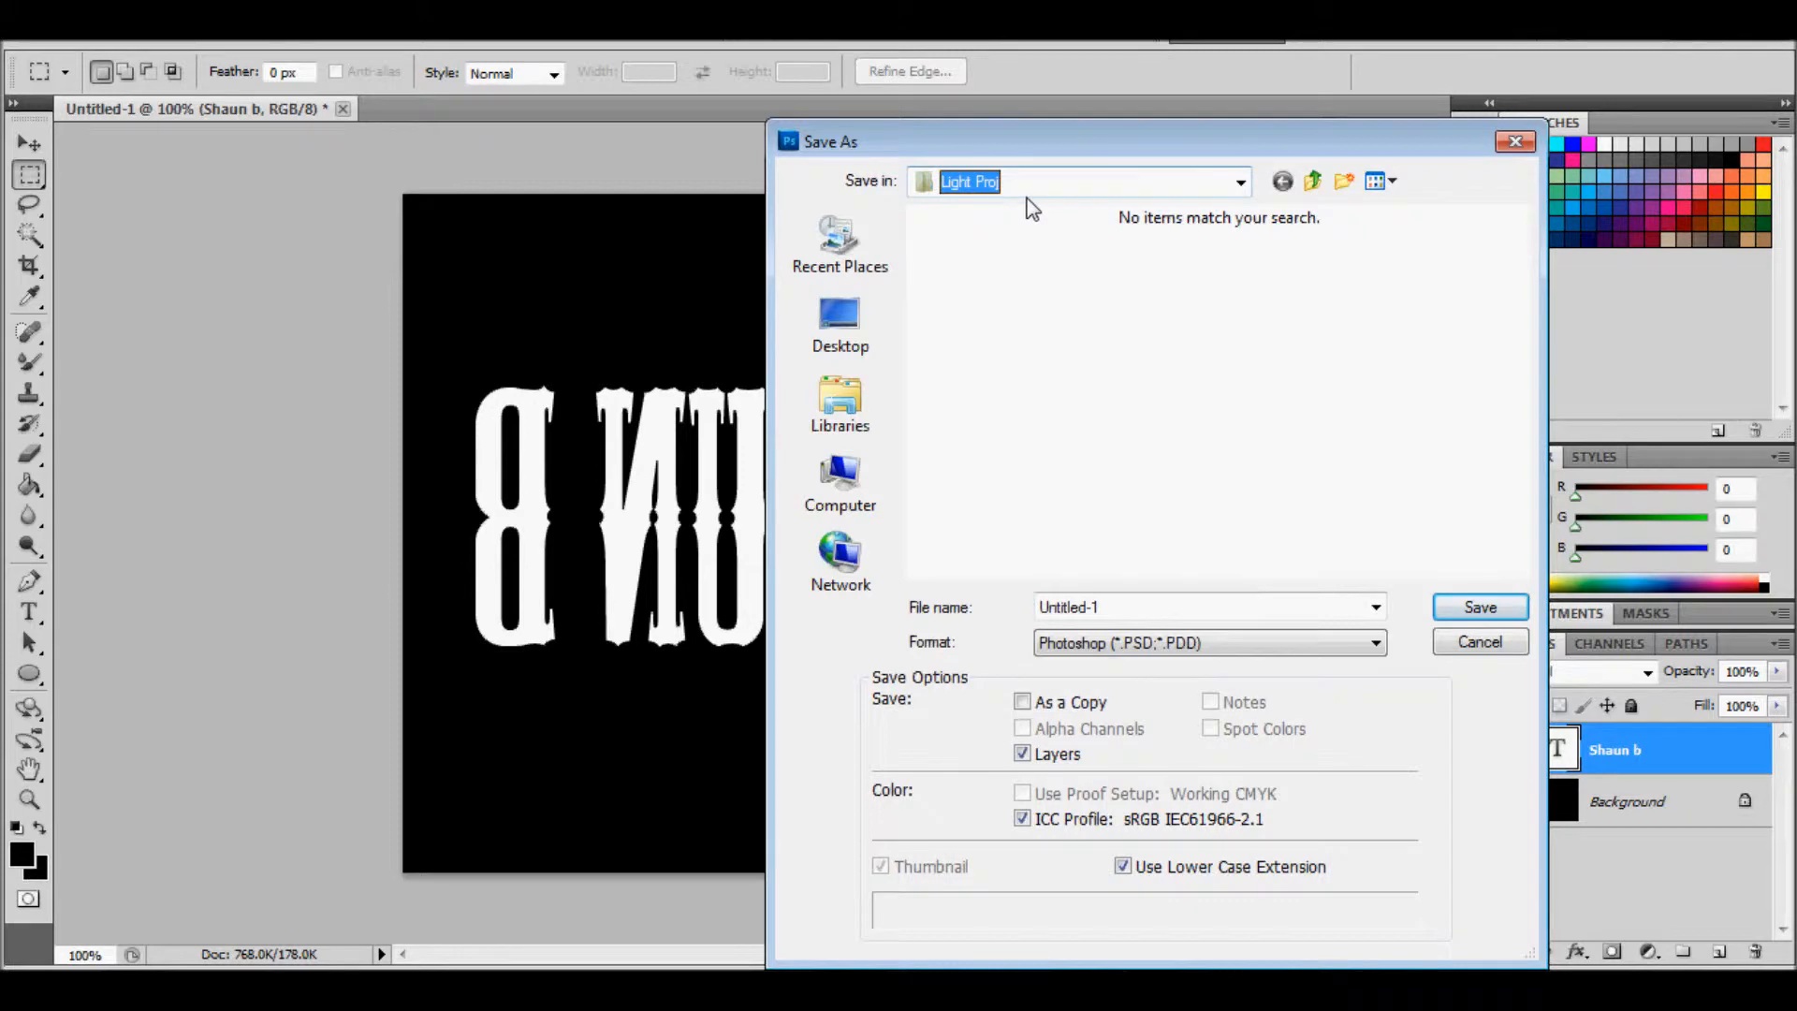
{"action": "mouse_move", "coordinate": [1164, 200]}
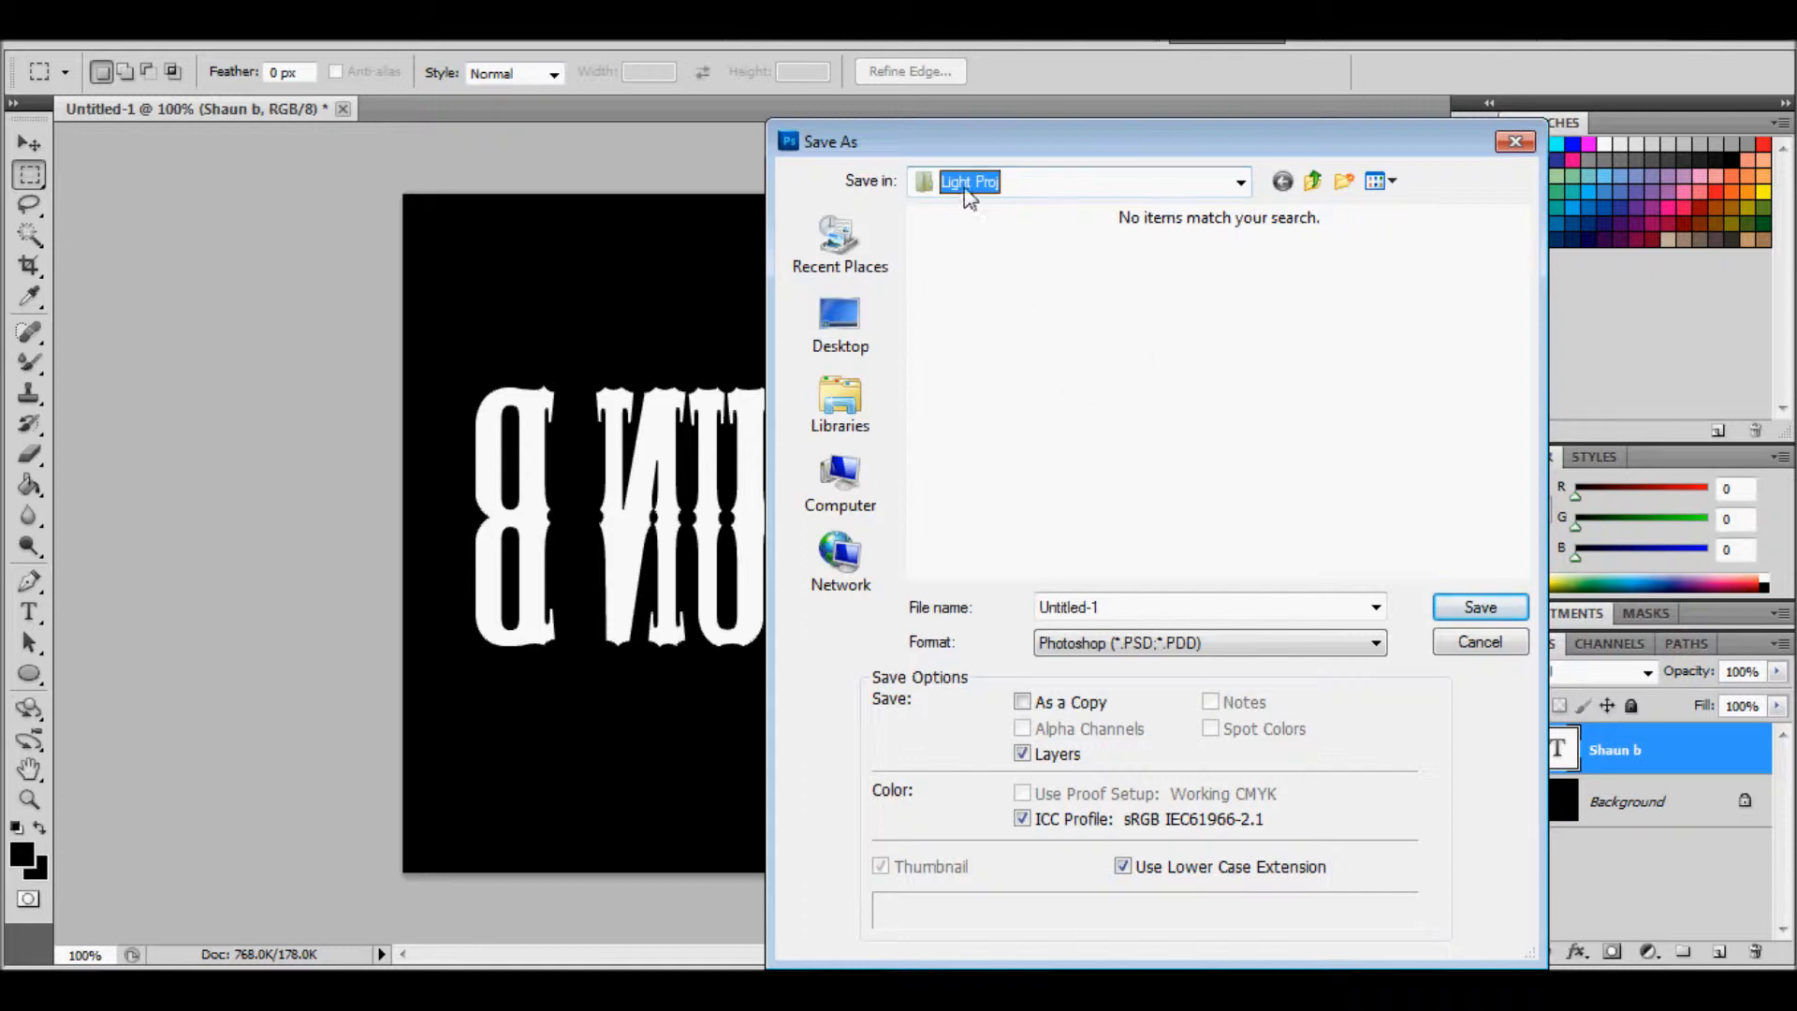
{"action": "mouse_move", "coordinate": [966, 193]}
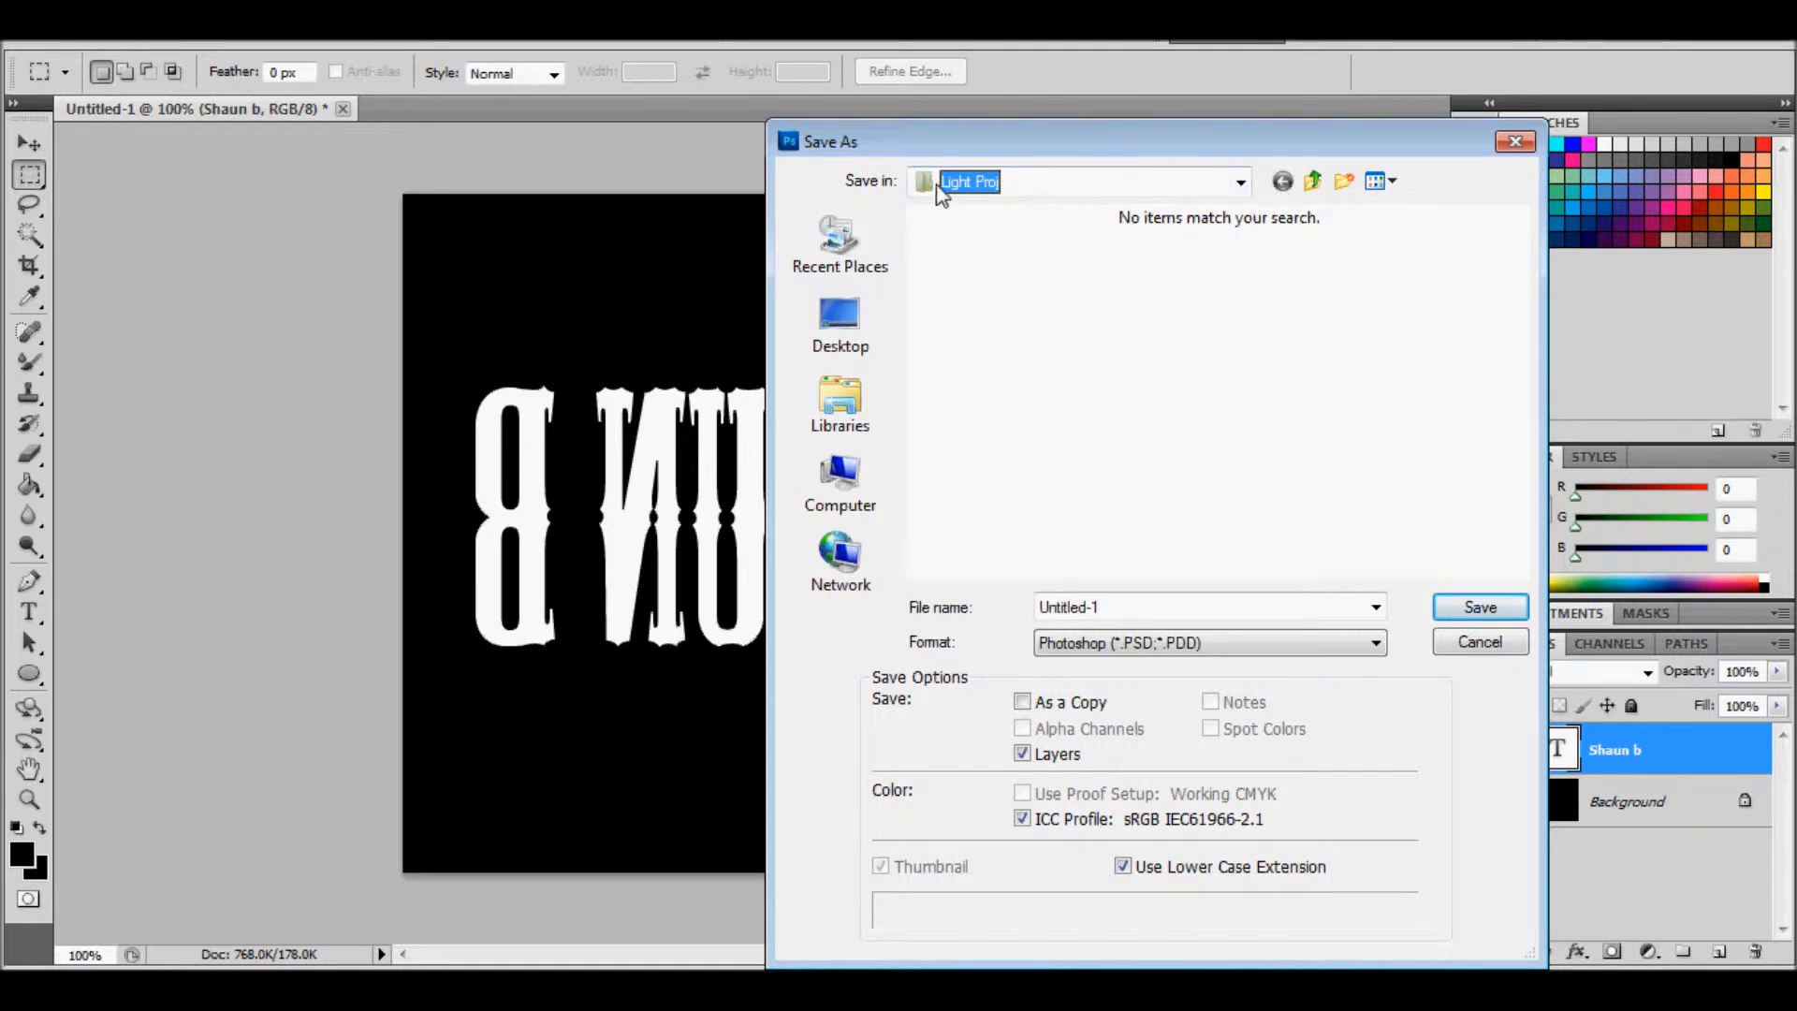
{"action": "left_click", "coordinate": [1312, 181]}
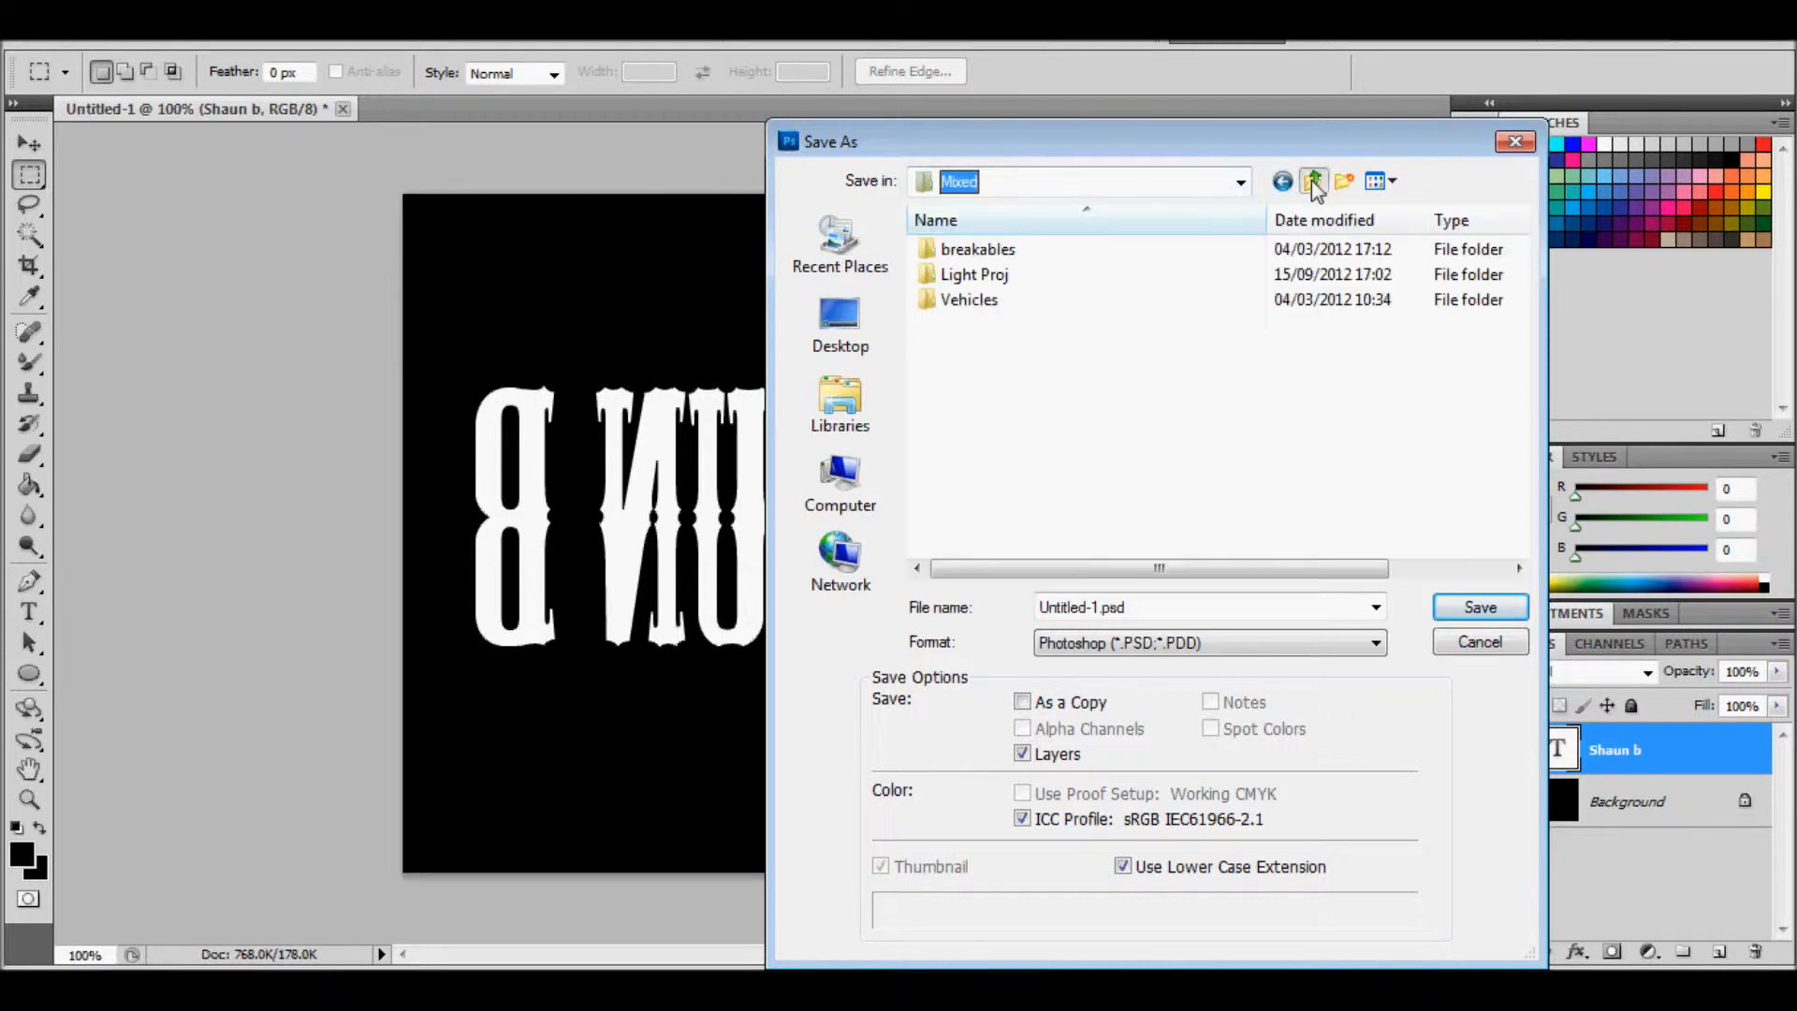
{"action": "left_click", "coordinate": [1312, 181]}
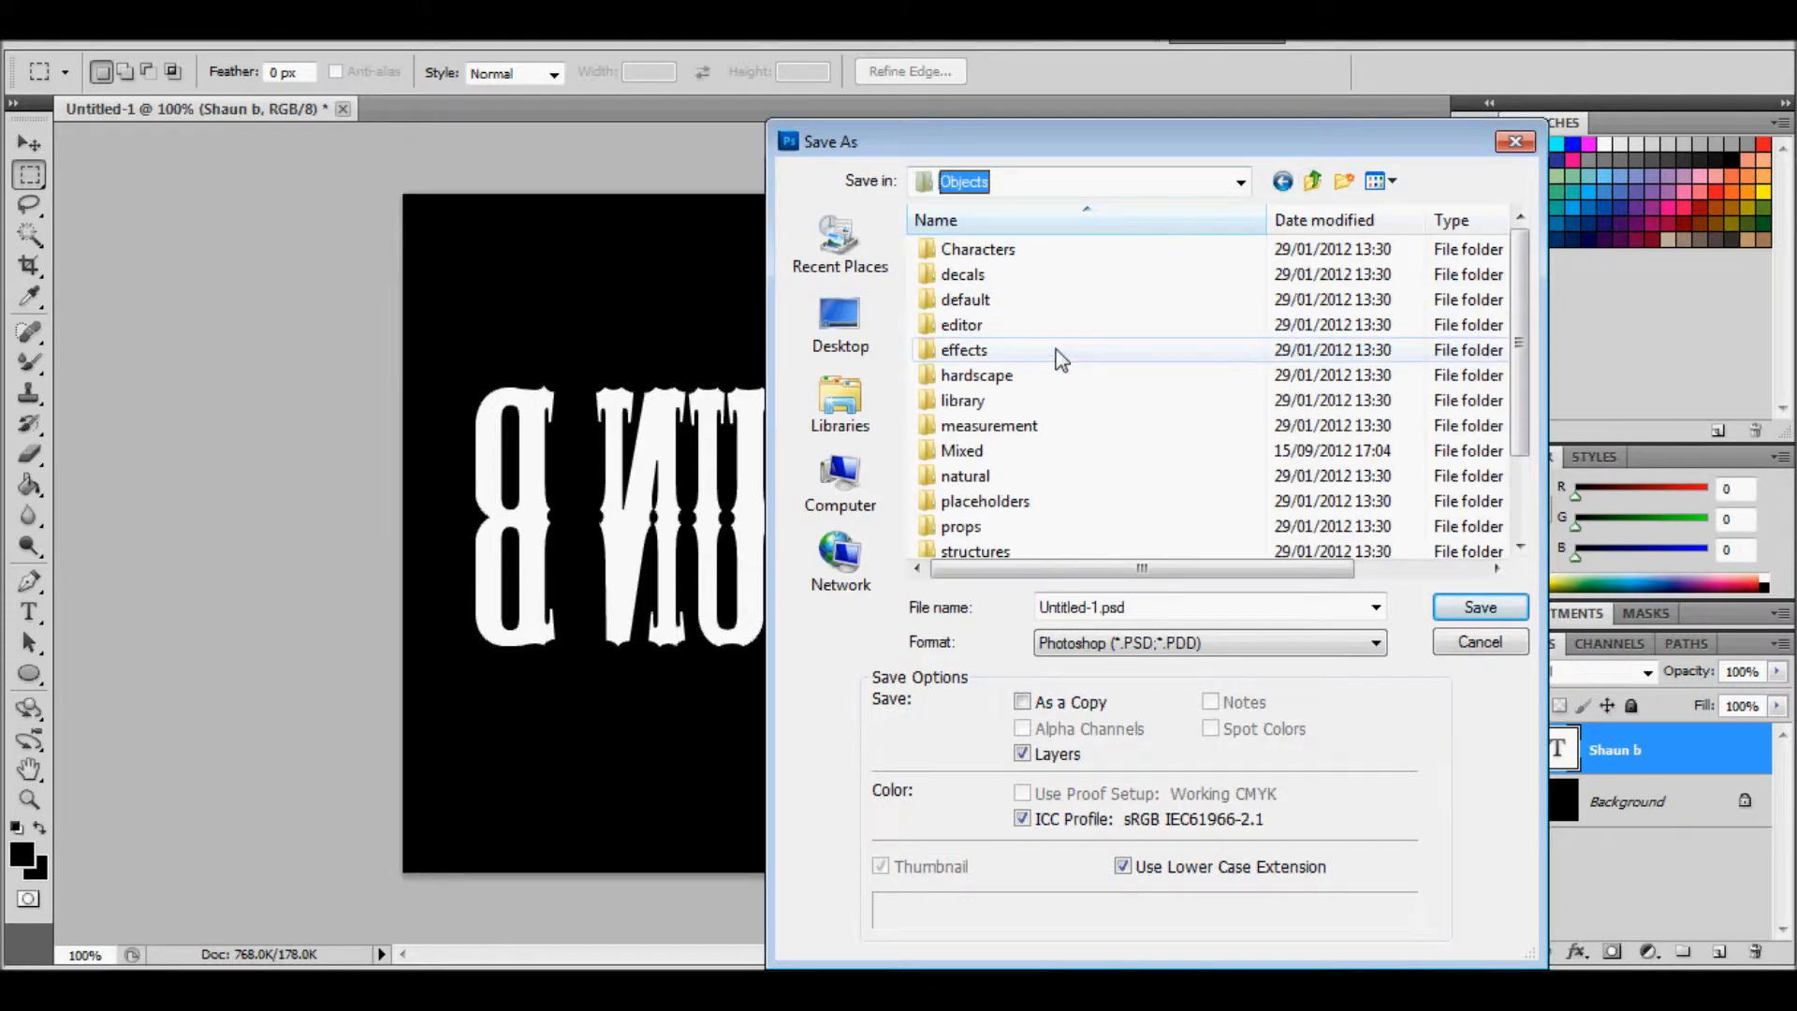
{"action": "mouse_move", "coordinate": [1567, 399]}
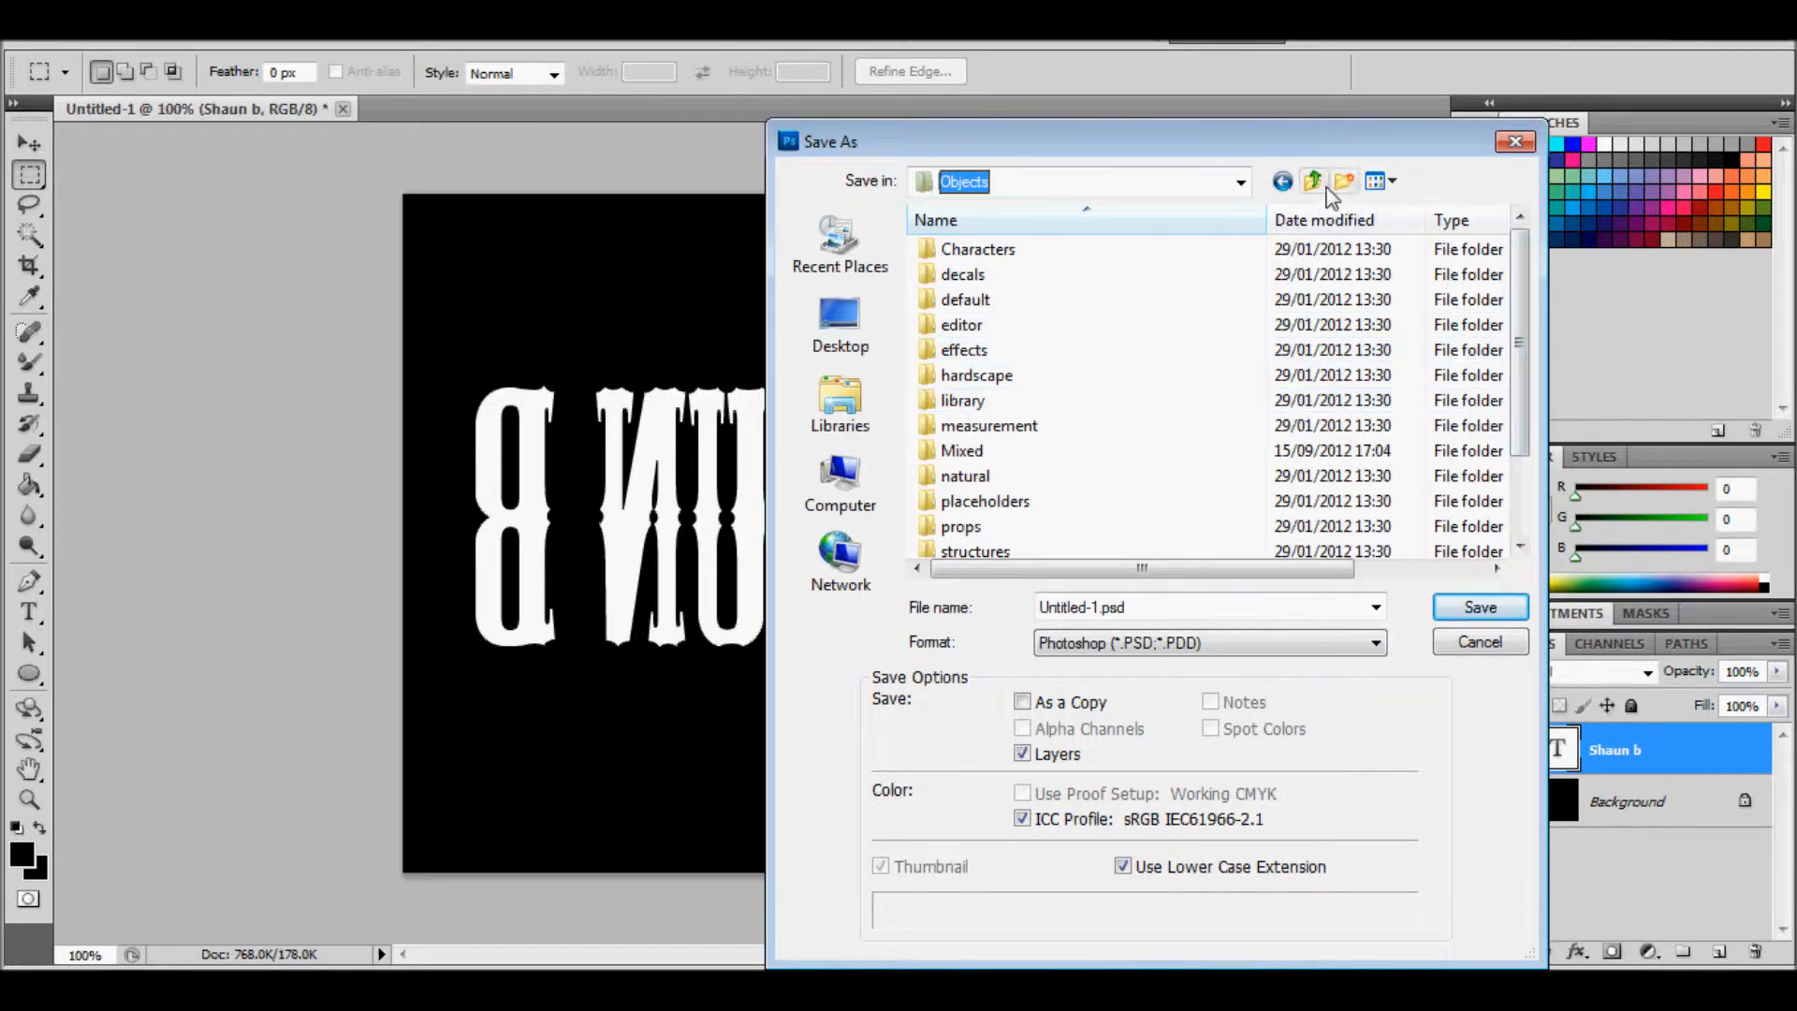
{"action": "left_click", "coordinate": [1312, 181]}
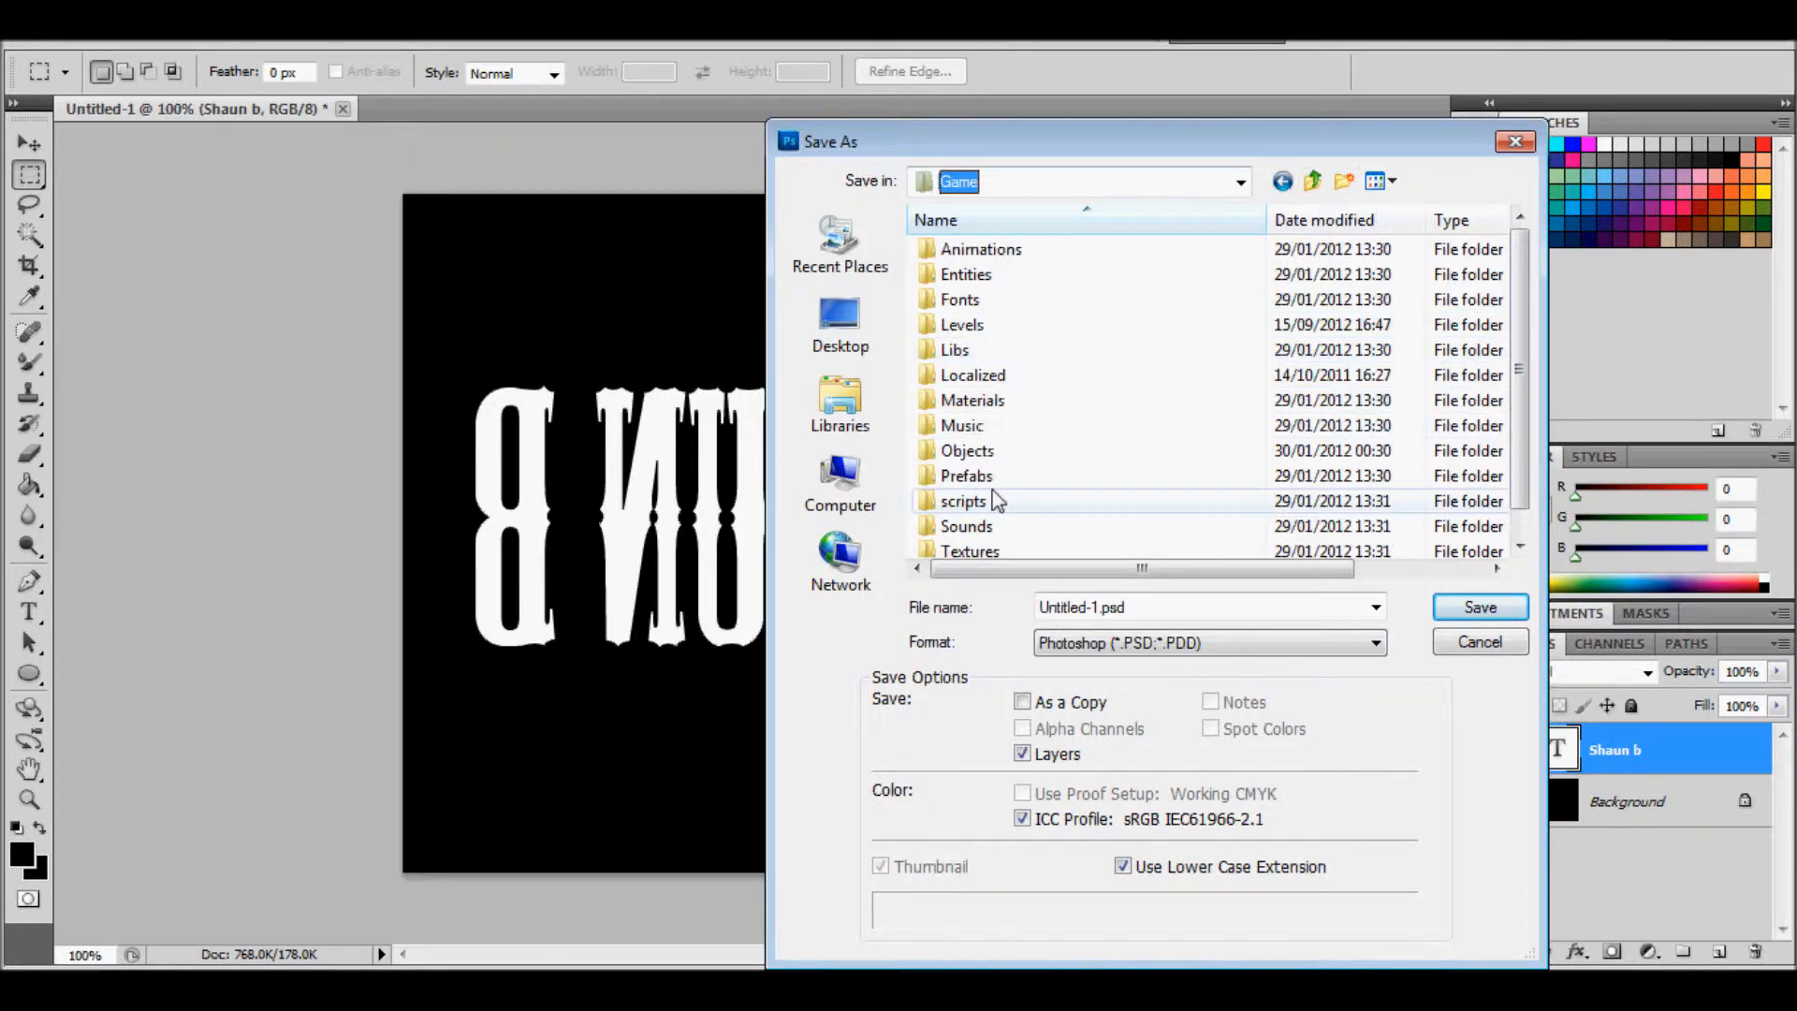
{"action": "double_click", "coordinate": [966, 450]}
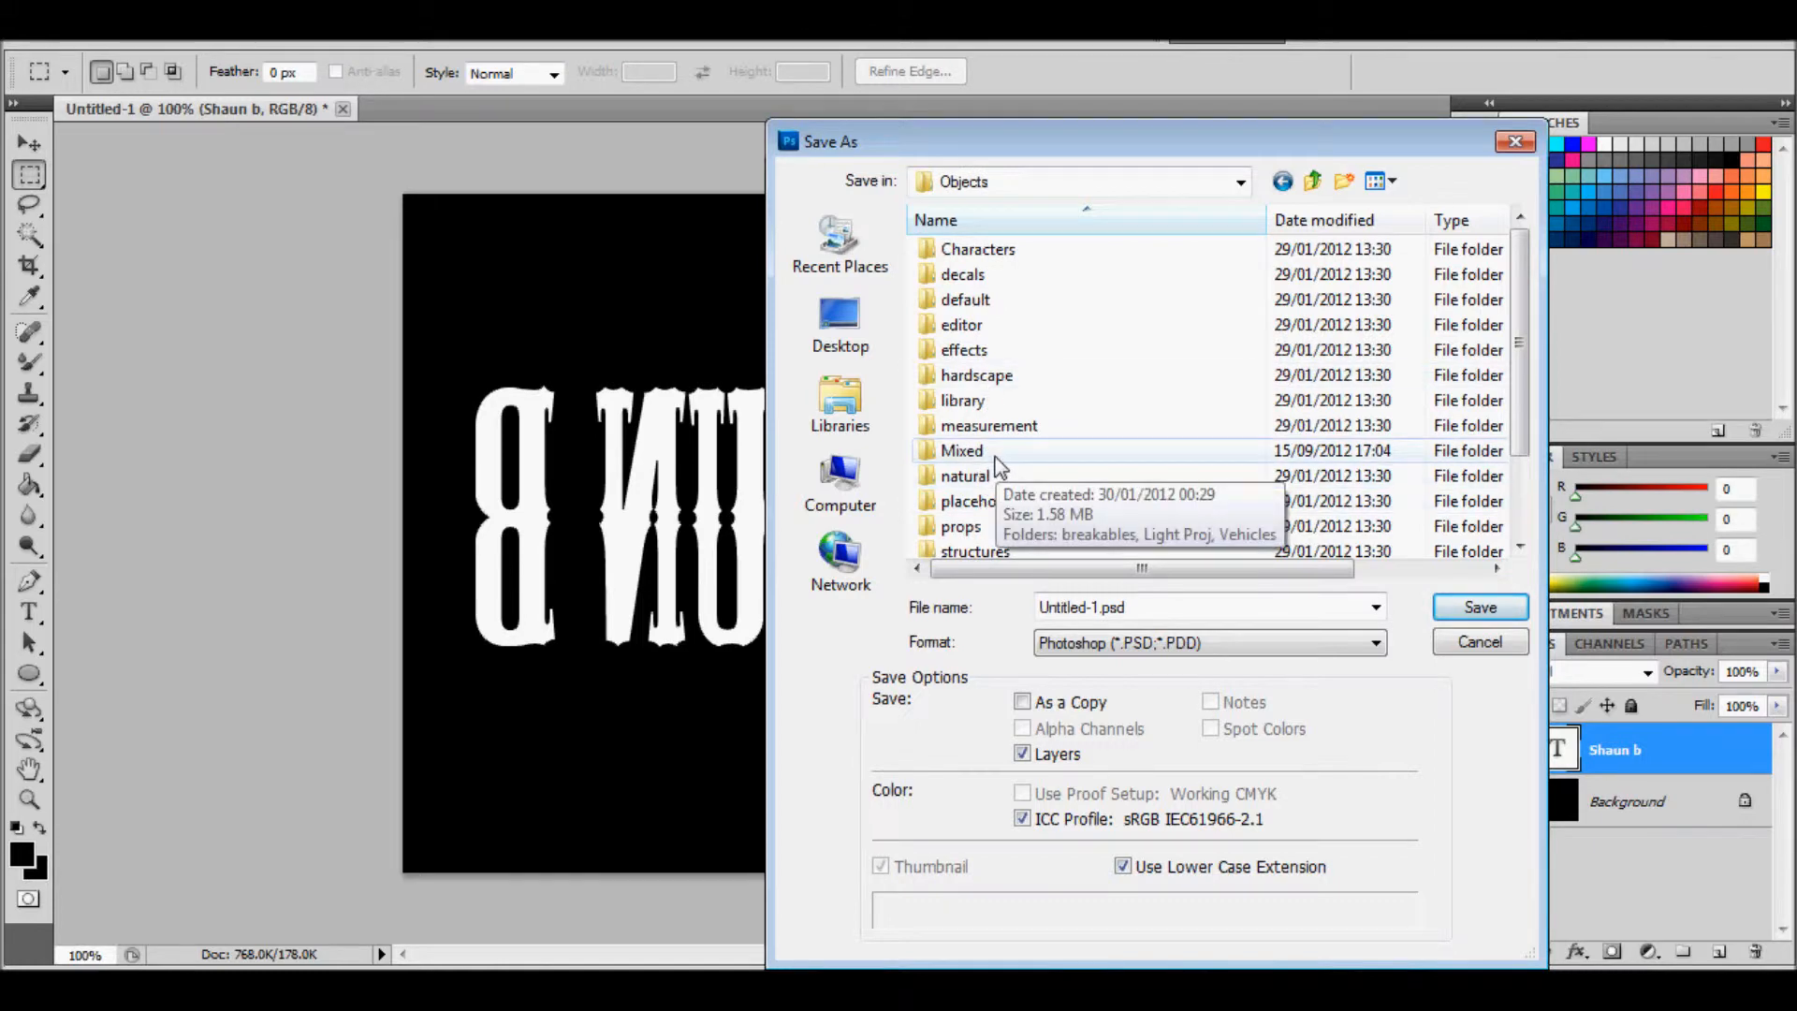
{"action": "double_click", "coordinate": [961, 450]}
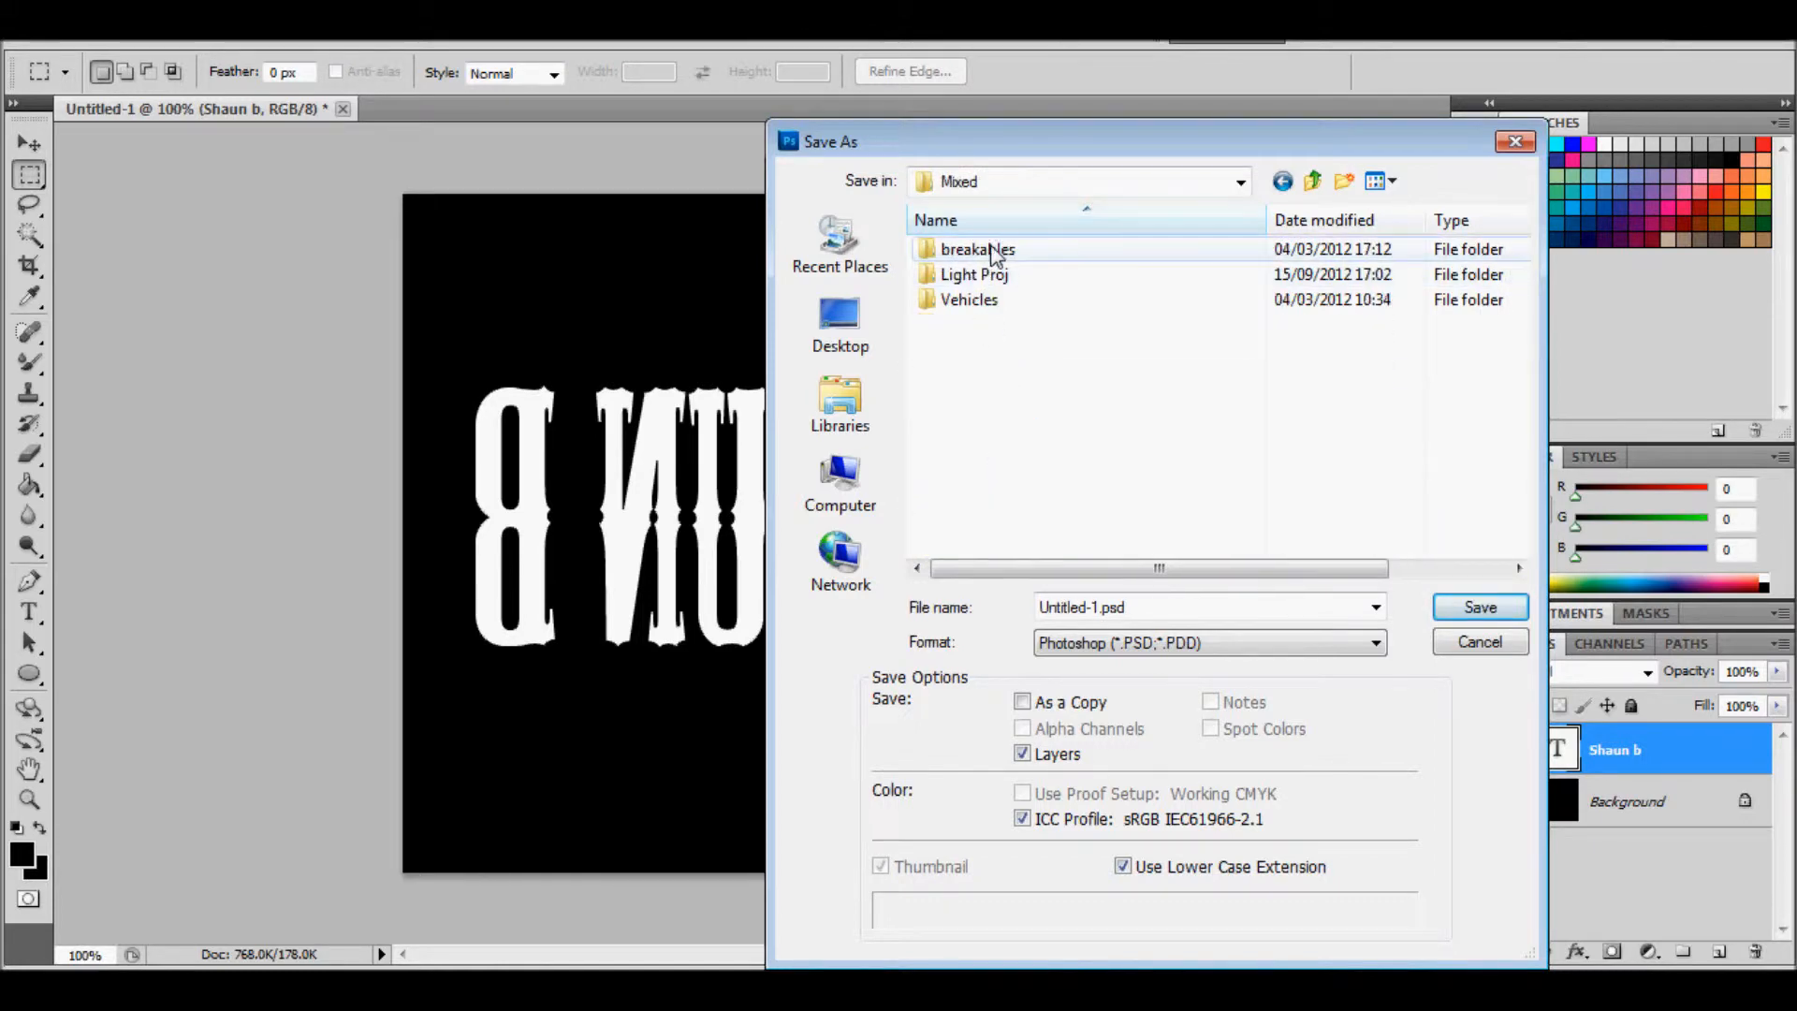
{"action": "double_click", "coordinate": [974, 274]}
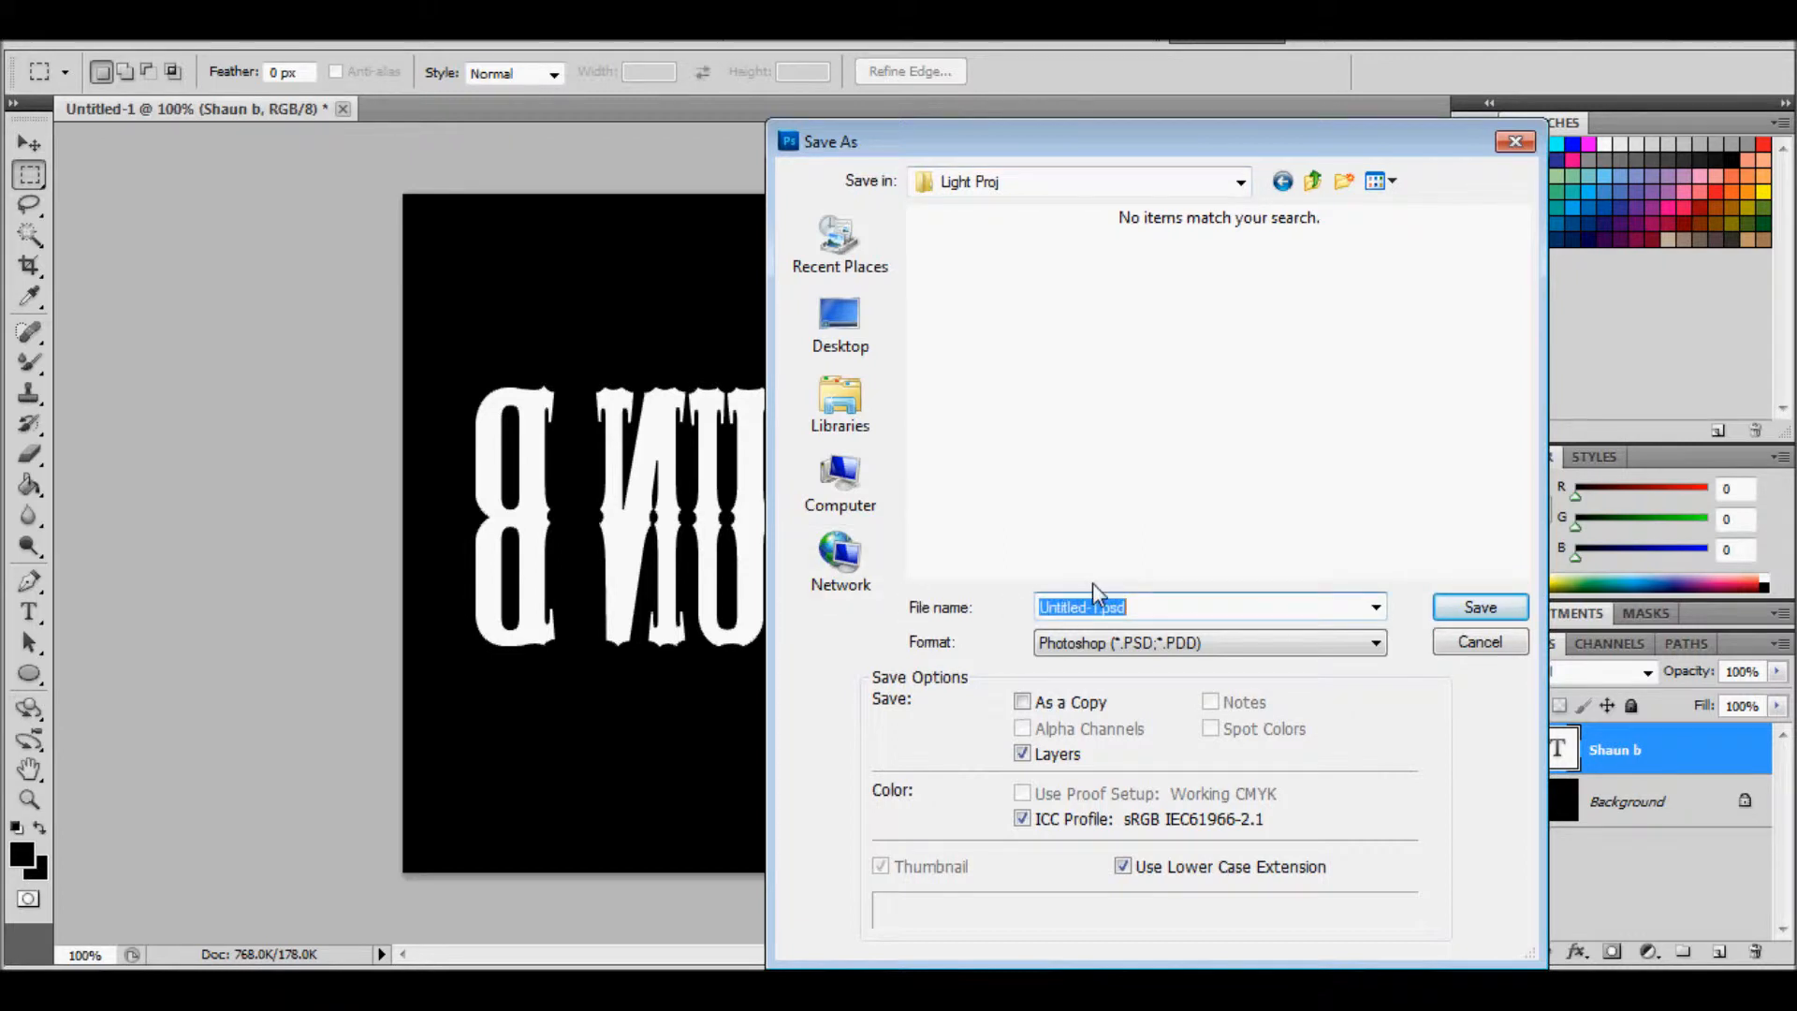
{"action": "mouse_move", "coordinate": [1245, 587]}
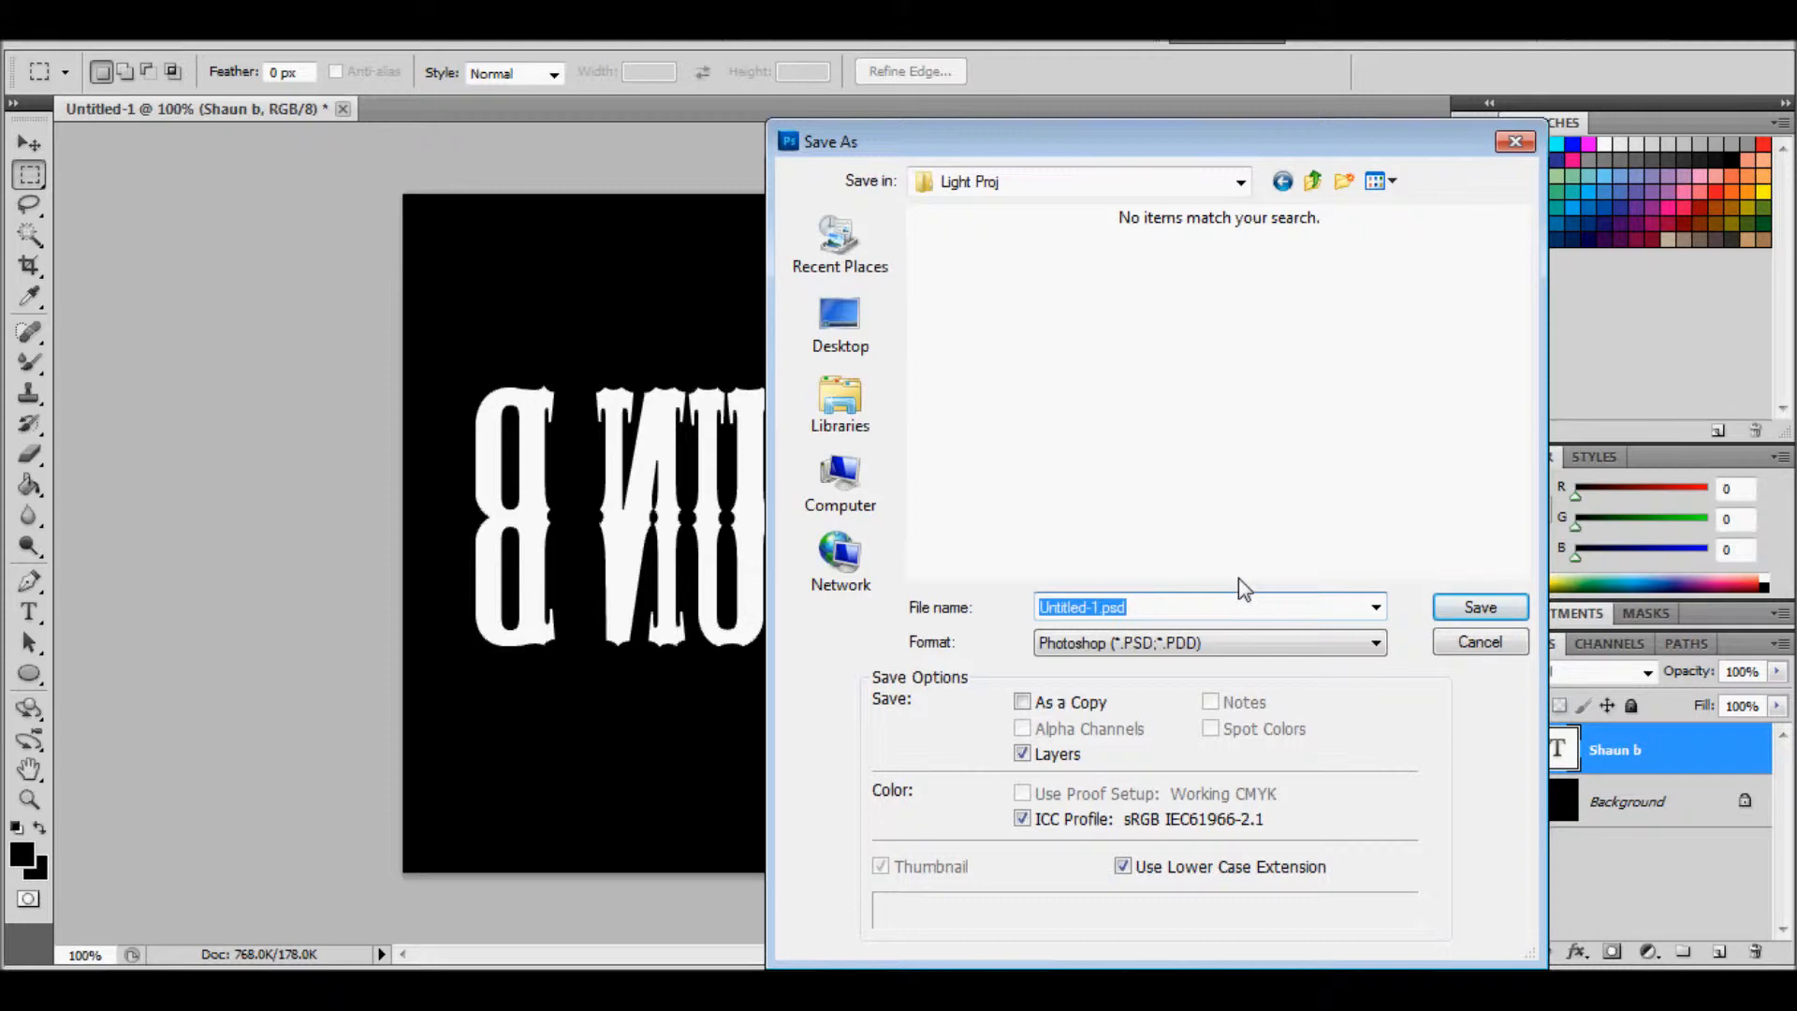
Save the image as 'shaun_b' in CryTIFPlugin (*.TIF) format
{"action": "type", "text": "s"}
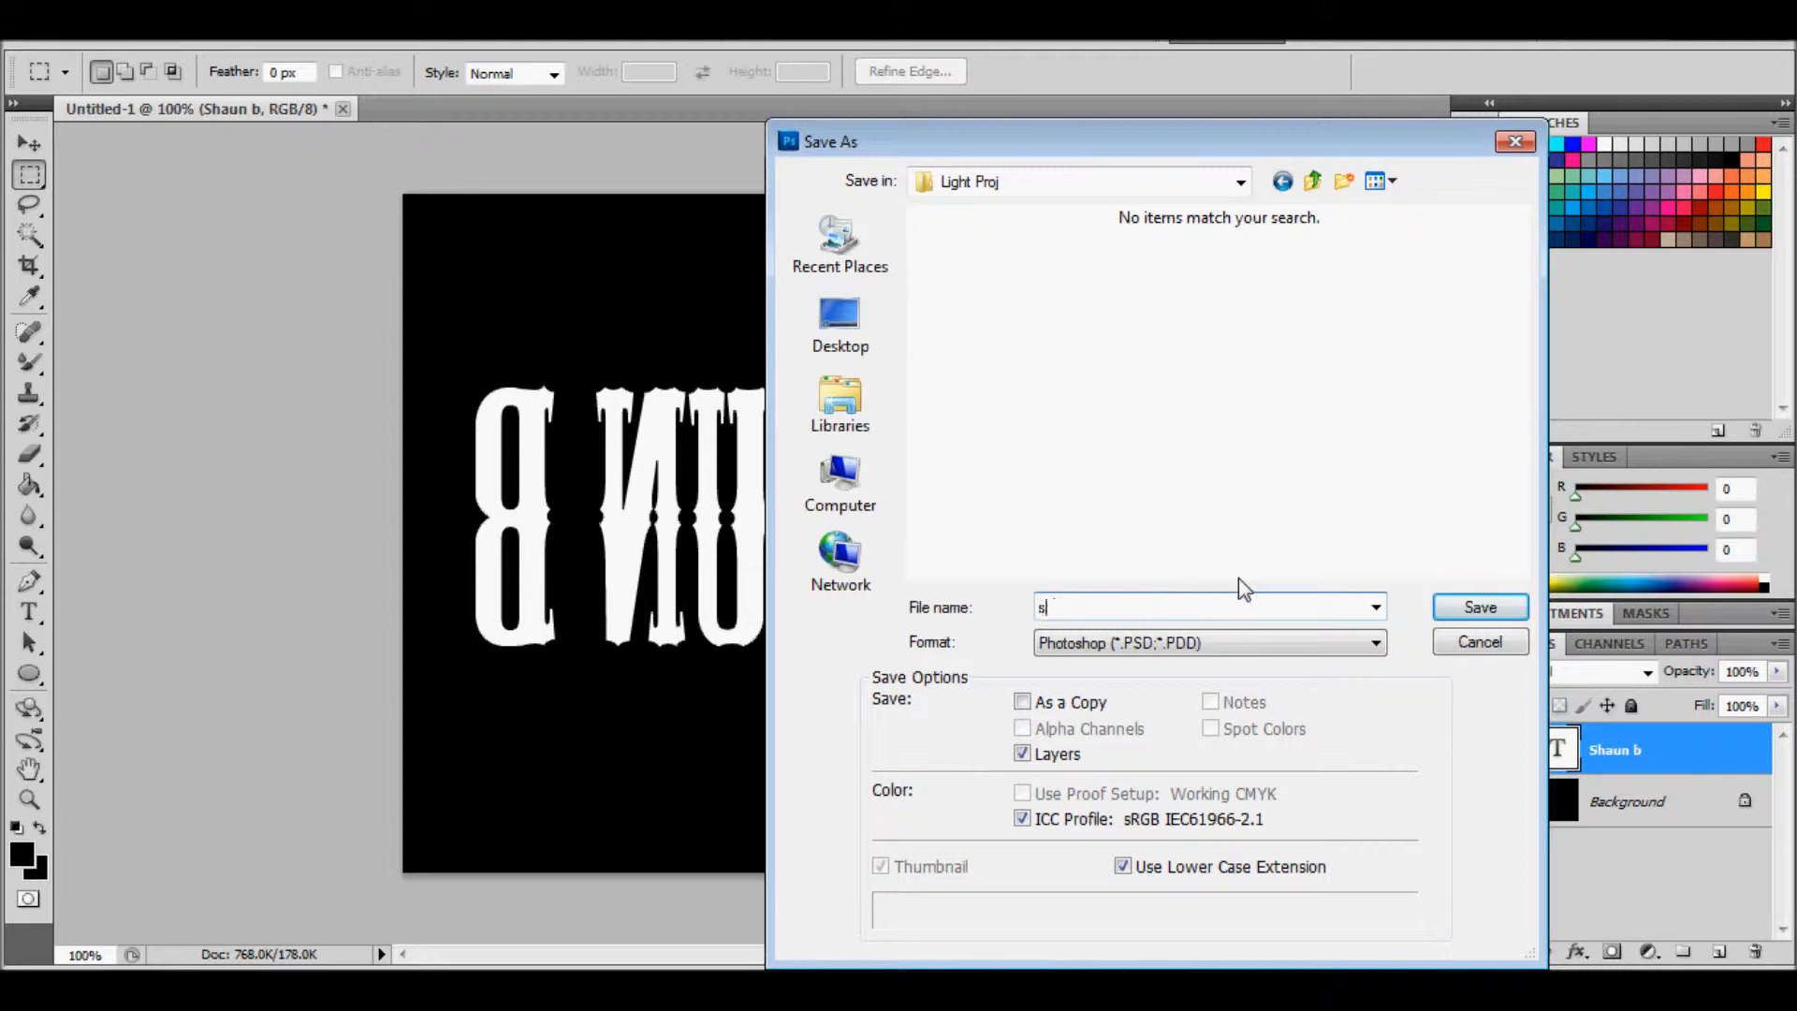
{"action": "type", "text": "haun"}
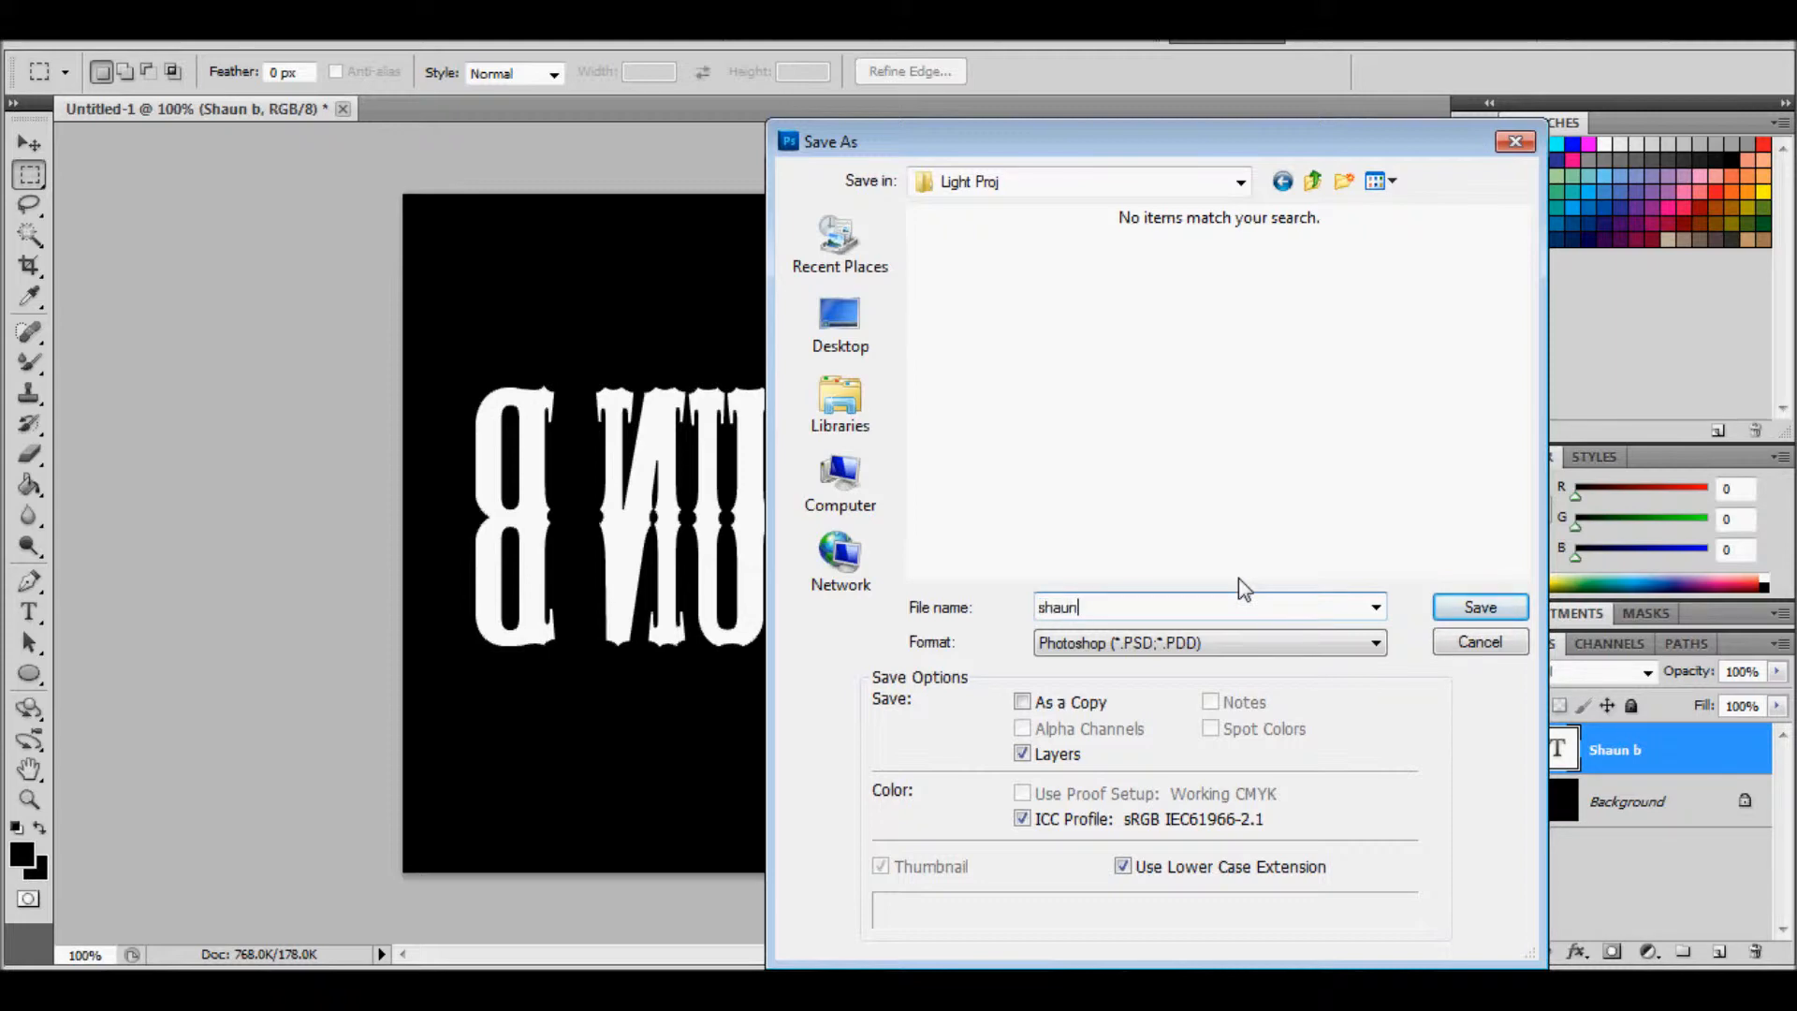
{"action": "type", "text": "_b"}
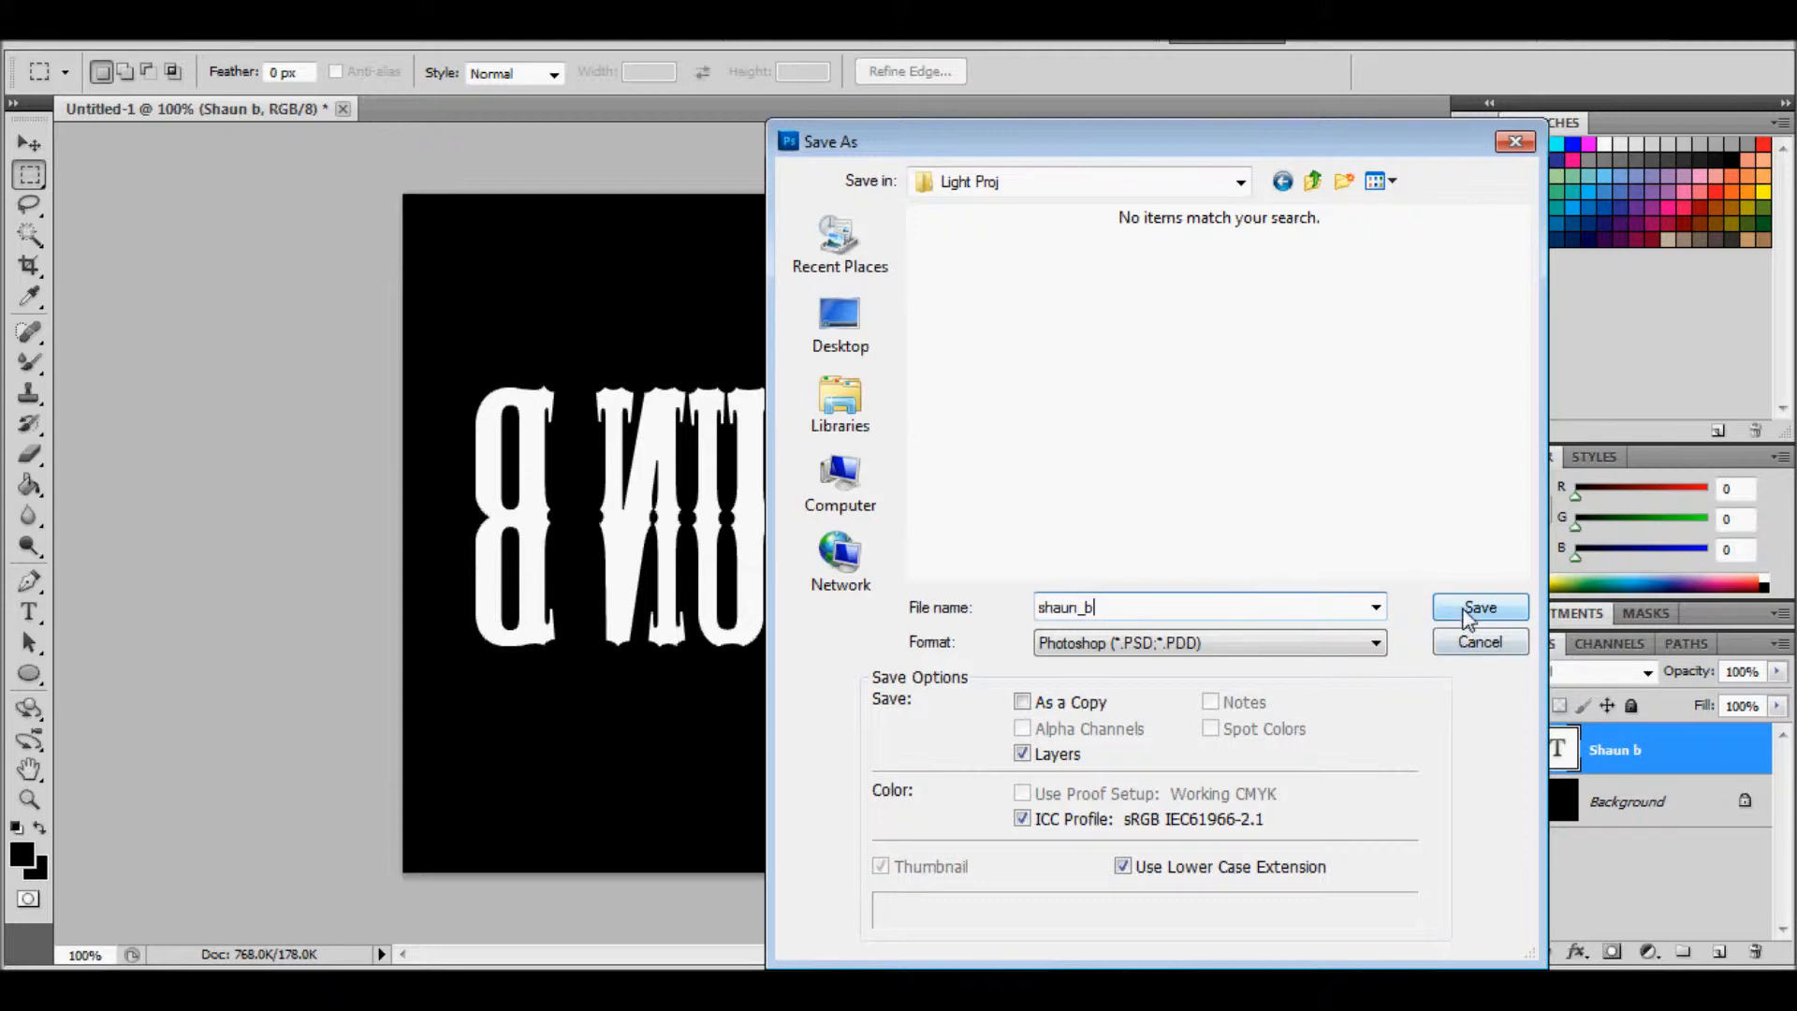
{"action": "left_click", "coordinate": [1372, 643]}
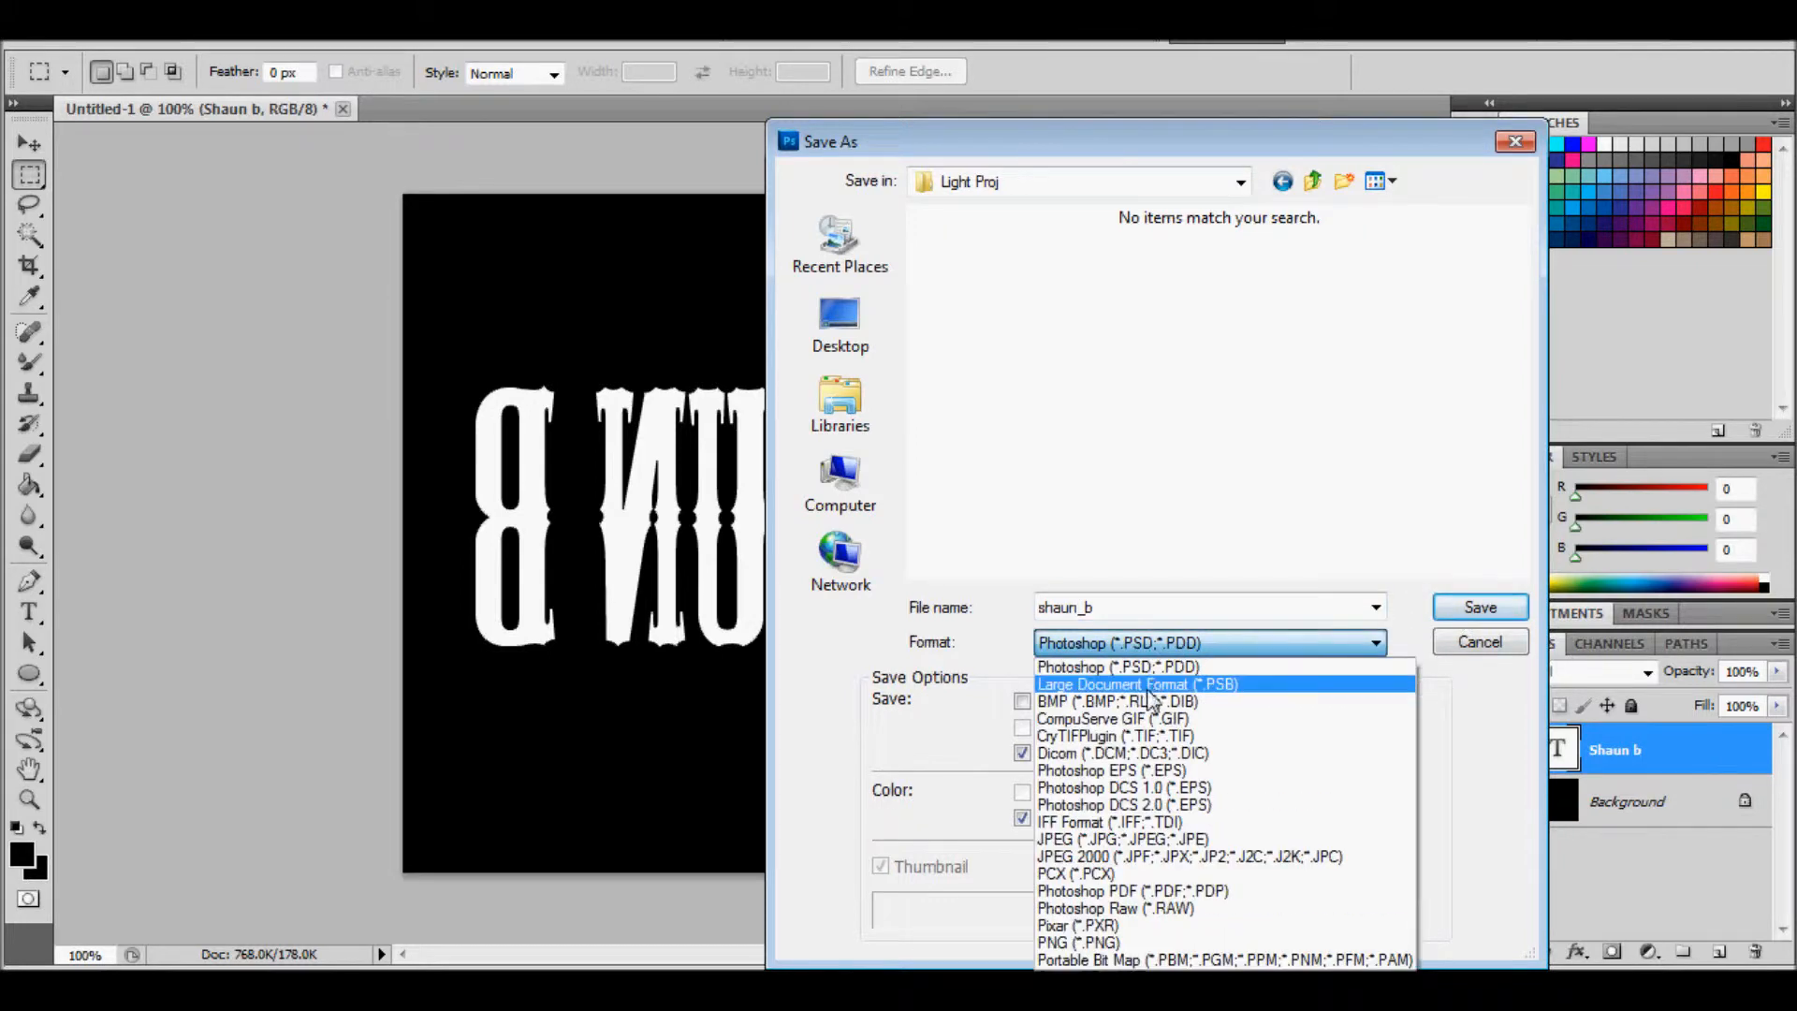
{"action": "left_click", "coordinate": [1090, 734]}
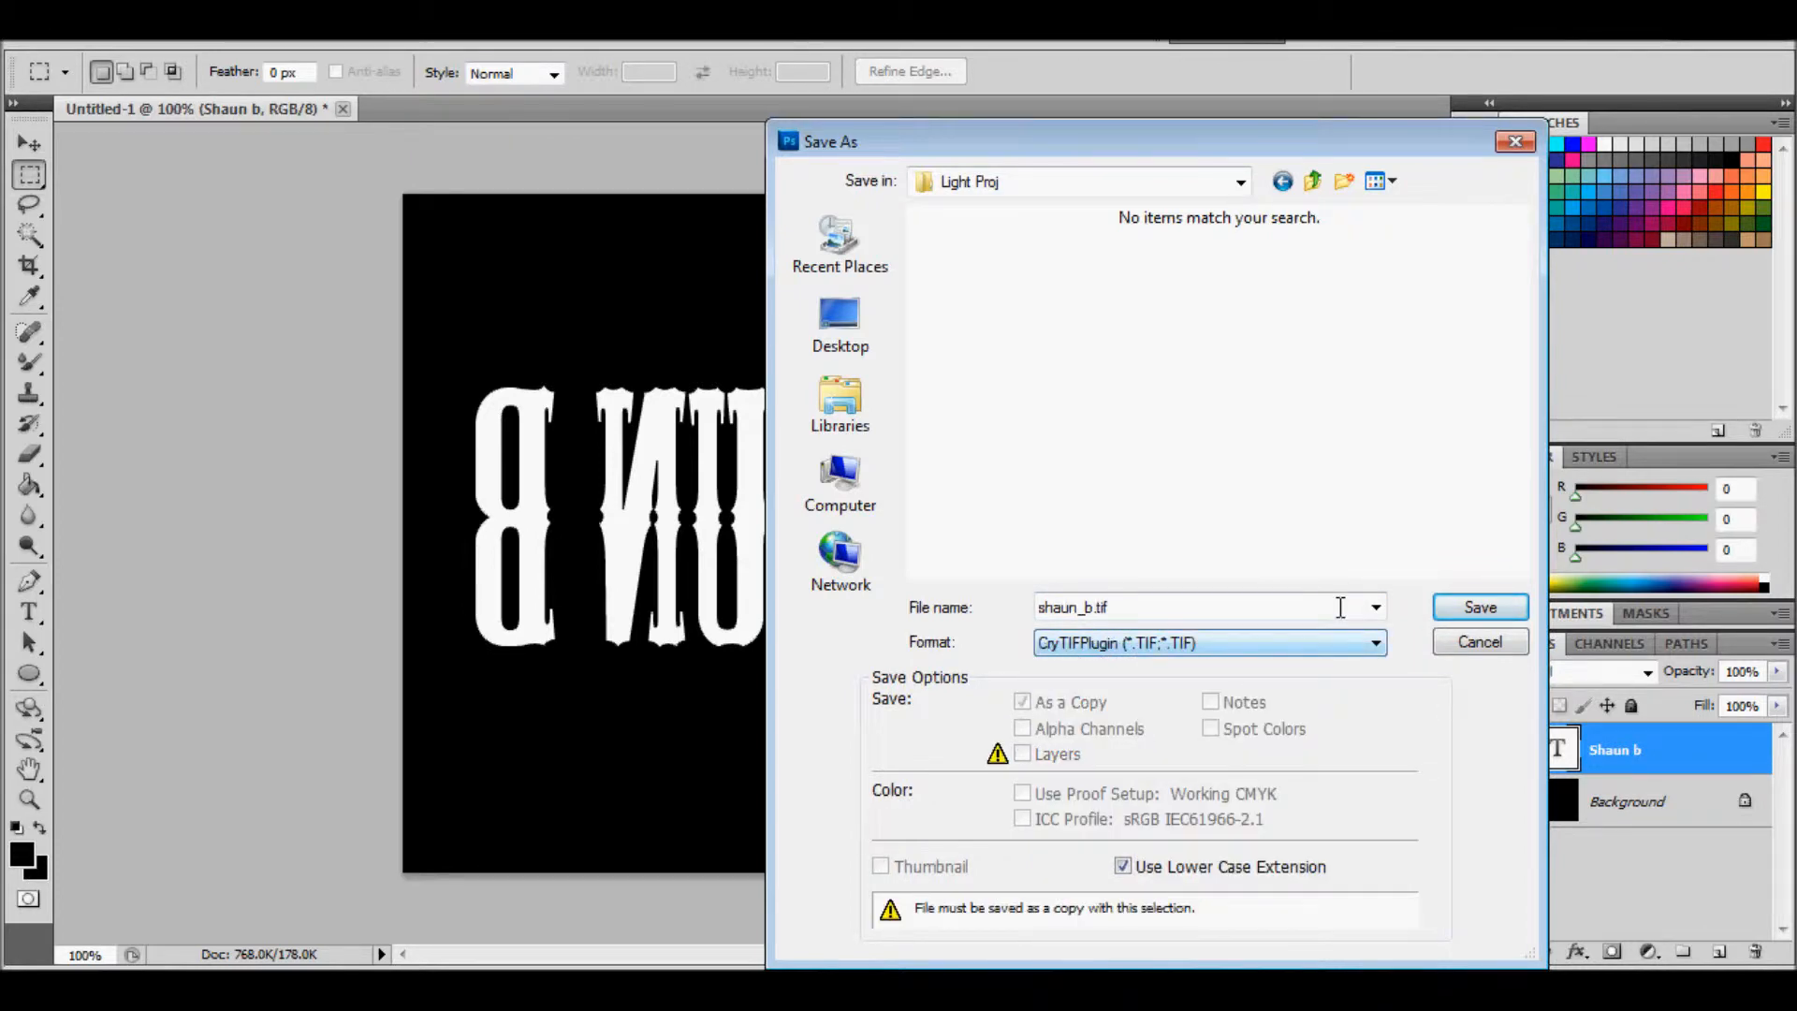
{"action": "left_click", "coordinate": [1480, 607]}
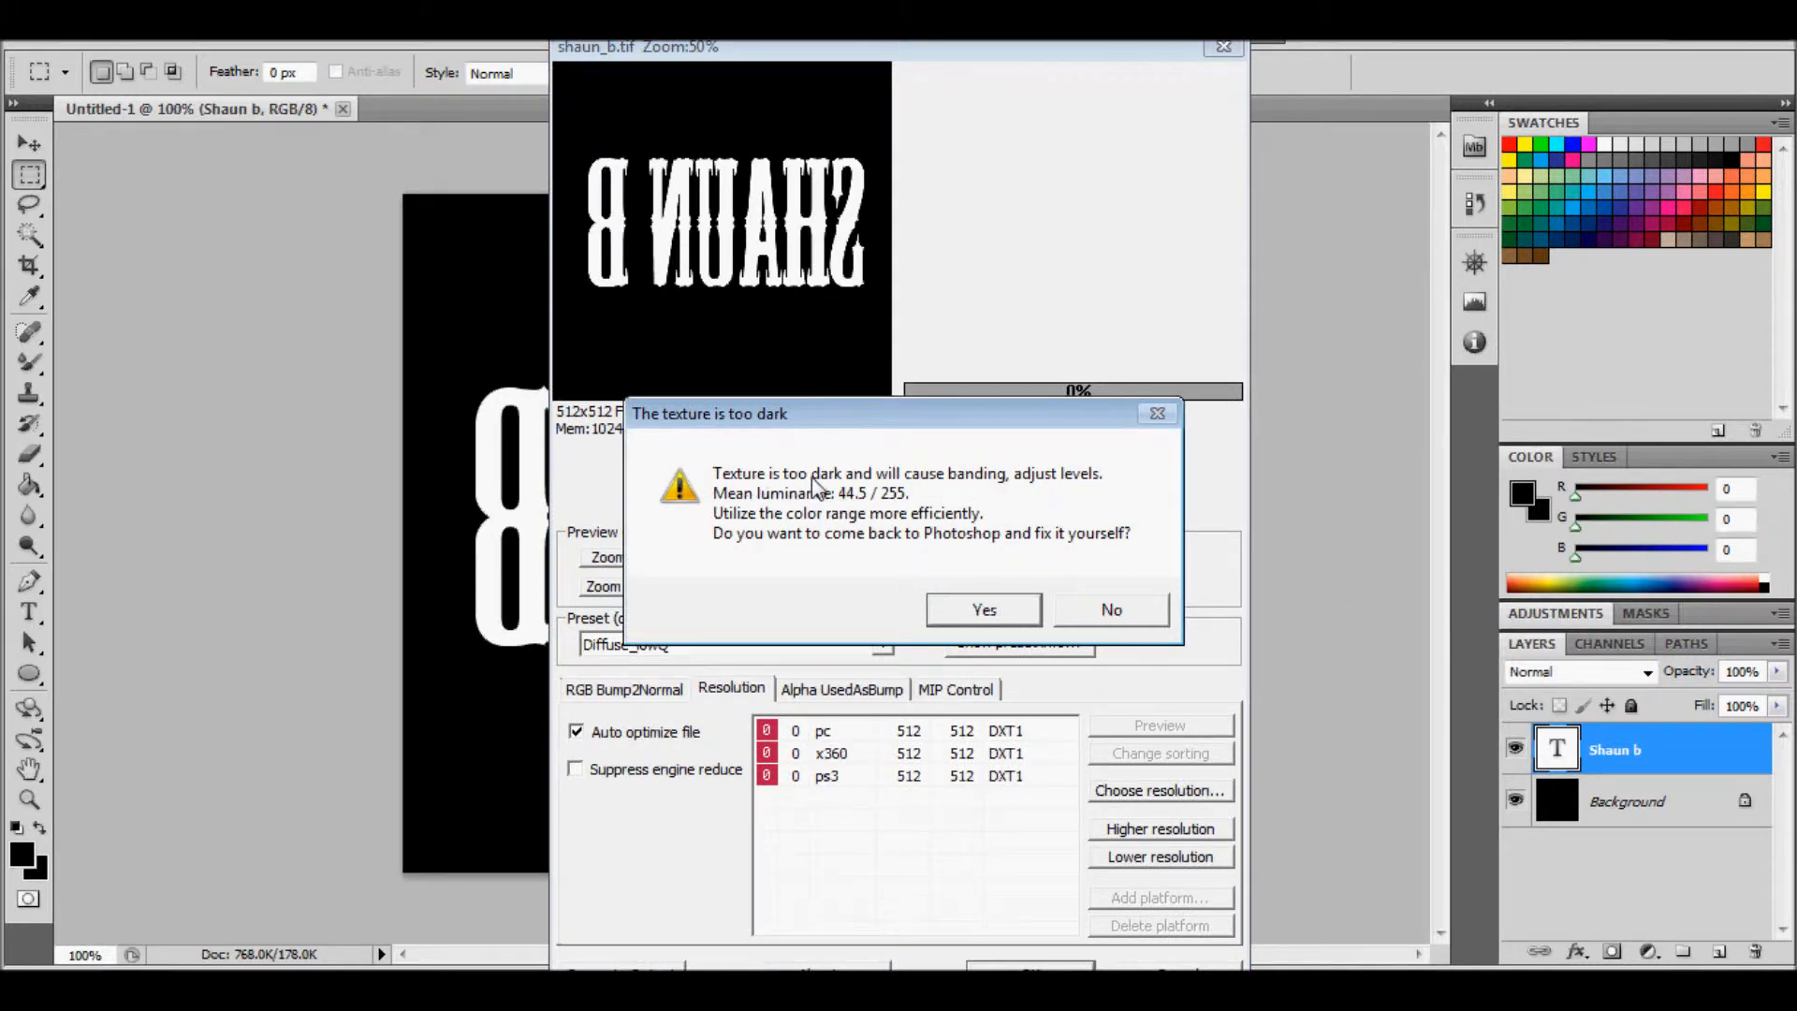
{"action": "mouse_move", "coordinate": [1092, 494]}
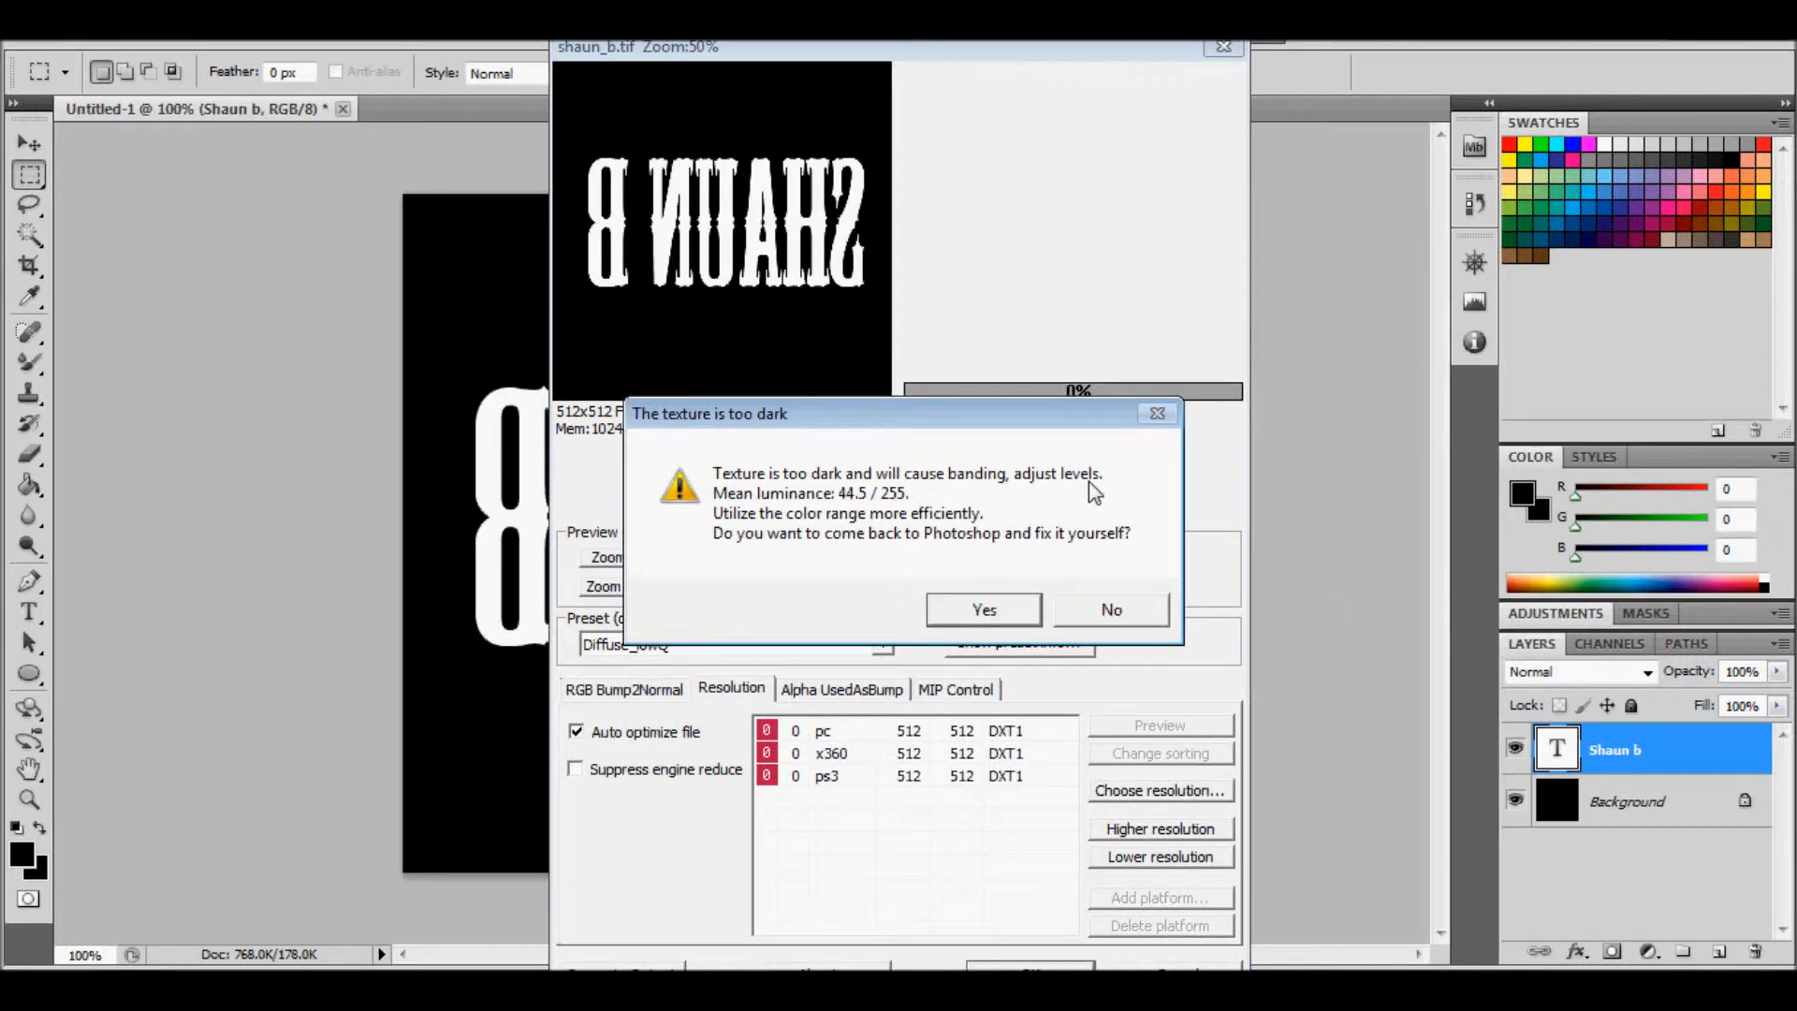
{"action": "mouse_move", "coordinate": [893, 506]}
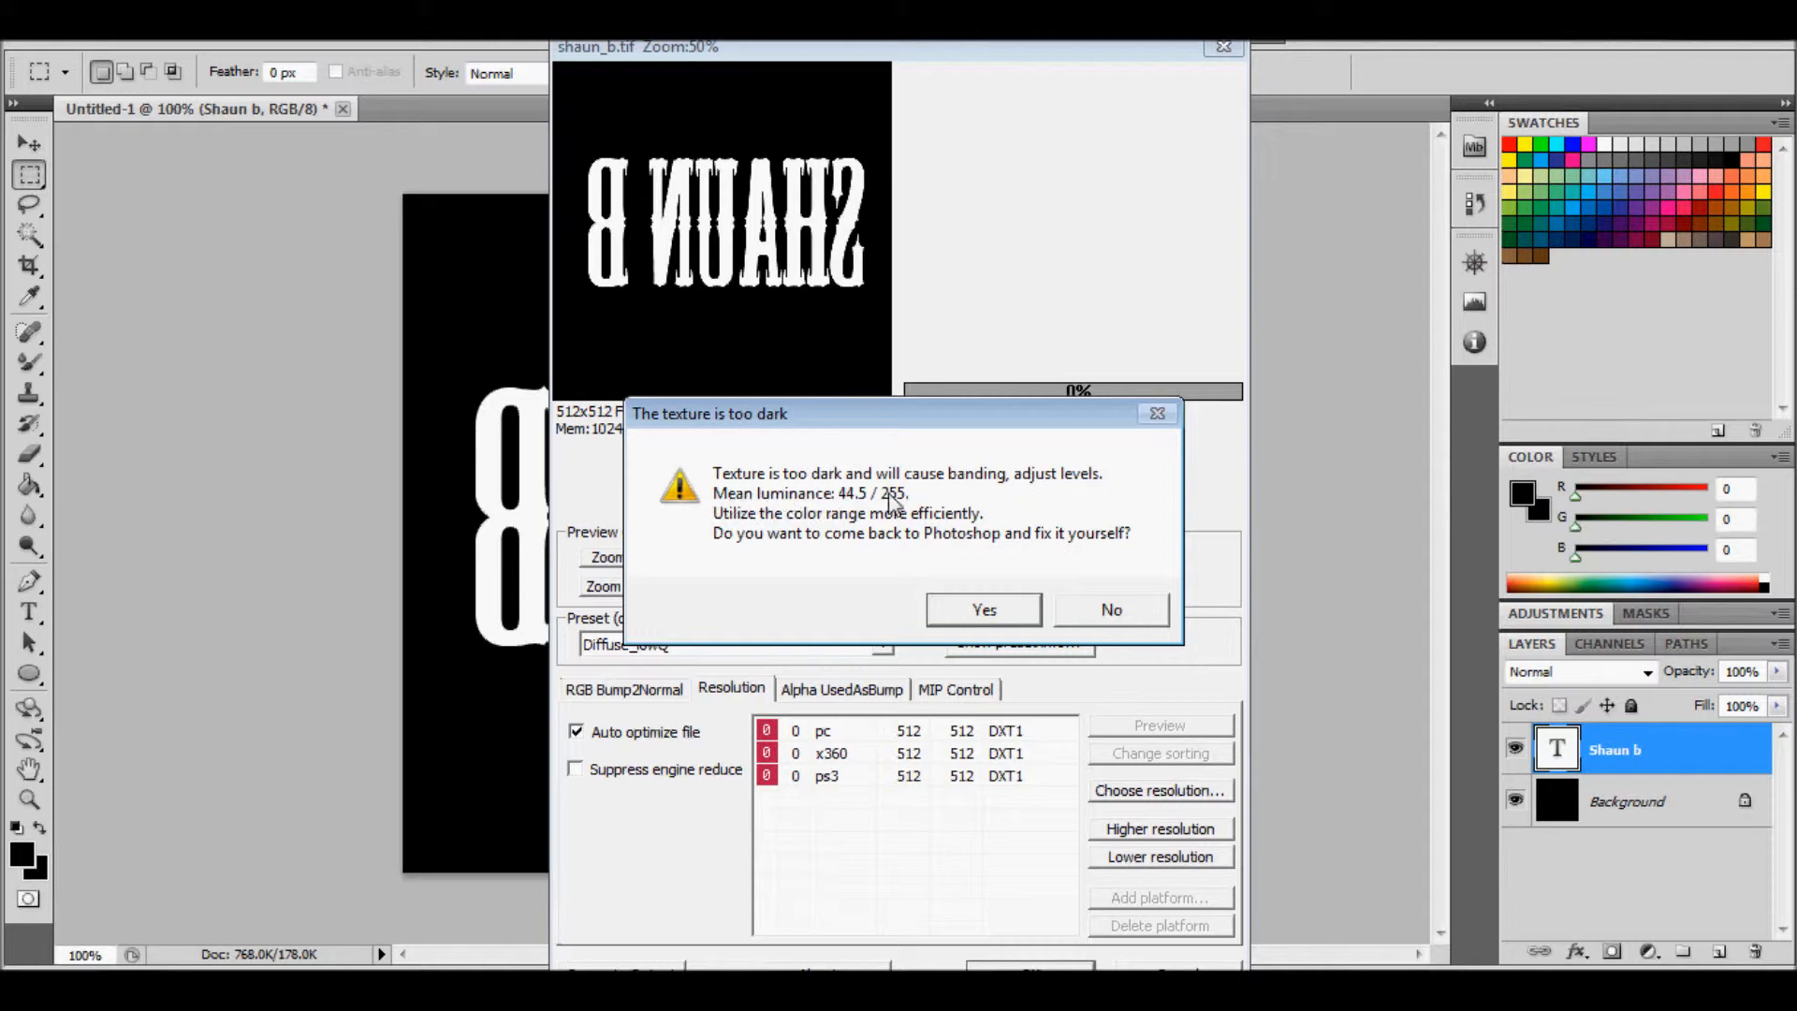
{"action": "mouse_move", "coordinate": [909, 525]}
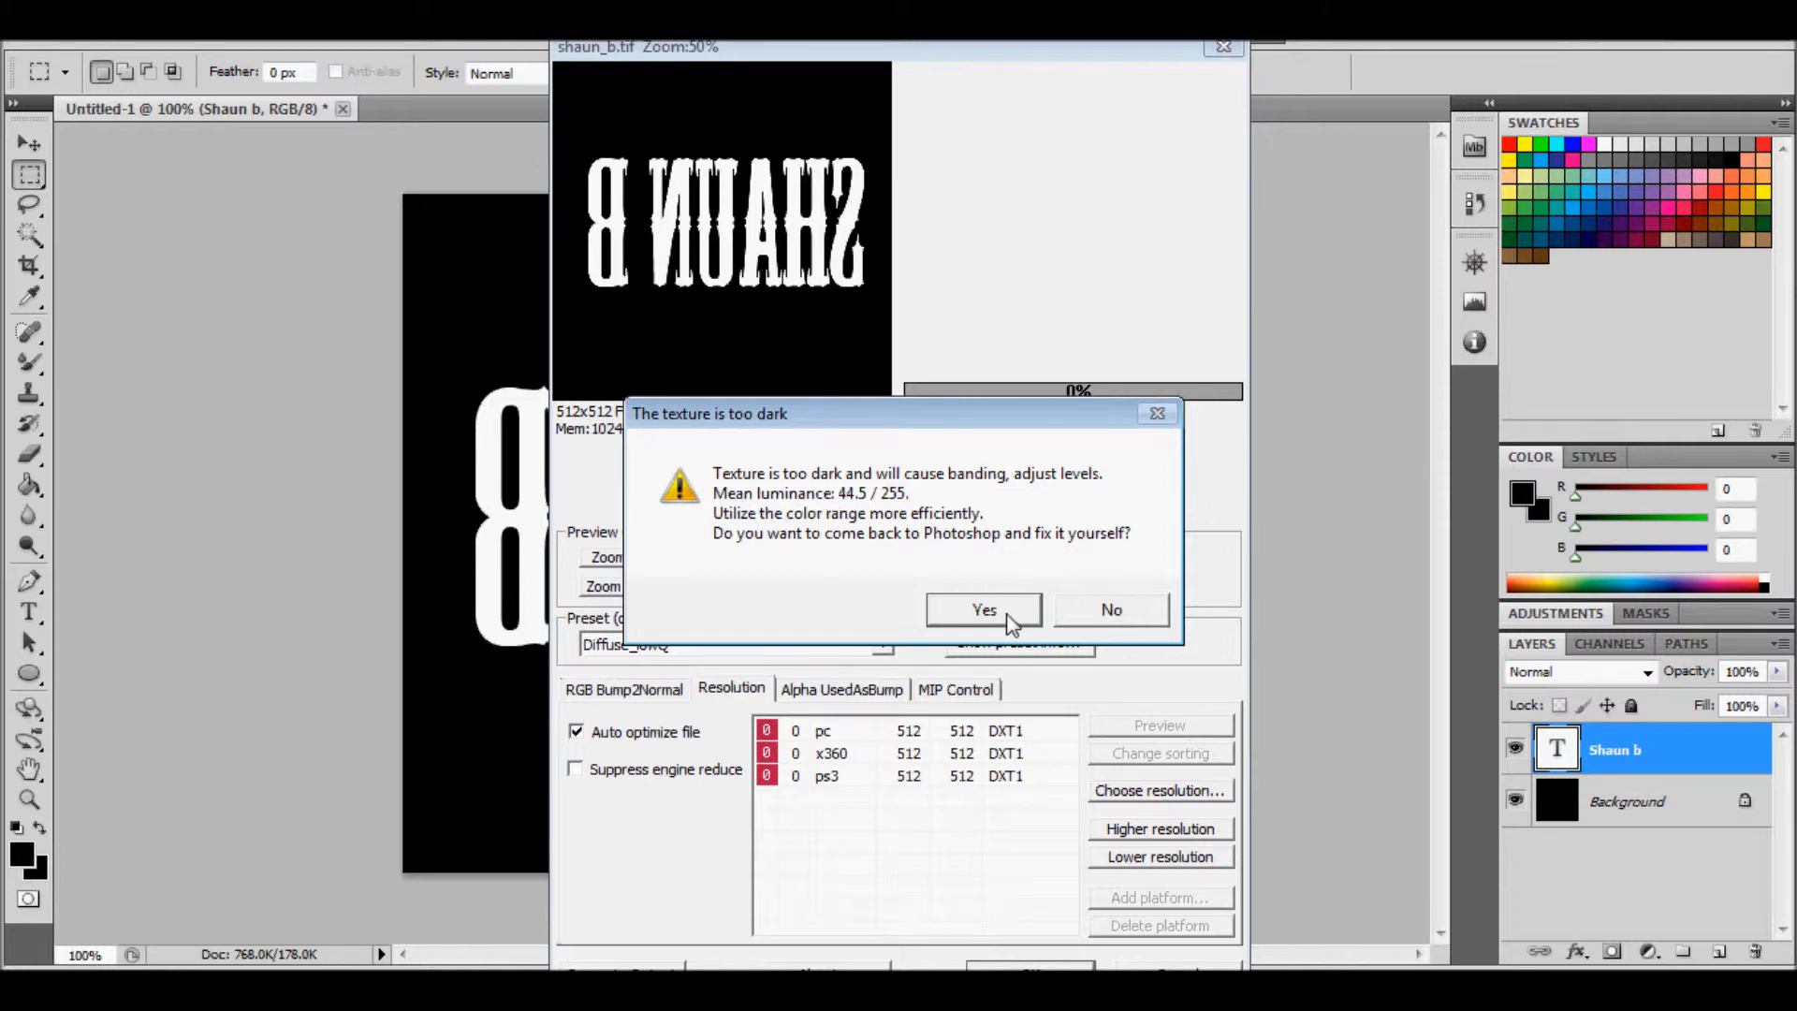
{"action": "mouse_move", "coordinate": [925, 593]}
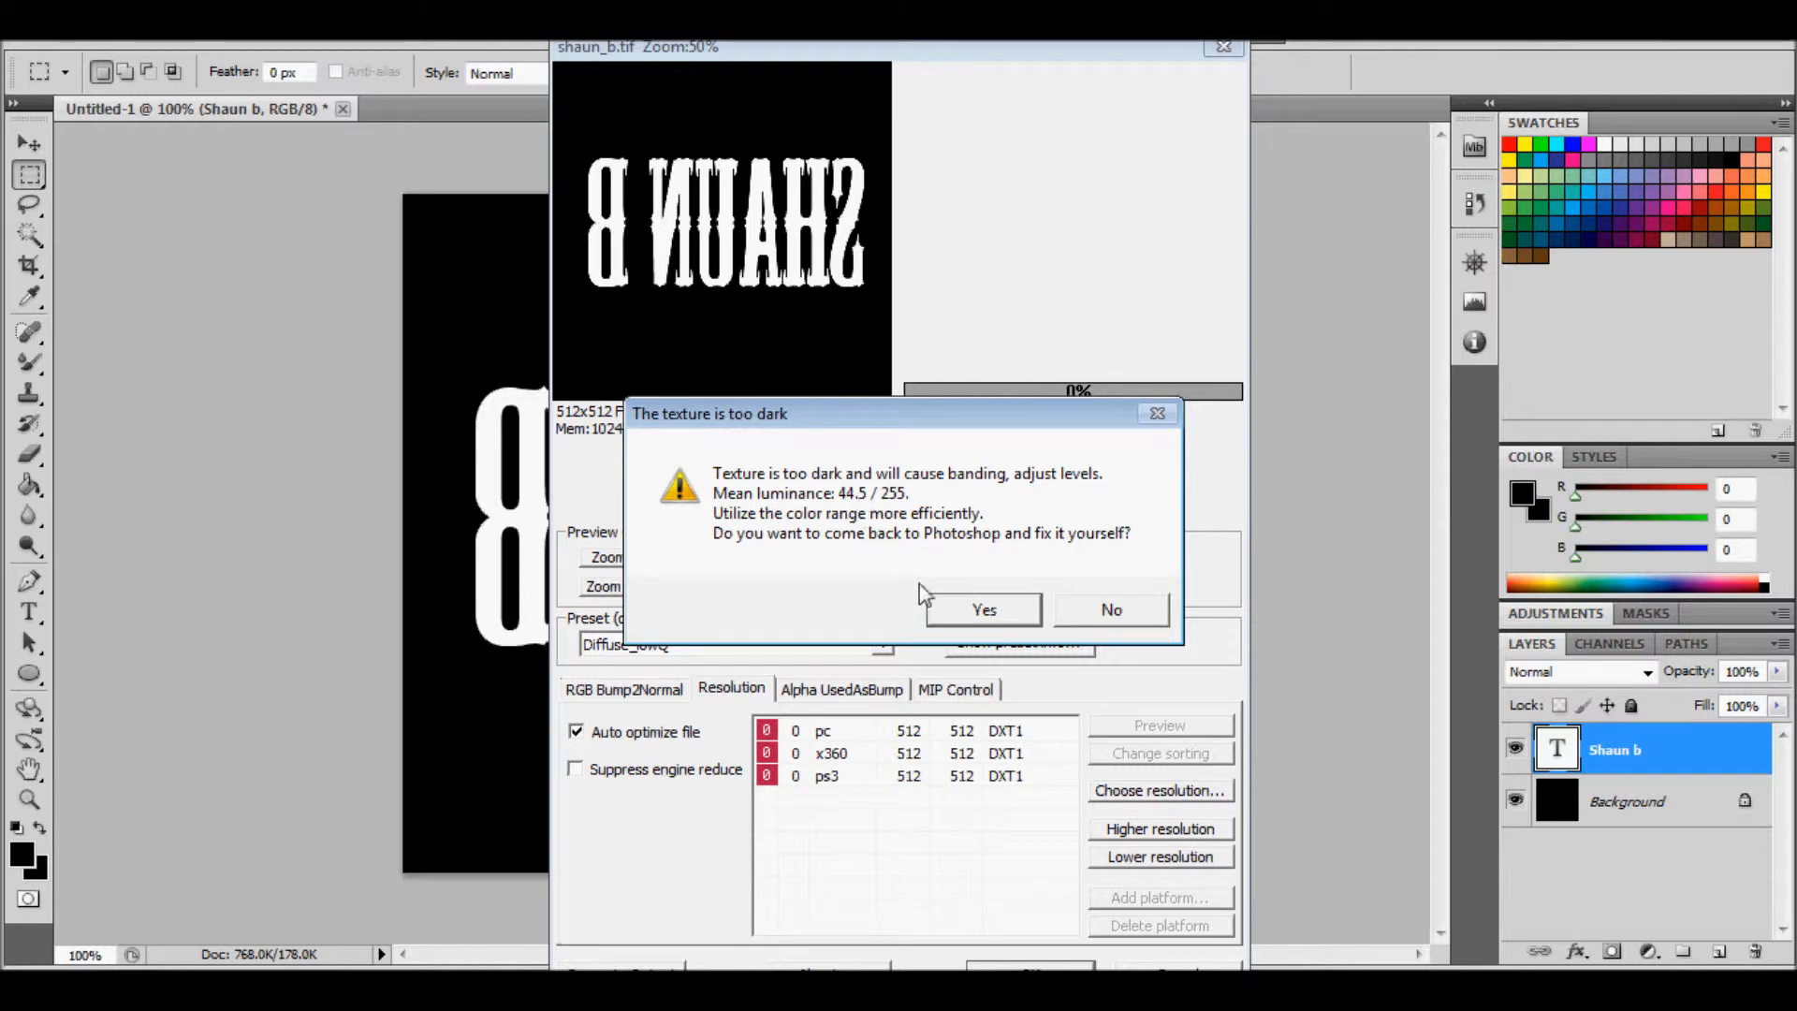
{"action": "mouse_move", "coordinate": [863, 241]}
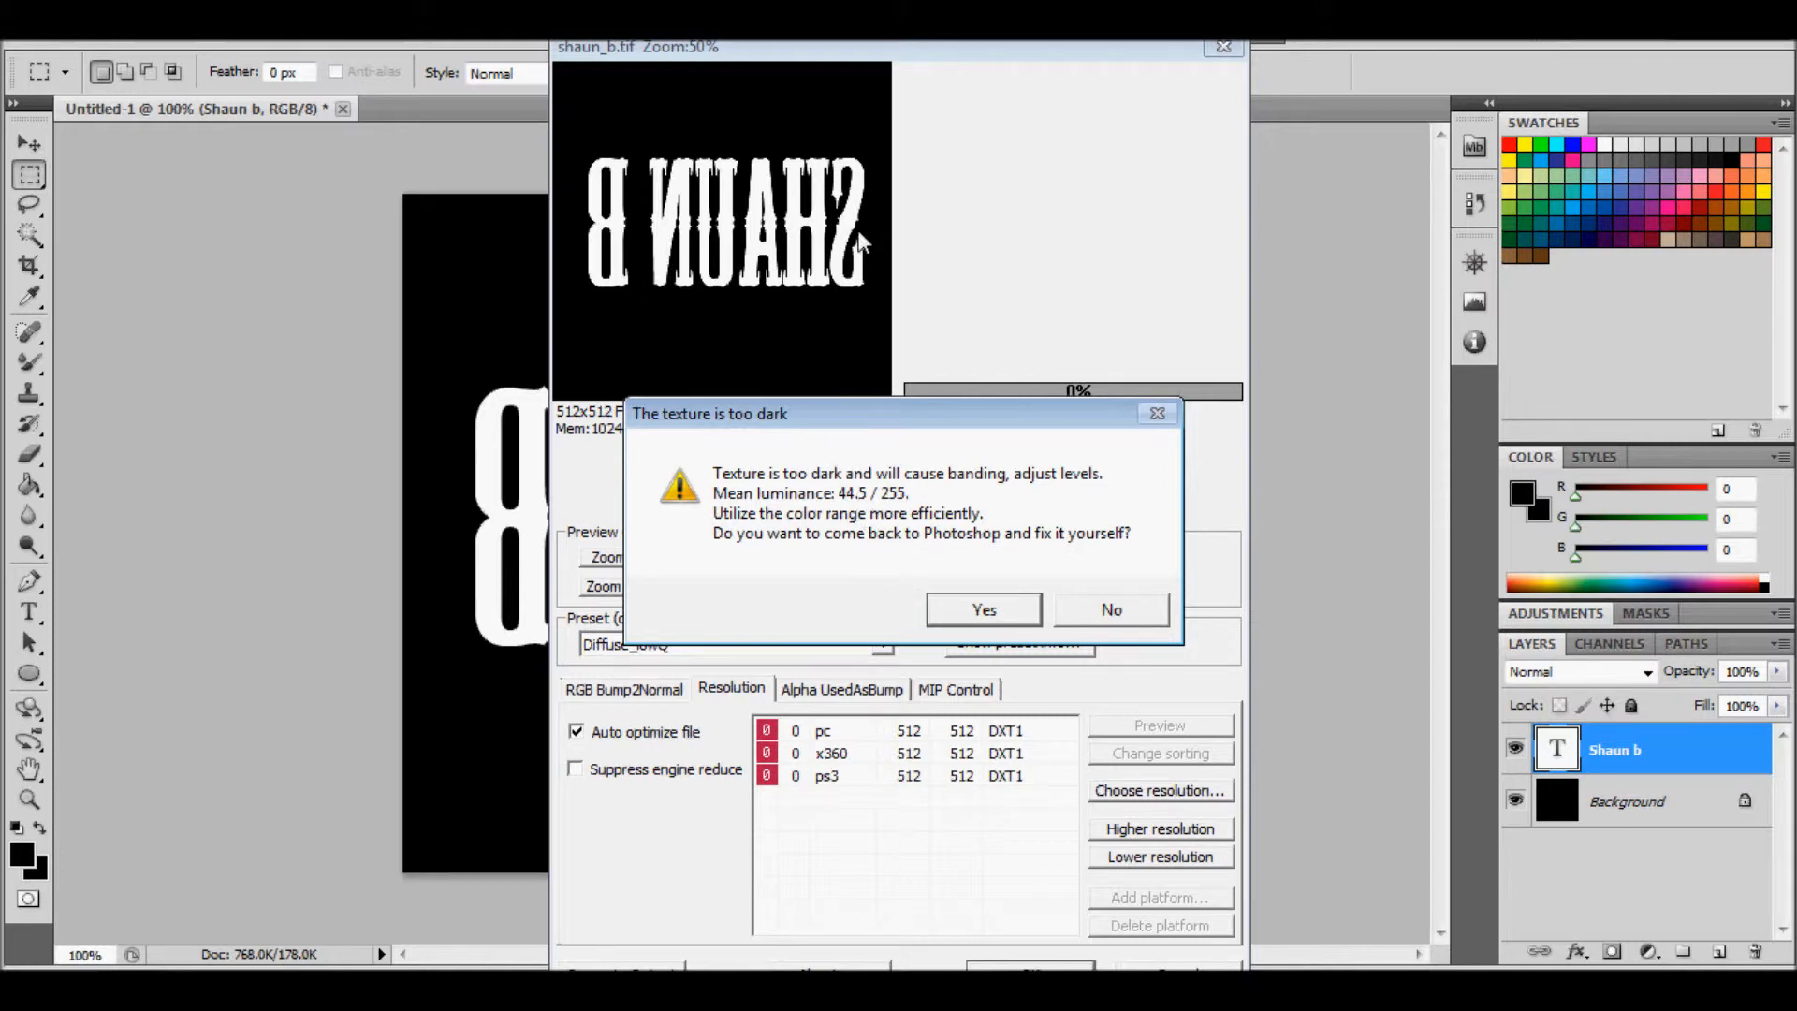
{"action": "mouse_move", "coordinate": [765, 112]}
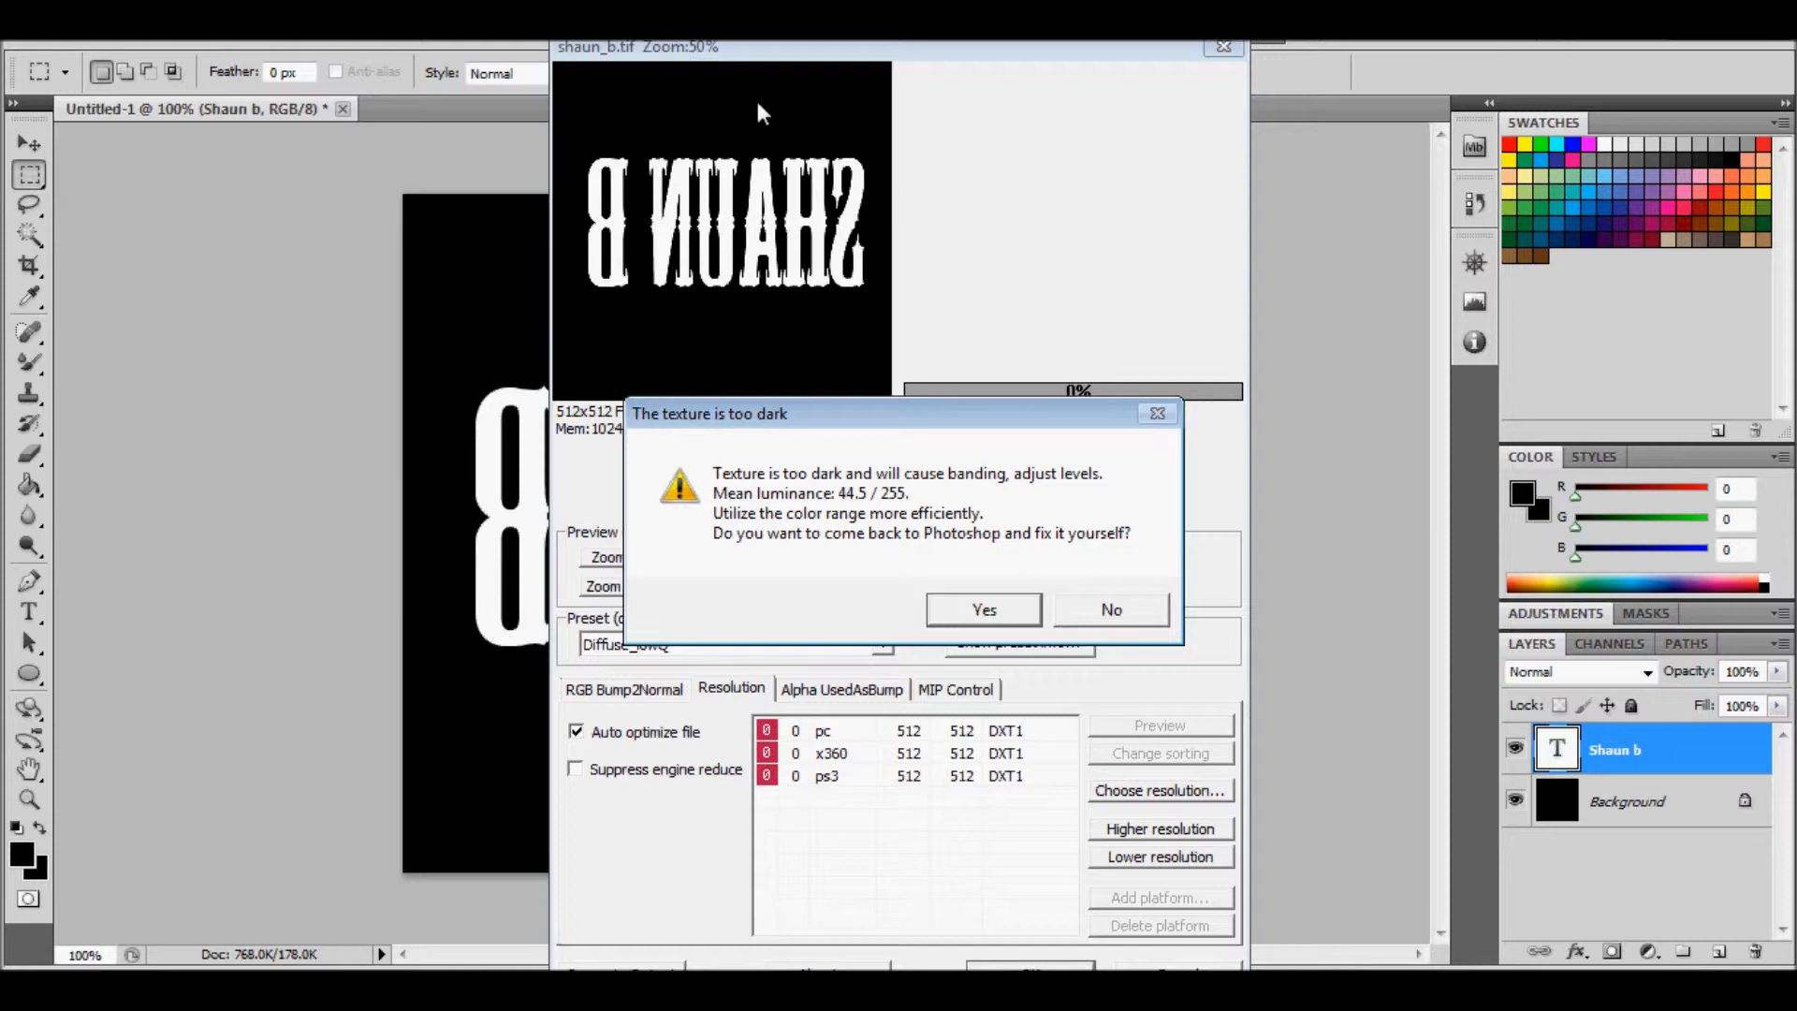
{"action": "mouse_move", "coordinate": [638, 295]}
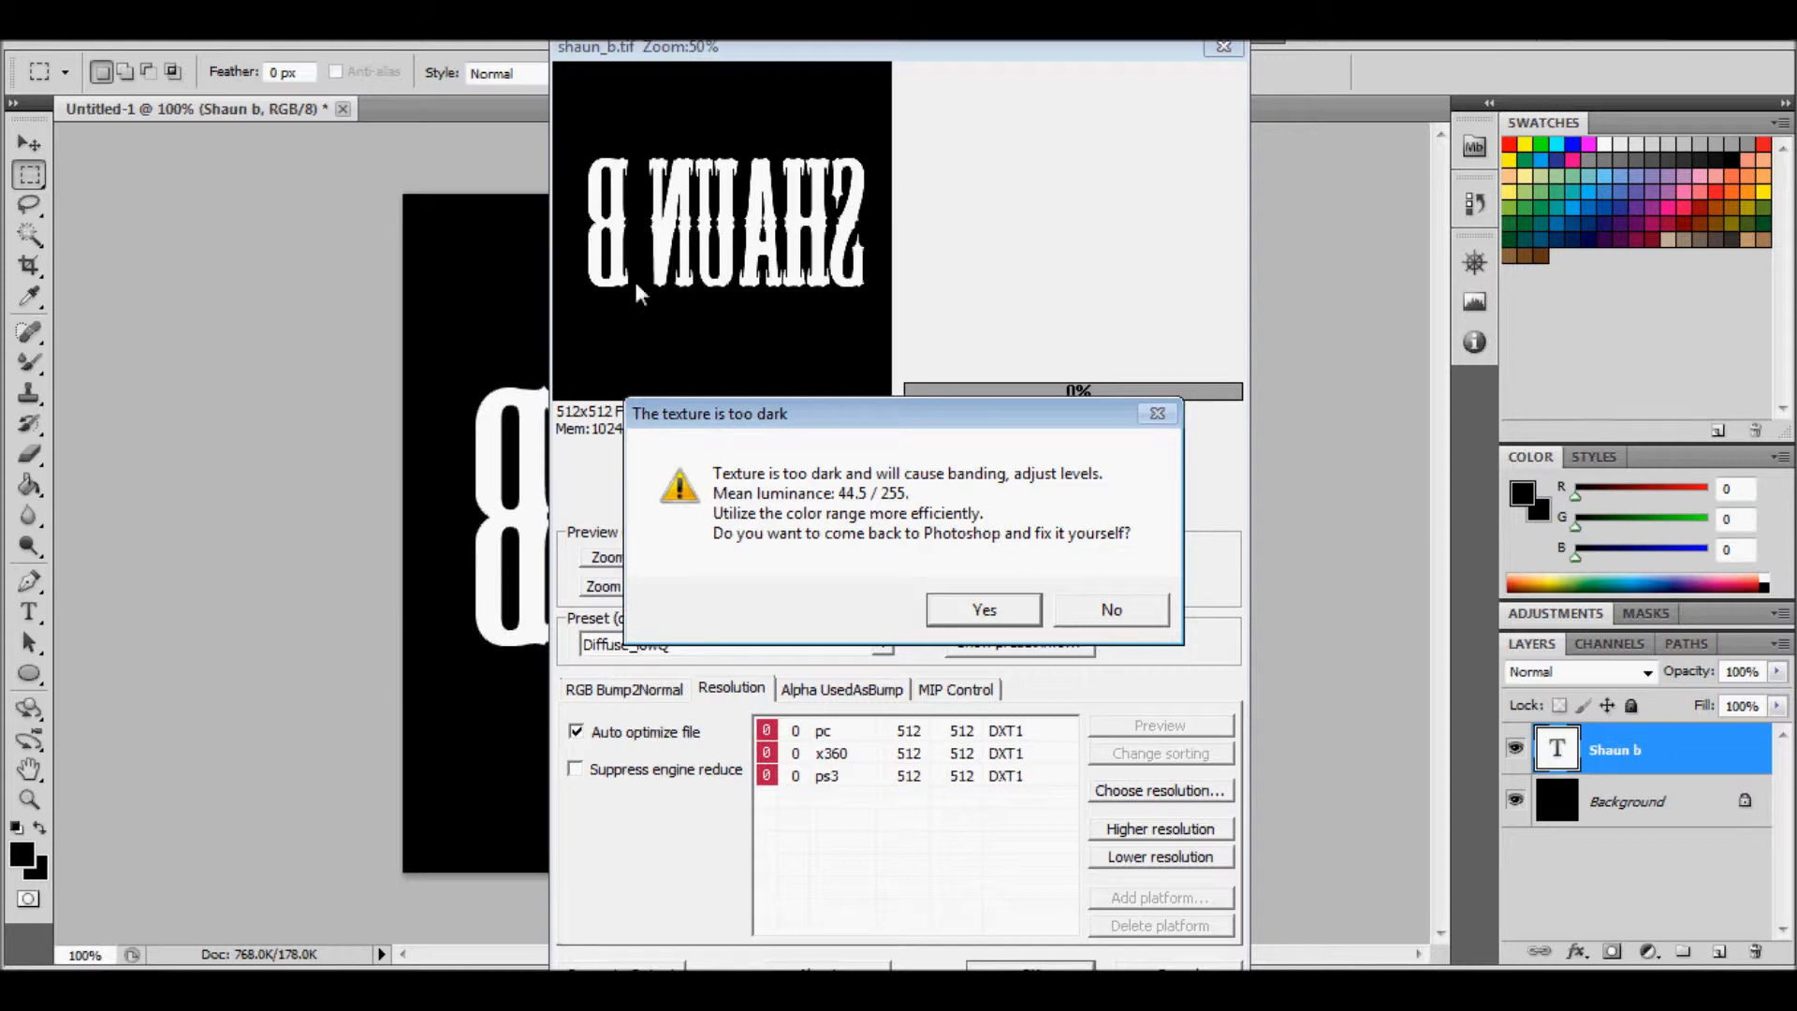
{"action": "mouse_move", "coordinate": [846, 223]}
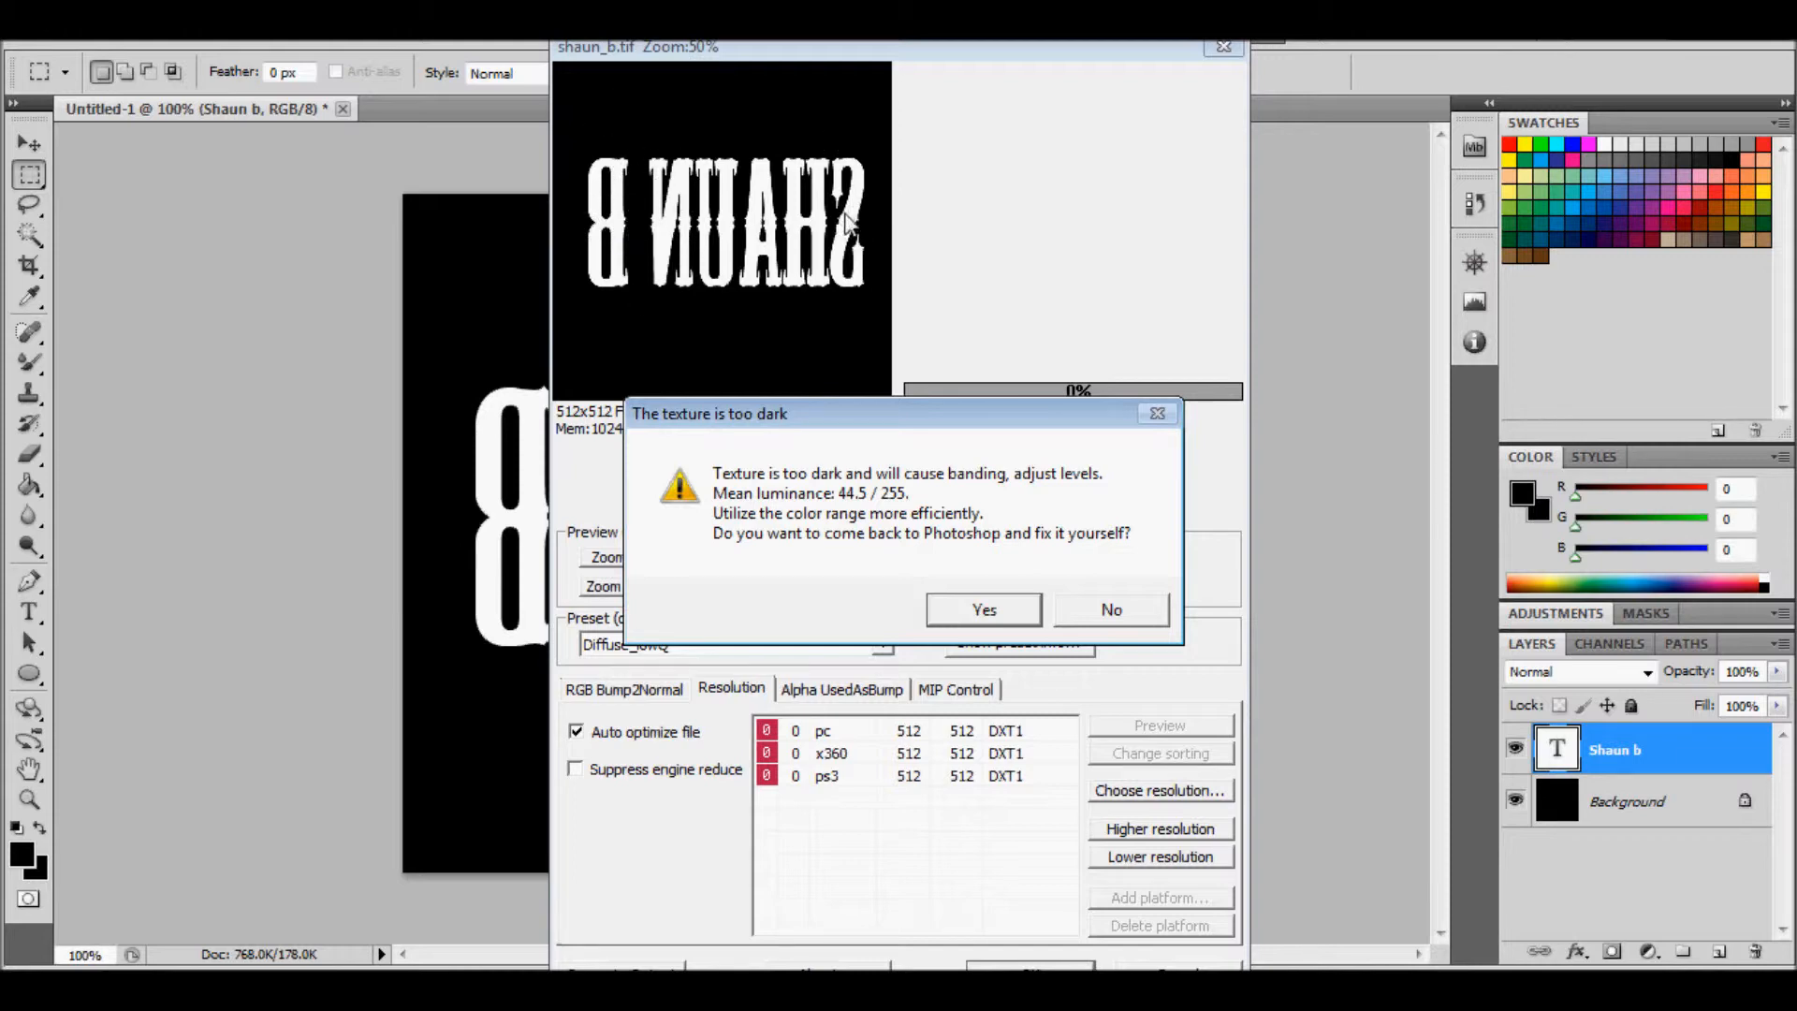
{"action": "mouse_move", "coordinate": [974, 608]}
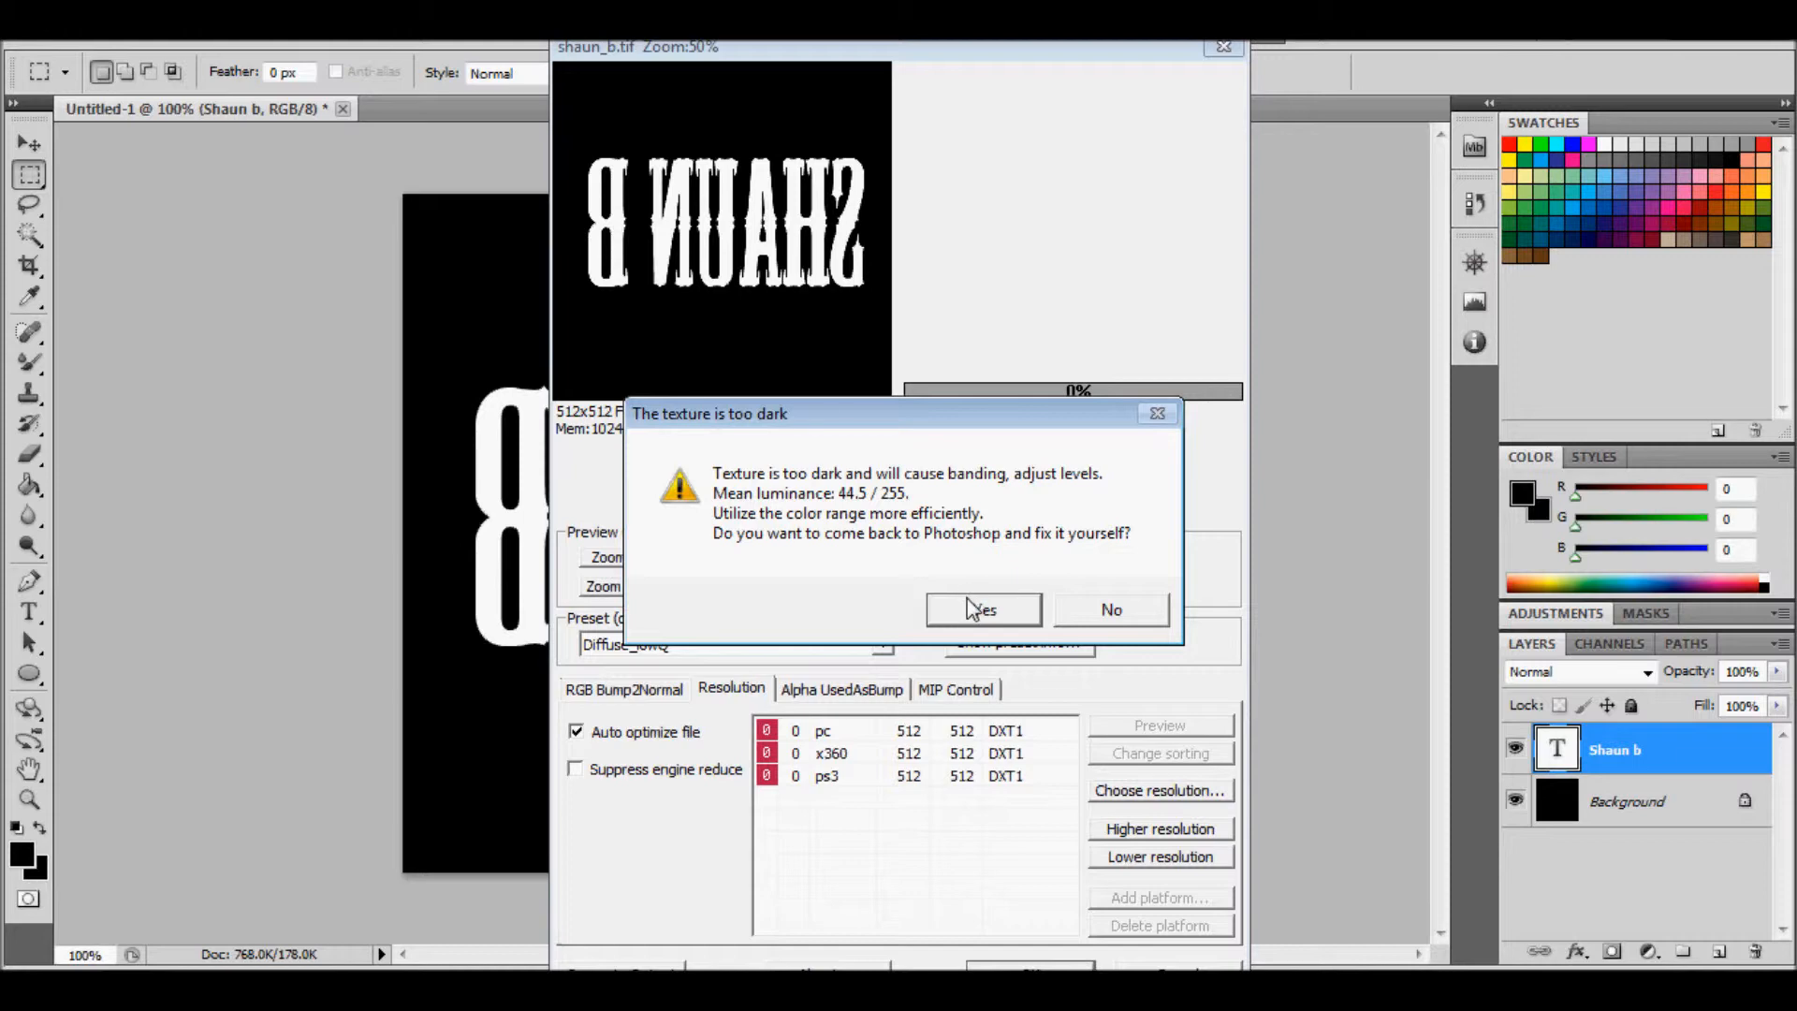
Answer Yes to the too-dark texture warning, then bring up the open folder windows
{"action": "left_click", "coordinate": [980, 609]}
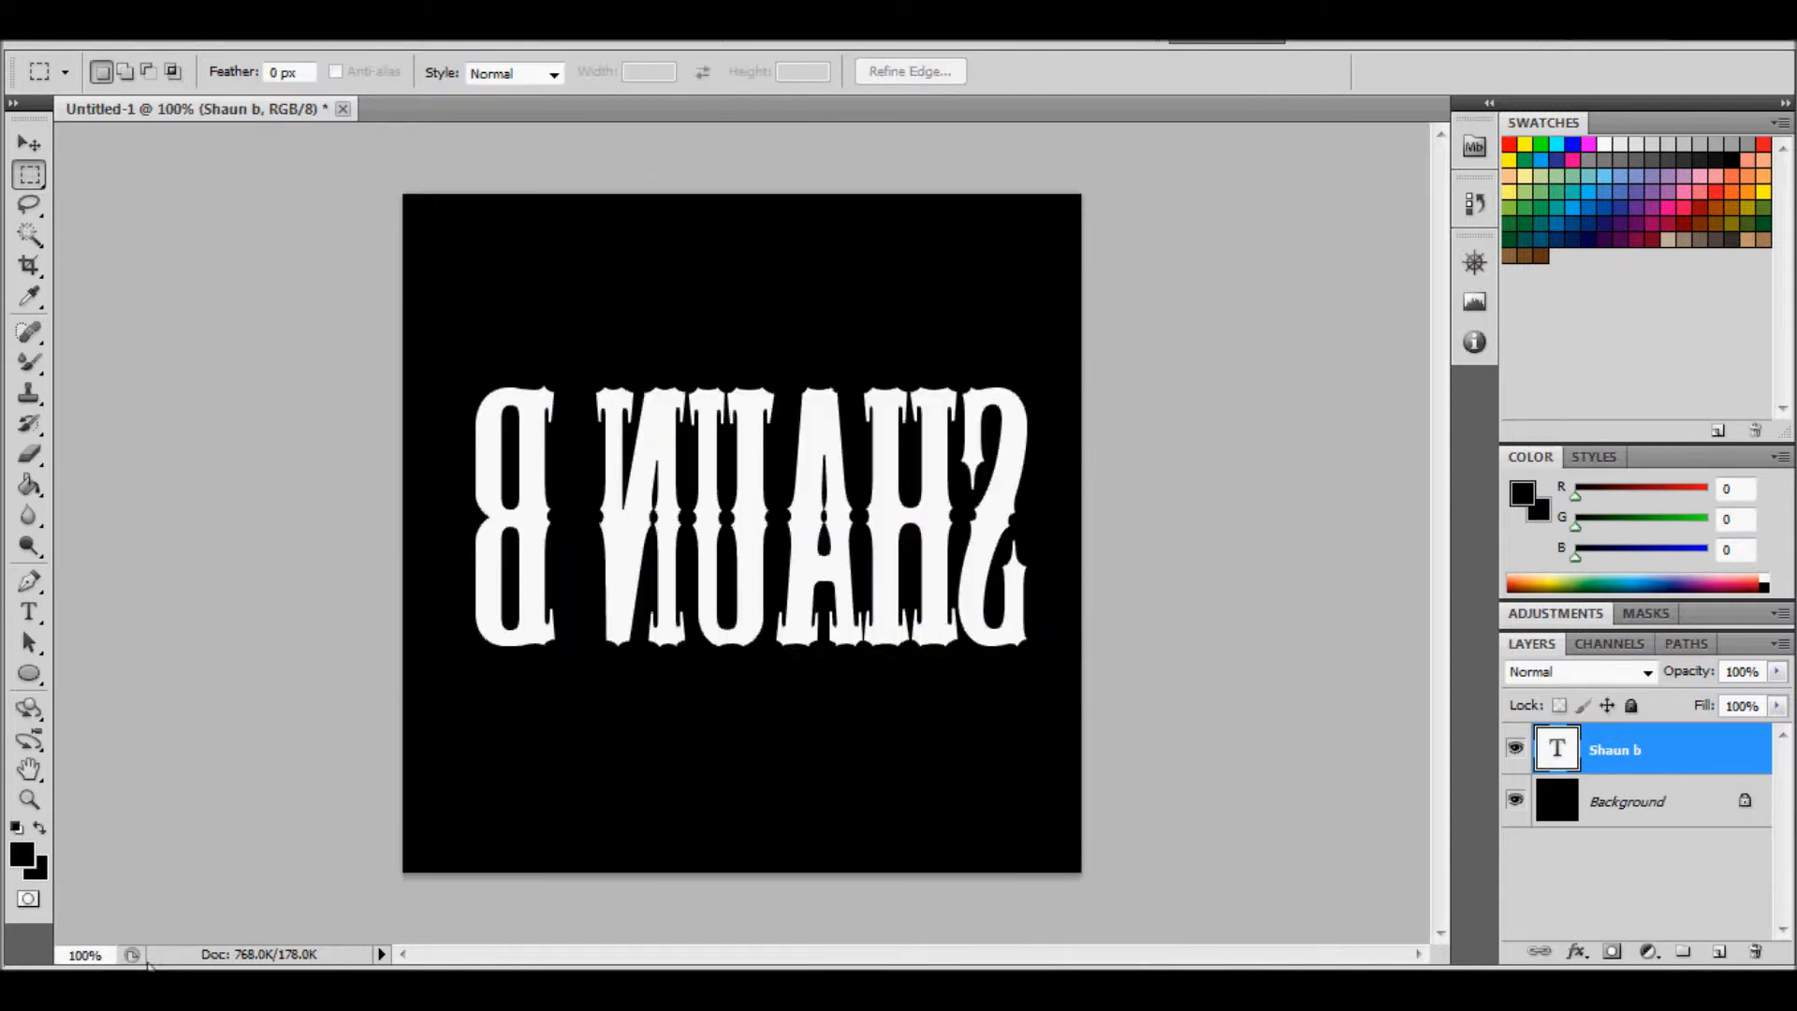
{"action": "left_click", "coordinate": [115, 953]}
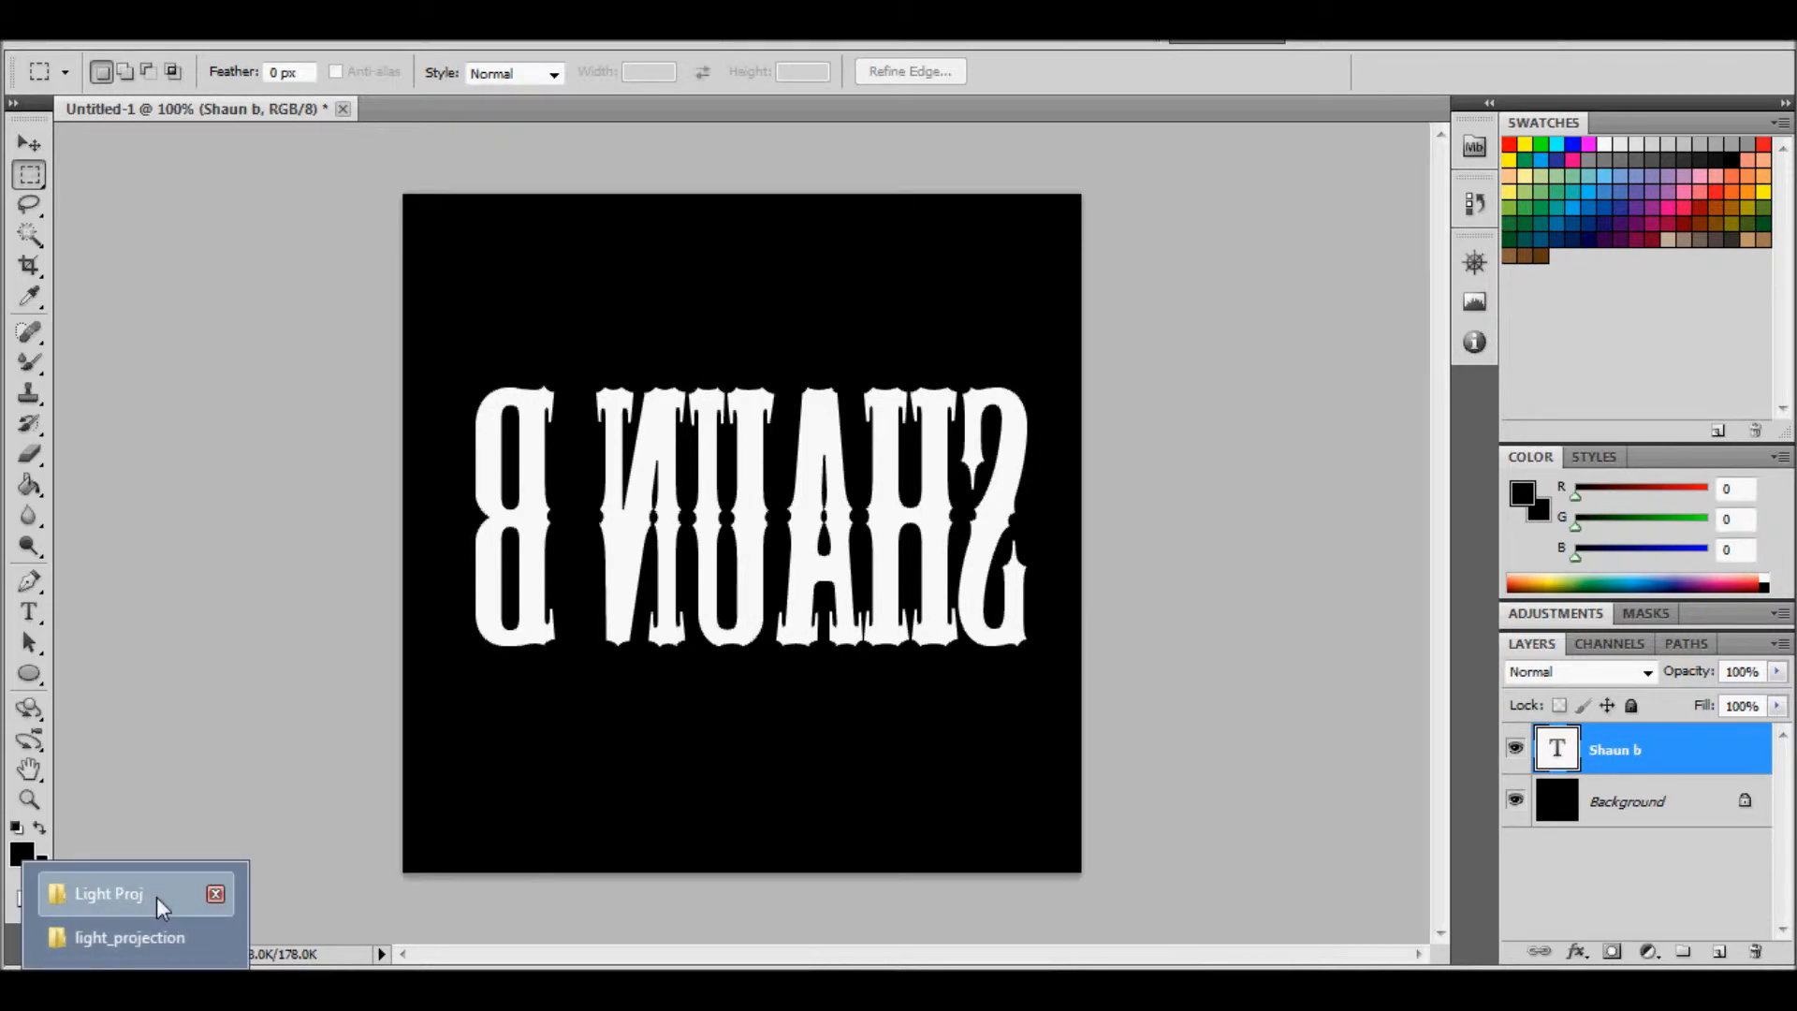
Switch to the Light Proj Explorer window showing the saved shaun_b TIF file
{"action": "left_click", "coordinate": [108, 893]}
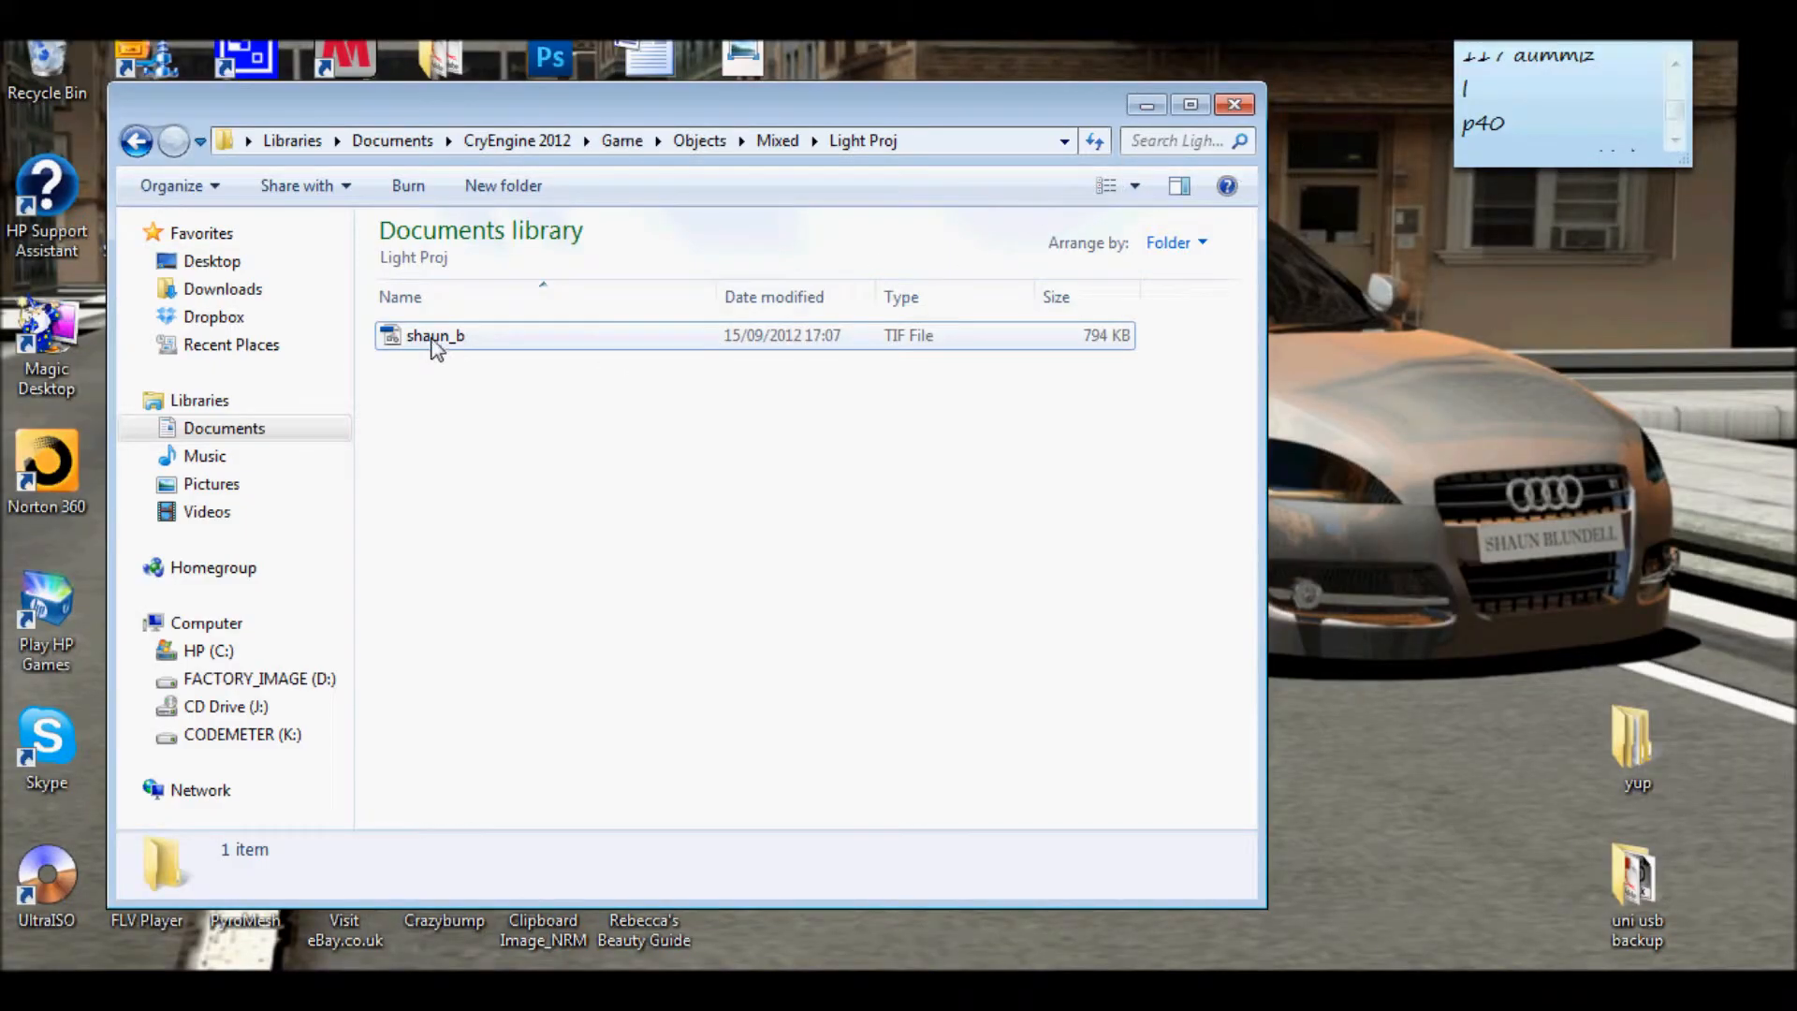
{"action": "mouse_move", "coordinate": [435, 335]}
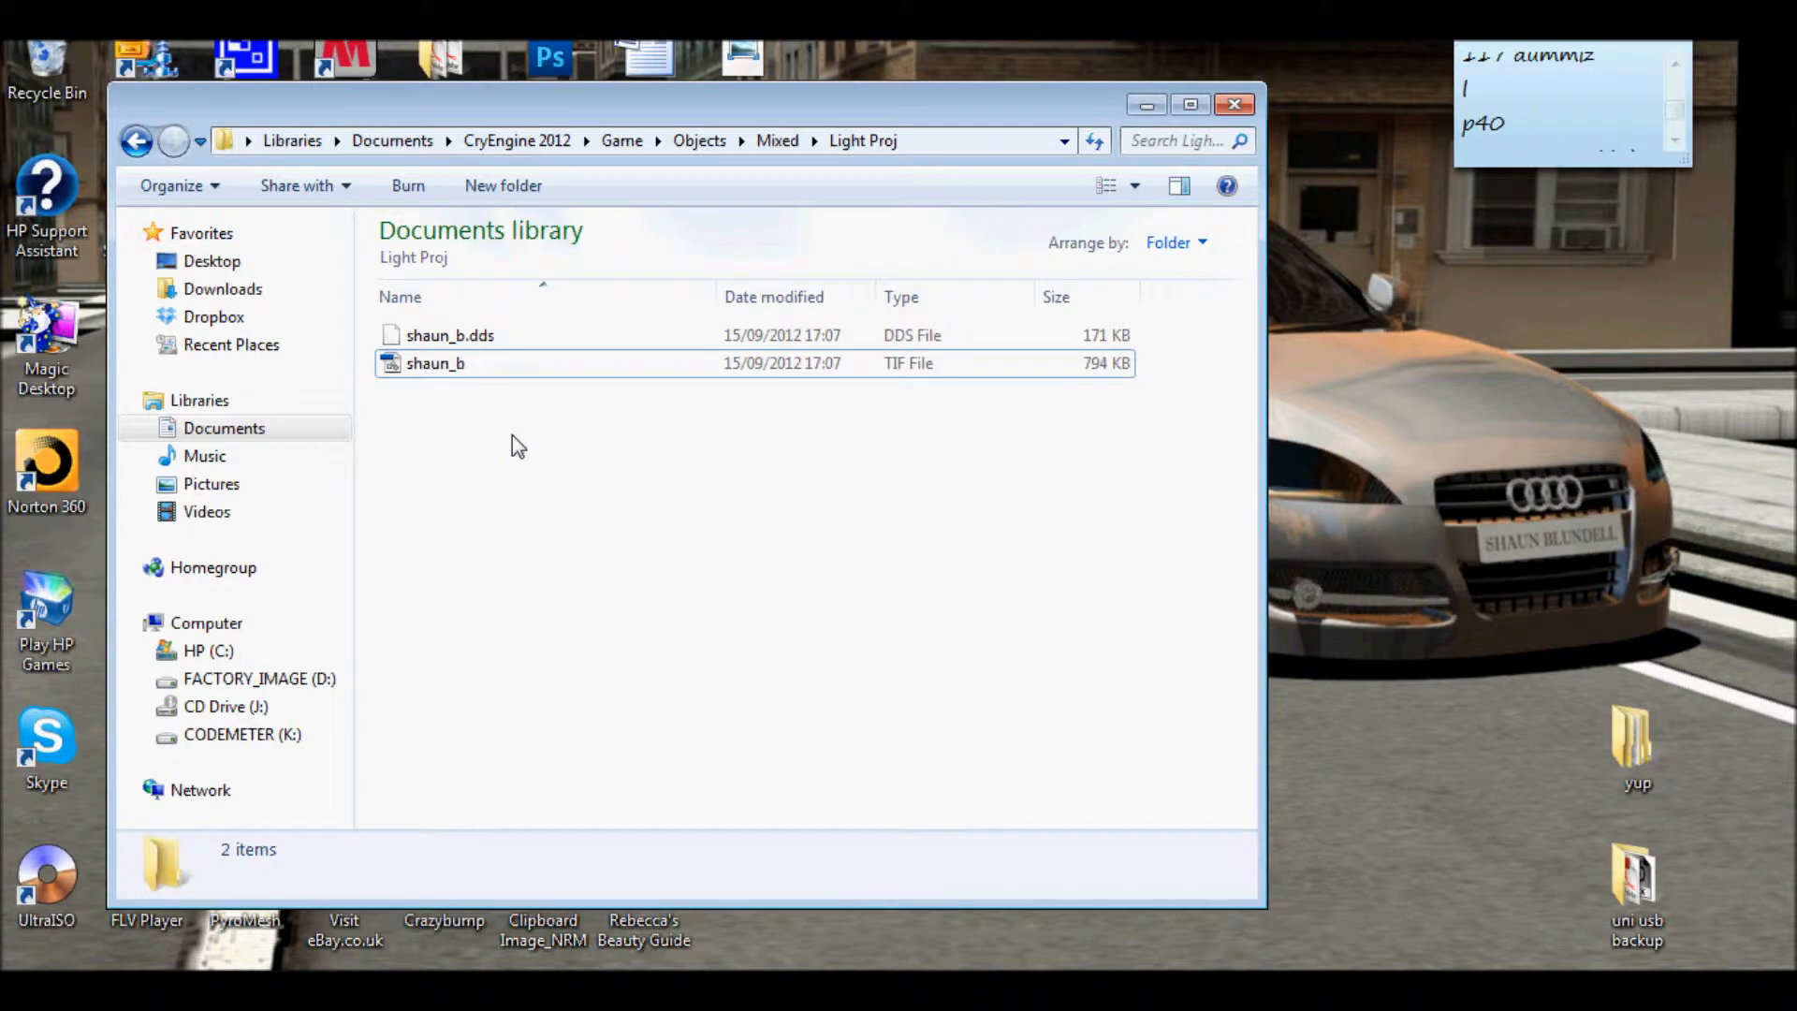
{"action": "mouse_move", "coordinate": [536, 415]}
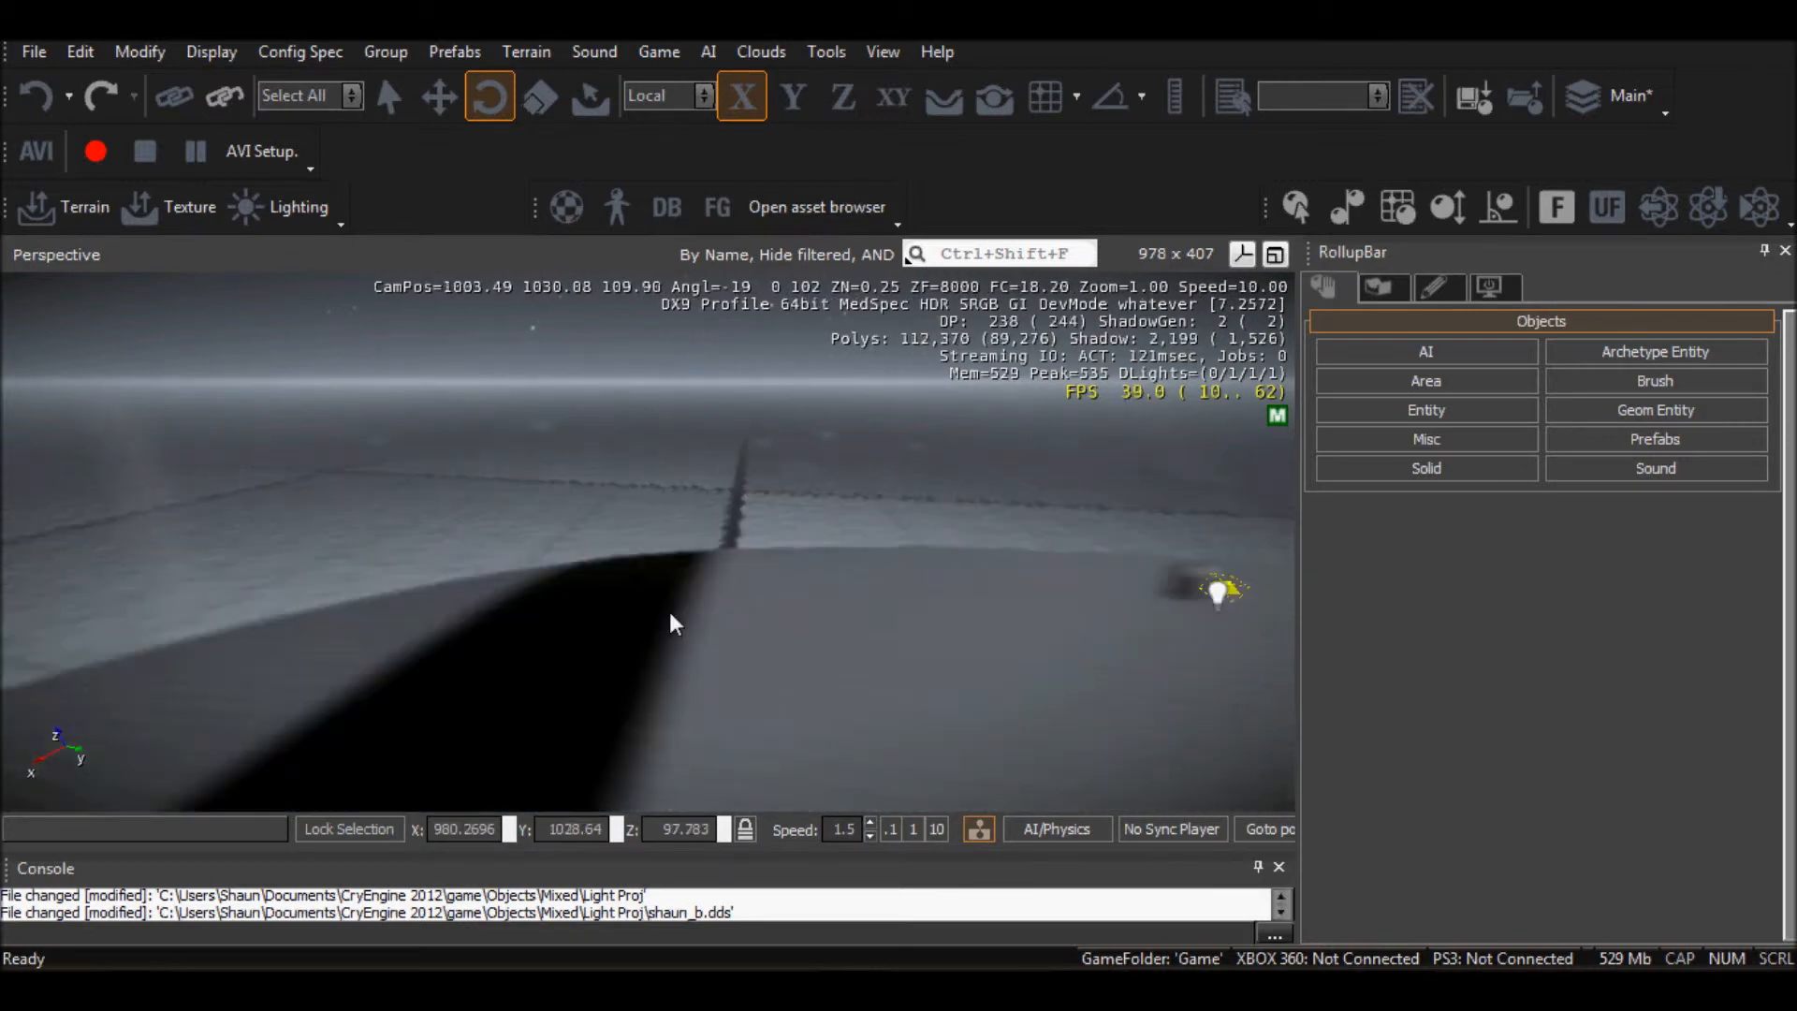
{"action": "left_click", "coordinate": [62, 206]}
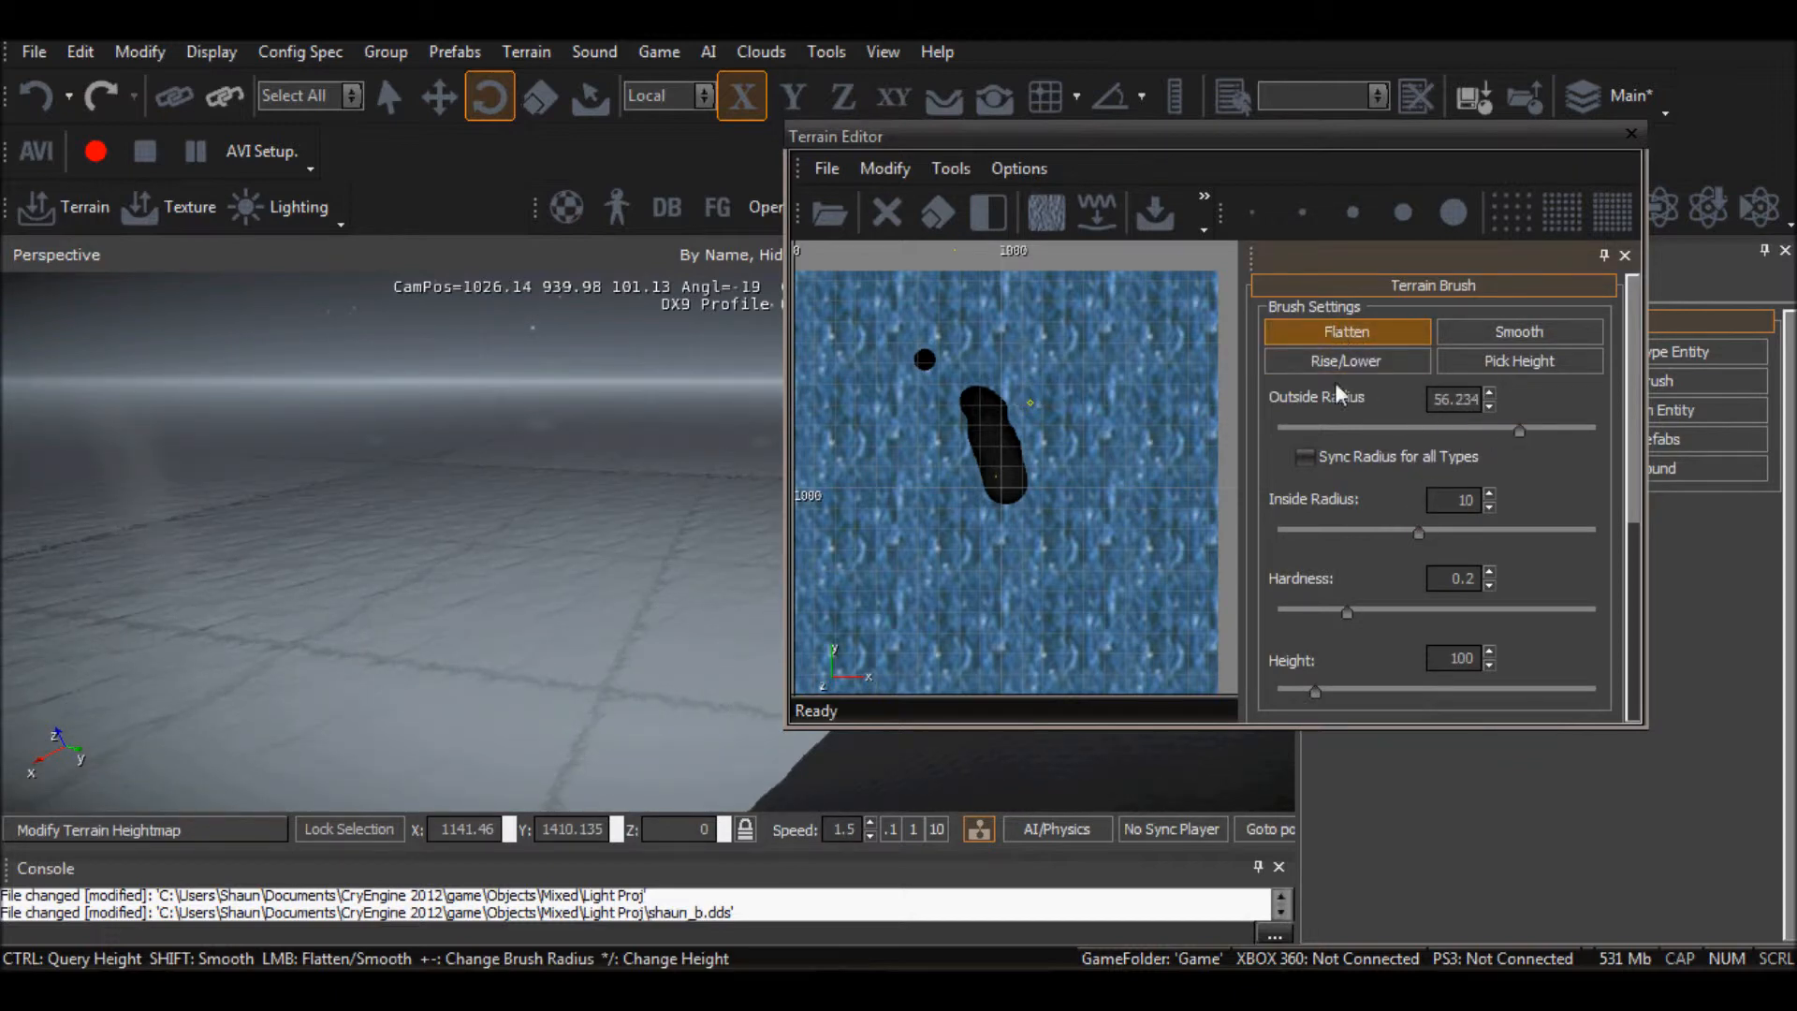
{"action": "left_click", "coordinate": [937, 570]}
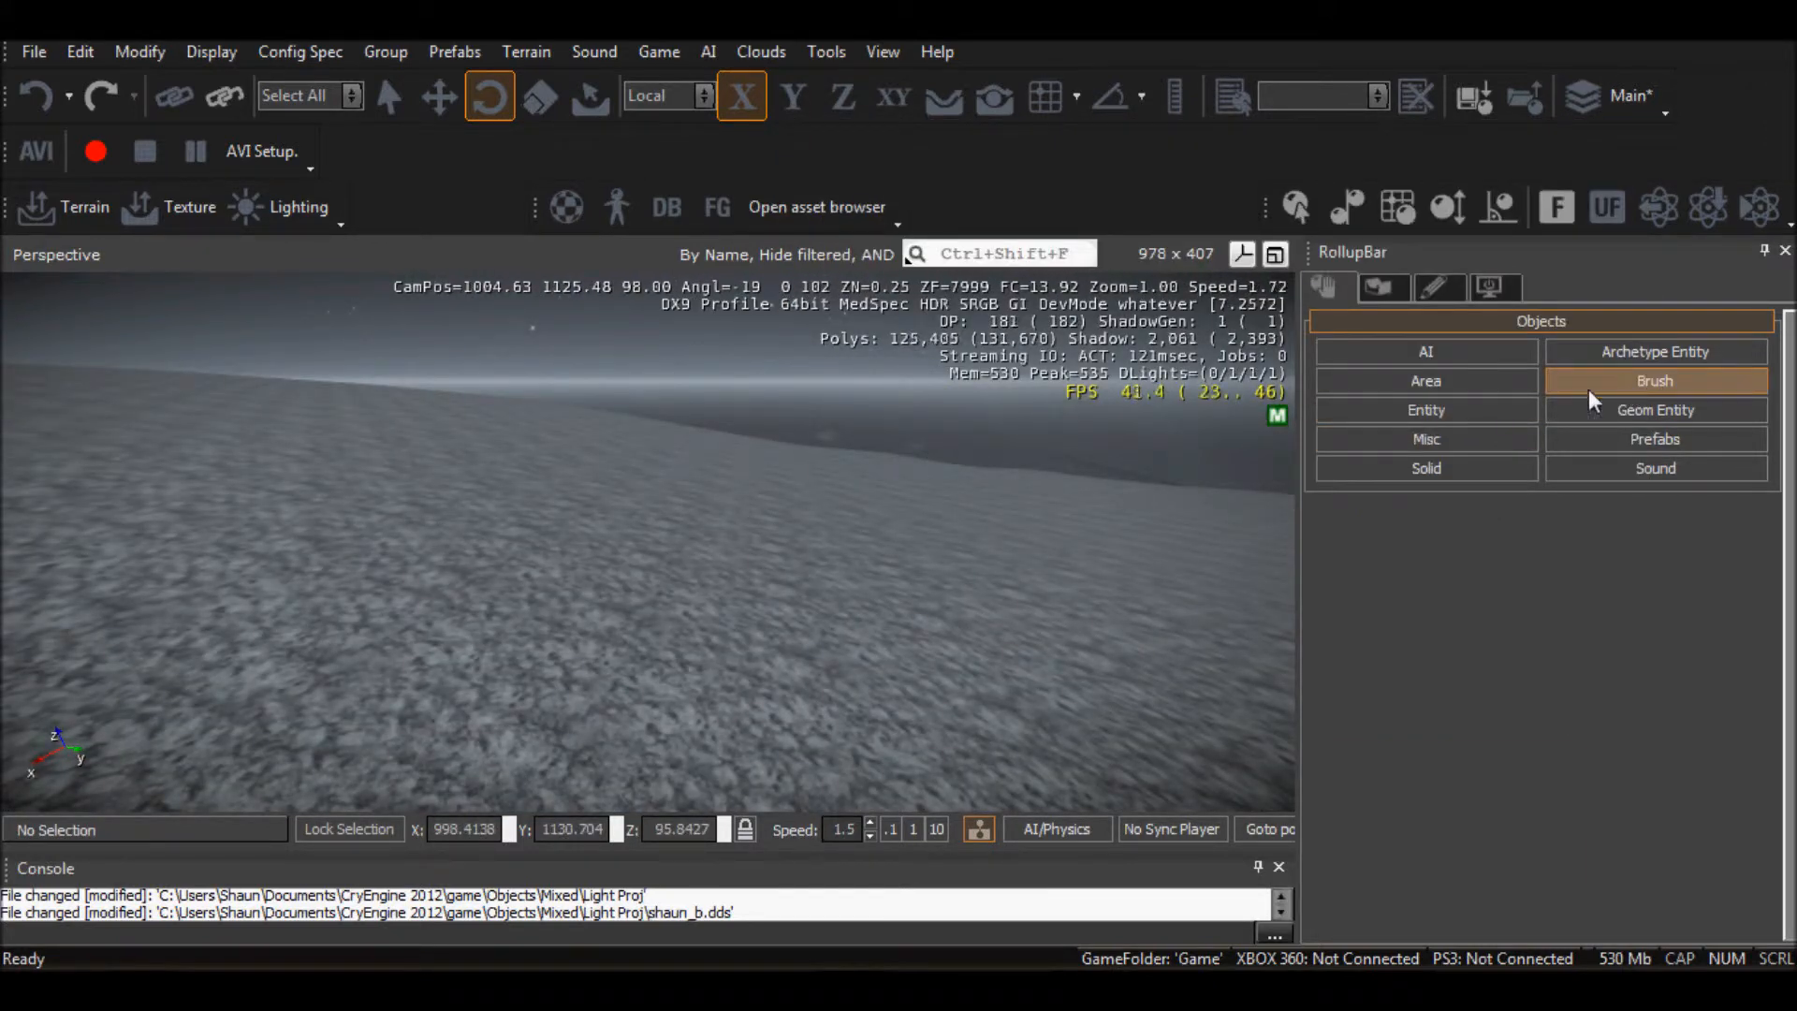
Drag a Light entity from the Lights folder onto the terrain, creating Light2
{"action": "left_click", "coordinate": [1425, 409]}
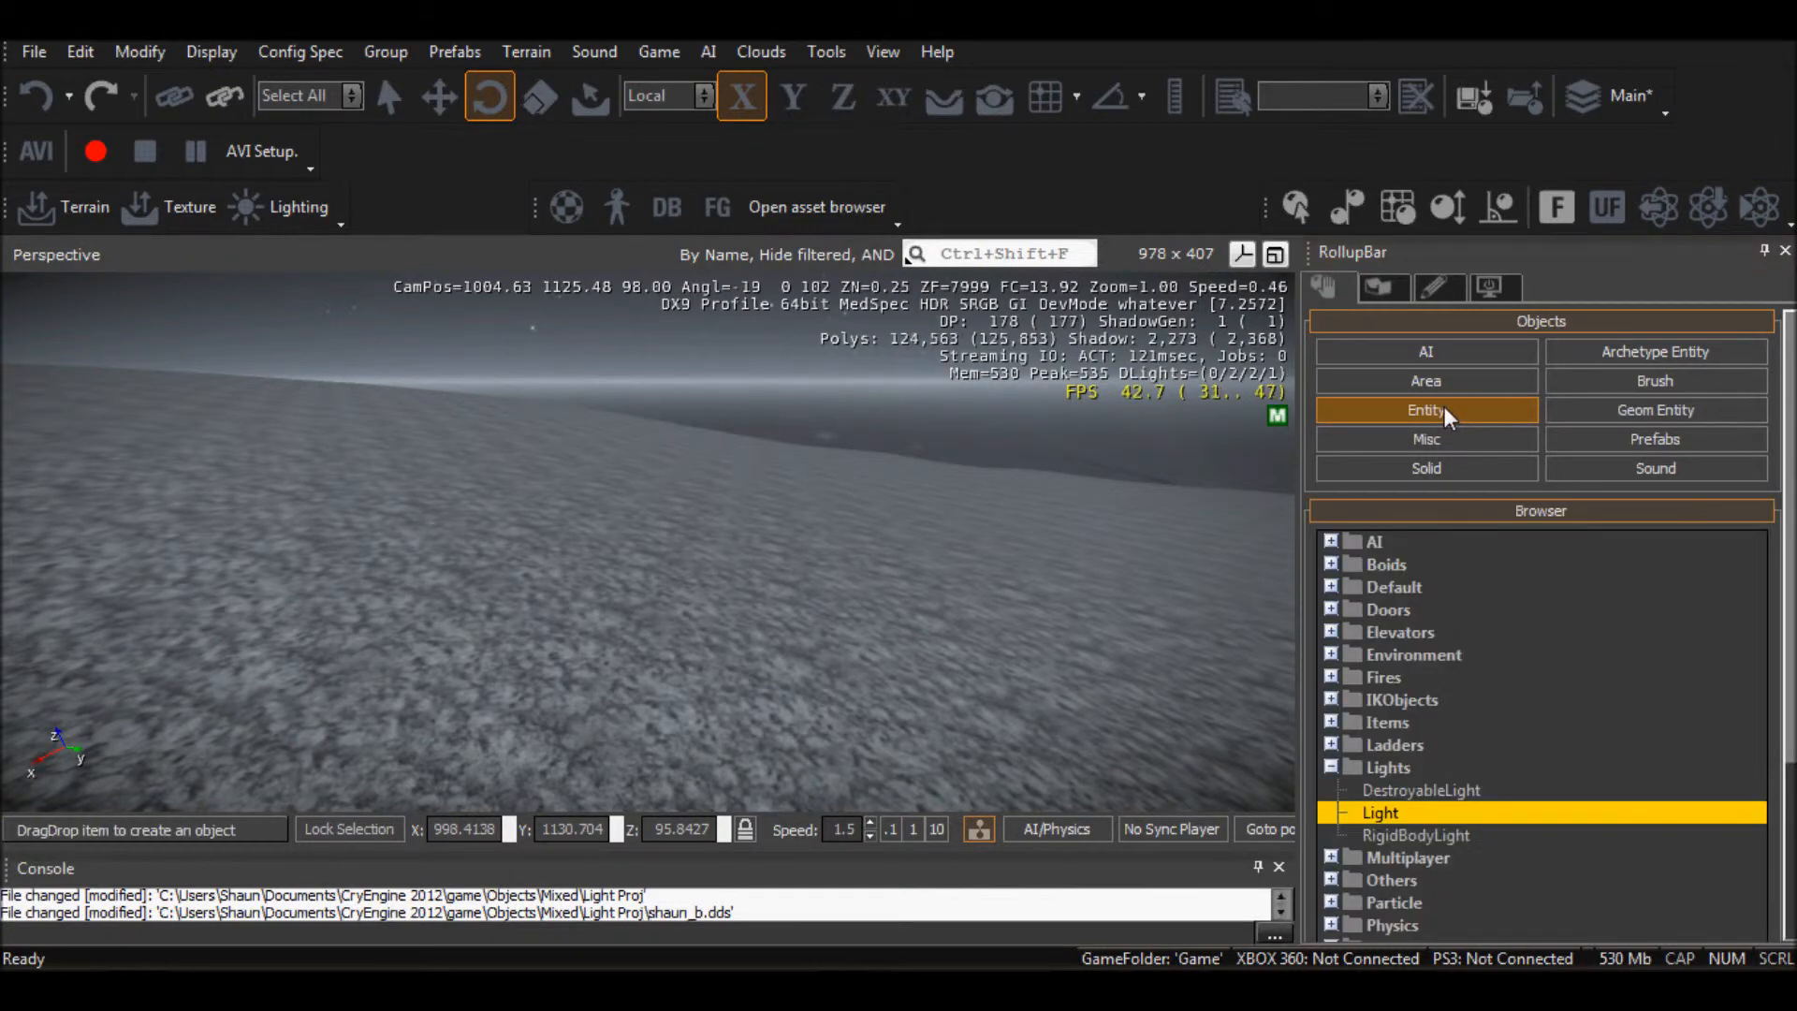
{"action": "left_click", "coordinate": [1375, 541]}
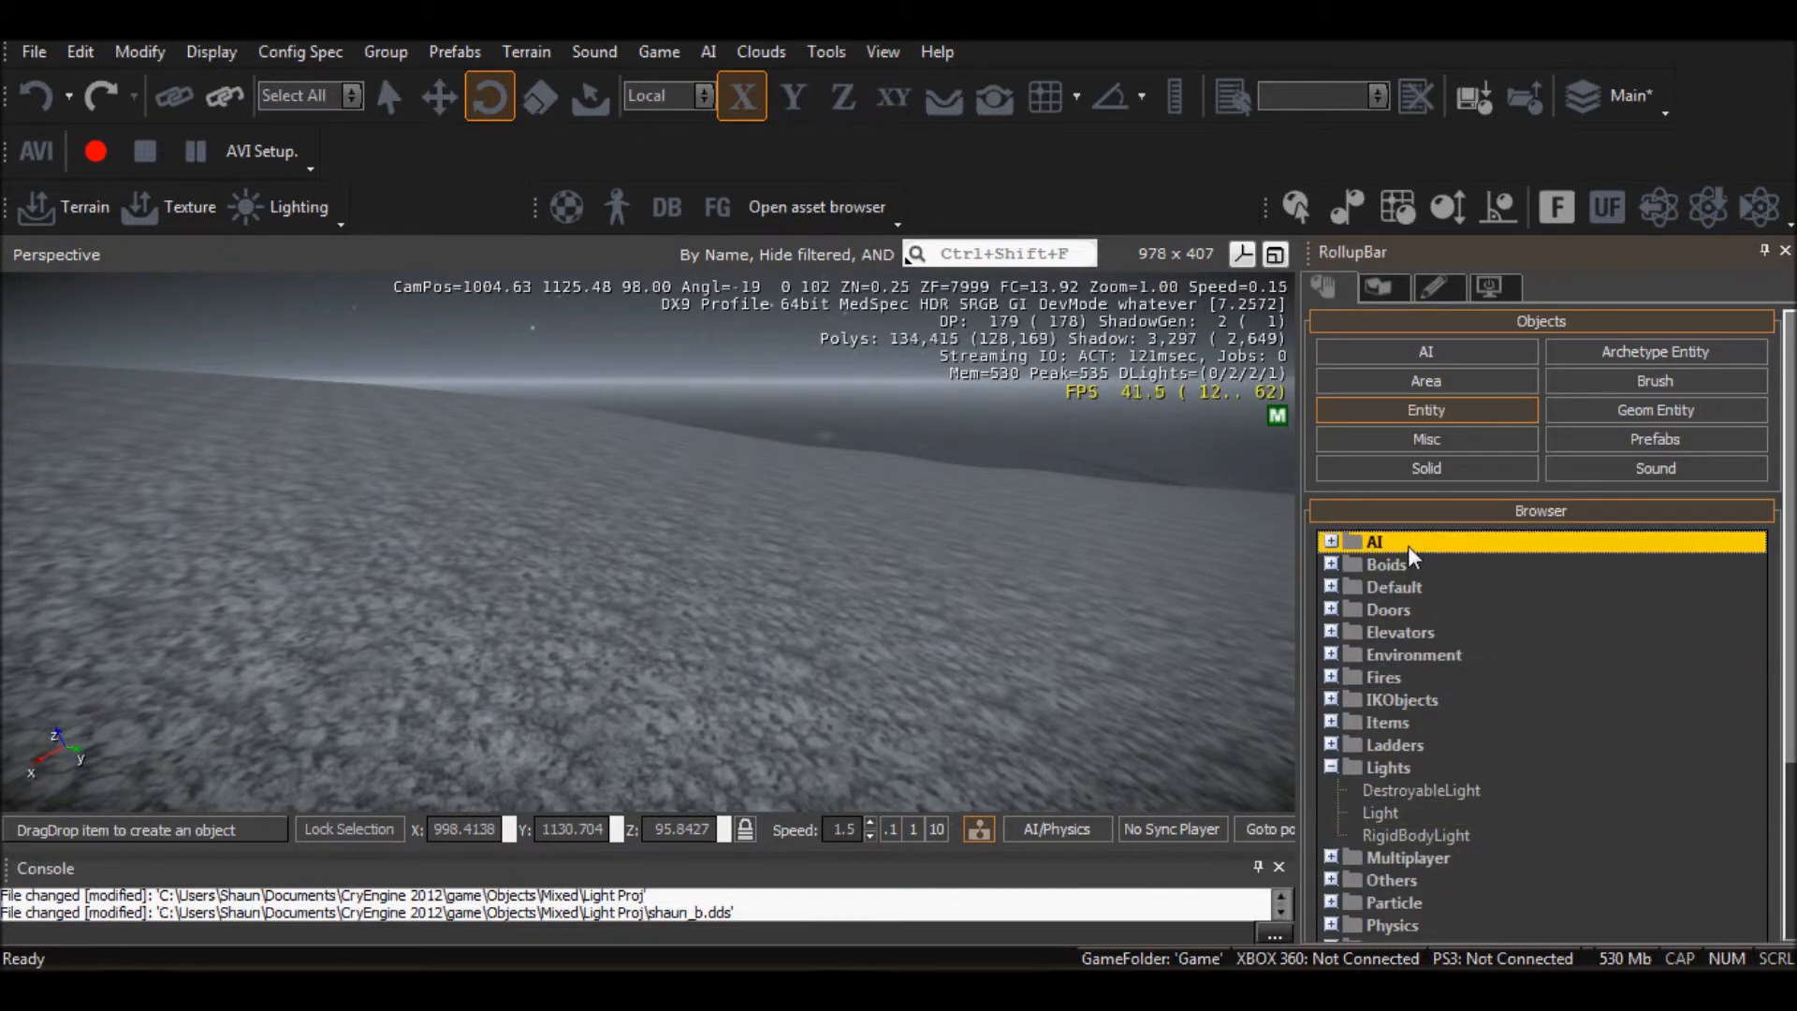
{"action": "left_click", "coordinate": [1387, 767]}
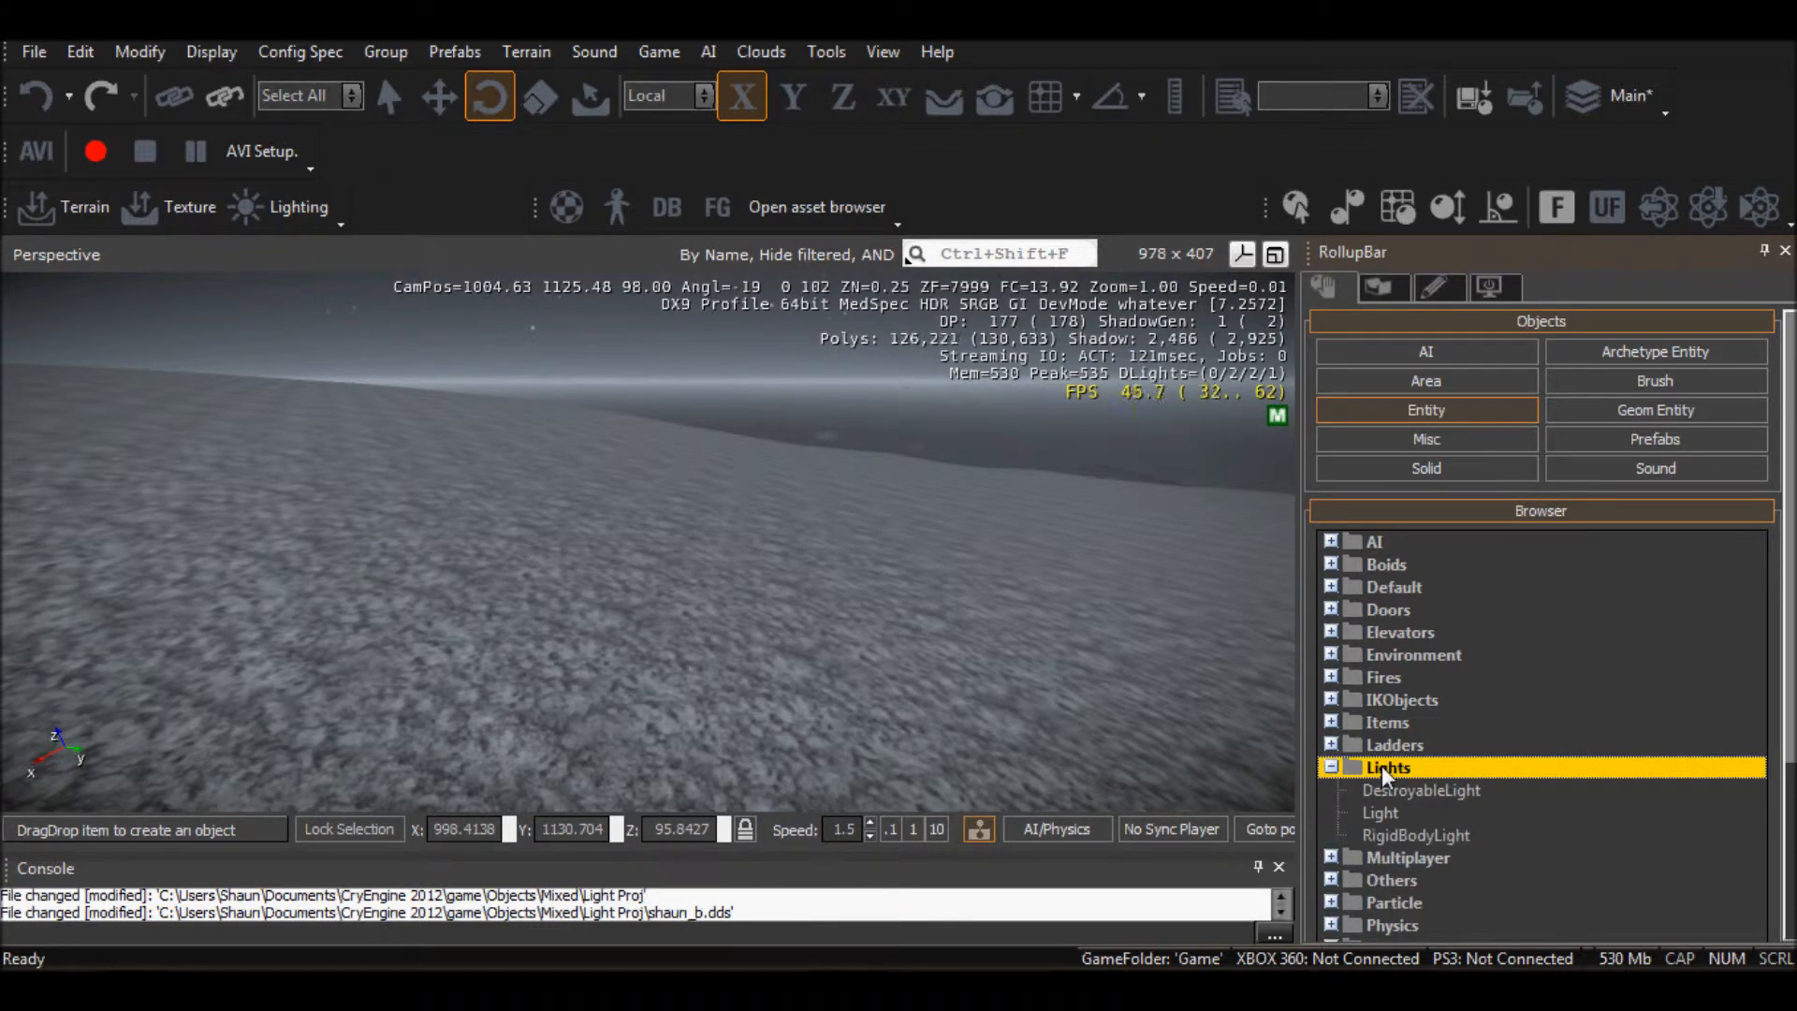
{"action": "left_click", "coordinate": [1379, 812]}
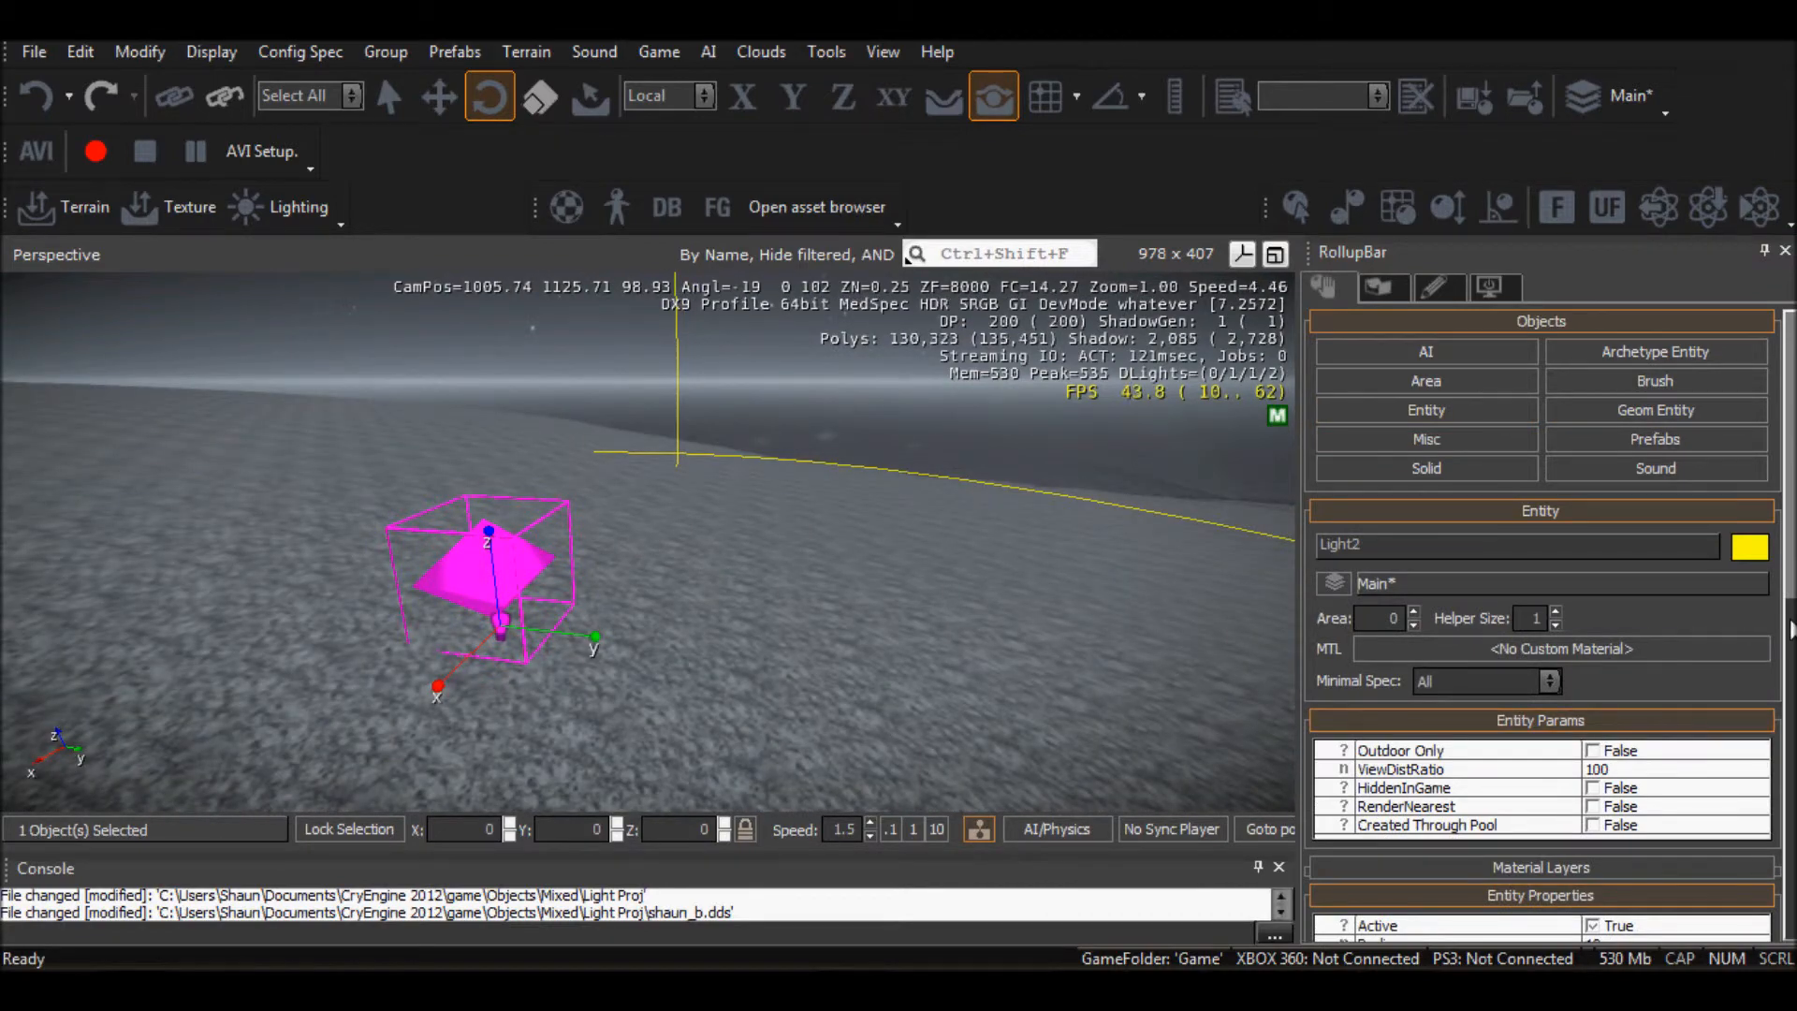
Collapse Light2's Color settings and expand its Projector settings
{"action": "scroll", "scroll_direction": "down", "scroll_amount": 3}
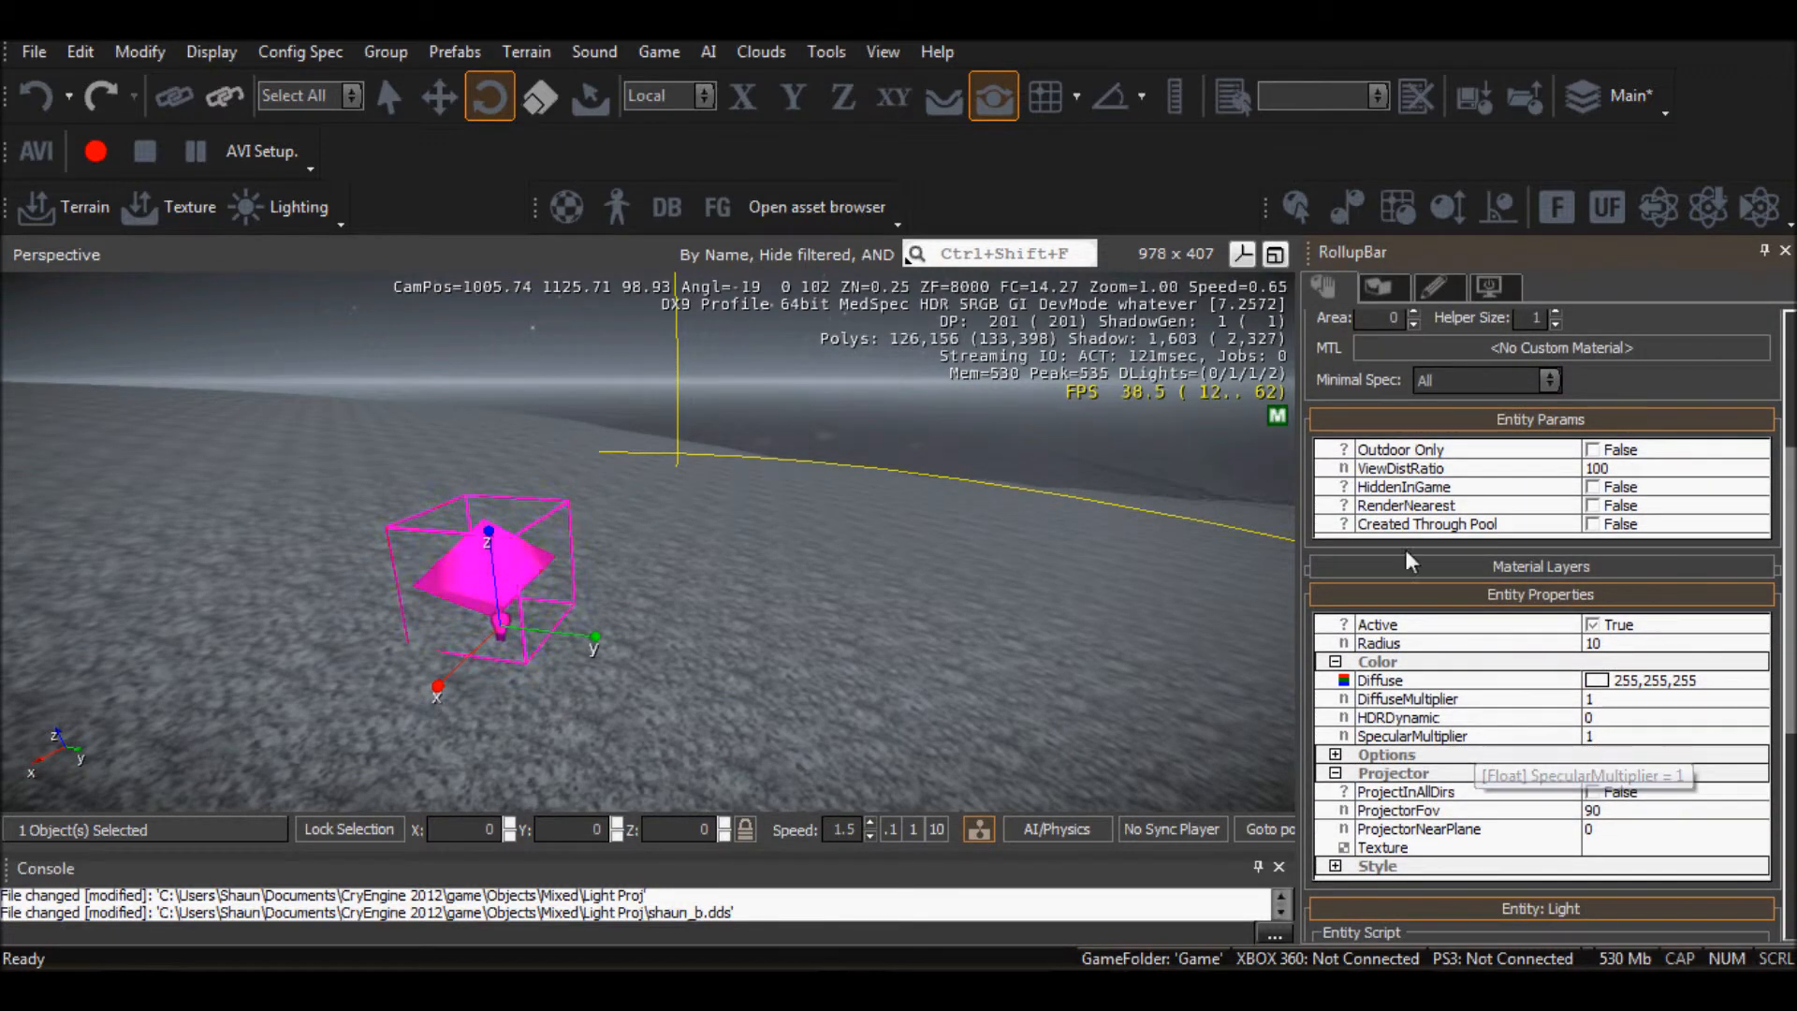
{"action": "left_click", "coordinate": [1337, 772]}
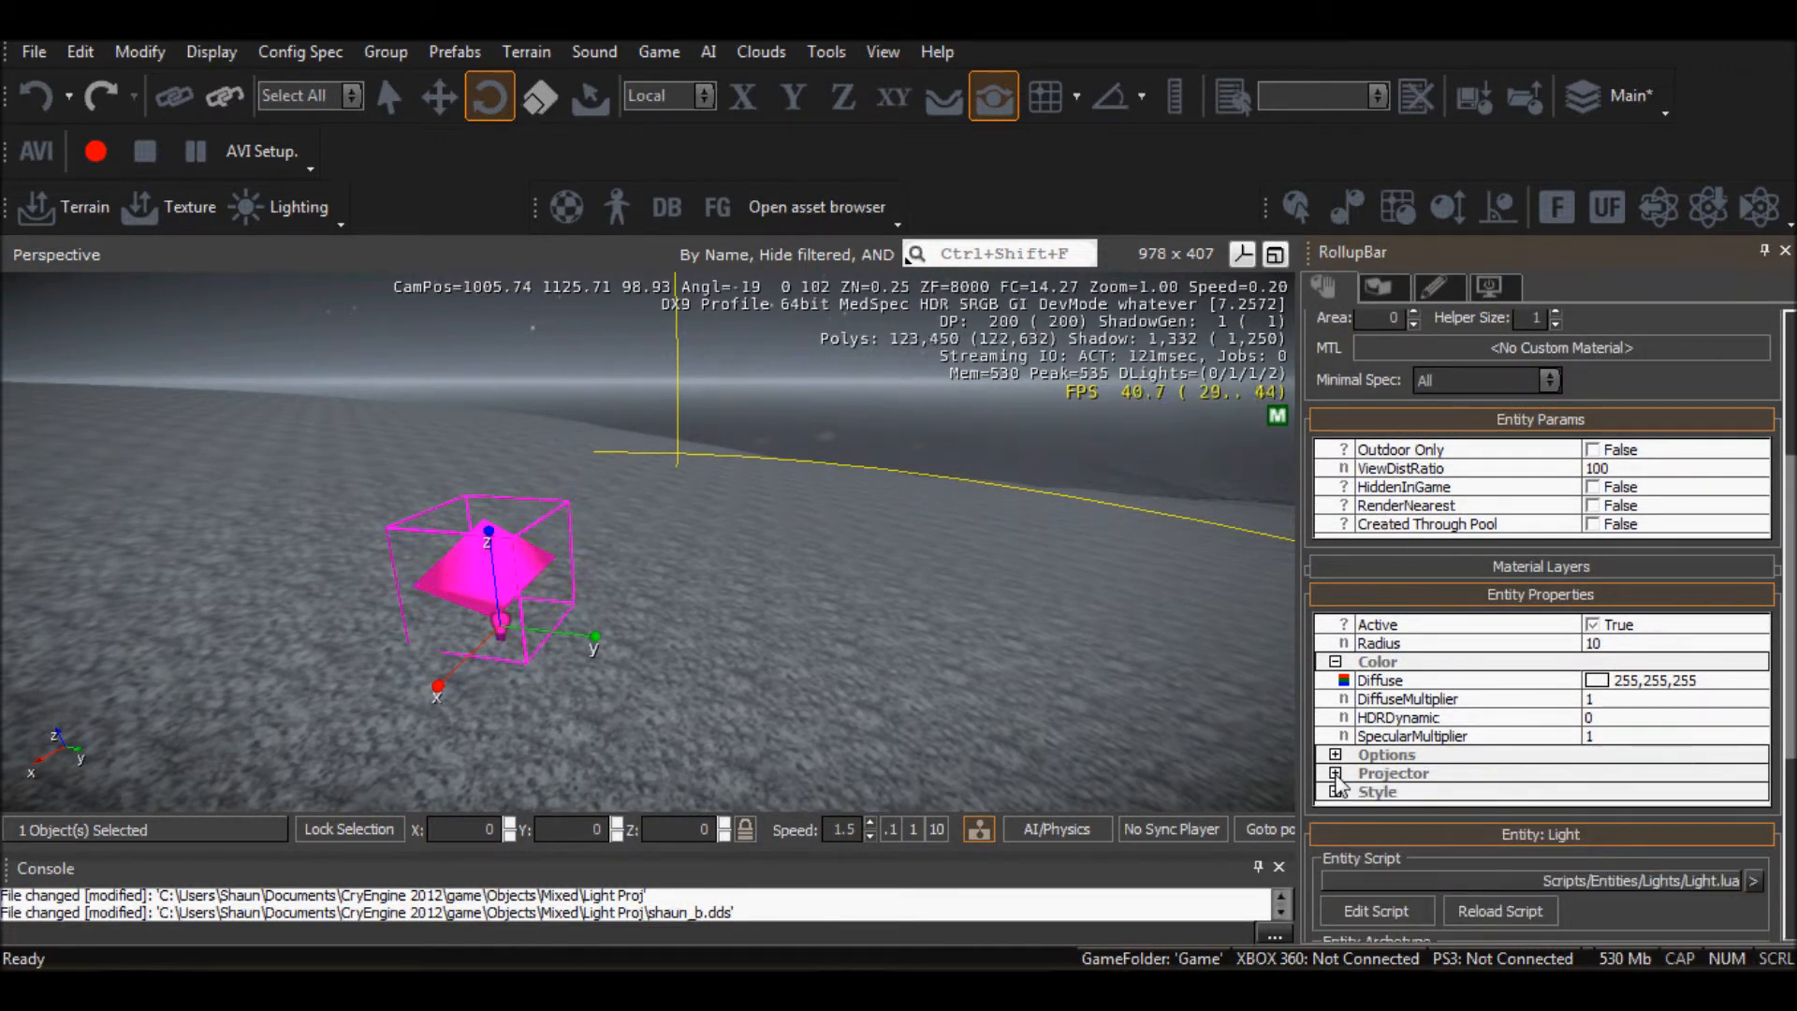
{"action": "left_click", "coordinate": [1334, 662]}
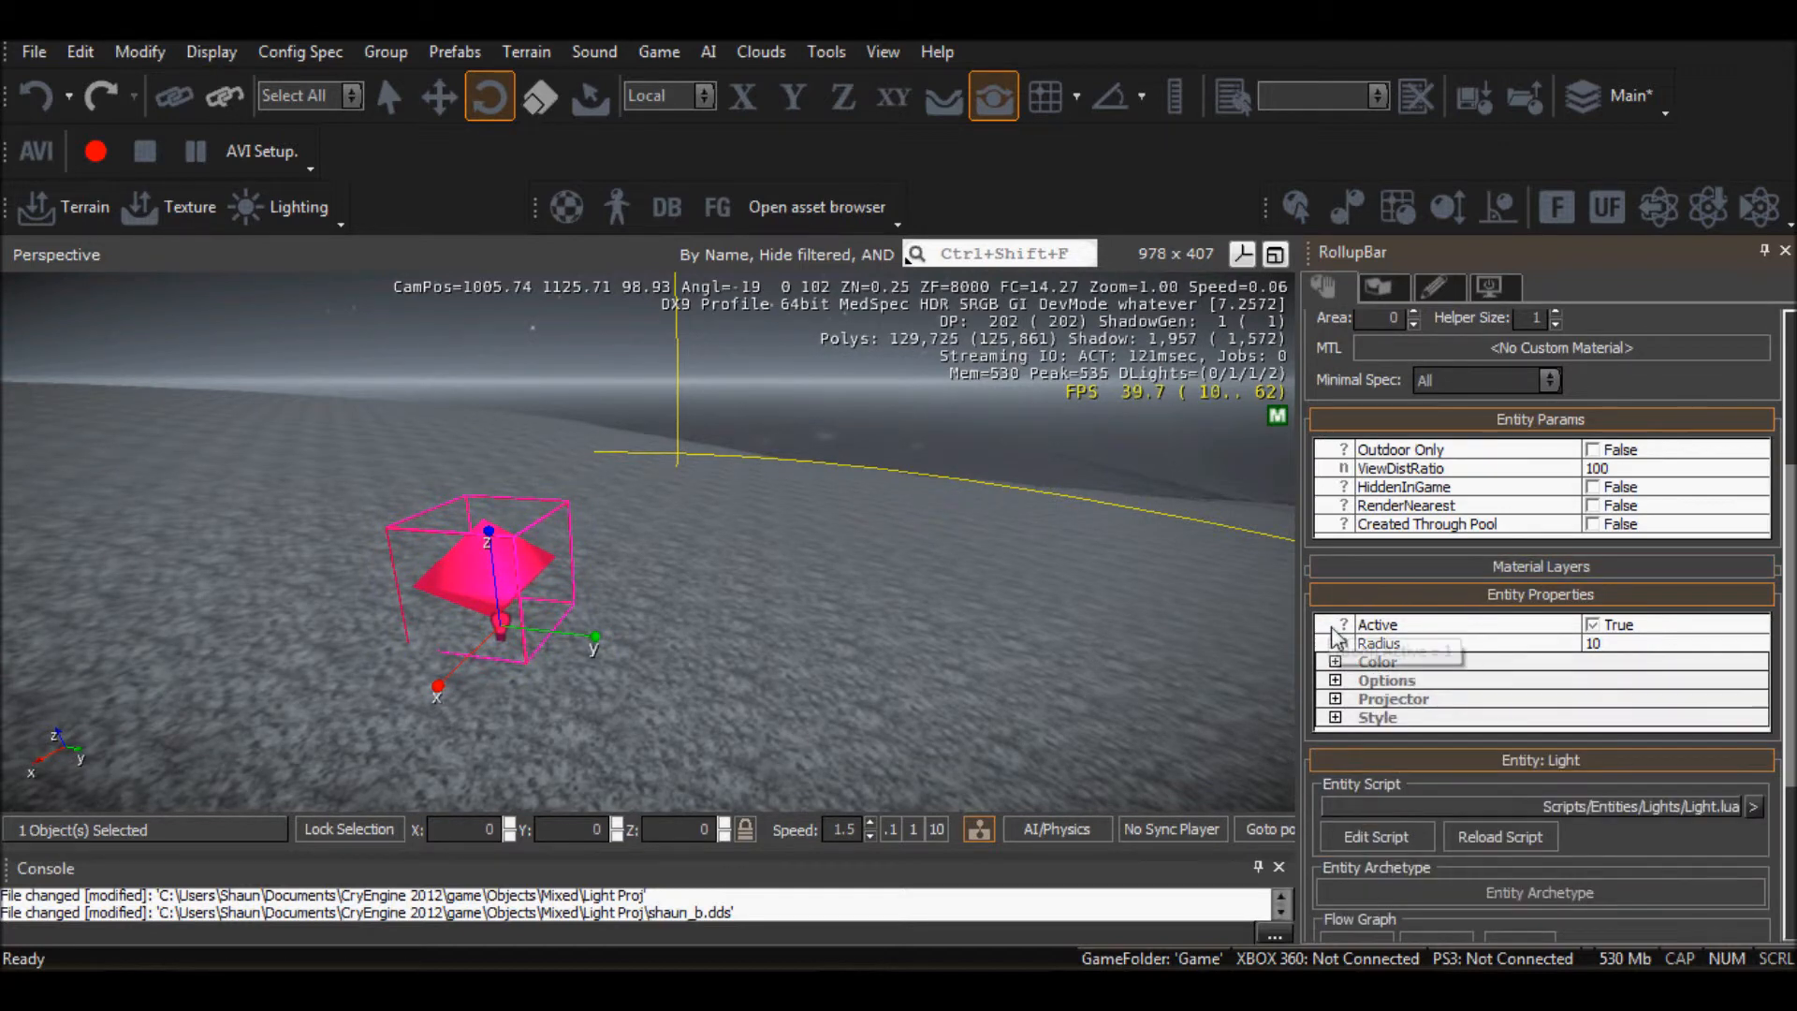
{"action": "left_click", "coordinate": [1334, 699]}
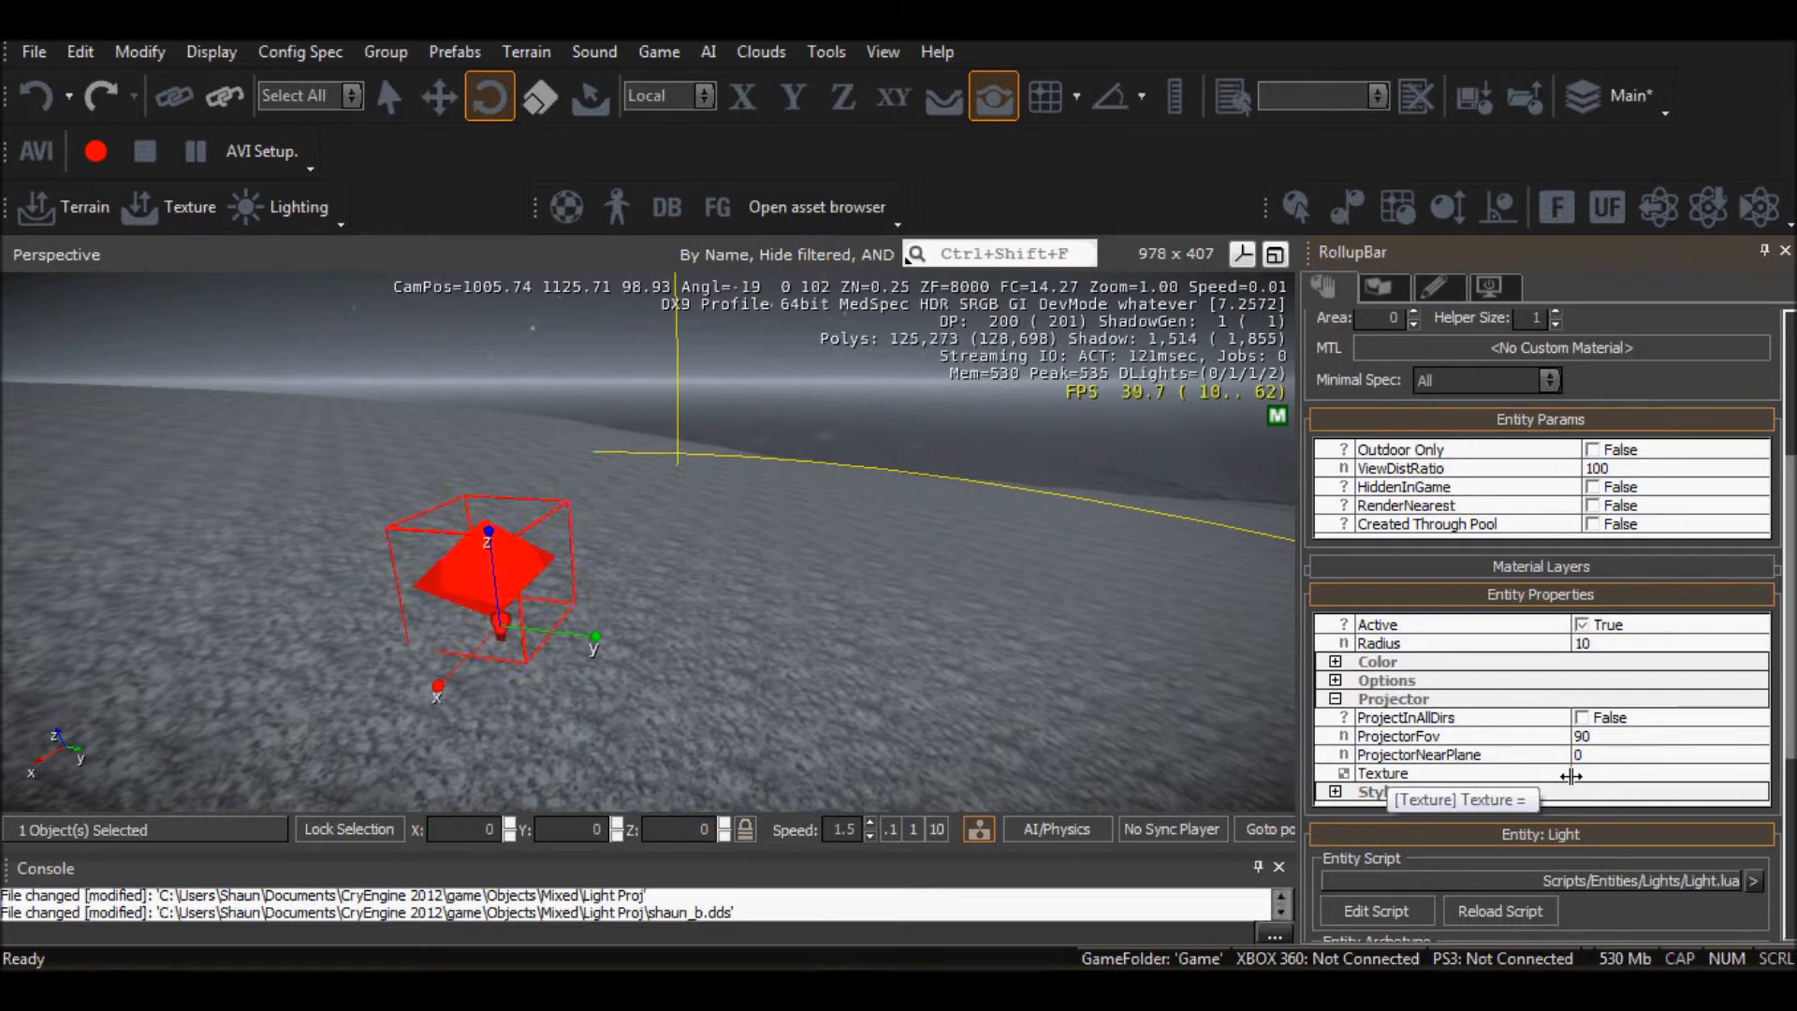
Set the projector texture to shaun_b.dds from the Light Proj folder
{"action": "left_click", "coordinate": [1382, 772]}
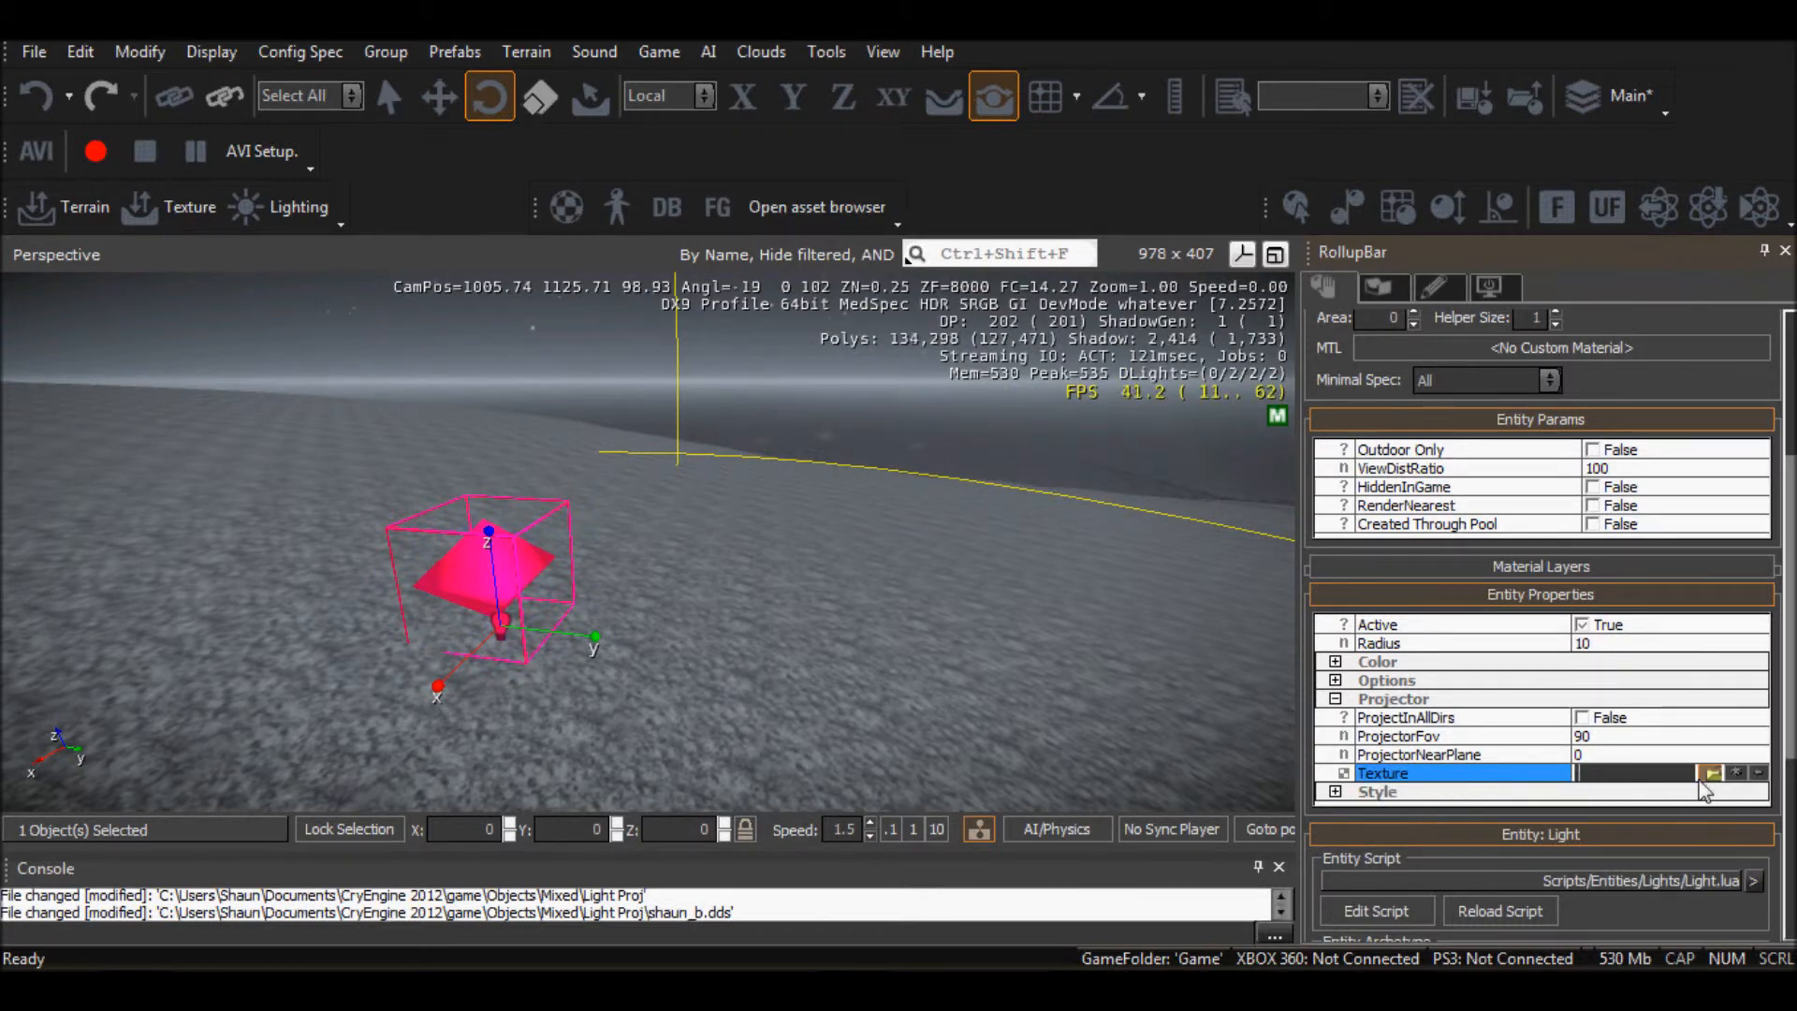
{"action": "left_click", "coordinate": [1712, 772]}
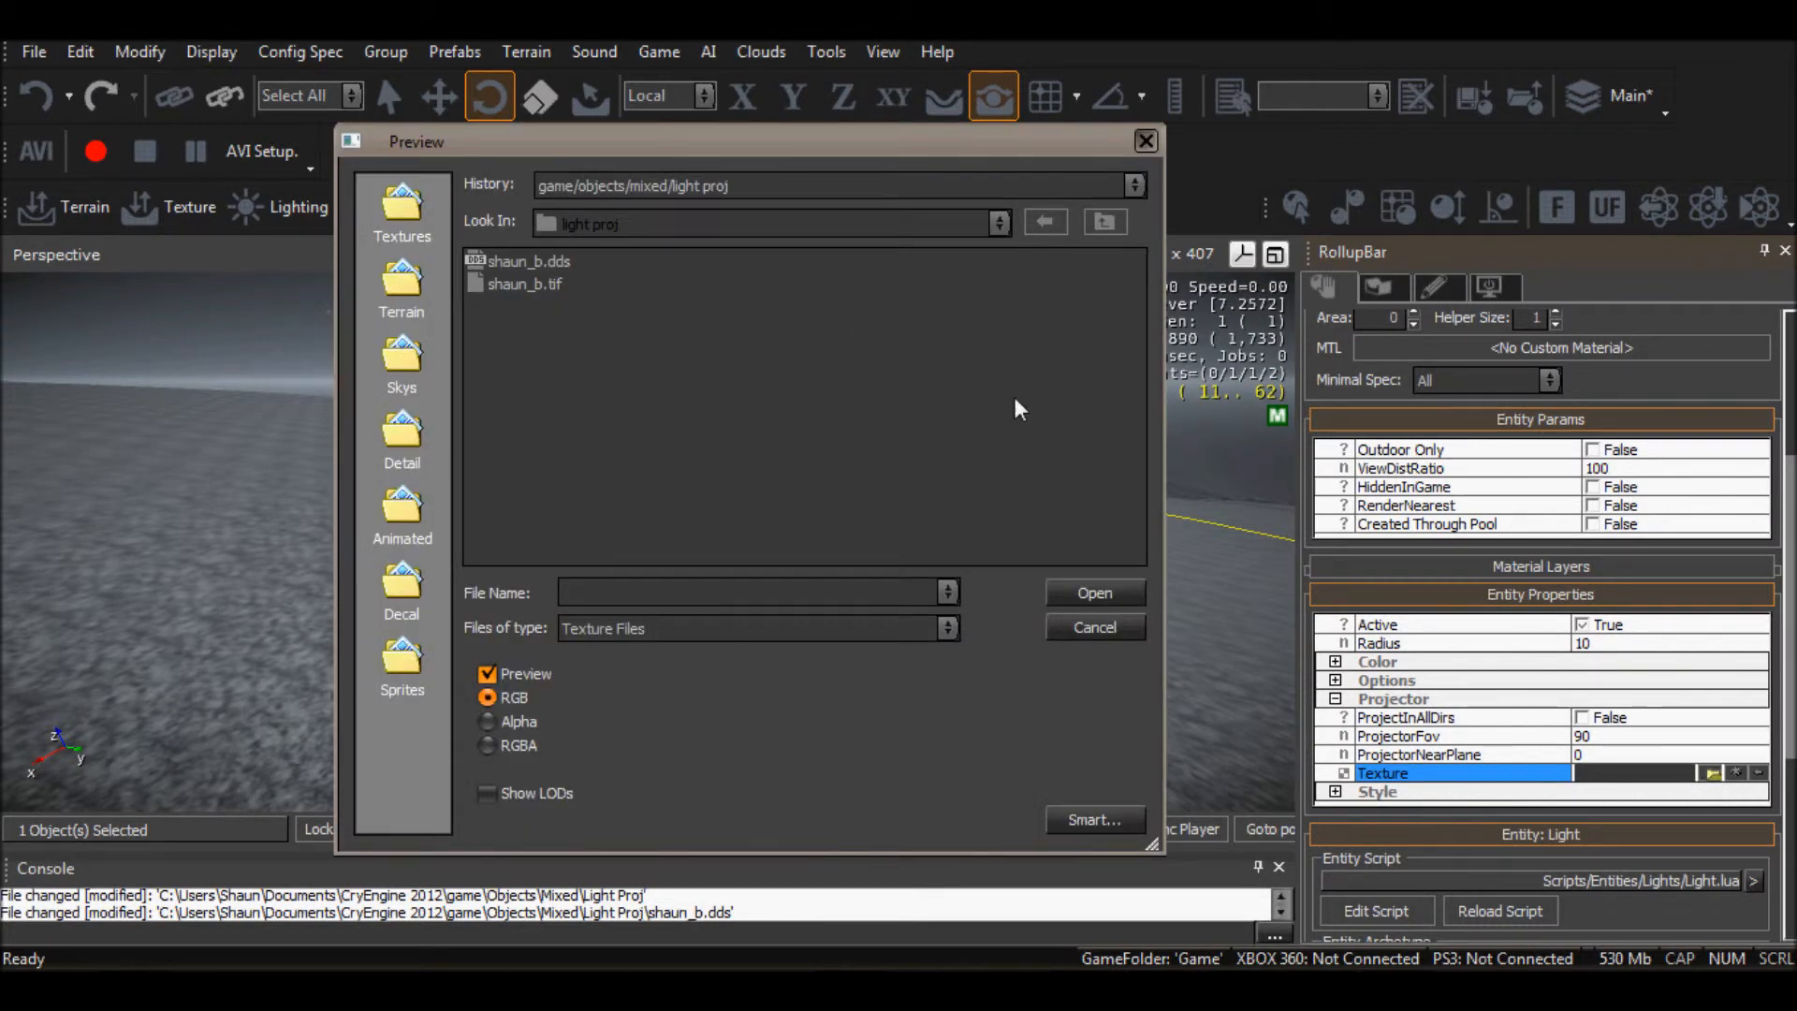
{"action": "mouse_move", "coordinate": [682, 195]}
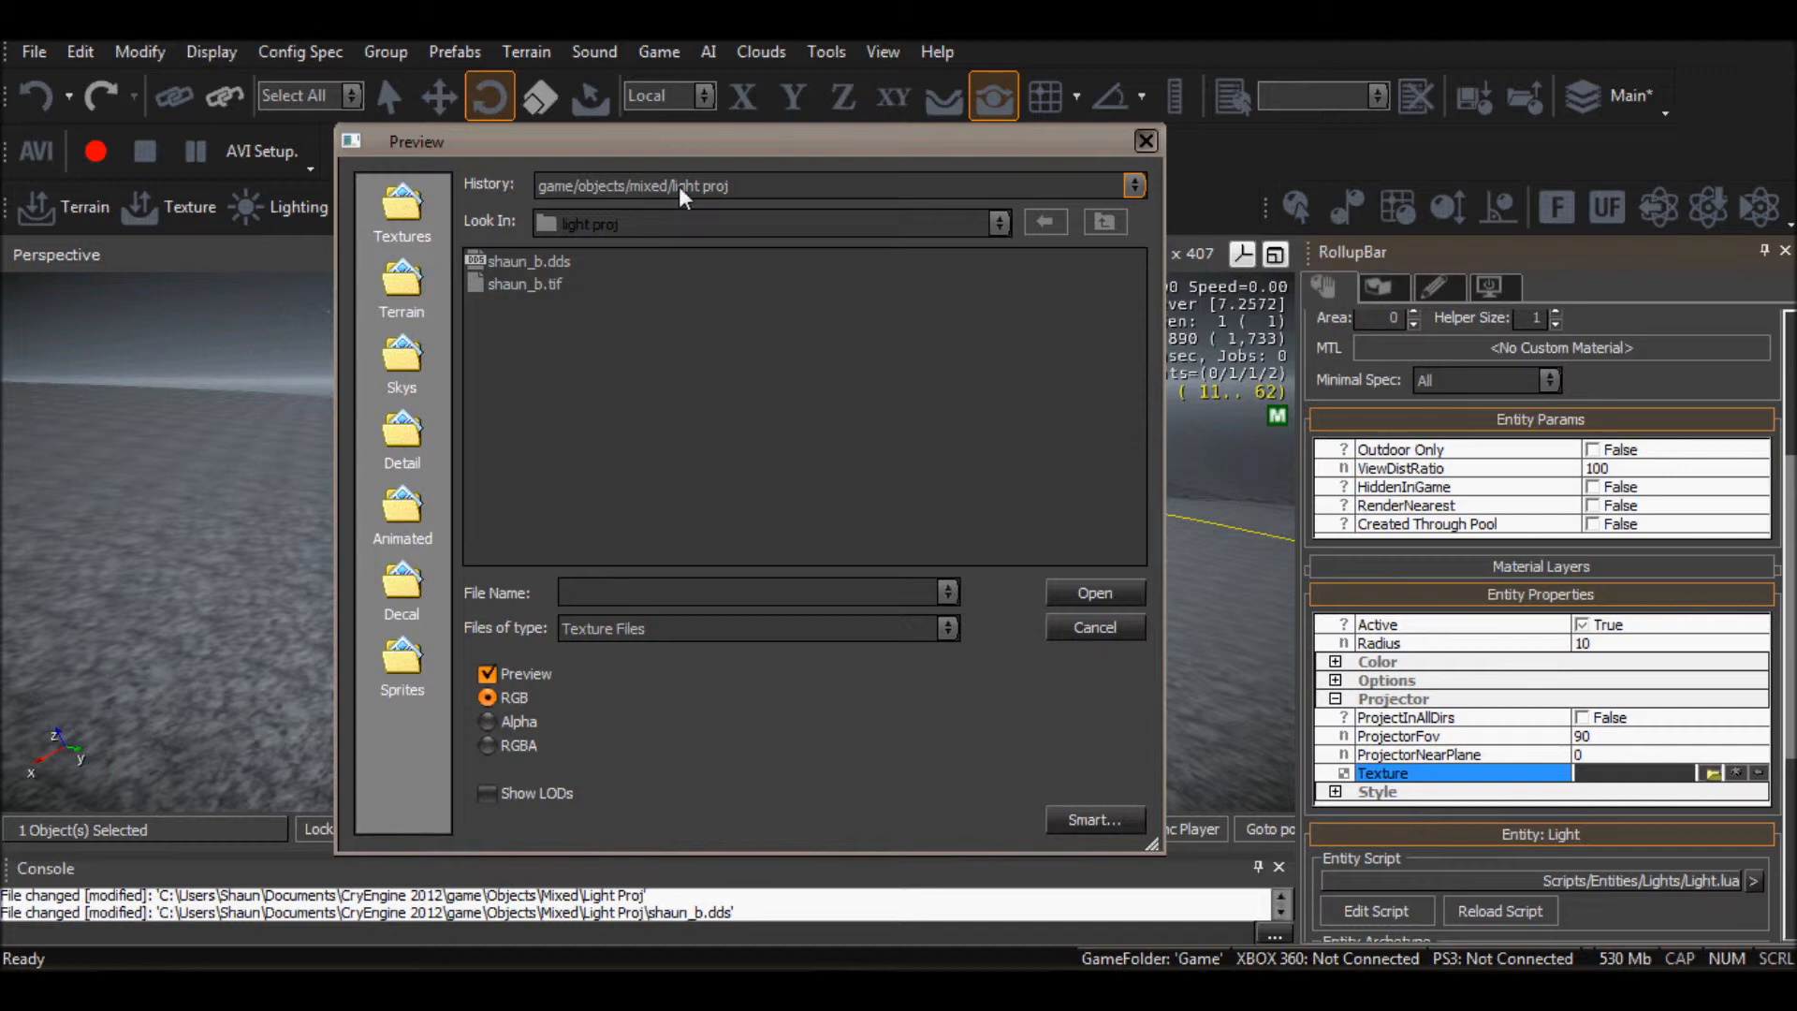
{"action": "mouse_move", "coordinate": [553, 284]}
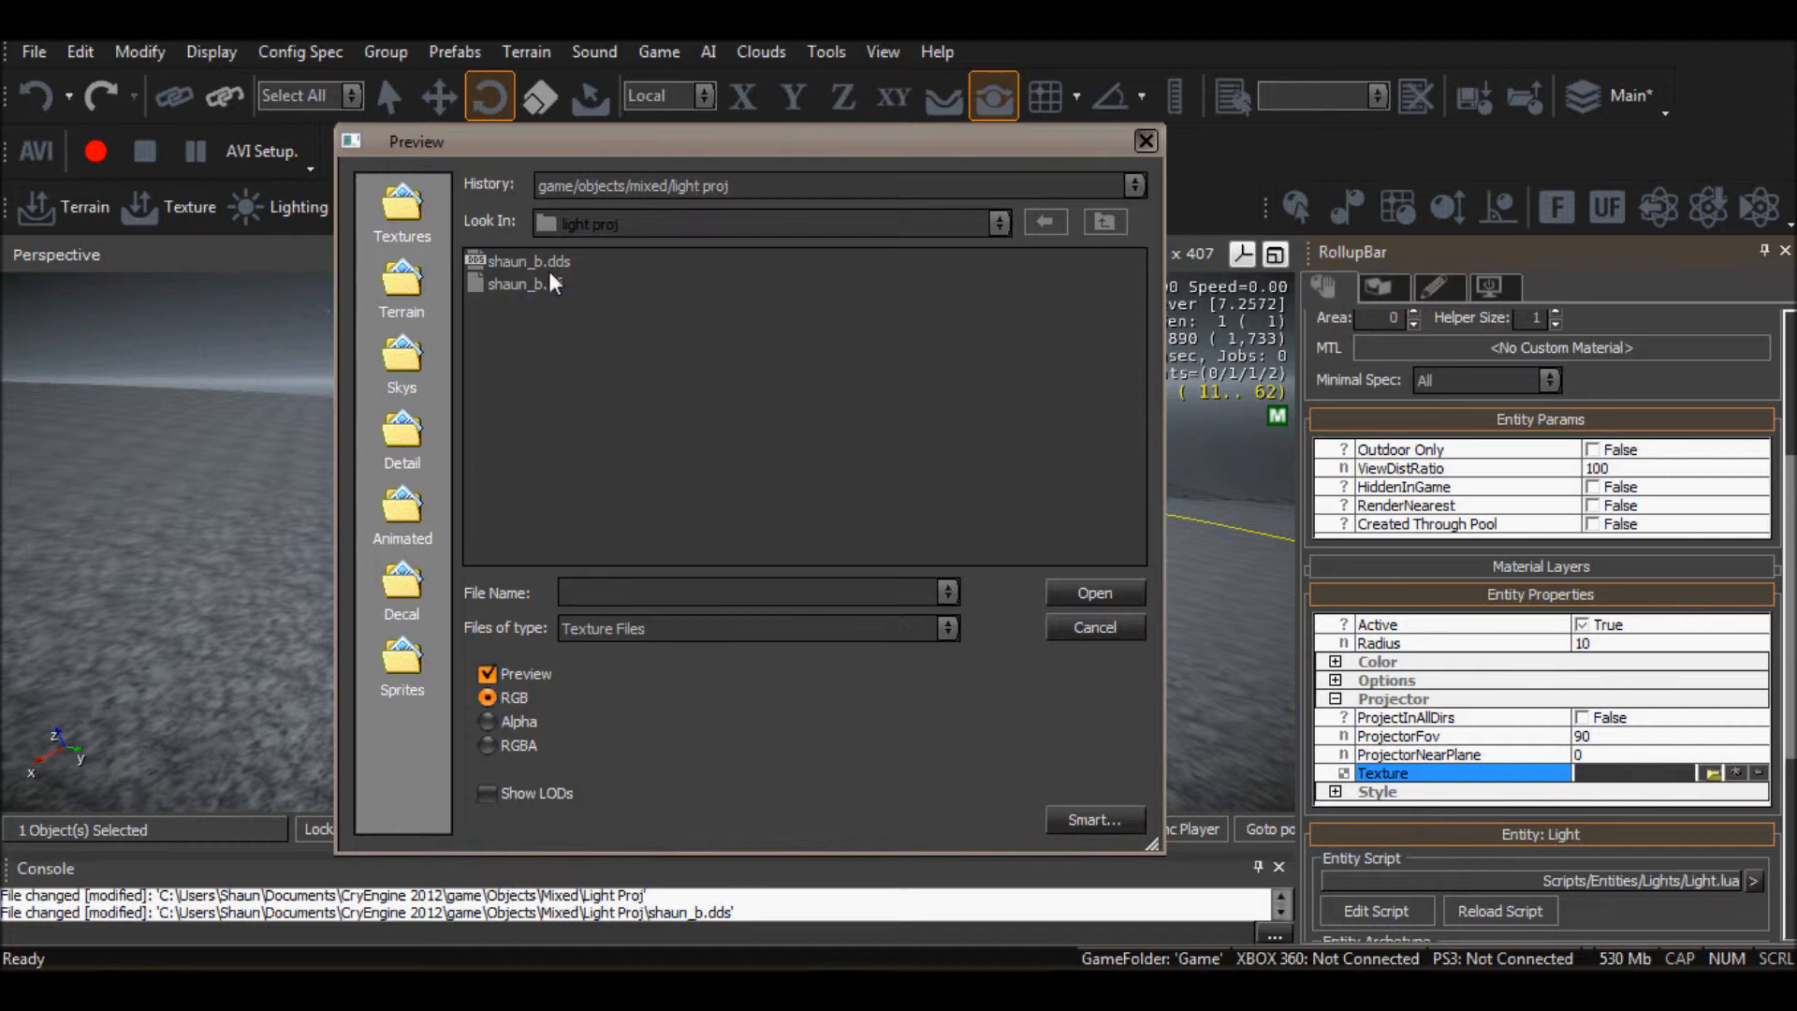
{"action": "left_click", "coordinate": [518, 283]}
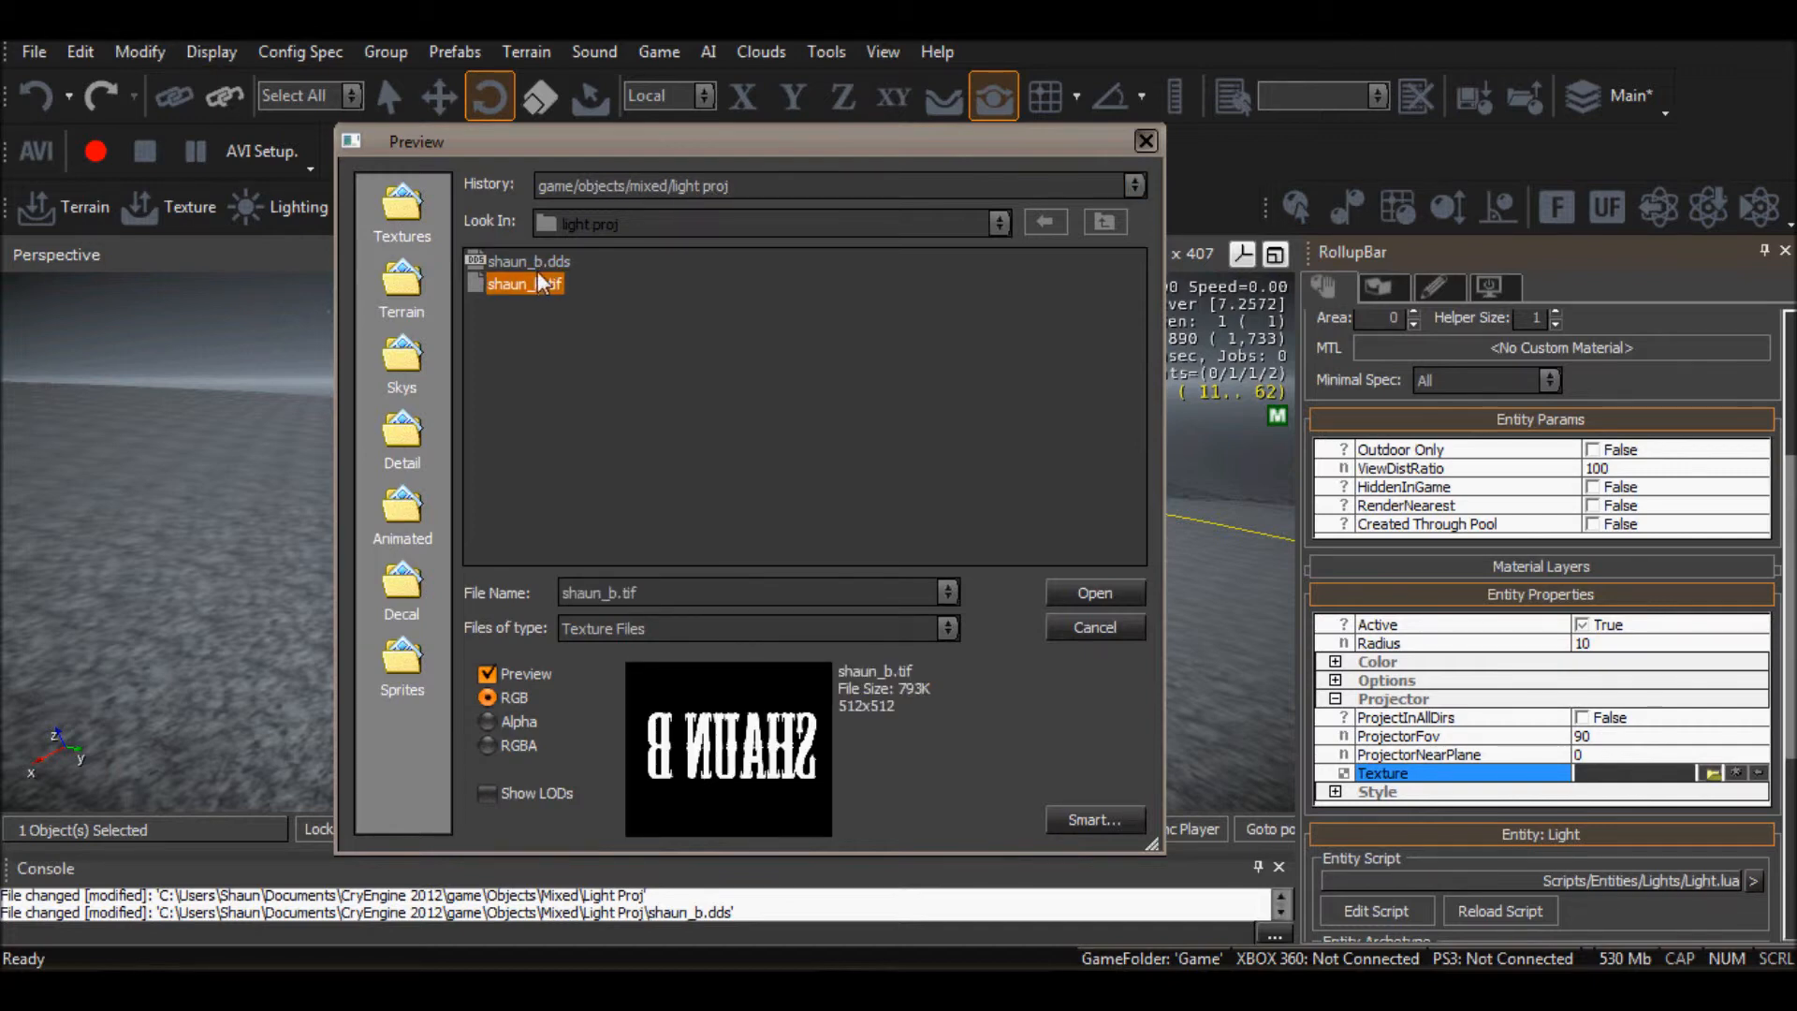
{"action": "left_click", "coordinate": [1092, 593]}
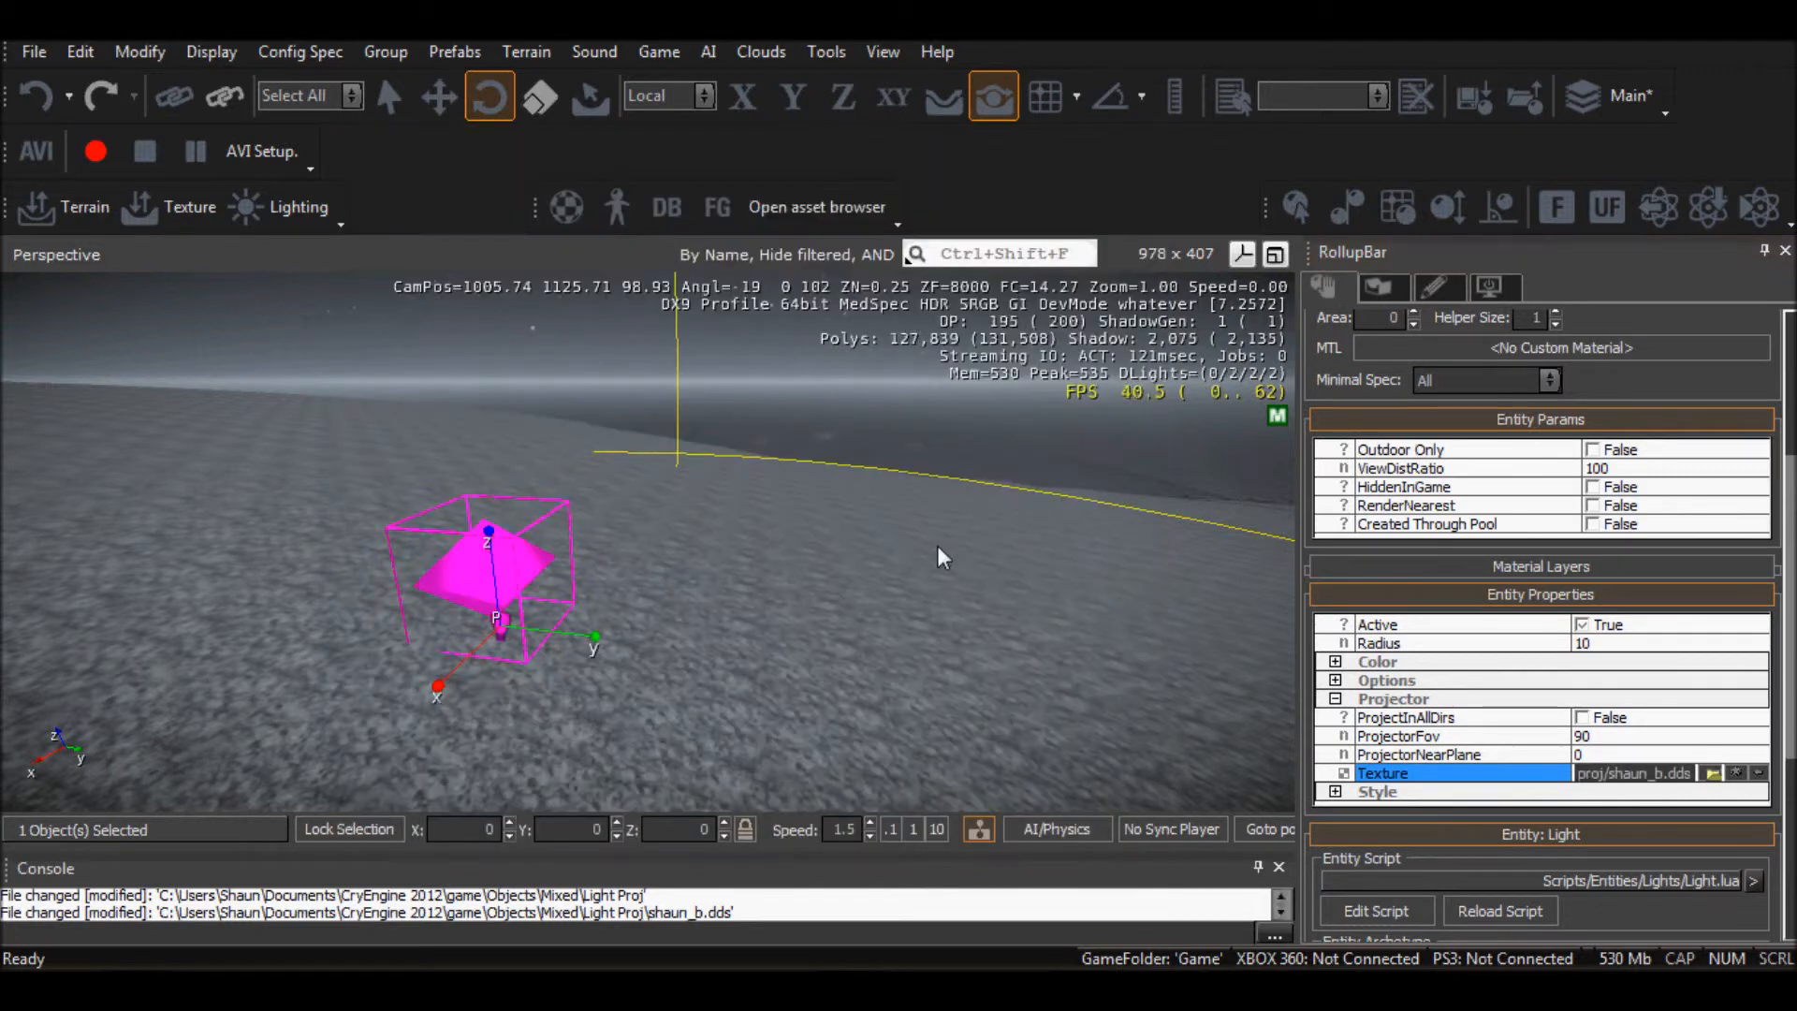
{"action": "mouse_move", "coordinate": [545, 593]}
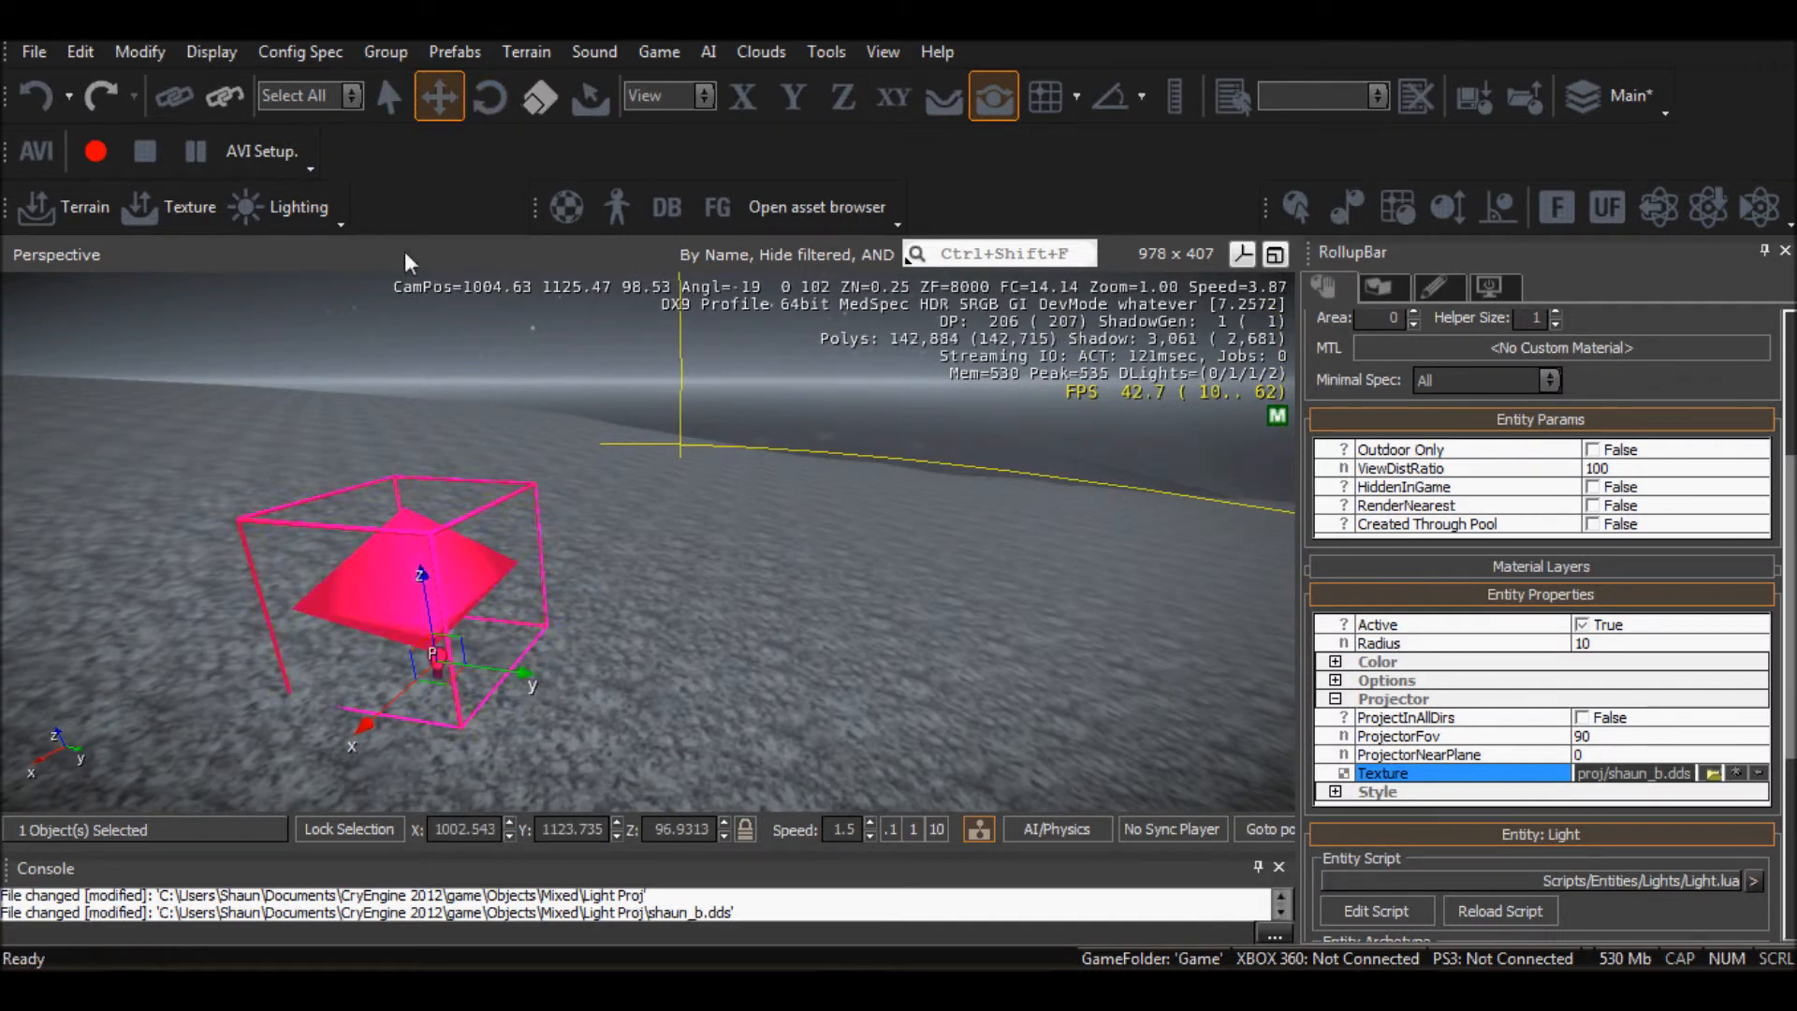
Raise Light2 along Z, rotate it about X toward the ground, and adjust projector field of view
{"action": "left_click", "coordinate": [842, 96]}
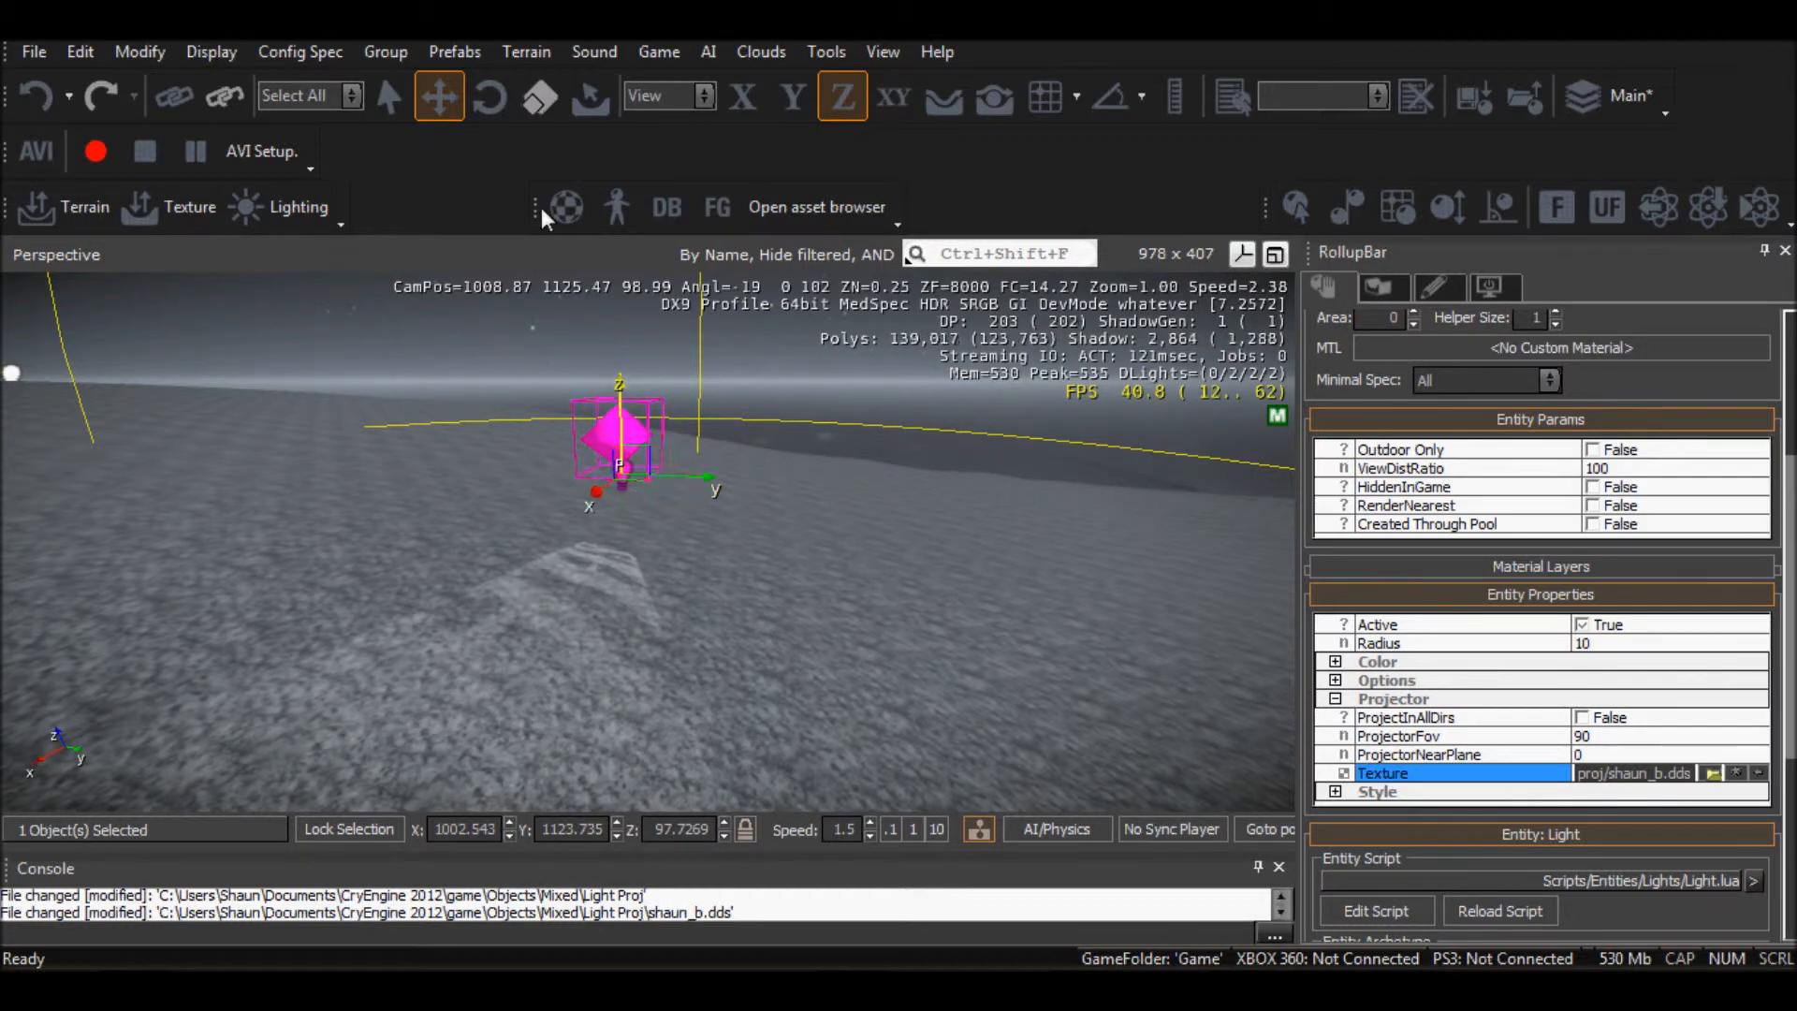
{"action": "left_click", "coordinate": [489, 95]}
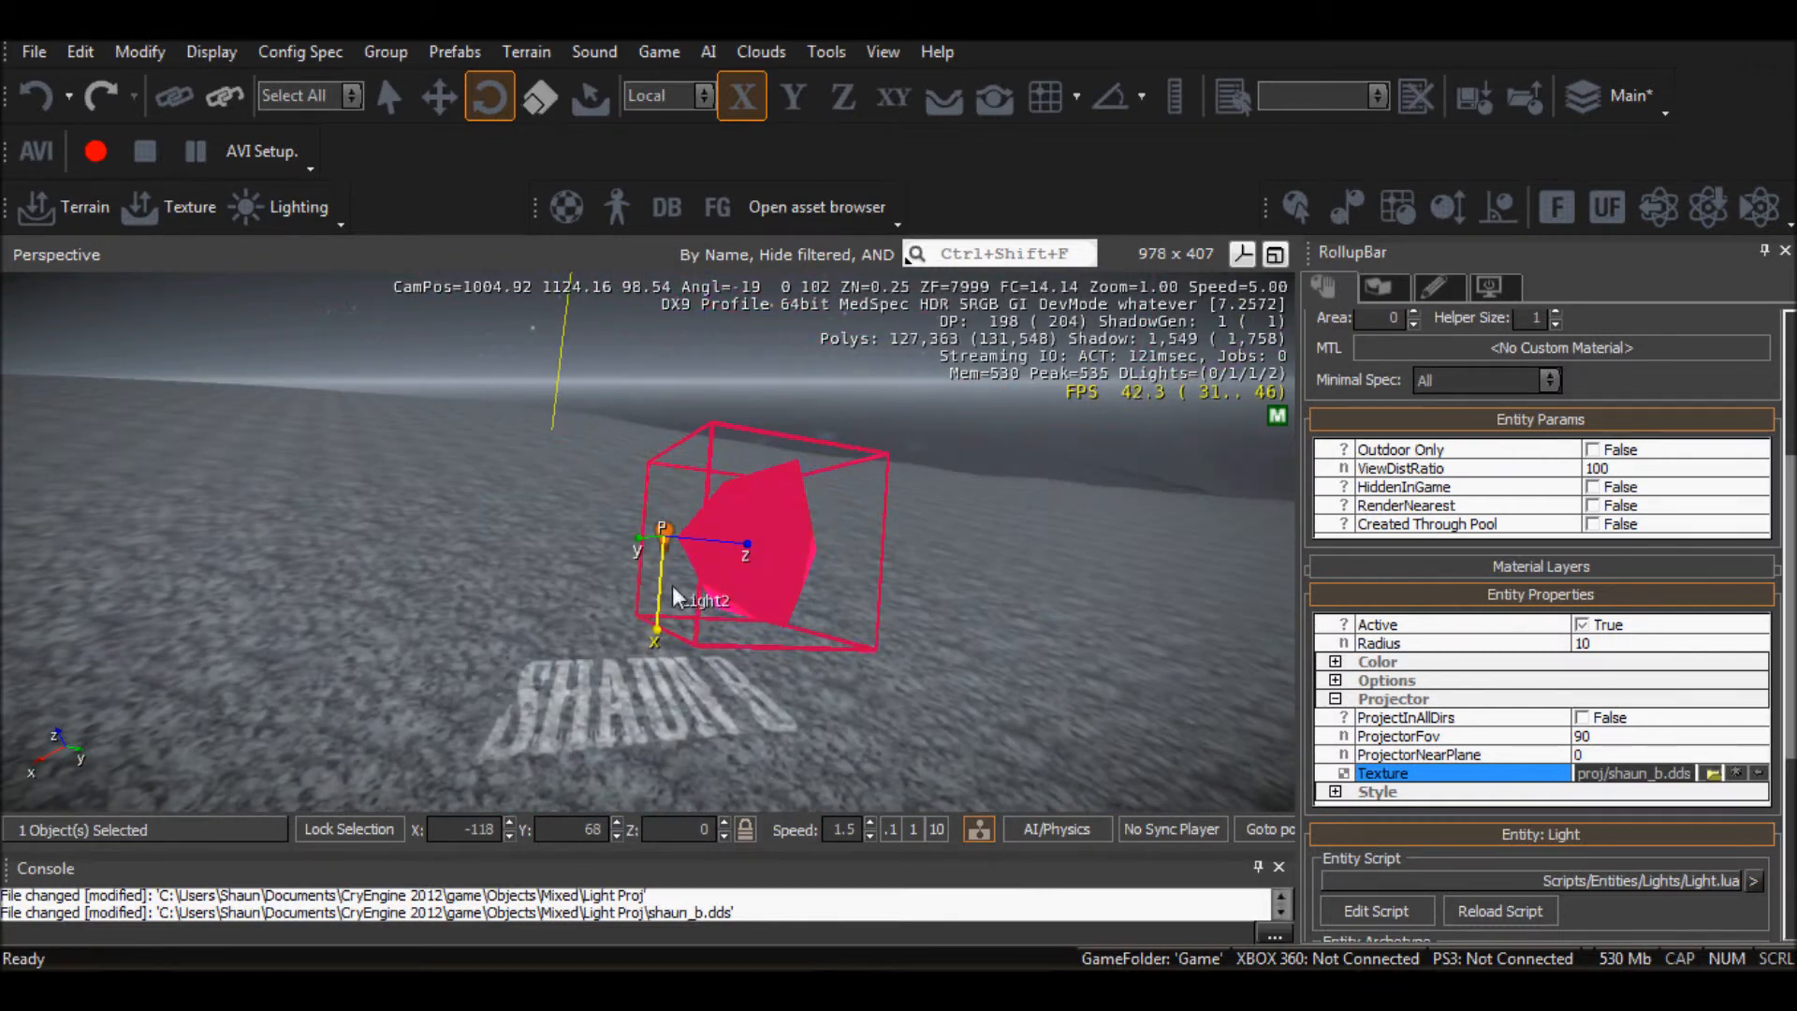
{"action": "mouse_move", "coordinate": [1593, 754]}
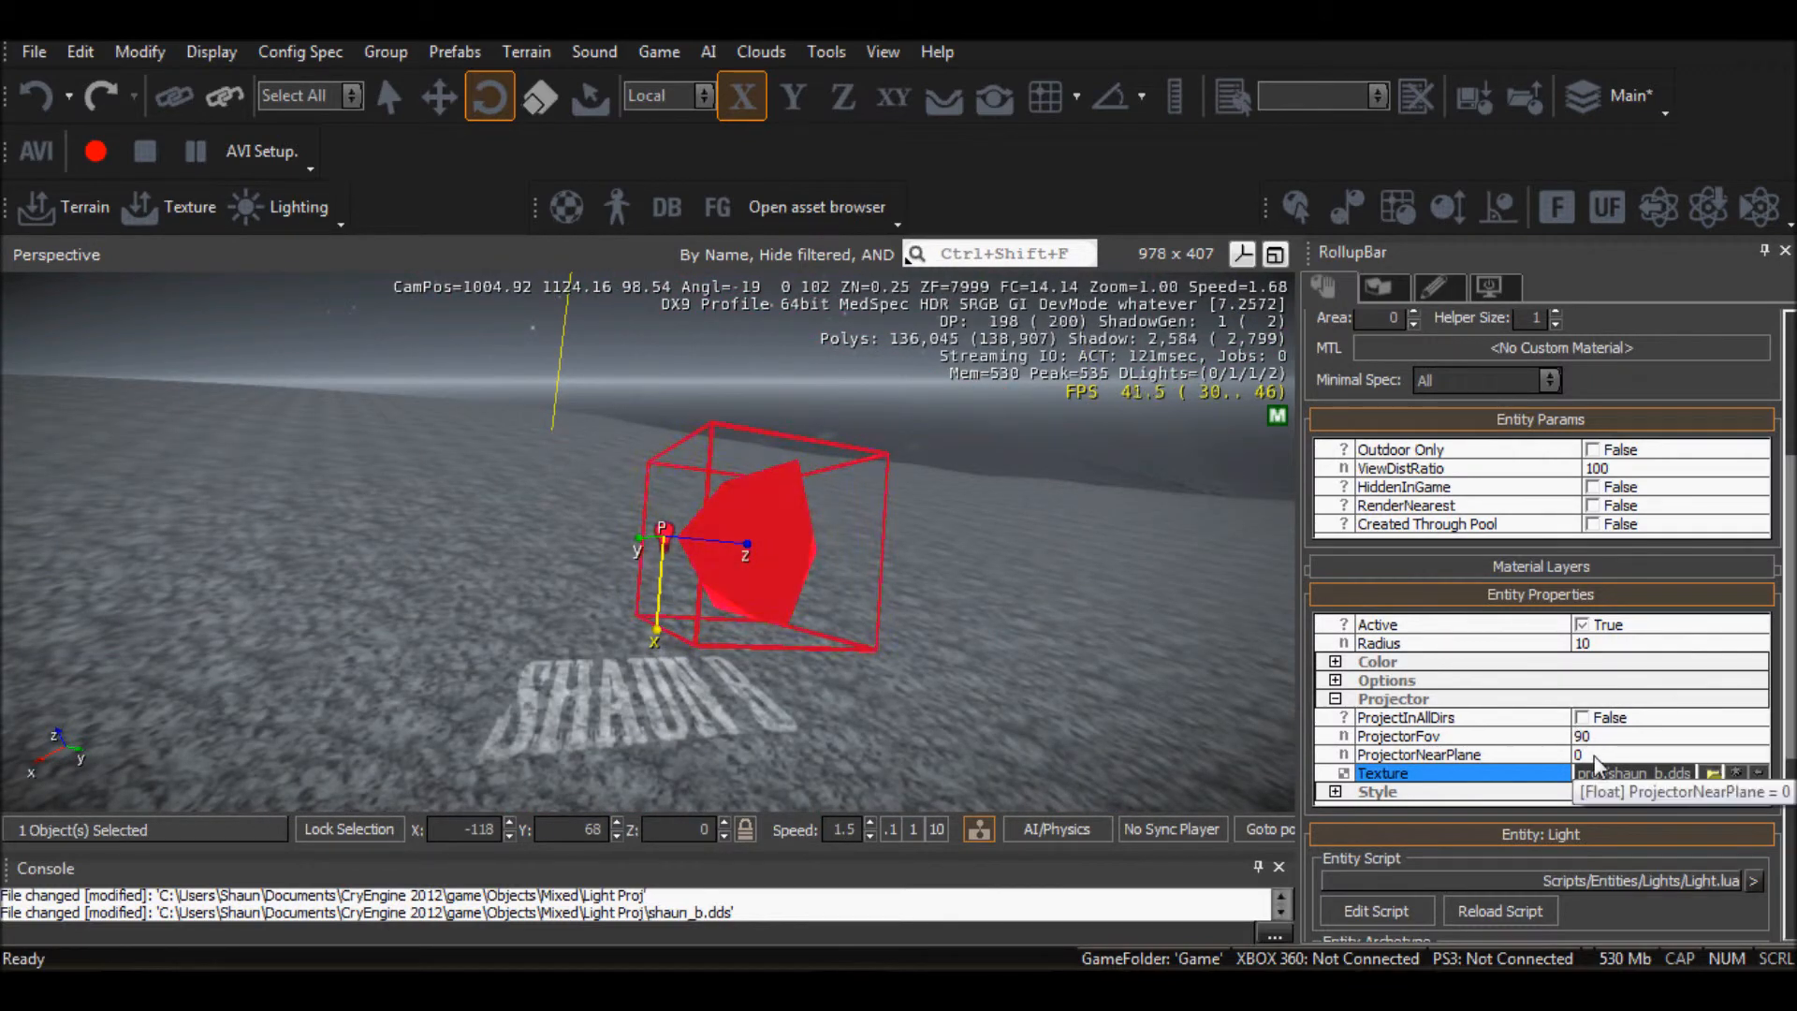
{"action": "left_click", "coordinate": [1490, 754]}
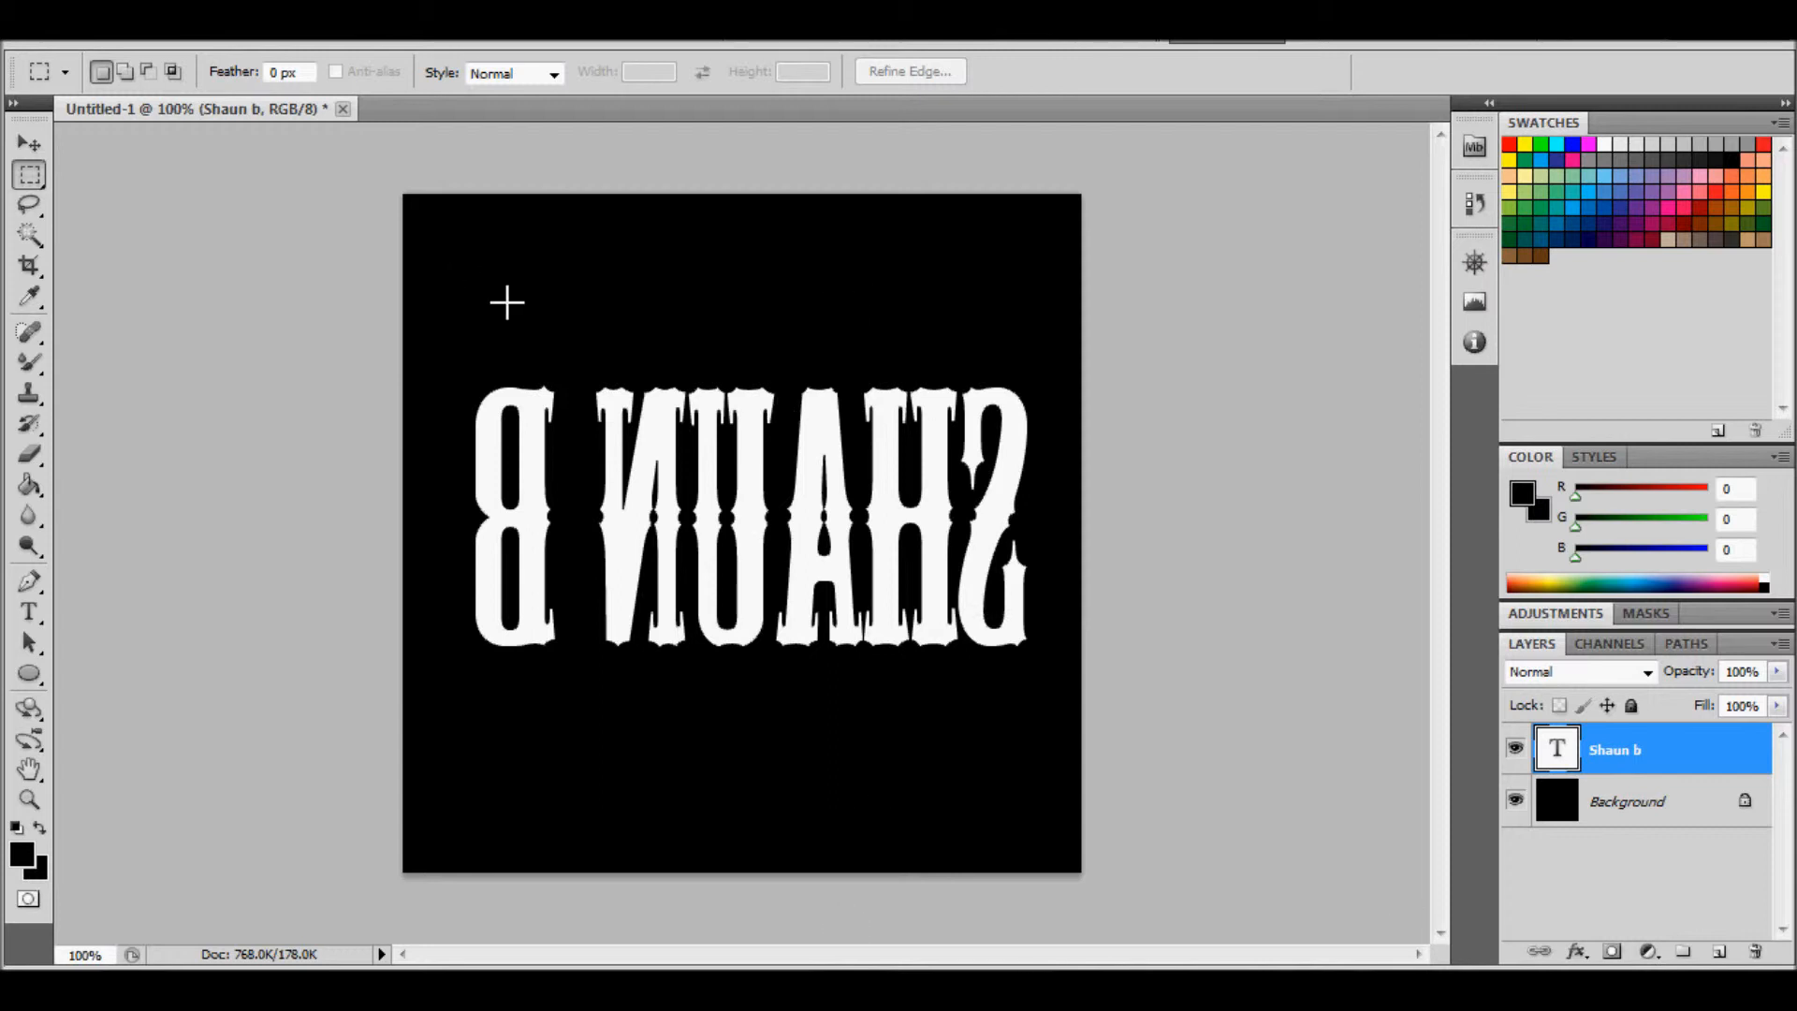
{"action": "mouse_move", "coordinate": [570, 879]}
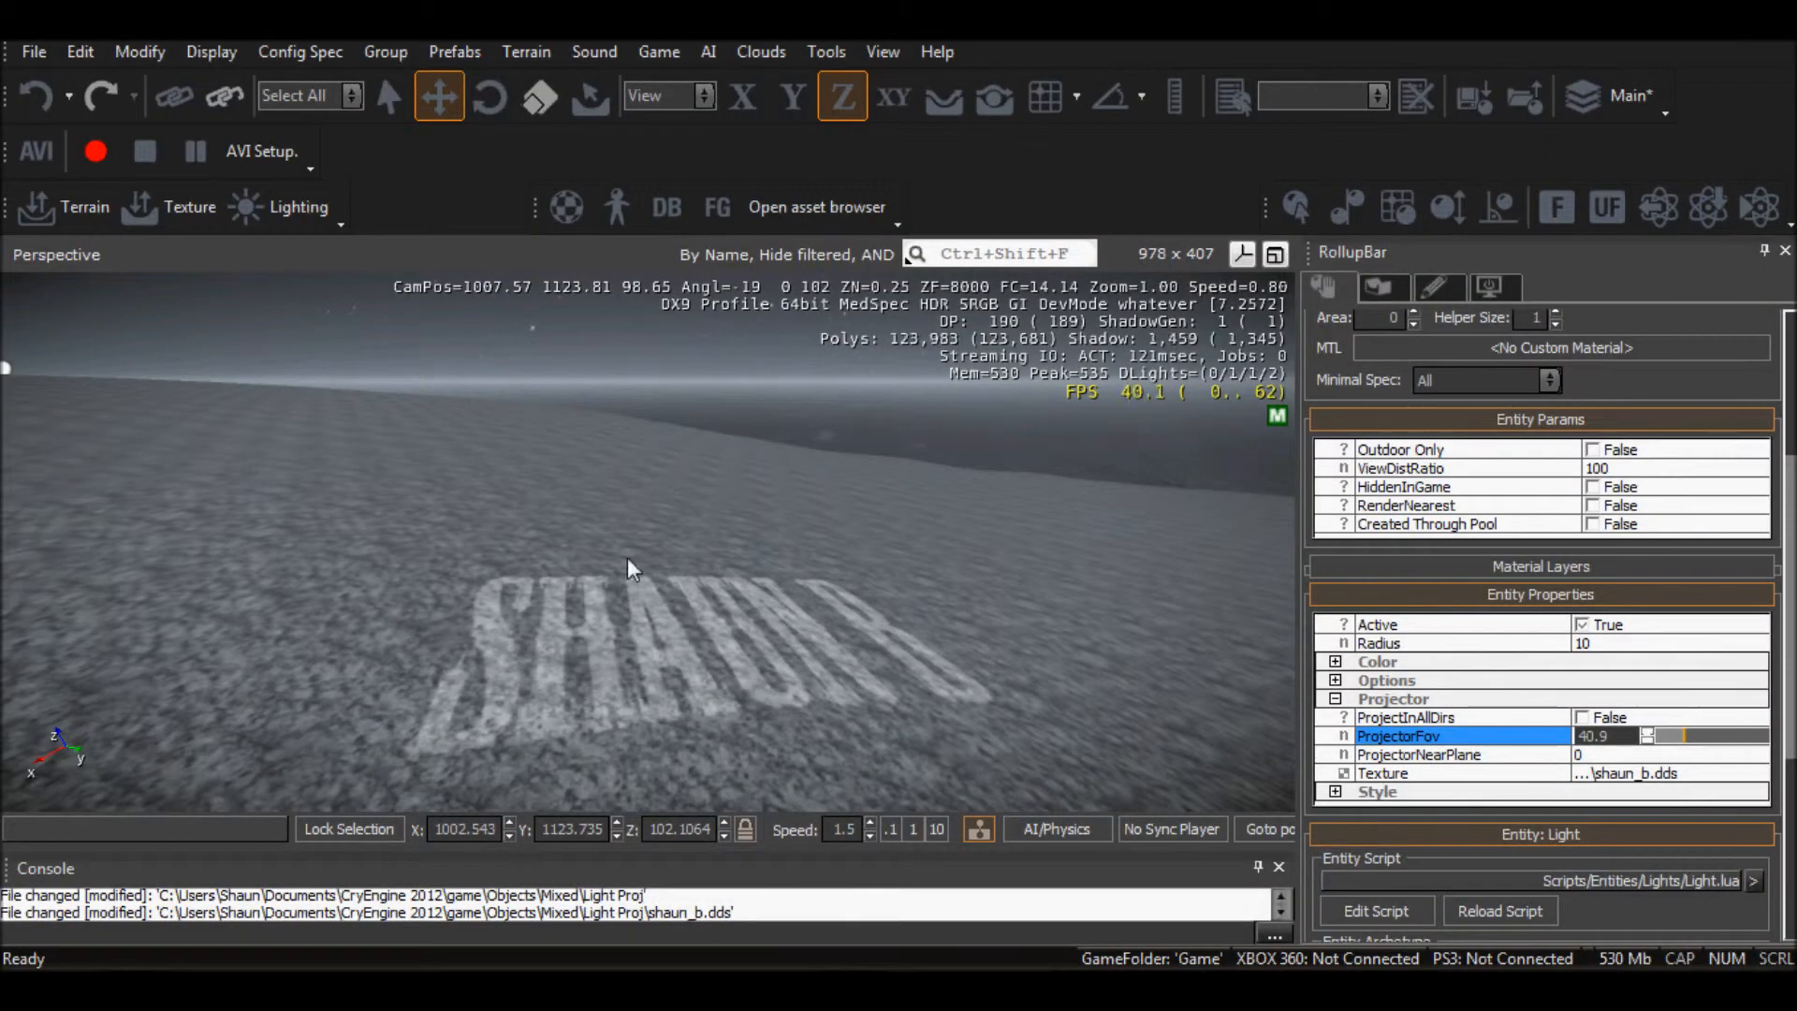
{"action": "mouse_move", "coordinate": [458, 734]}
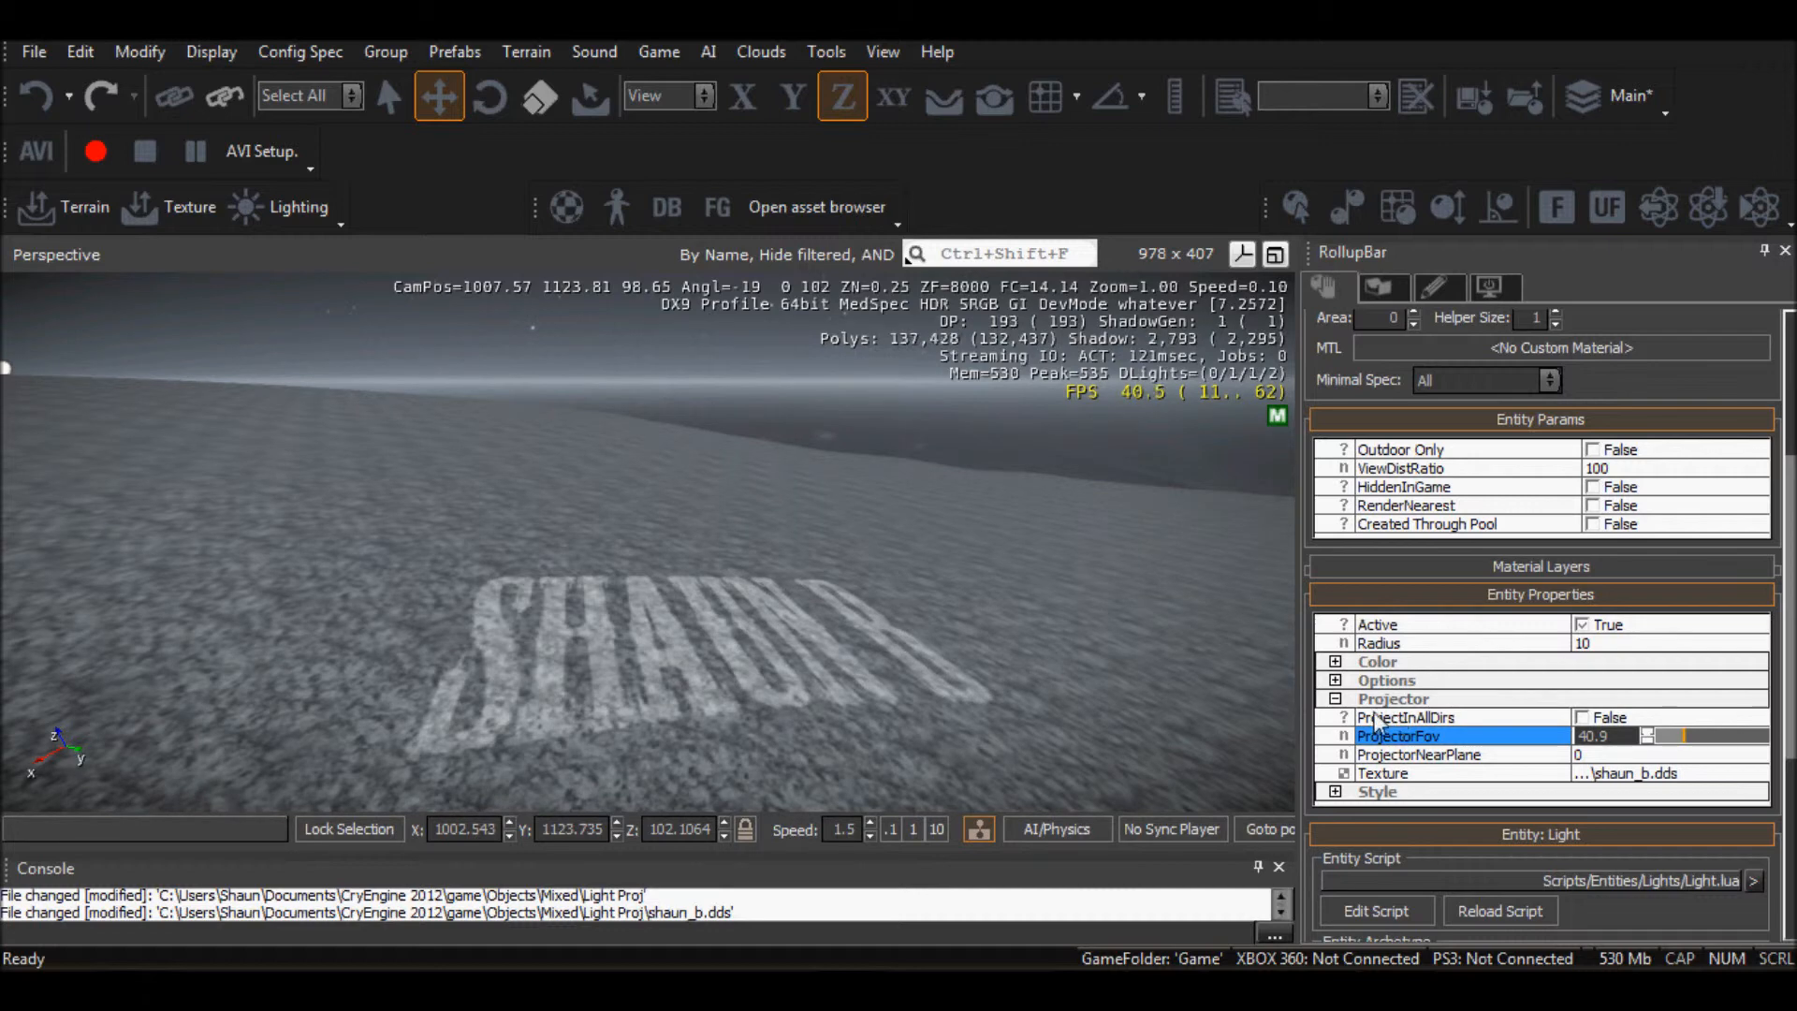
Set Light2's diffuse color to bright green (31,241,31) with DiffuseMultiplier 30.2
{"action": "left_click", "coordinate": [1337, 698]}
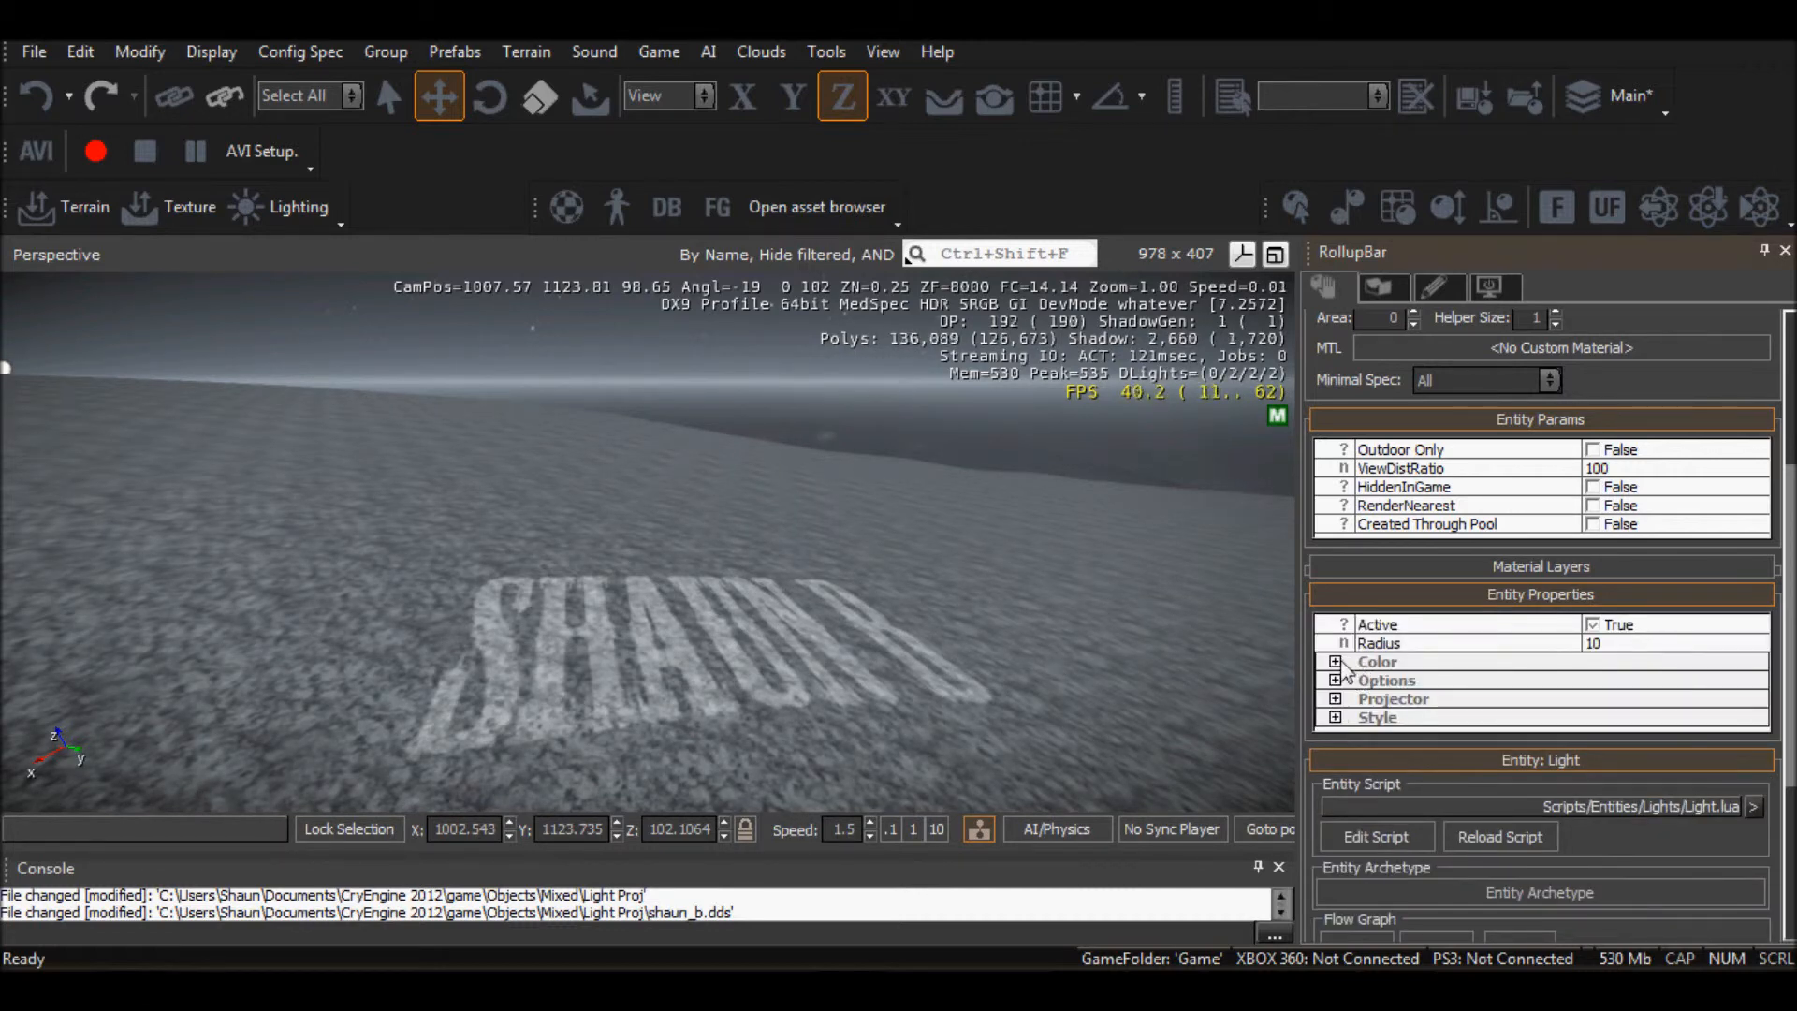
{"action": "left_click", "coordinate": [1335, 662]}
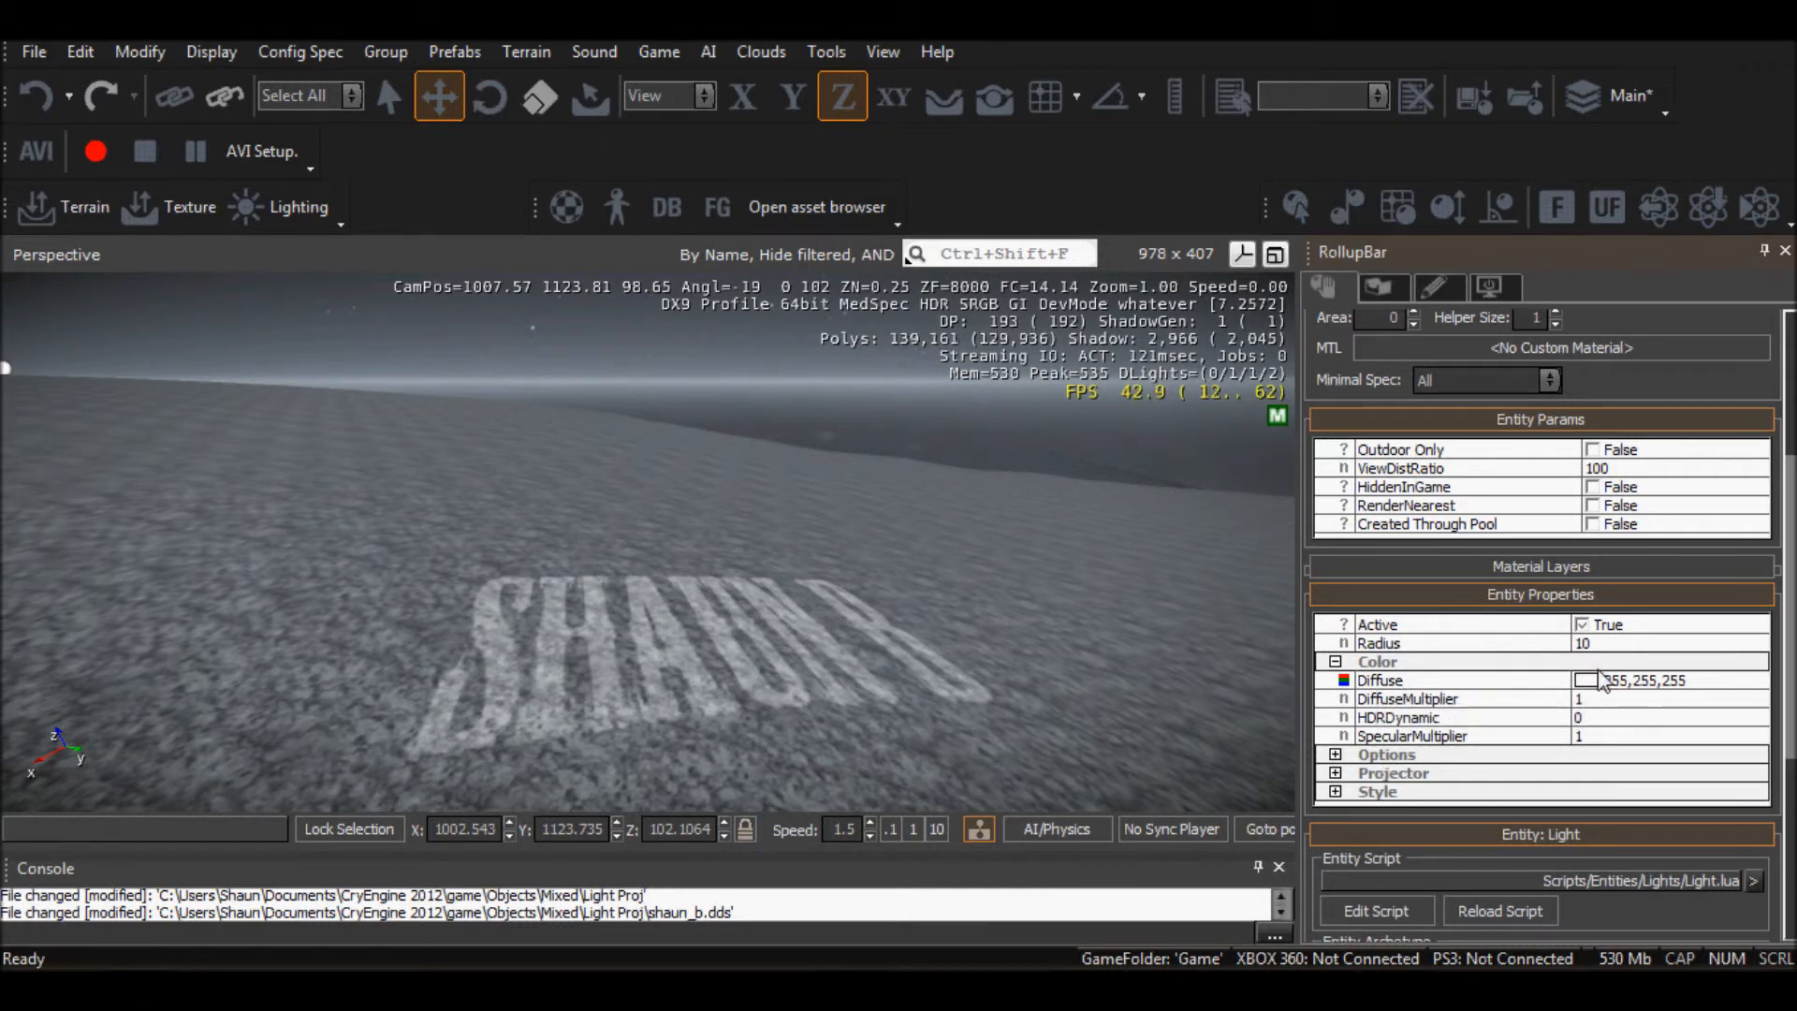
{"action": "left_click", "coordinate": [1456, 680]}
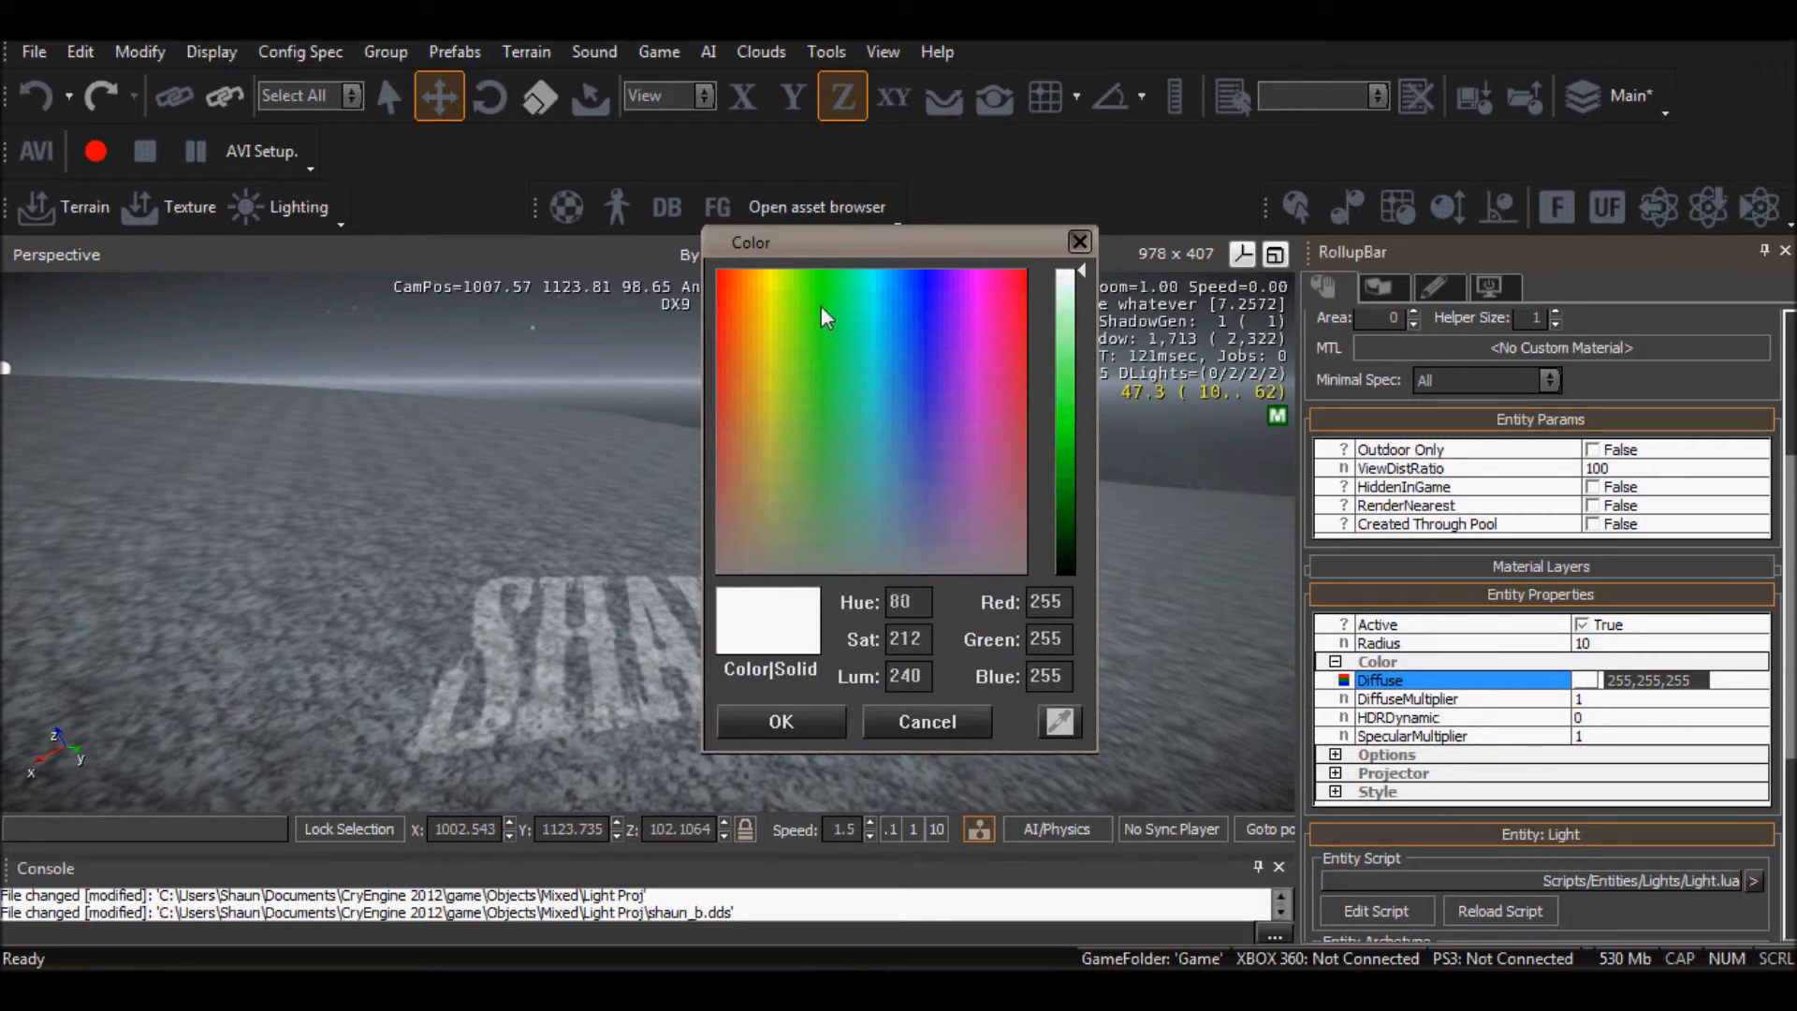
{"action": "left_click", "coordinate": [821, 307]}
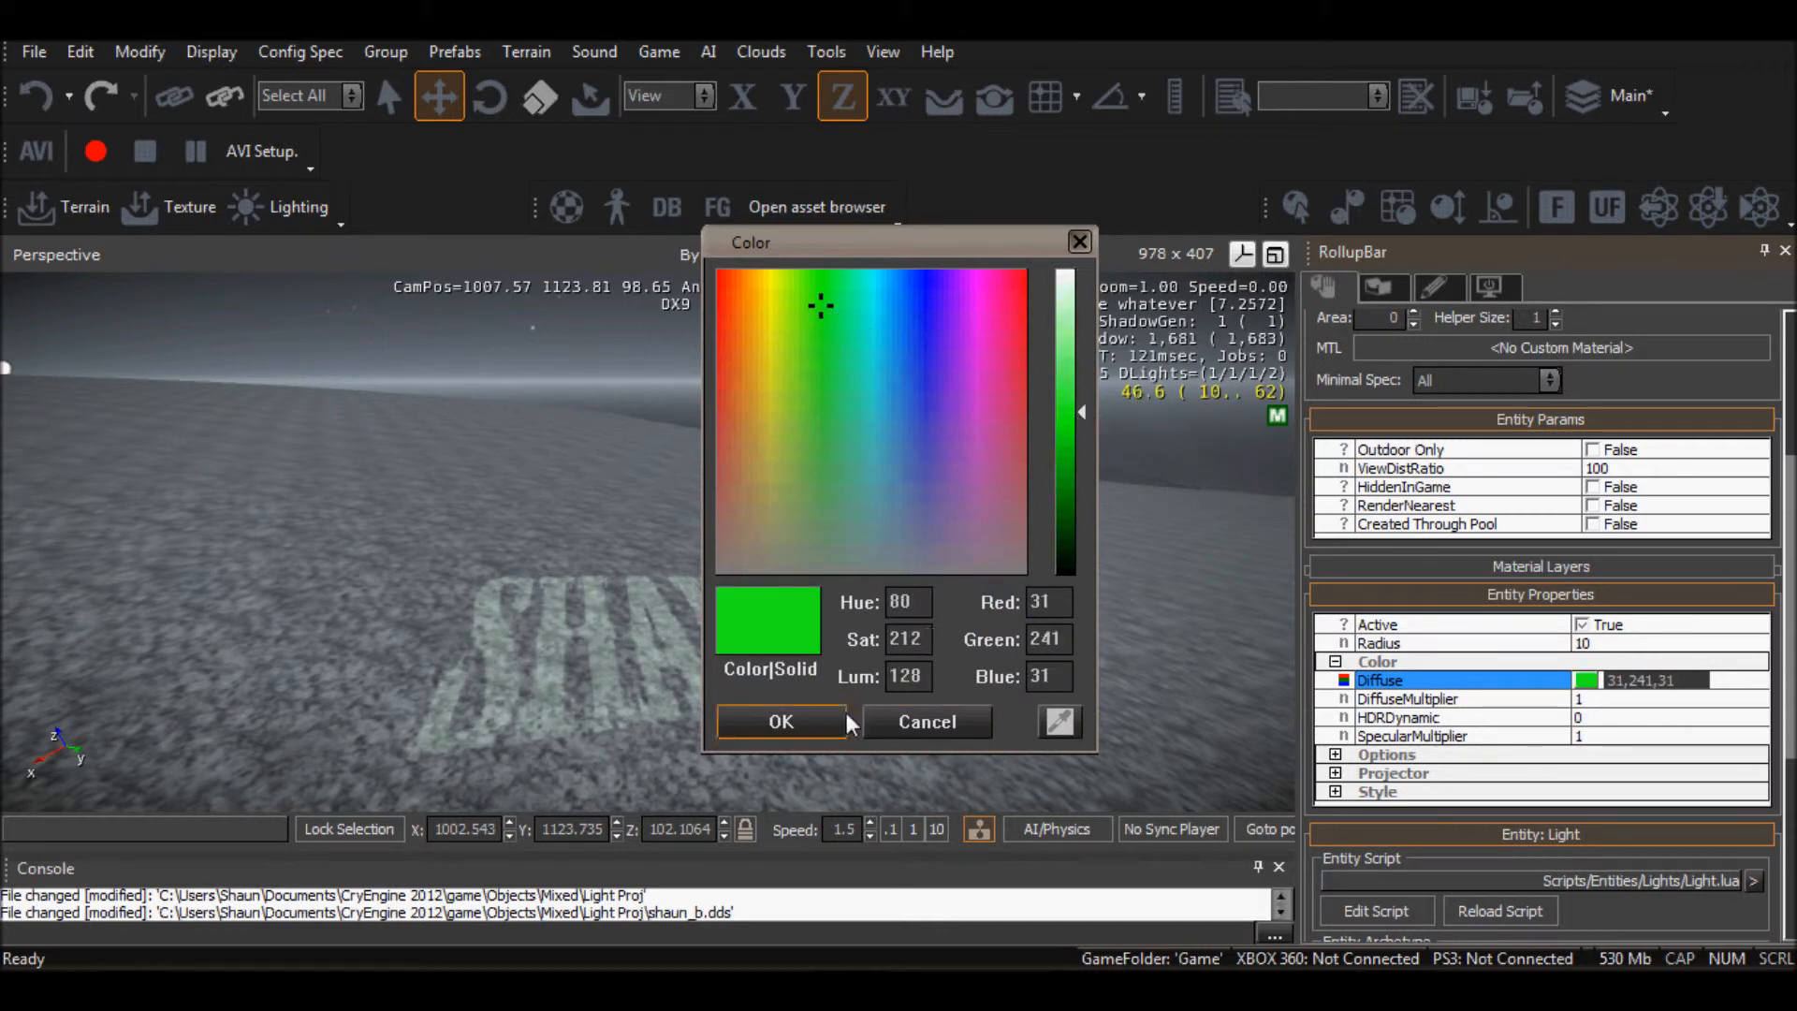
{"action": "left_click", "coordinate": [781, 721]}
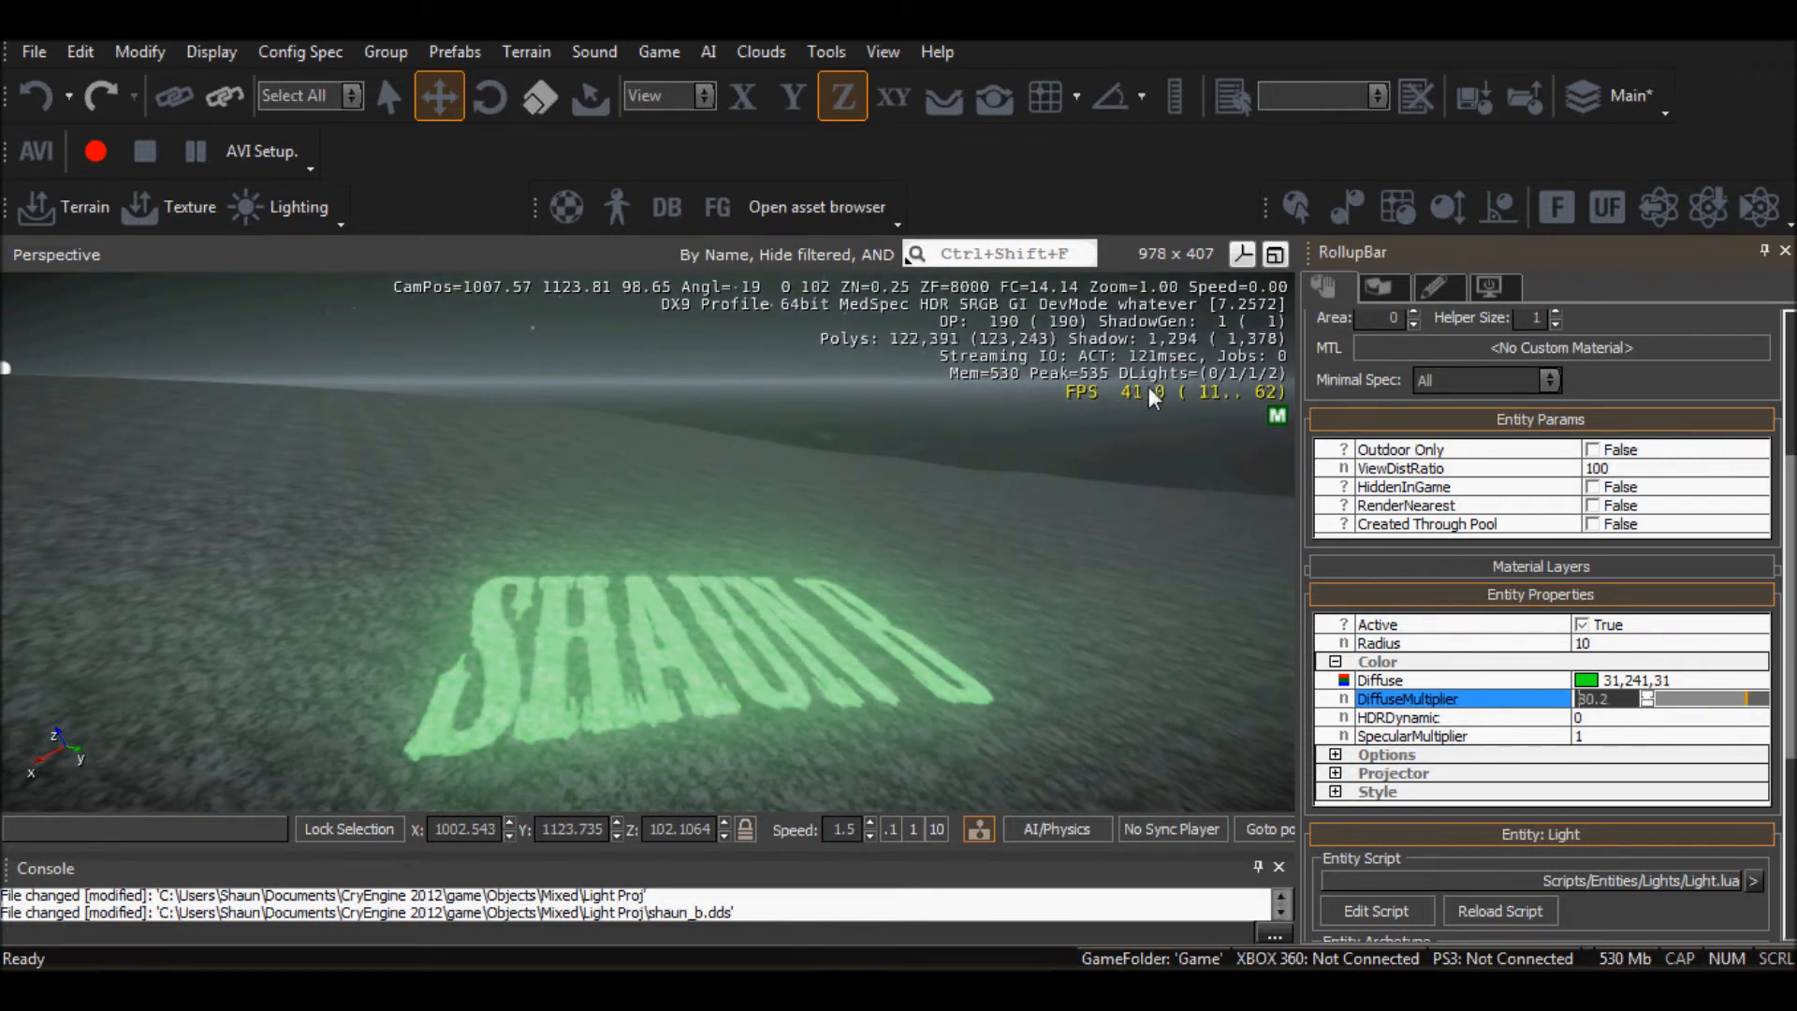
{"action": "mouse_move", "coordinate": [802, 613]}
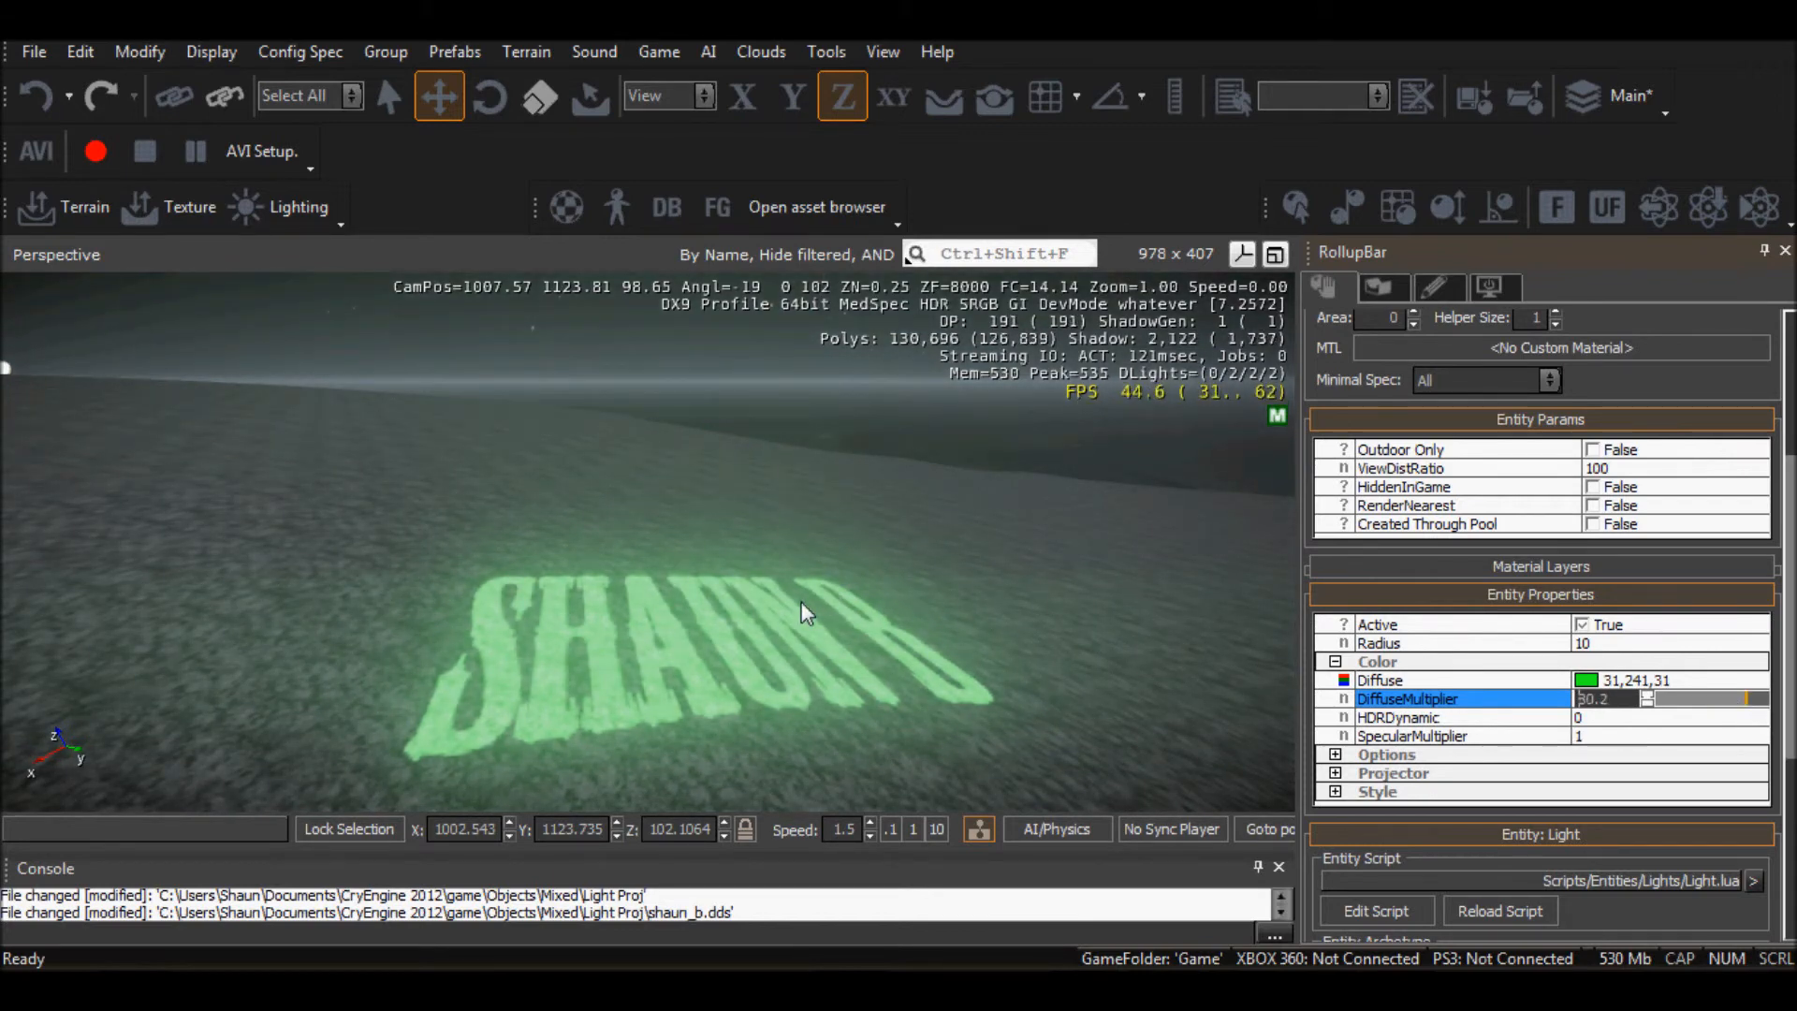